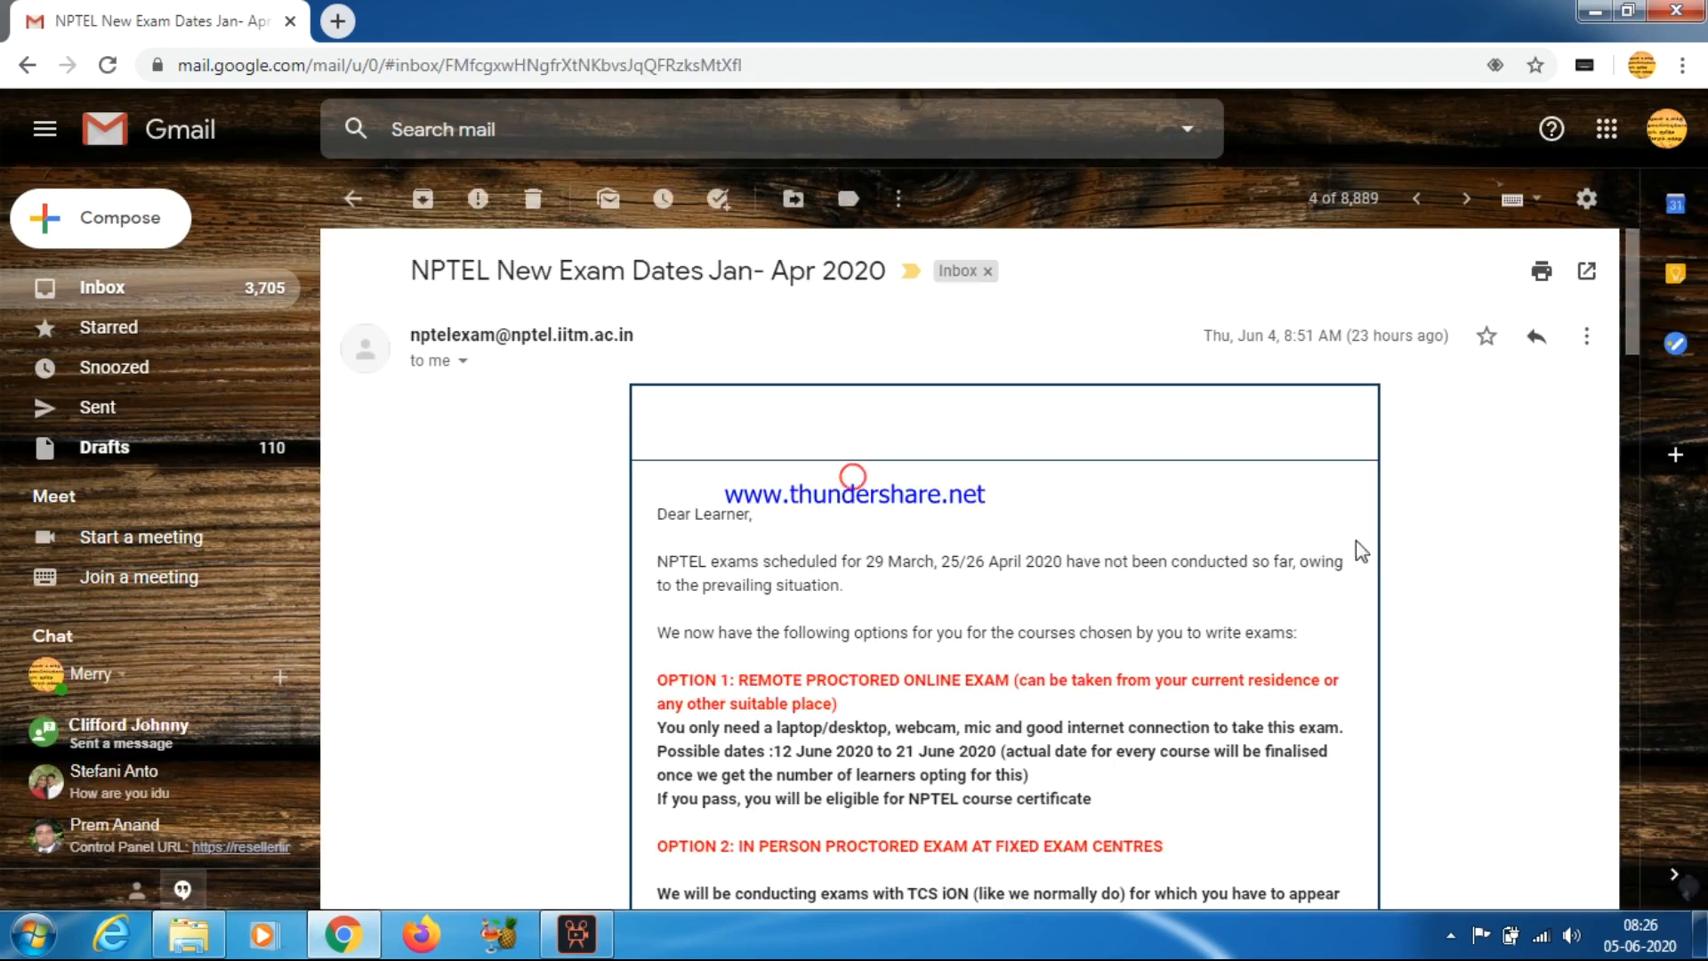
# Step: Scroll through the NPTEL email to read the Option 1 remote proctored and Option 2 centre exam details
pyautogui.scroll(-3)
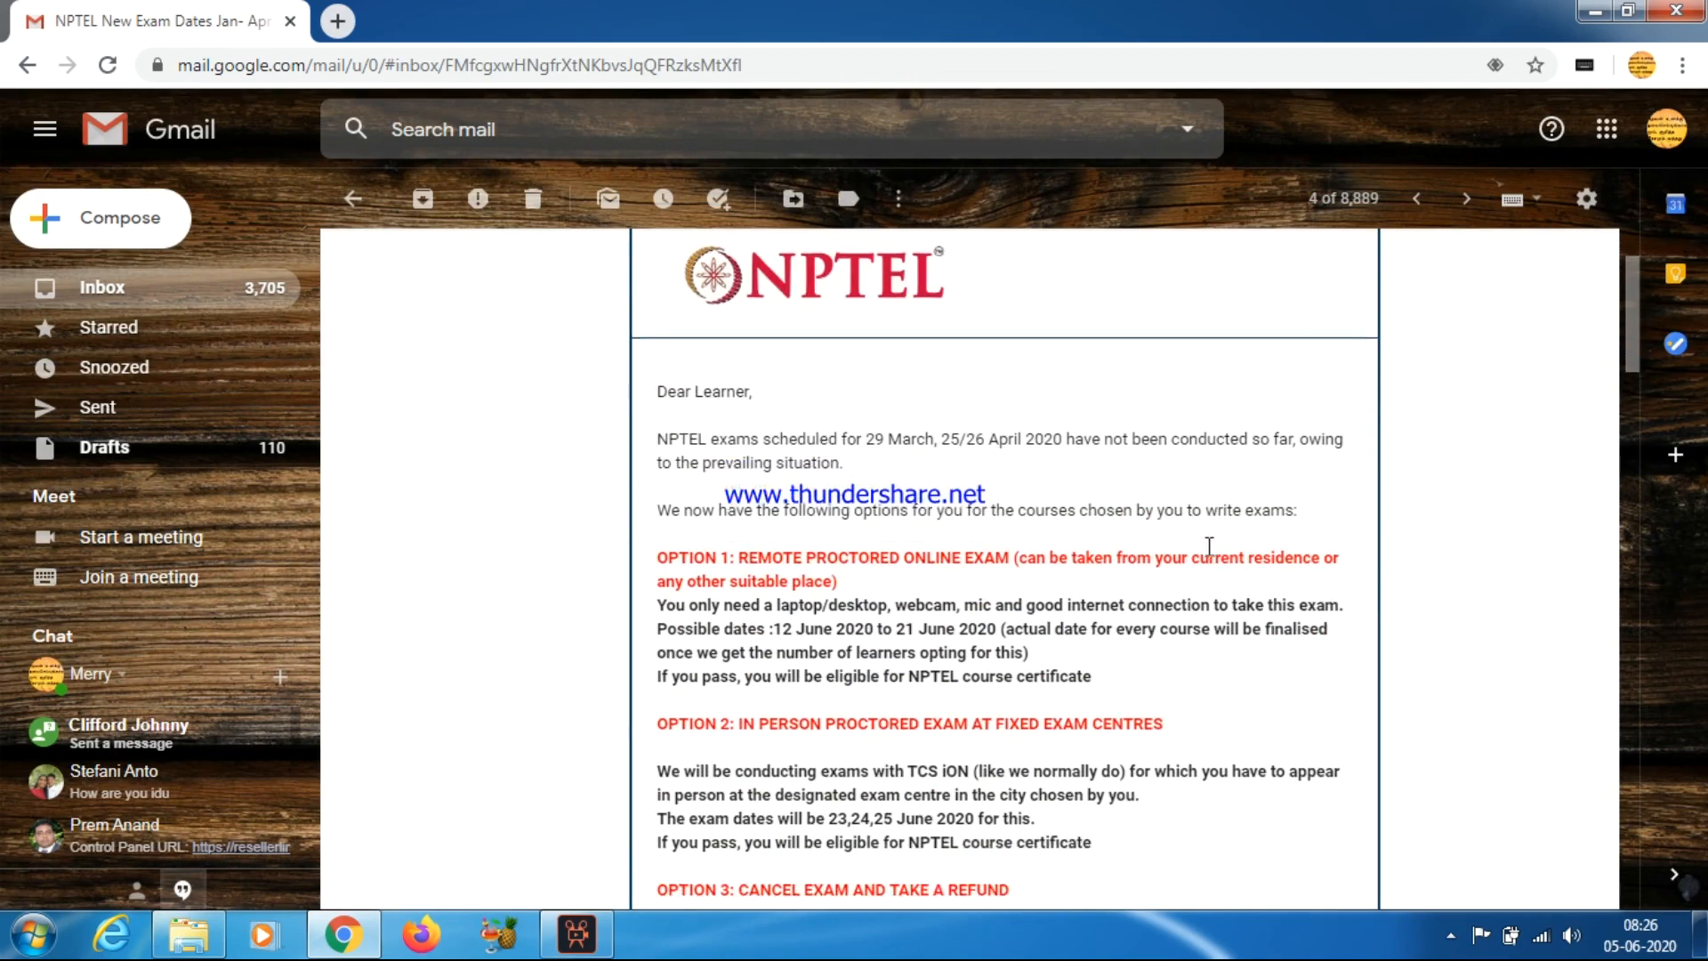
pyautogui.scroll(-3)
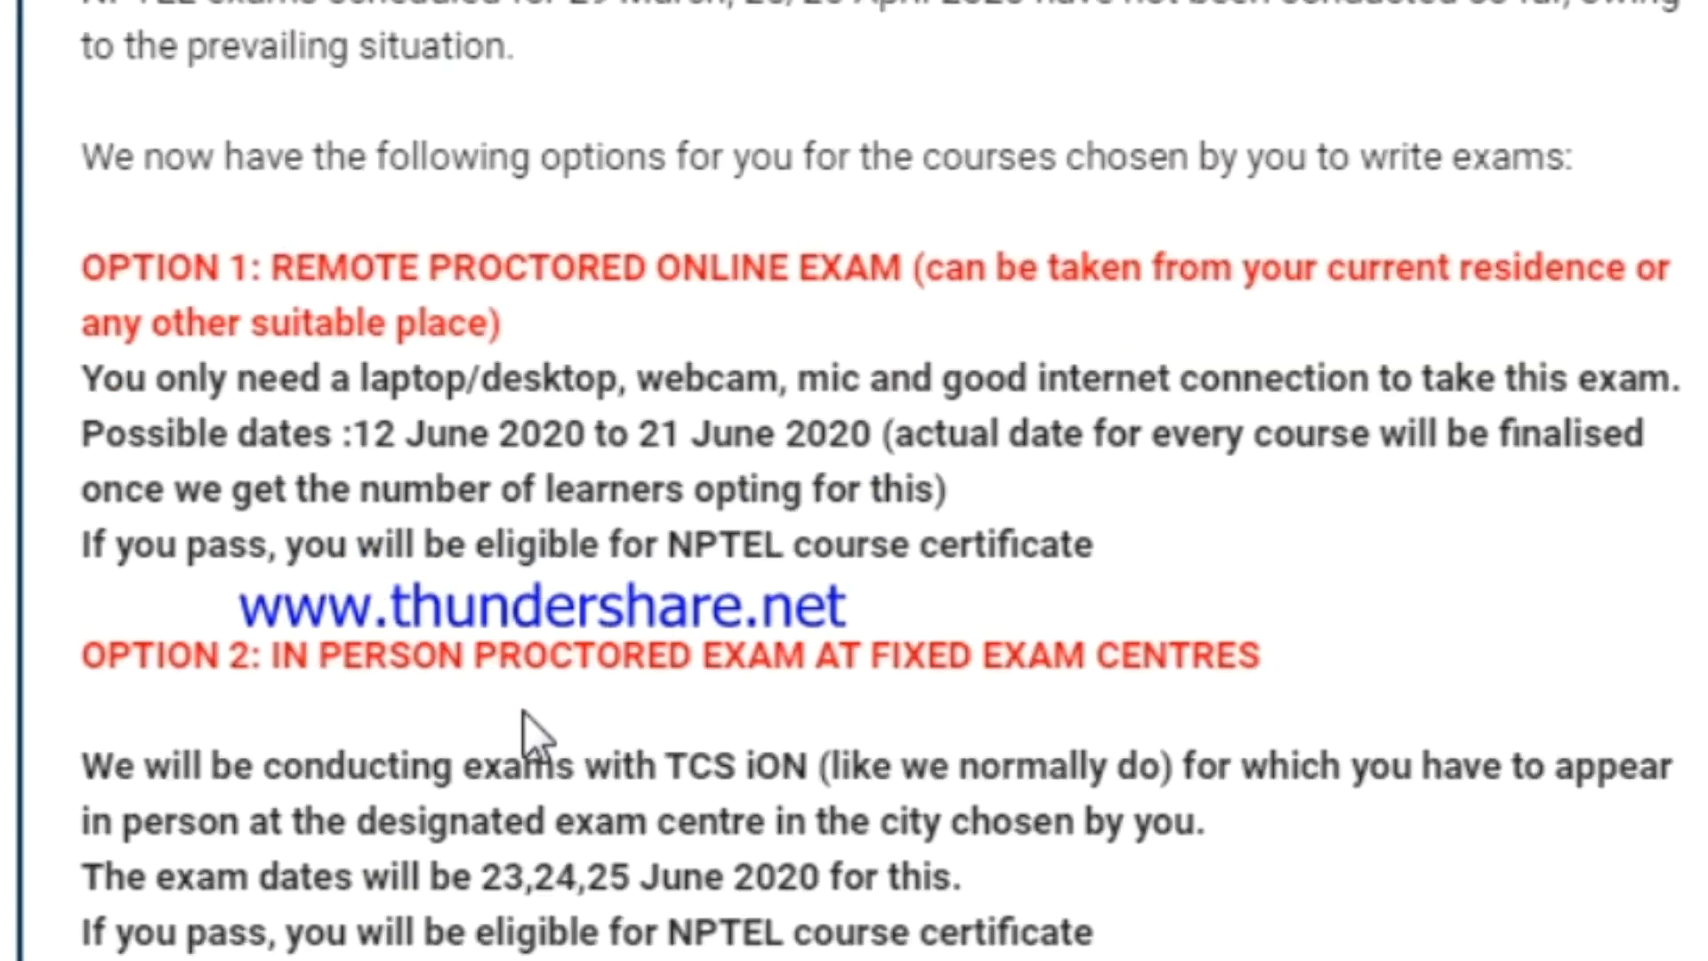
pyautogui.scroll(-3)
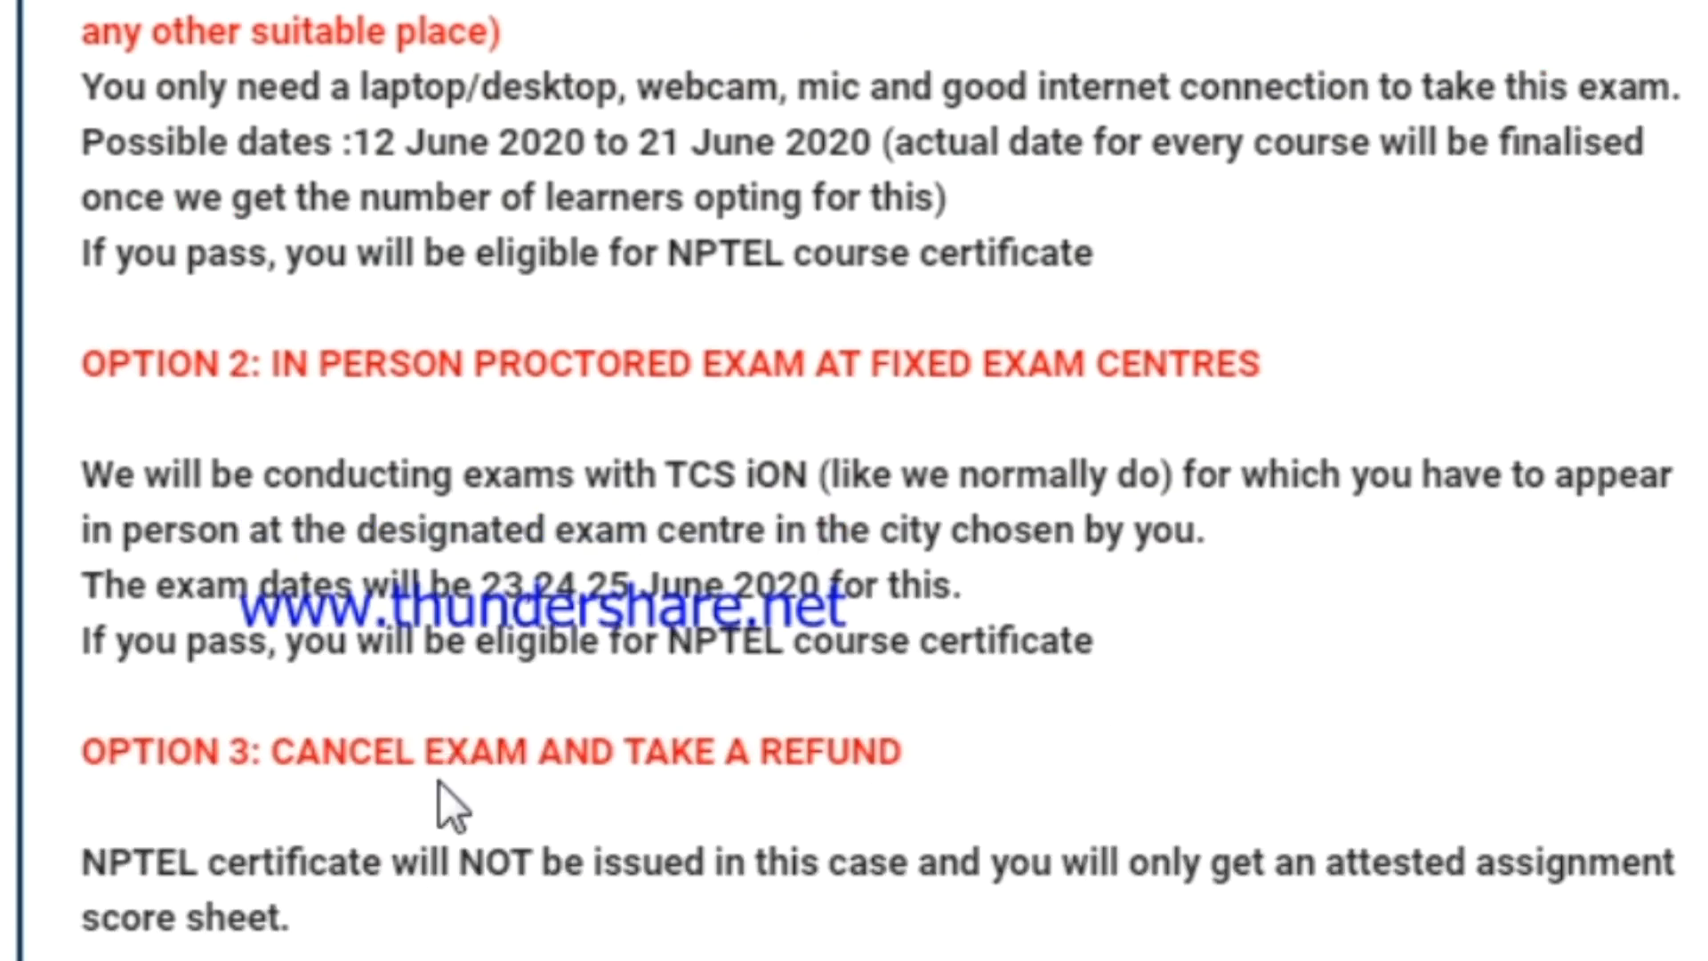
pyautogui.scroll(3)
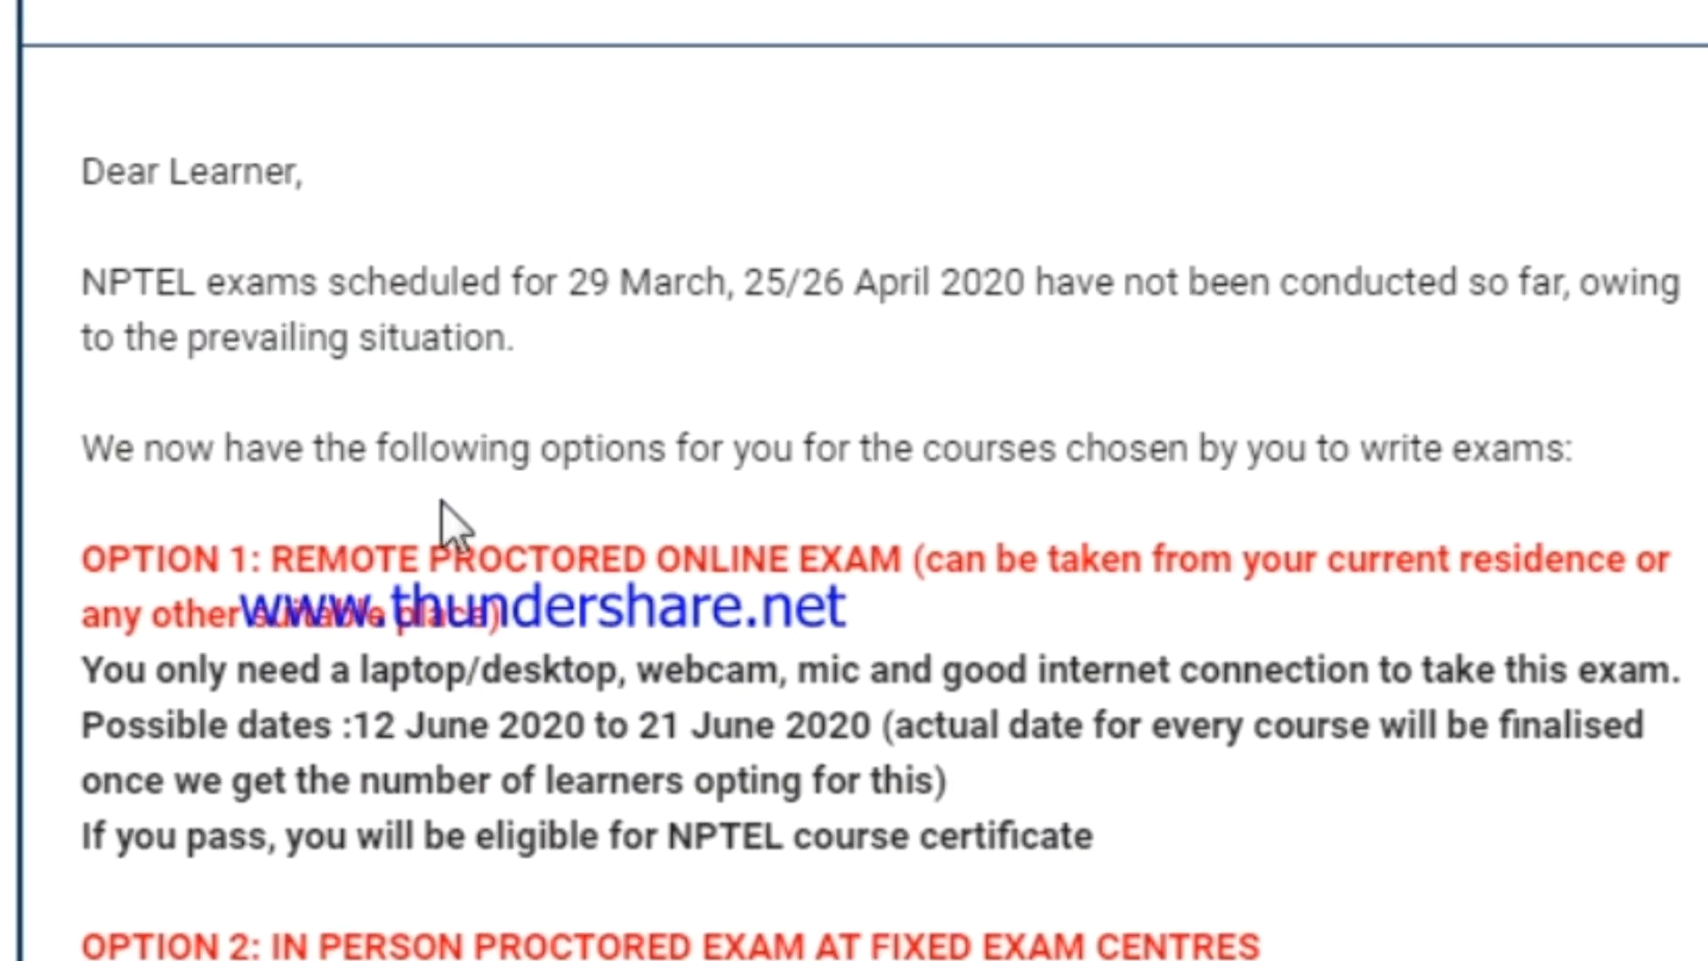
pyautogui.scroll(-3)
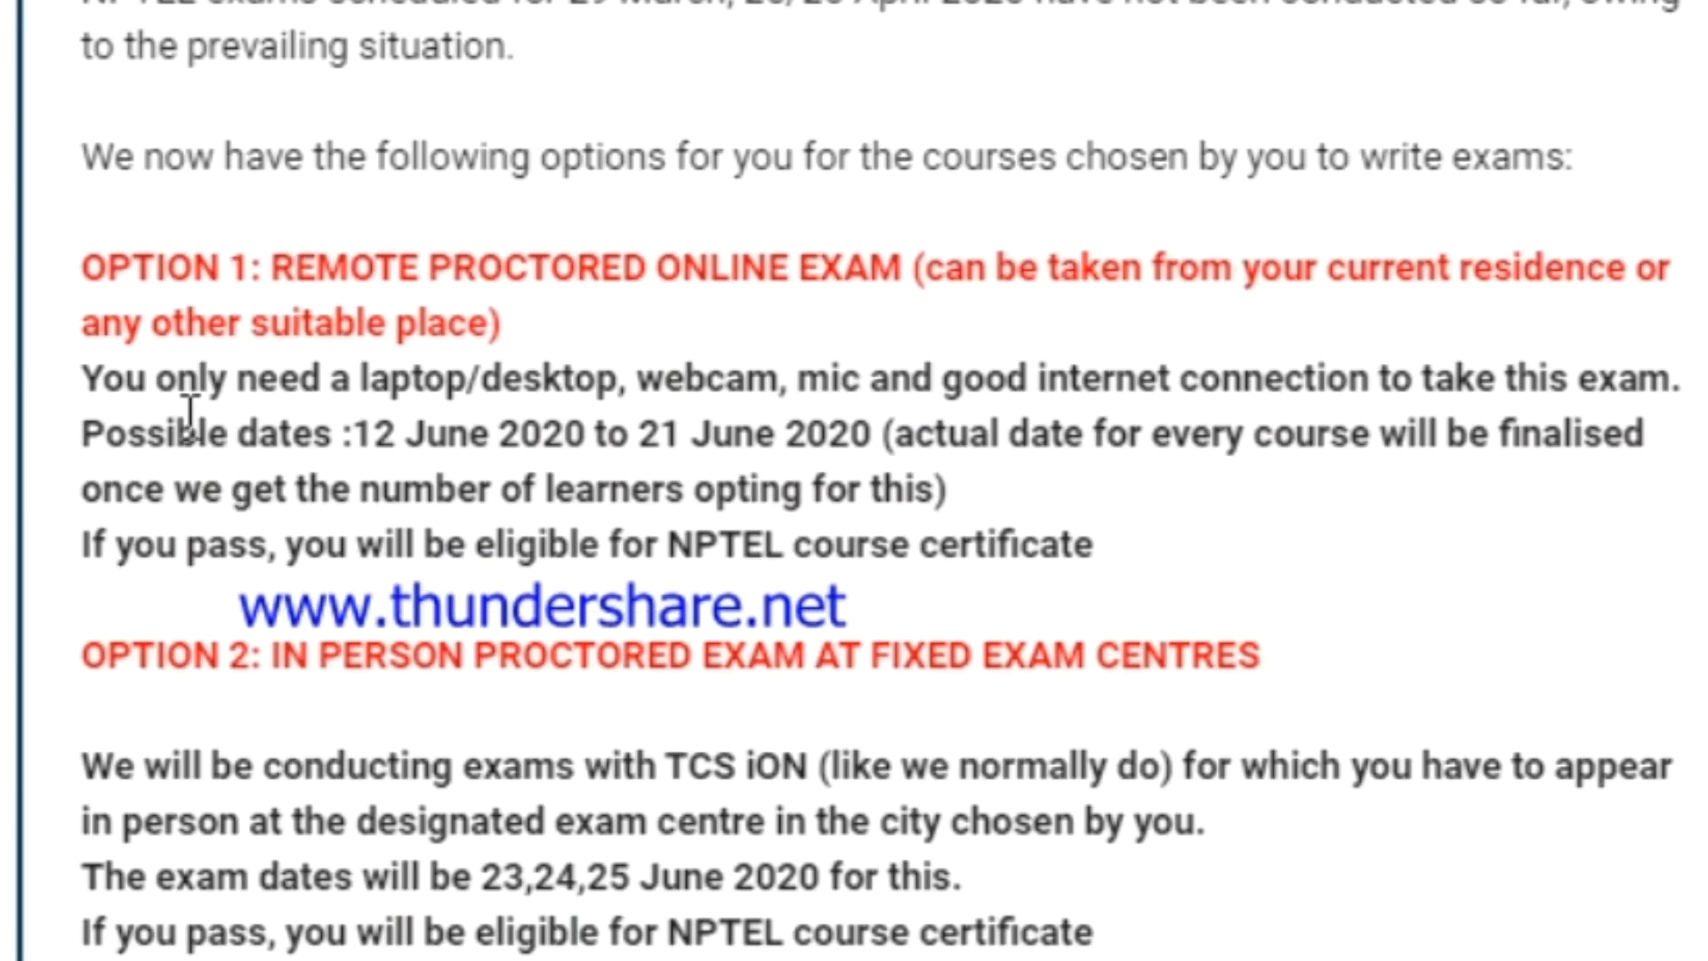
pyautogui.moveTo(671, 431)
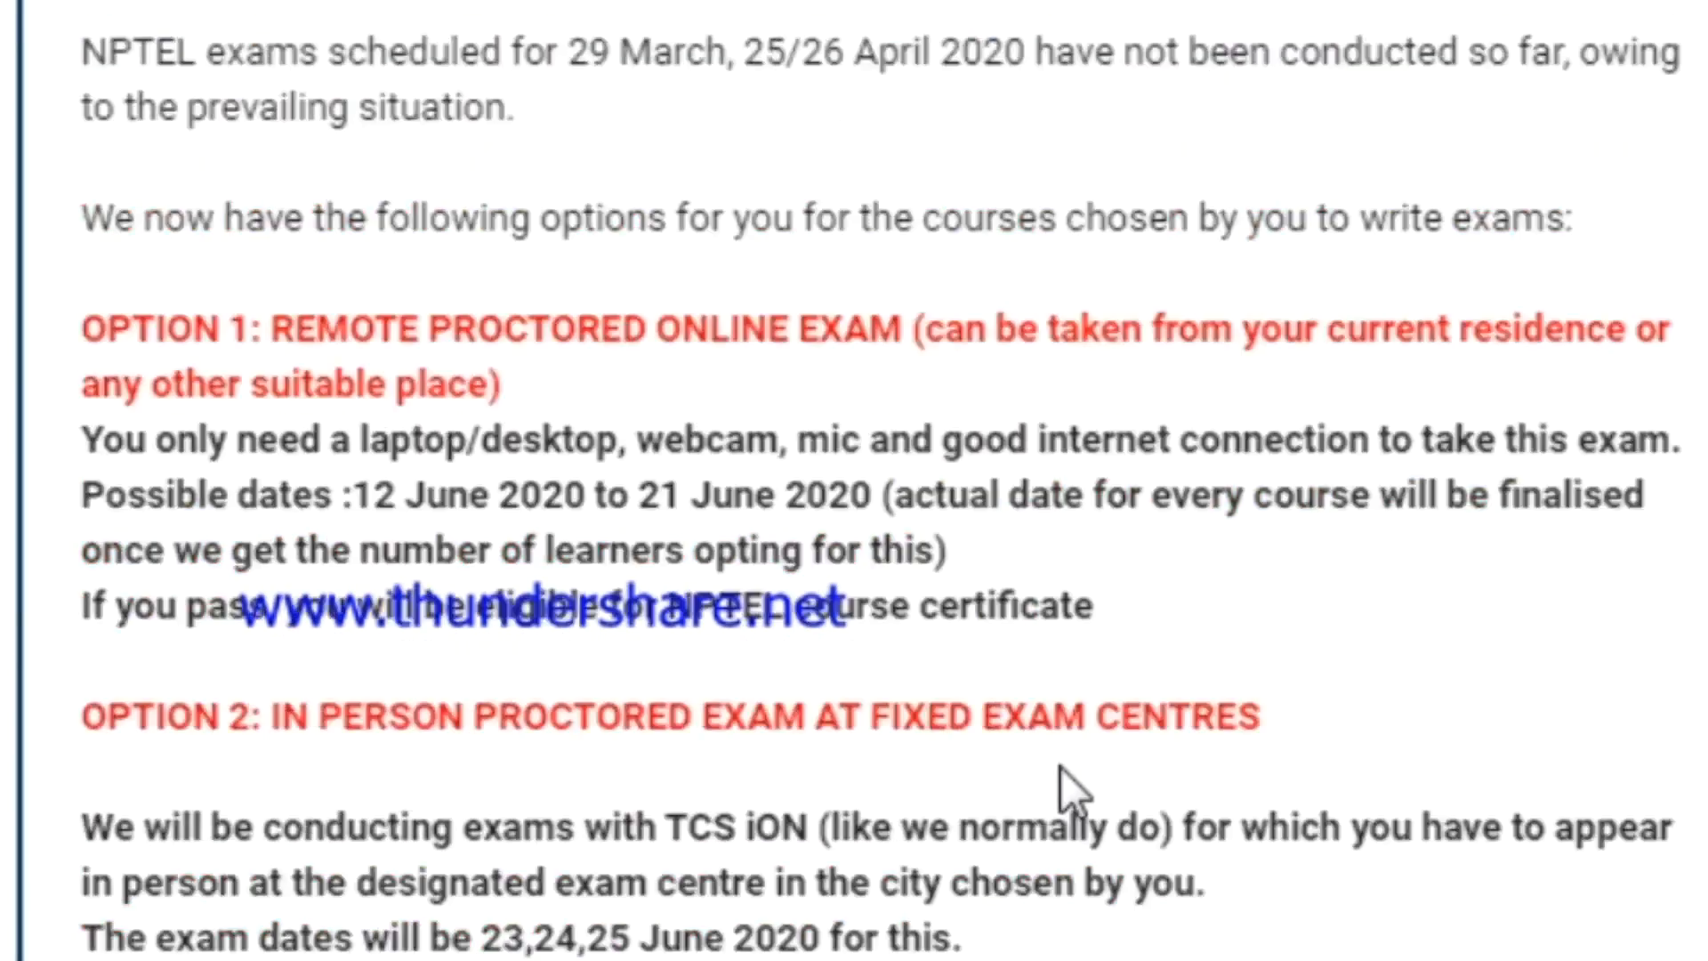
pyautogui.scroll(-3)
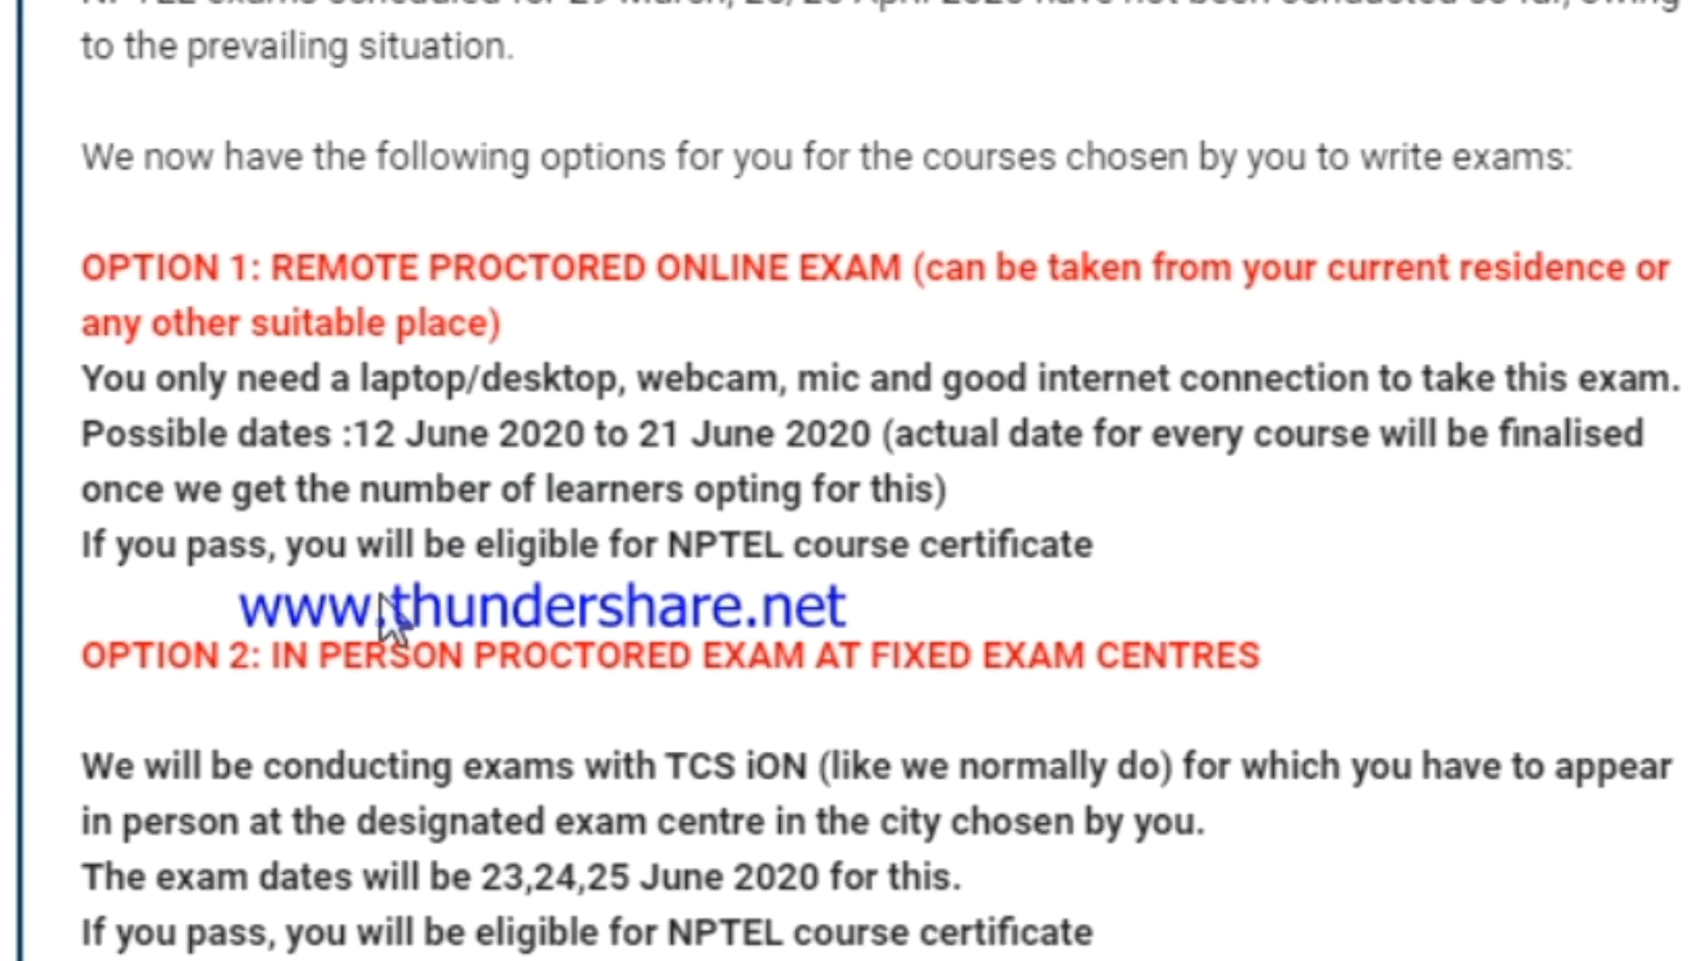
pyautogui.moveTo(414, 420)
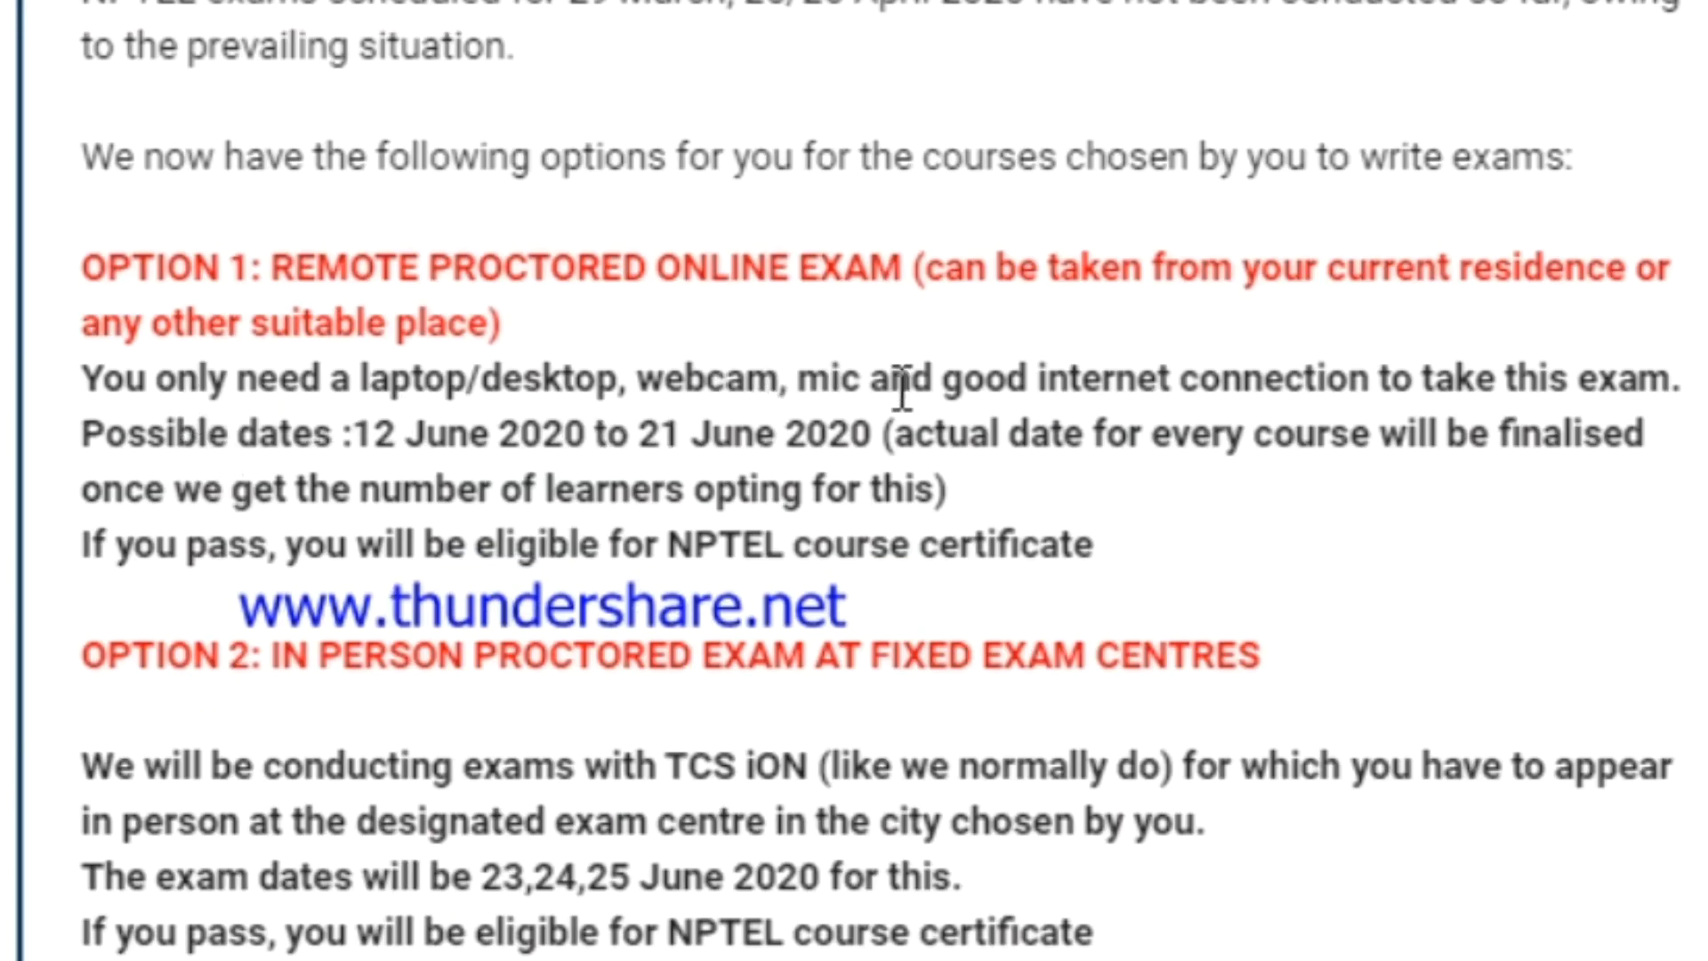
pyautogui.scroll(-3)
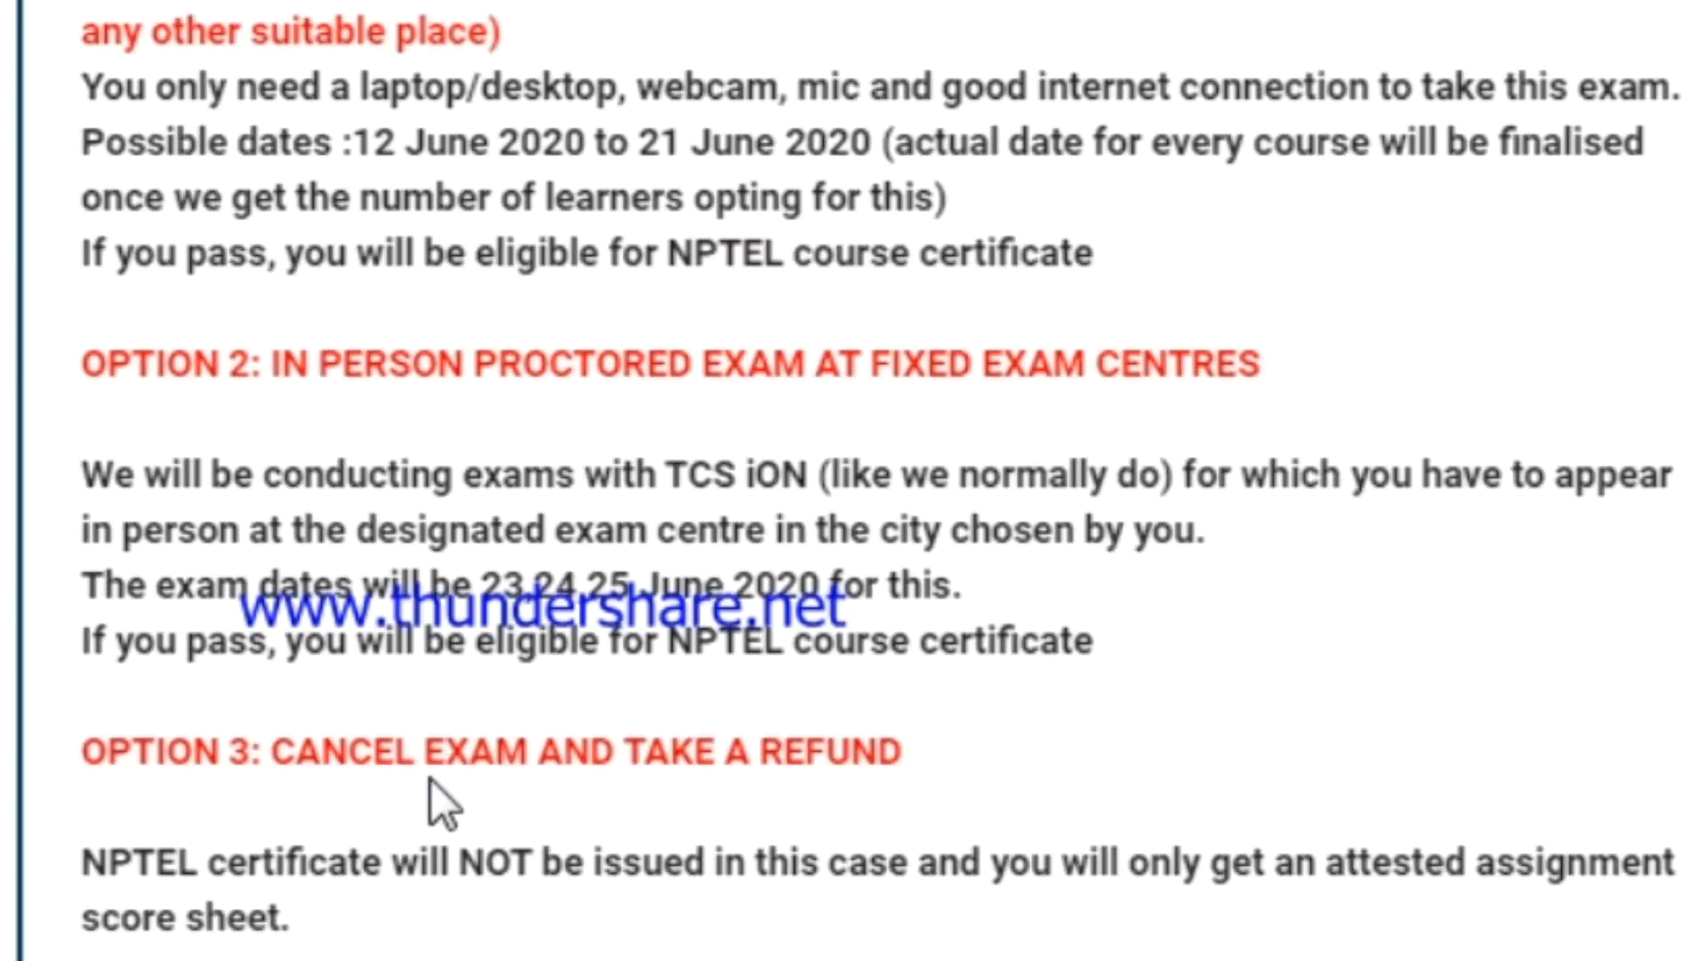
pyautogui.scroll(3)
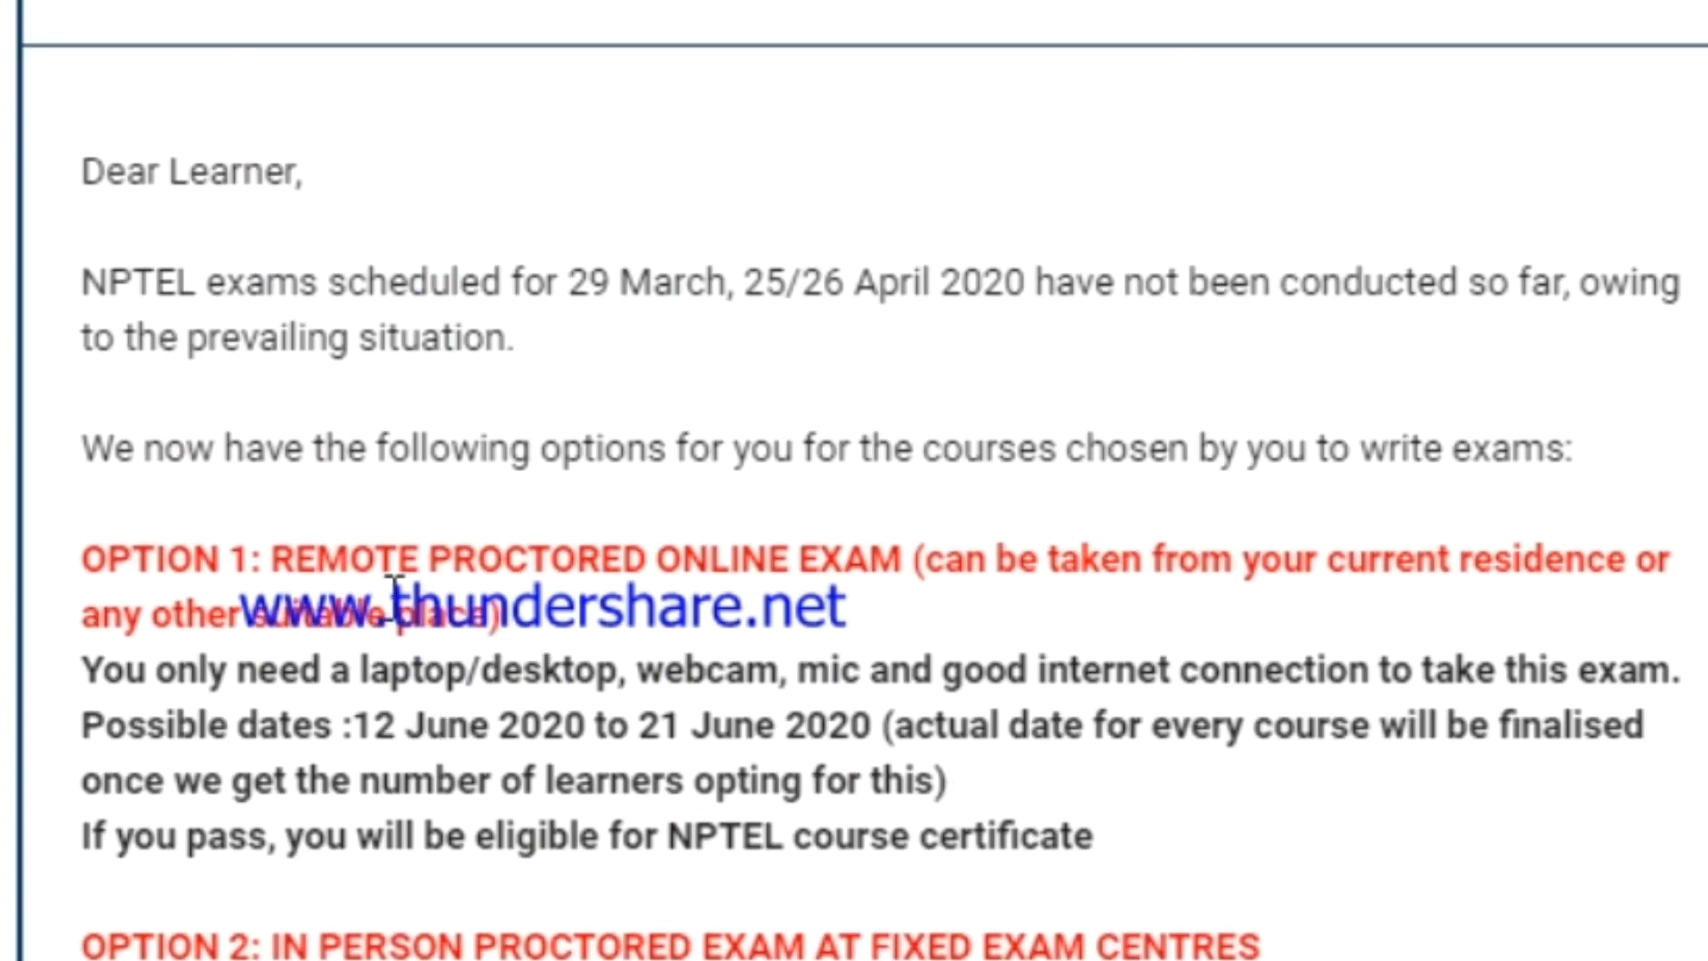
pyautogui.scroll(-3)
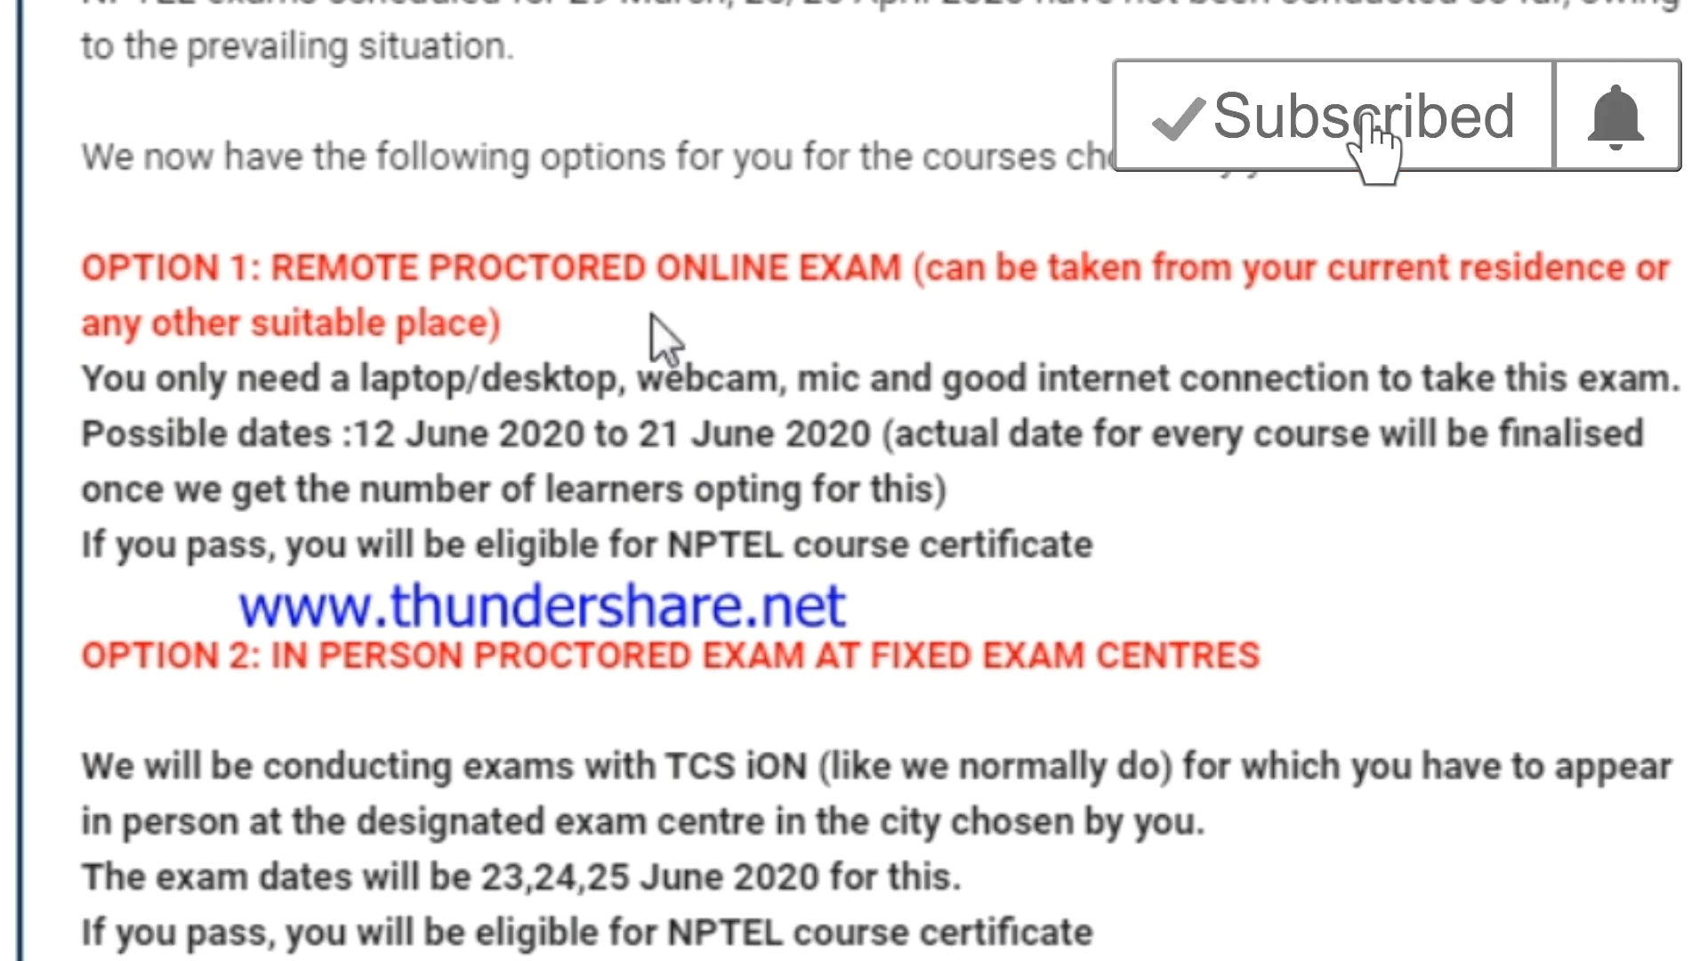
pyautogui.scroll(-3)
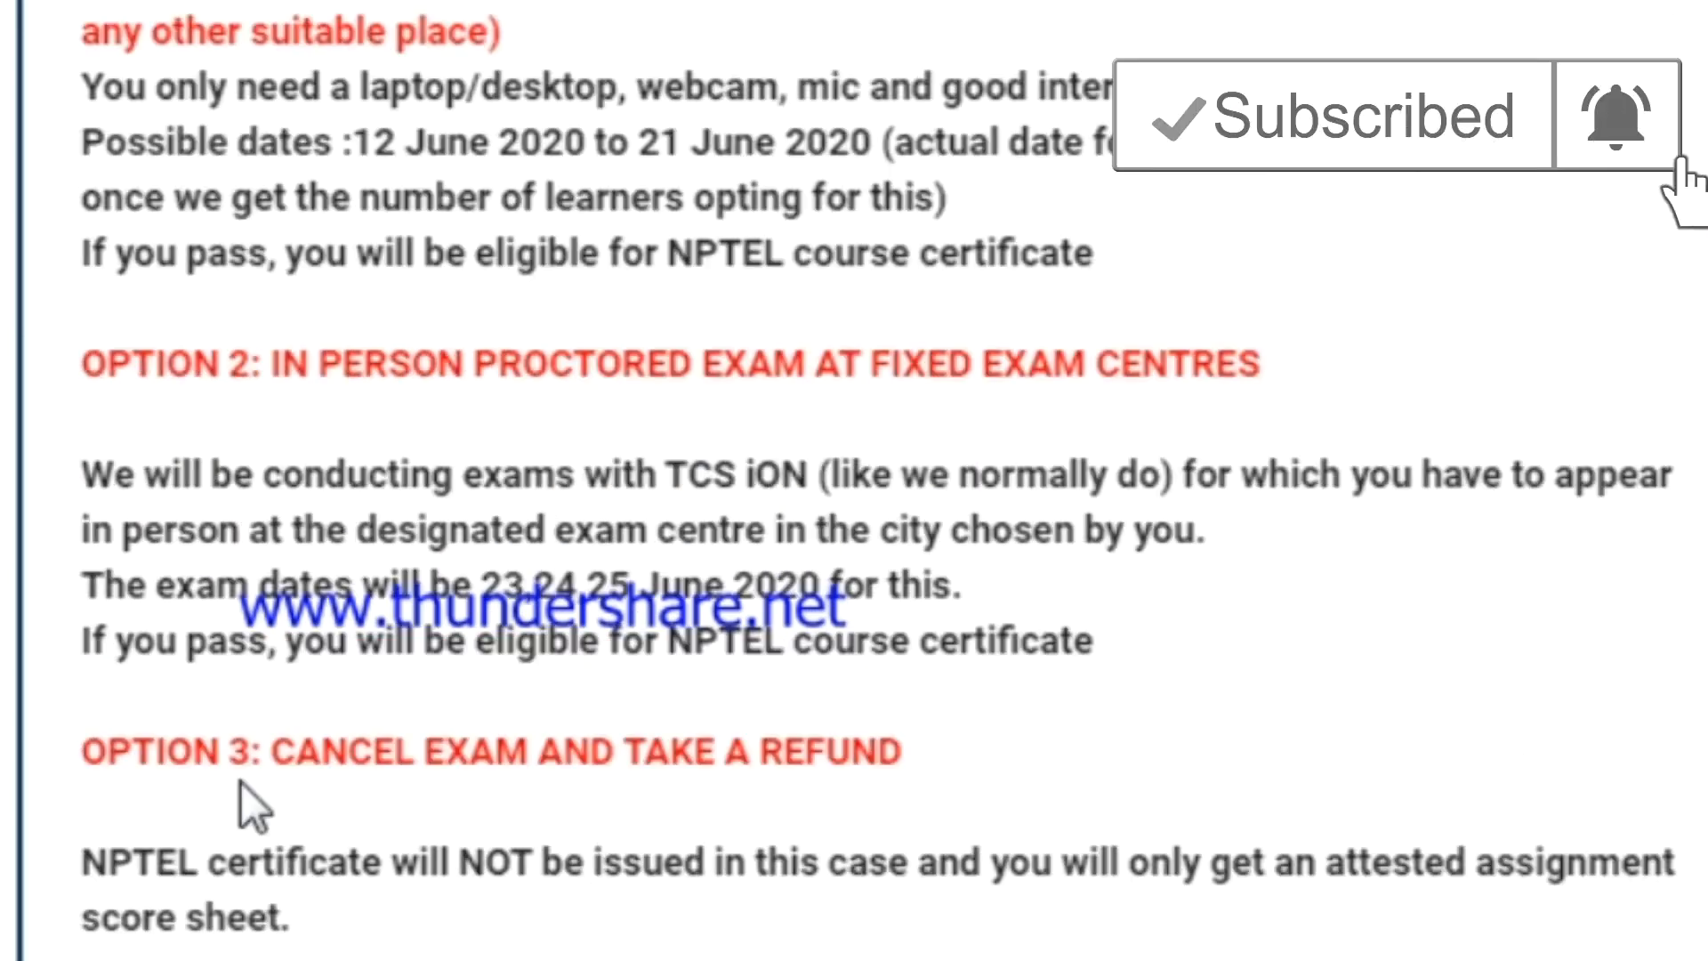
pyautogui.scroll(3)
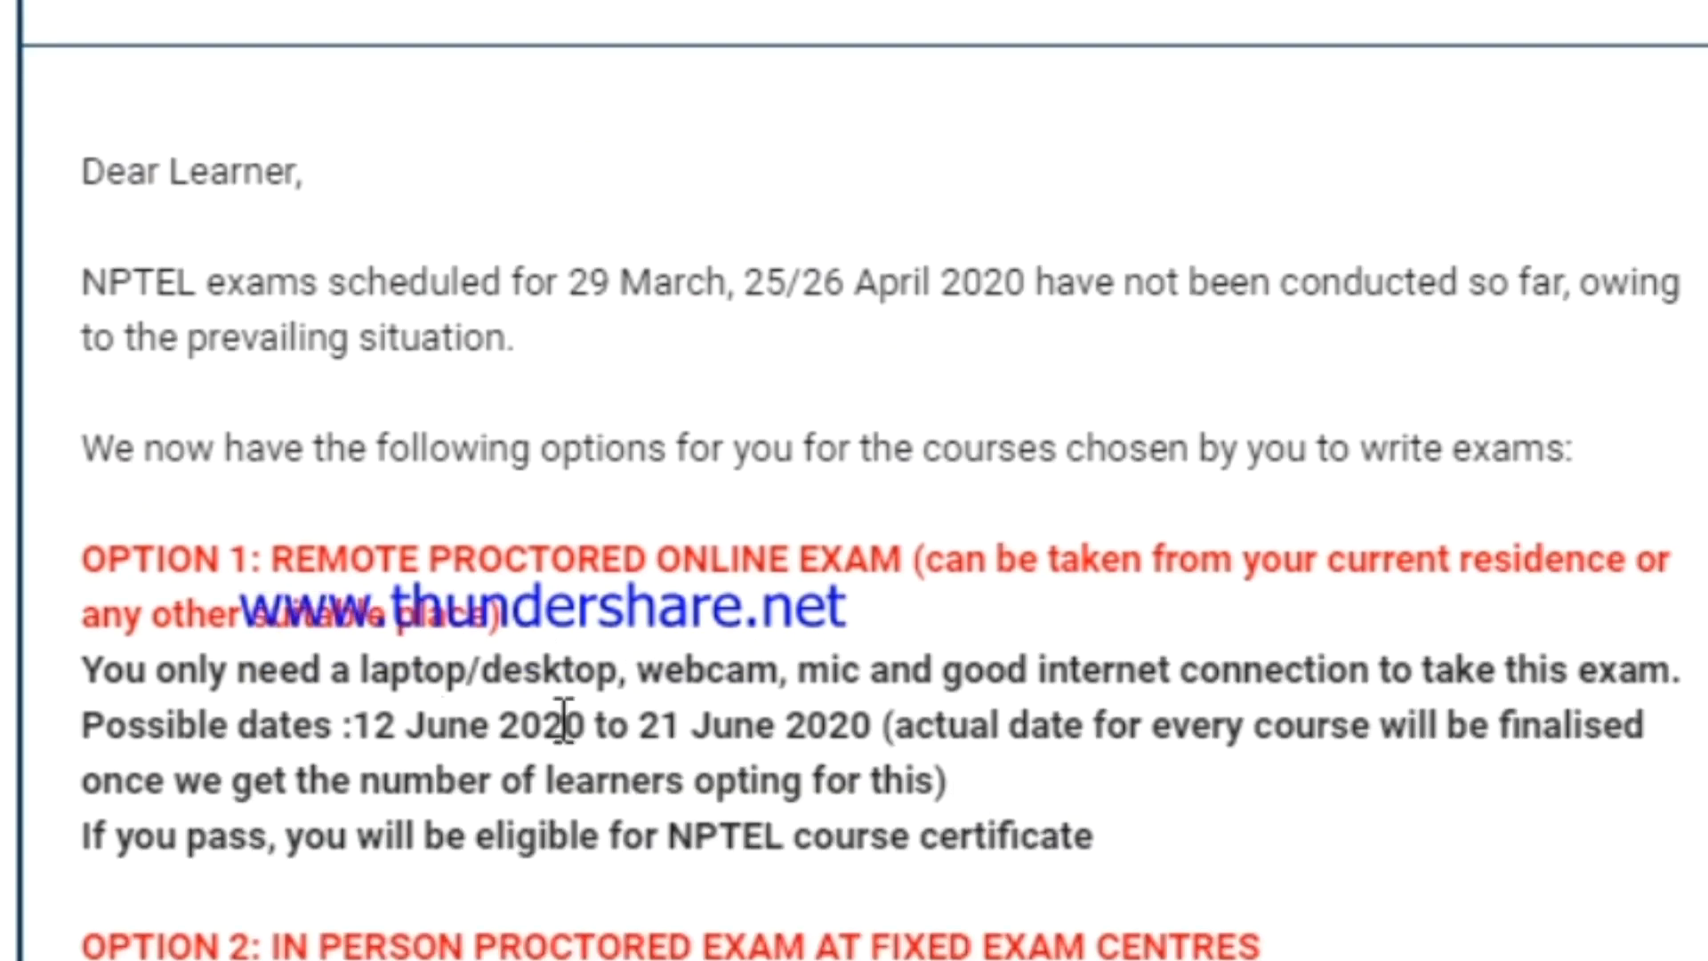
pyautogui.scroll(-3)
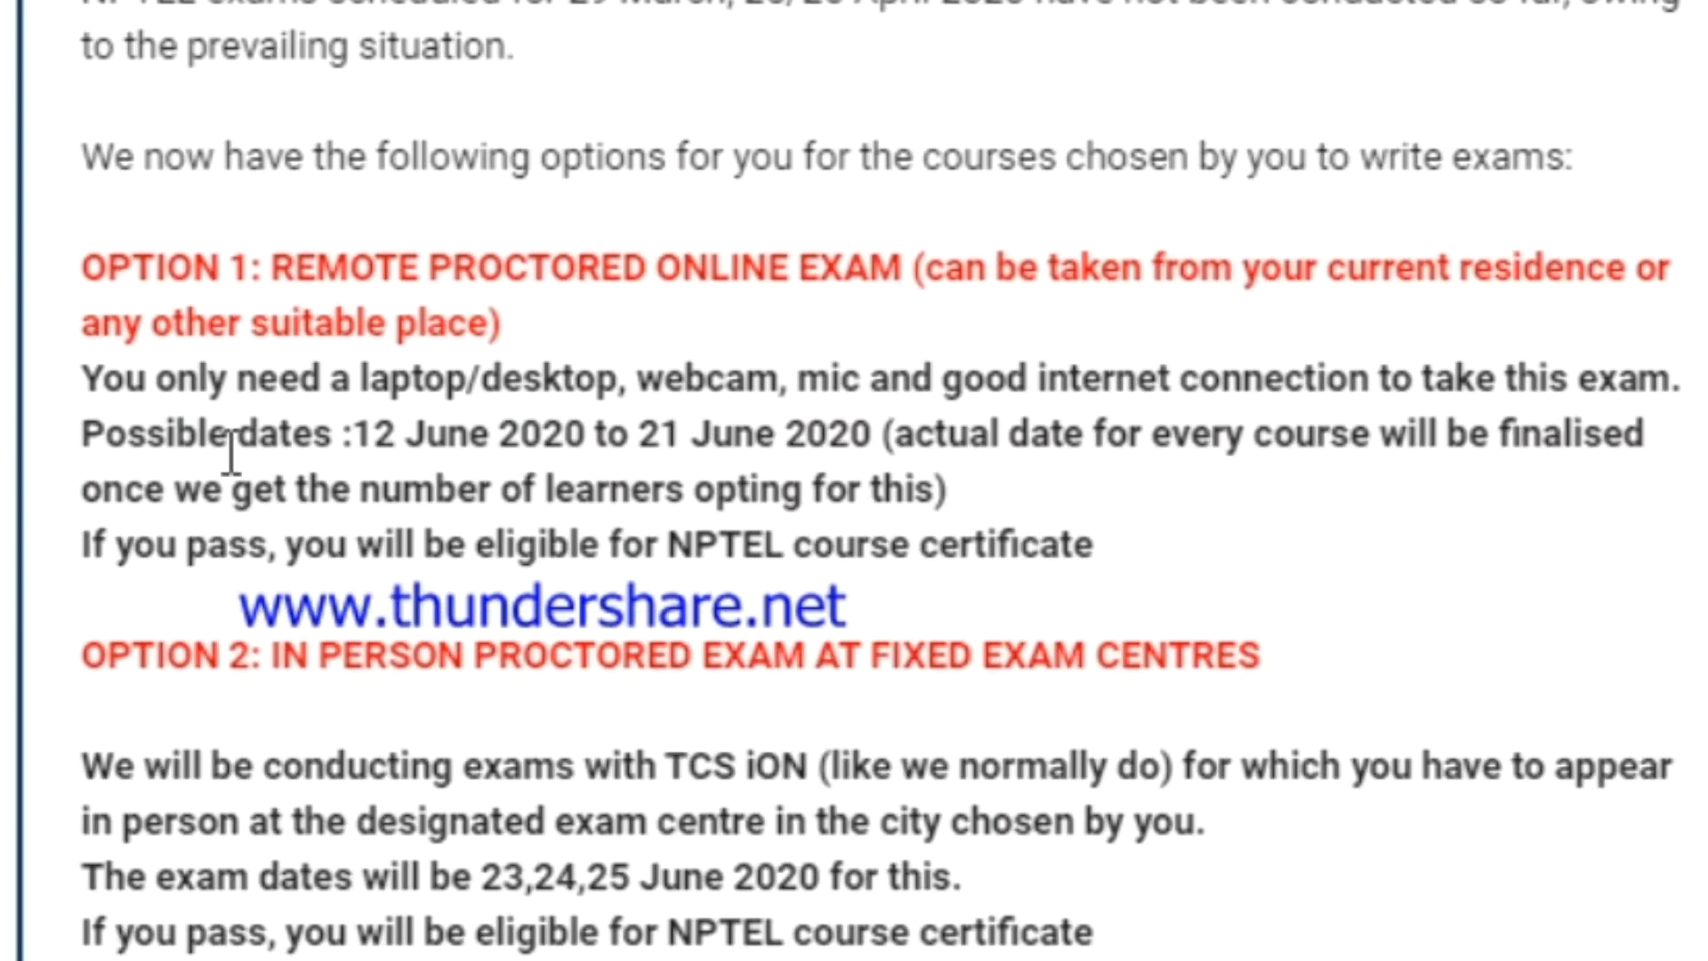
pyautogui.moveTo(621, 426)
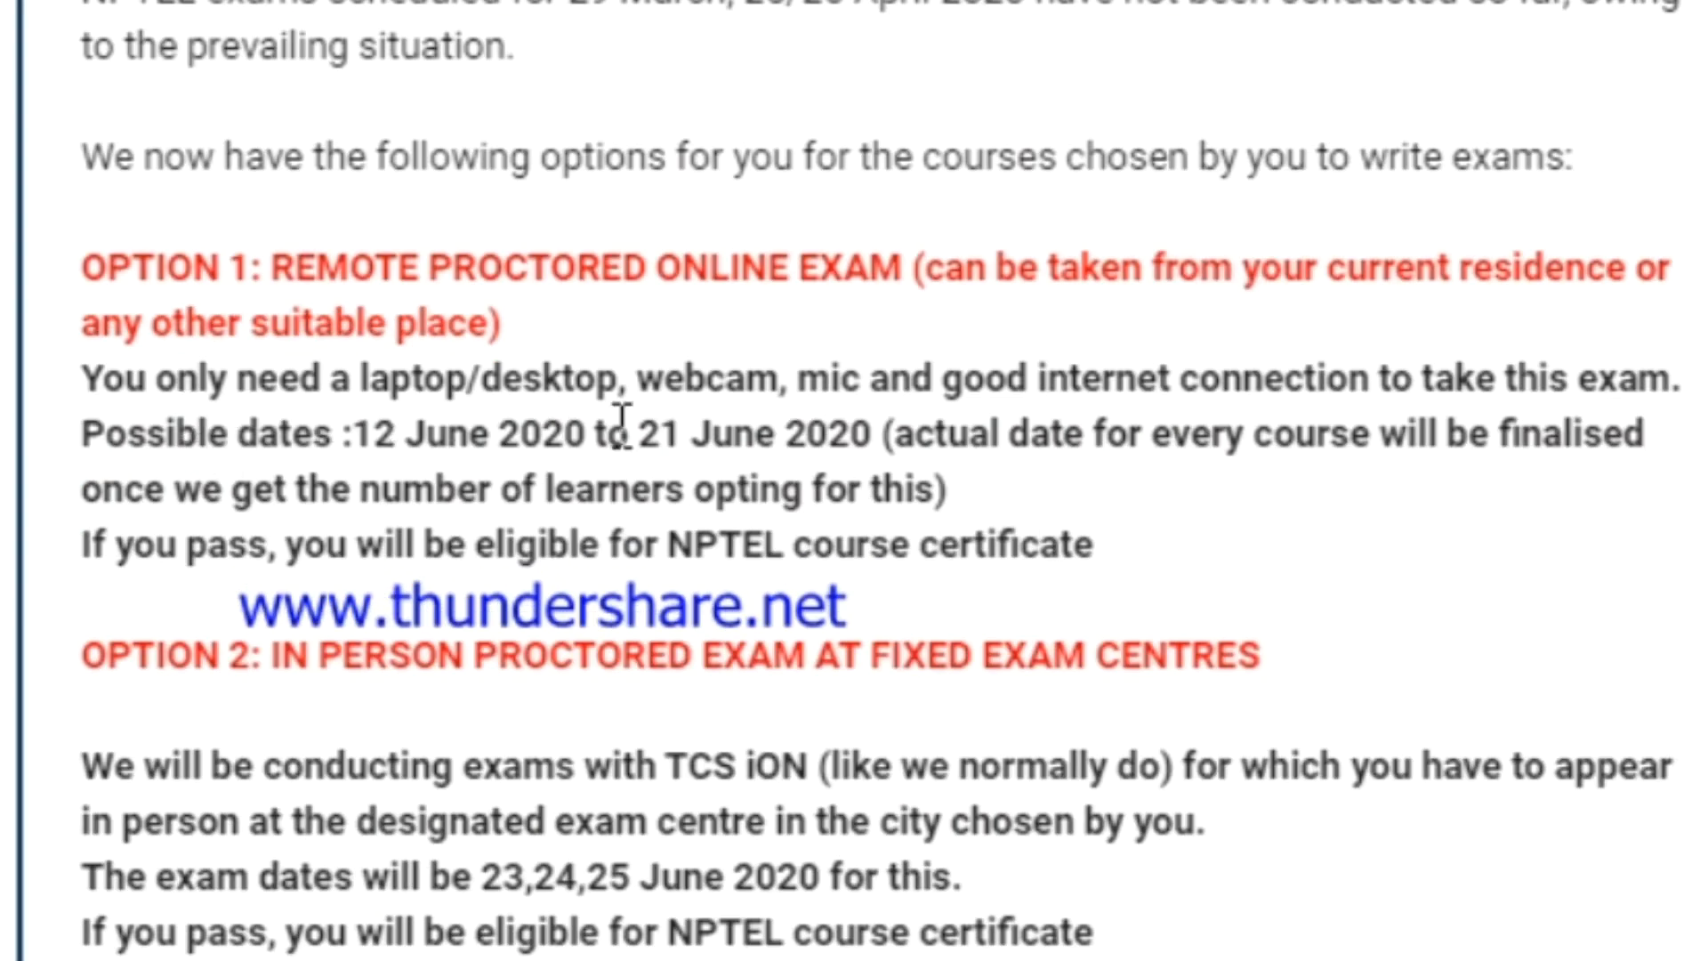
pyautogui.moveTo(906, 395)
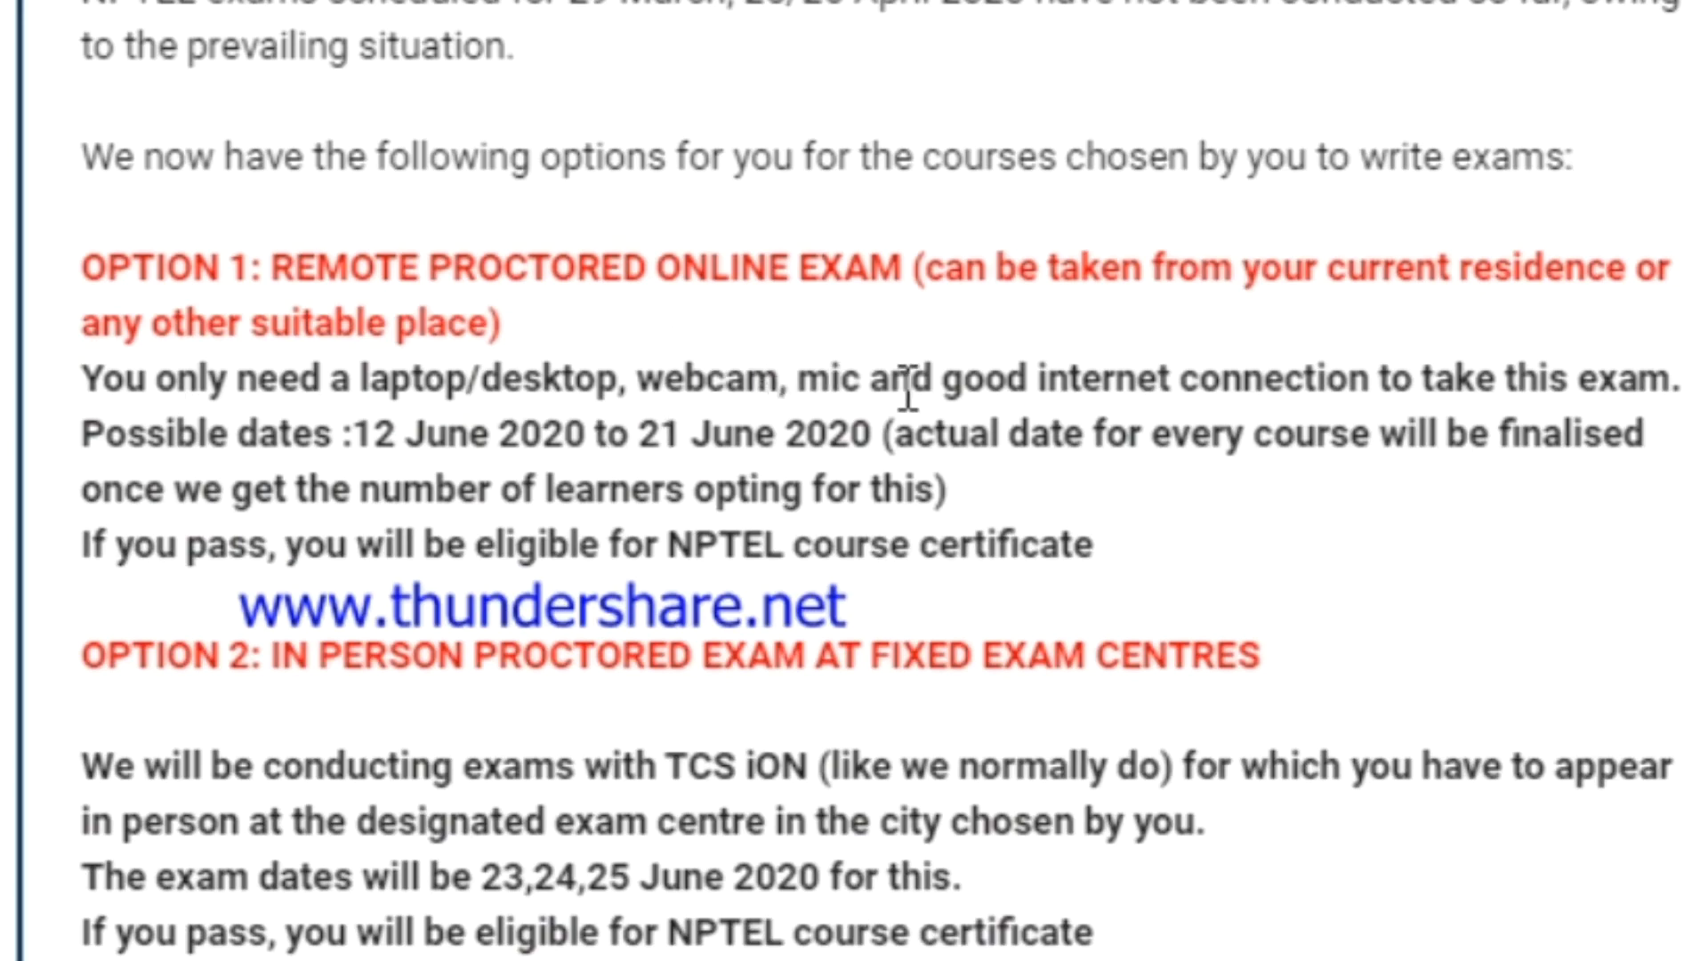
pyautogui.scroll(3)
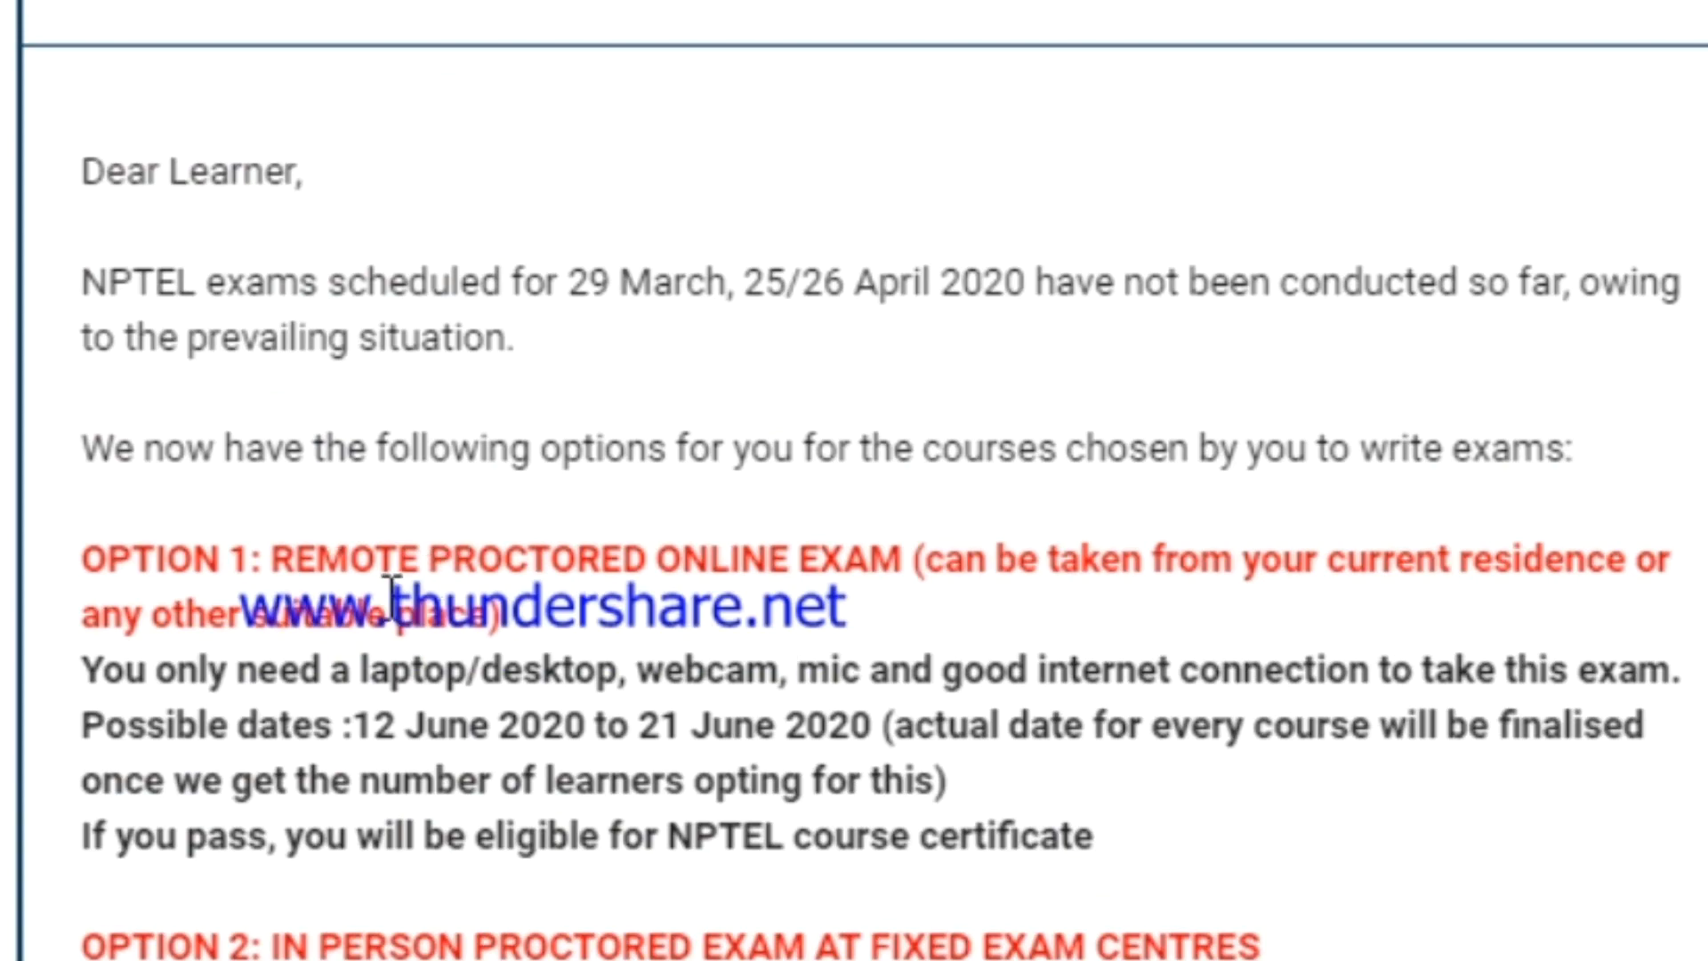
pyautogui.scroll(-3)
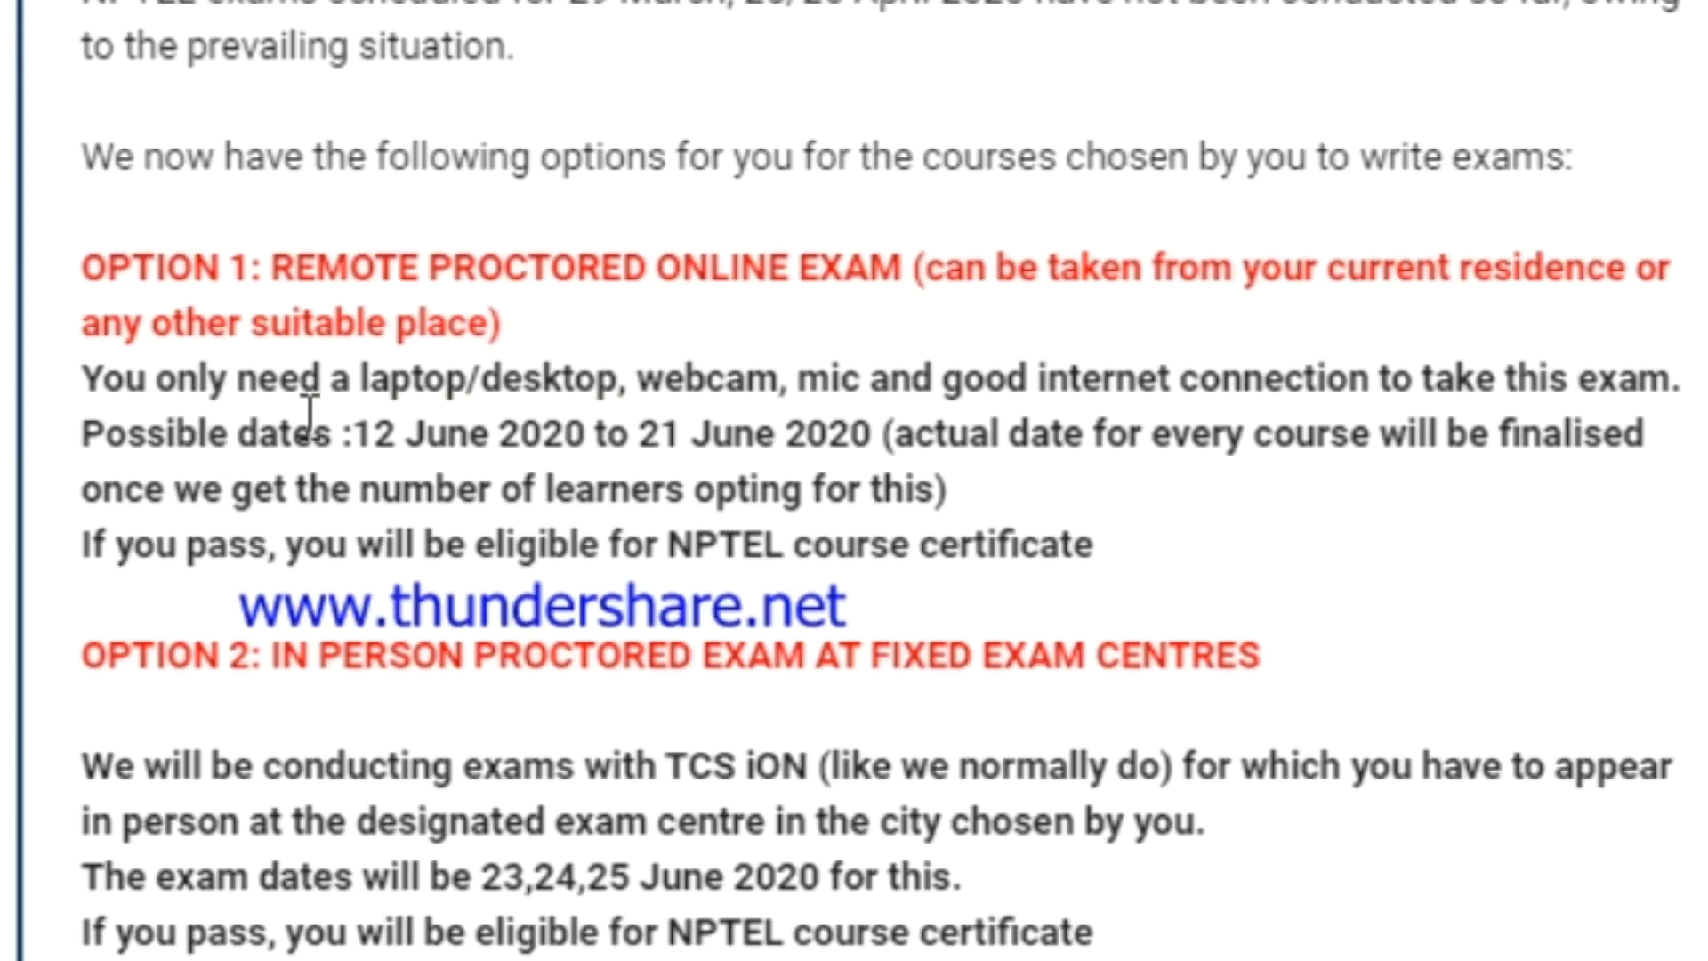
pyautogui.moveTo(641, 430)
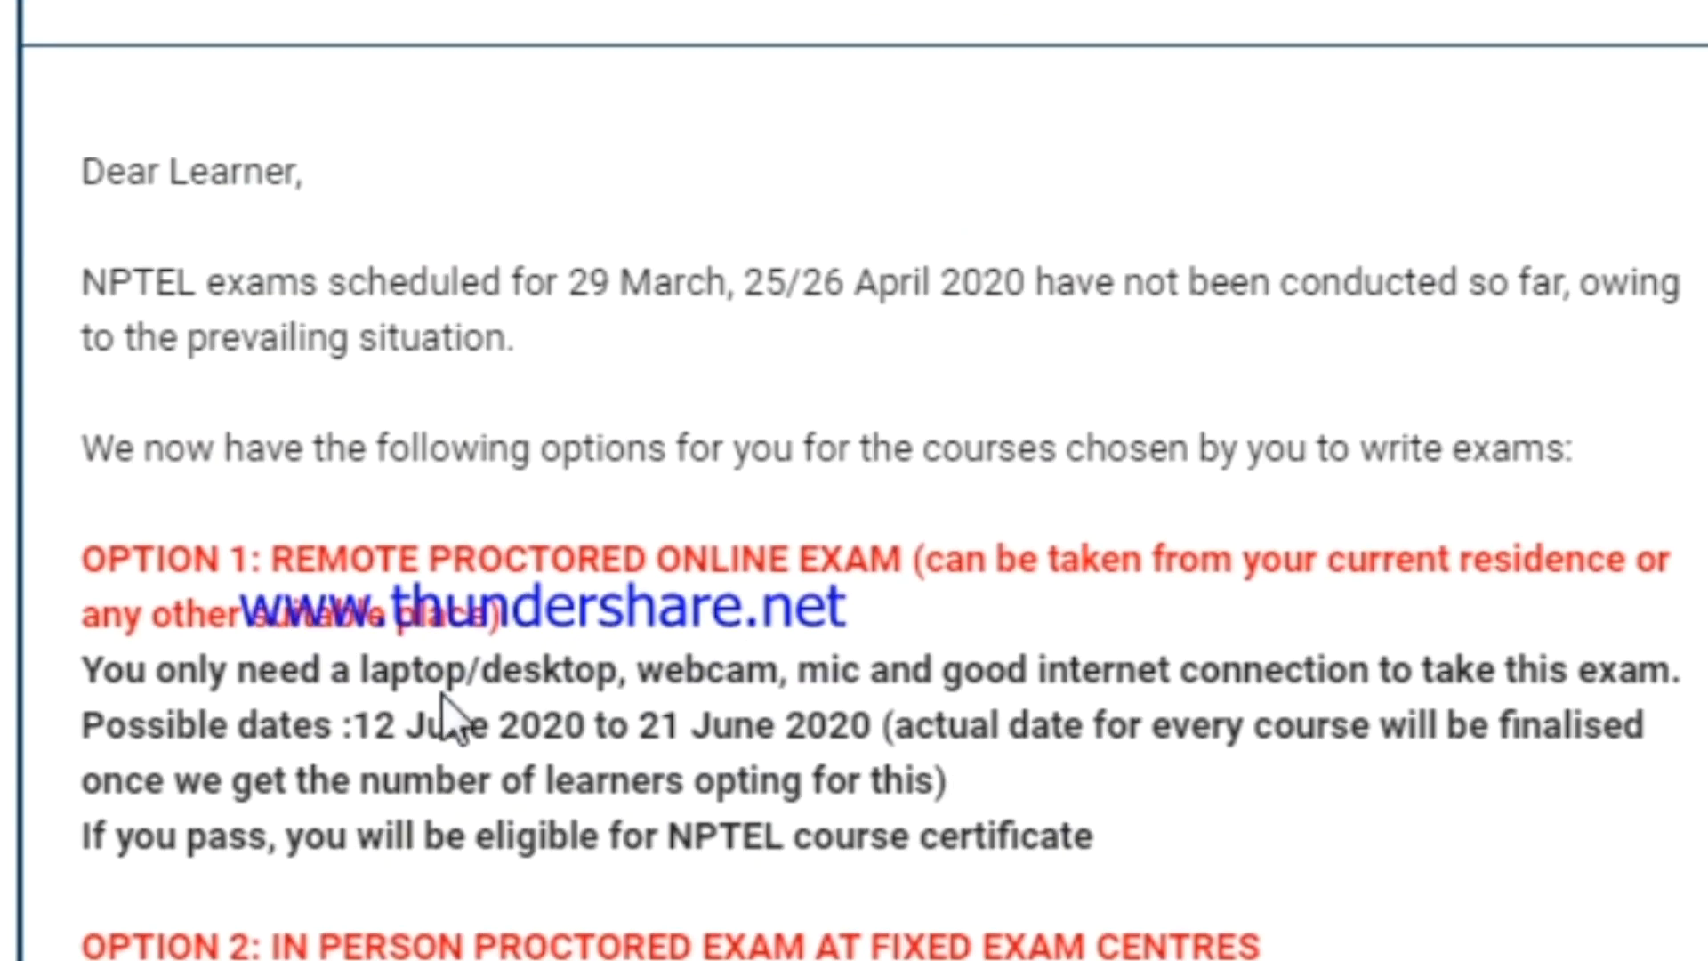
pyautogui.scroll(-3)
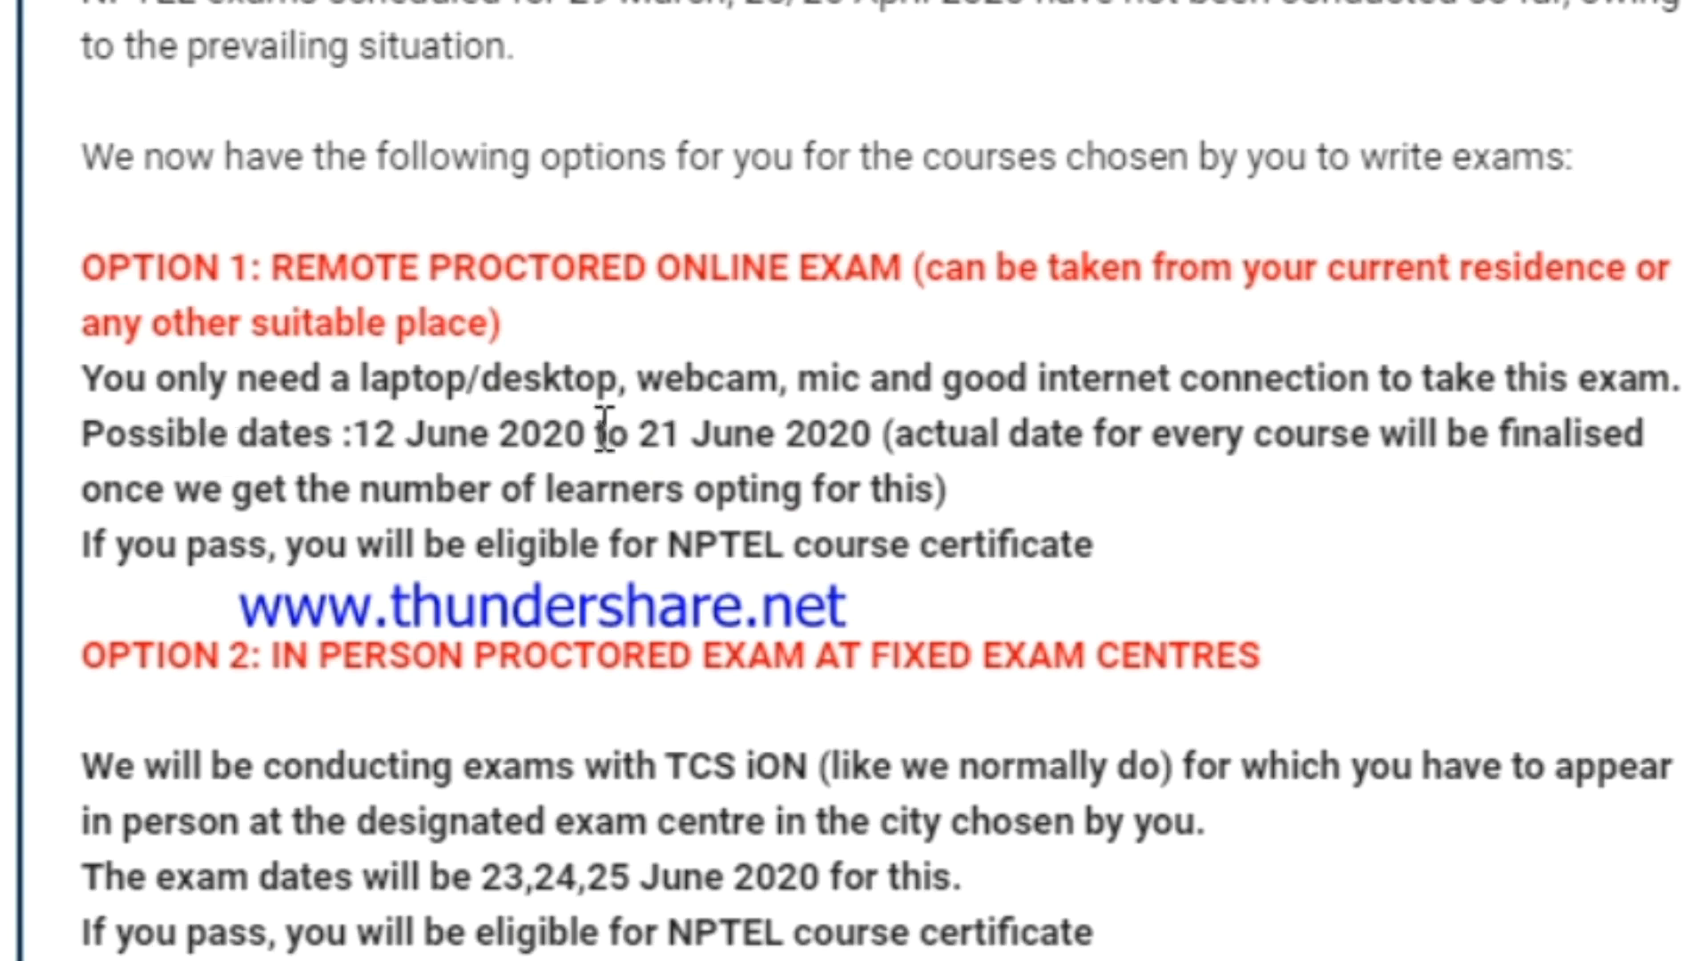
pyautogui.moveTo(906, 397)
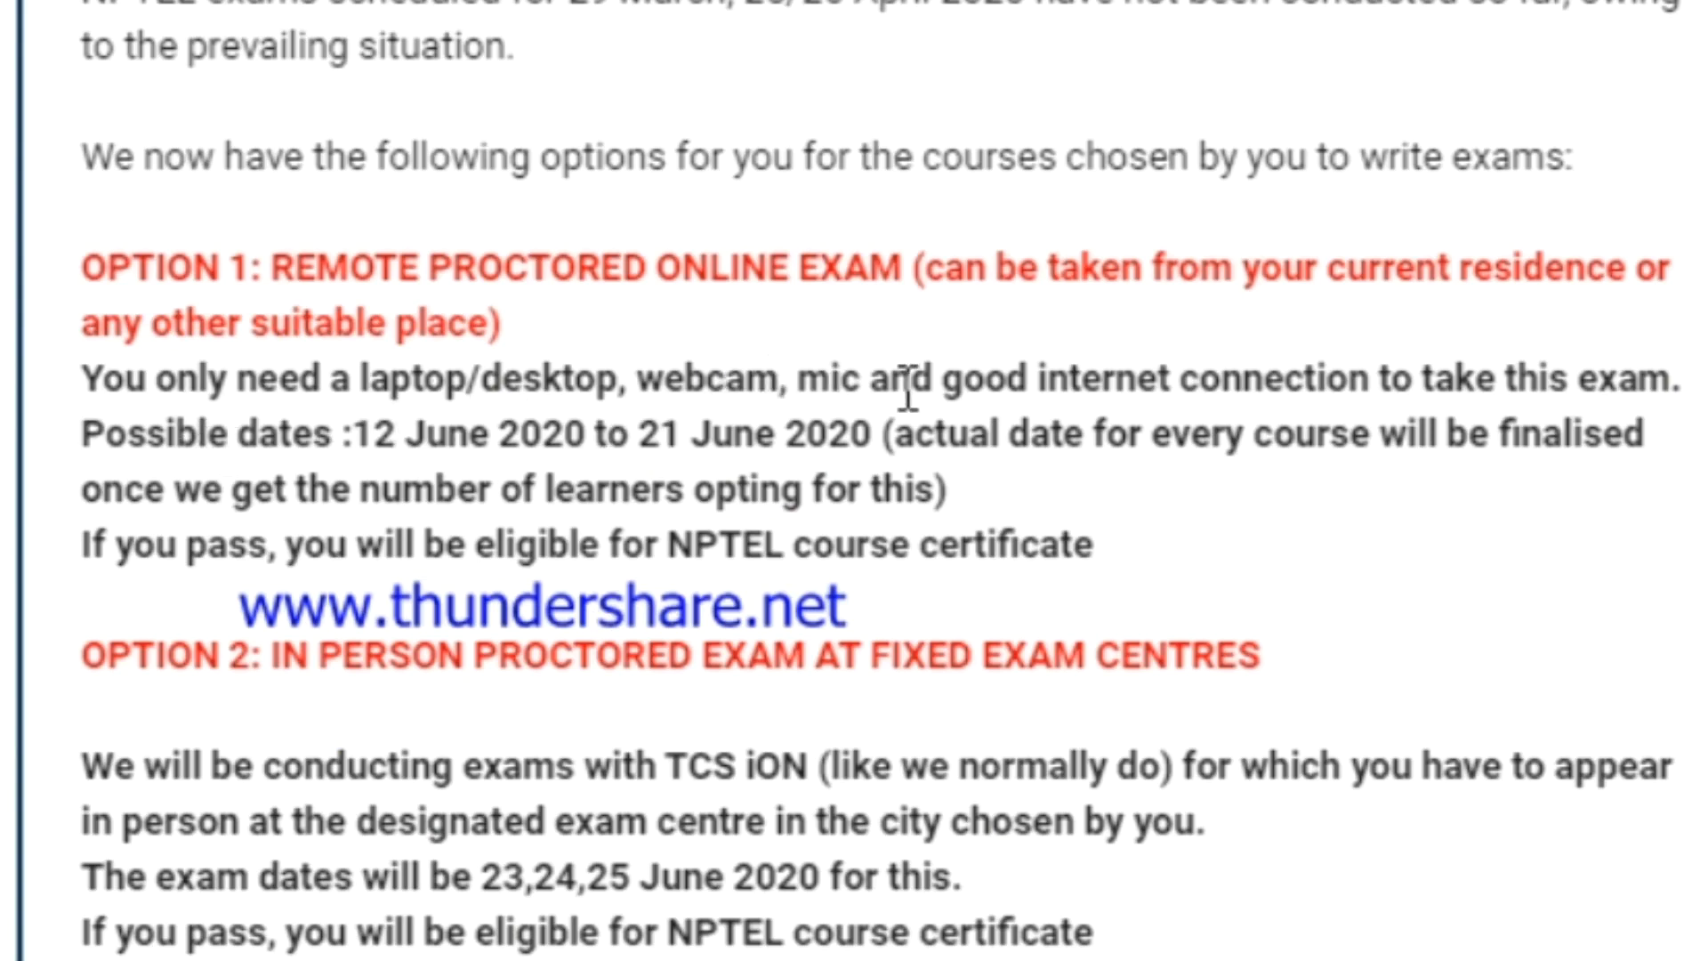
pyautogui.scroll(-3)
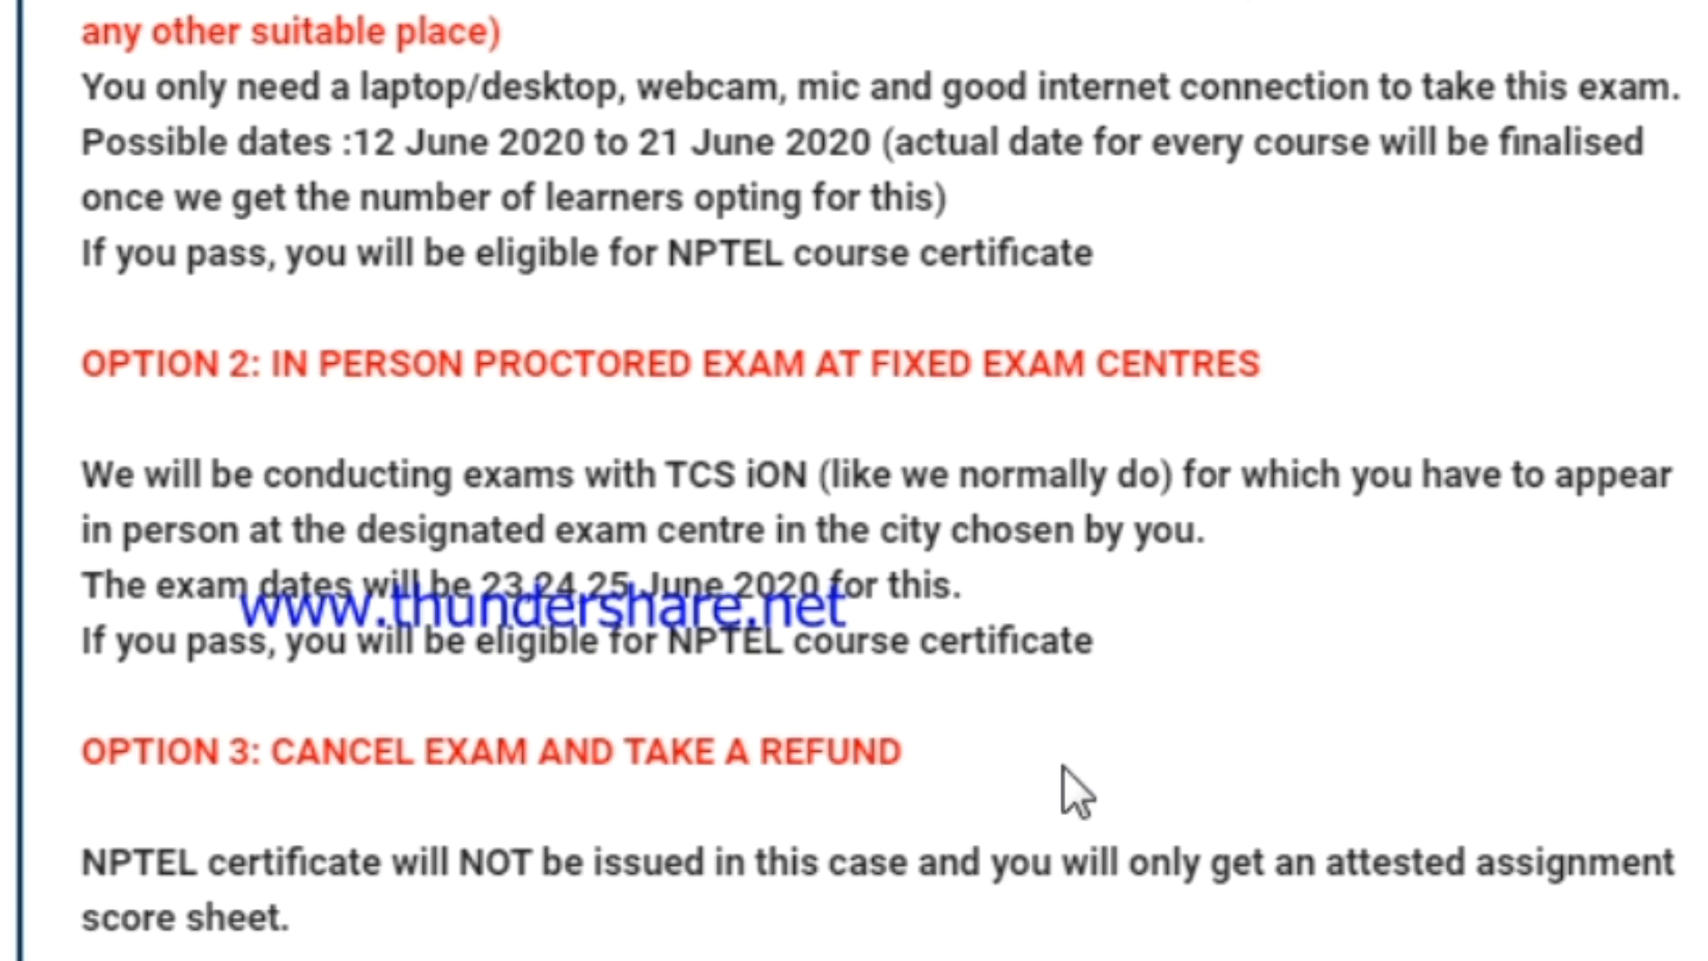
pyautogui.scroll(3)
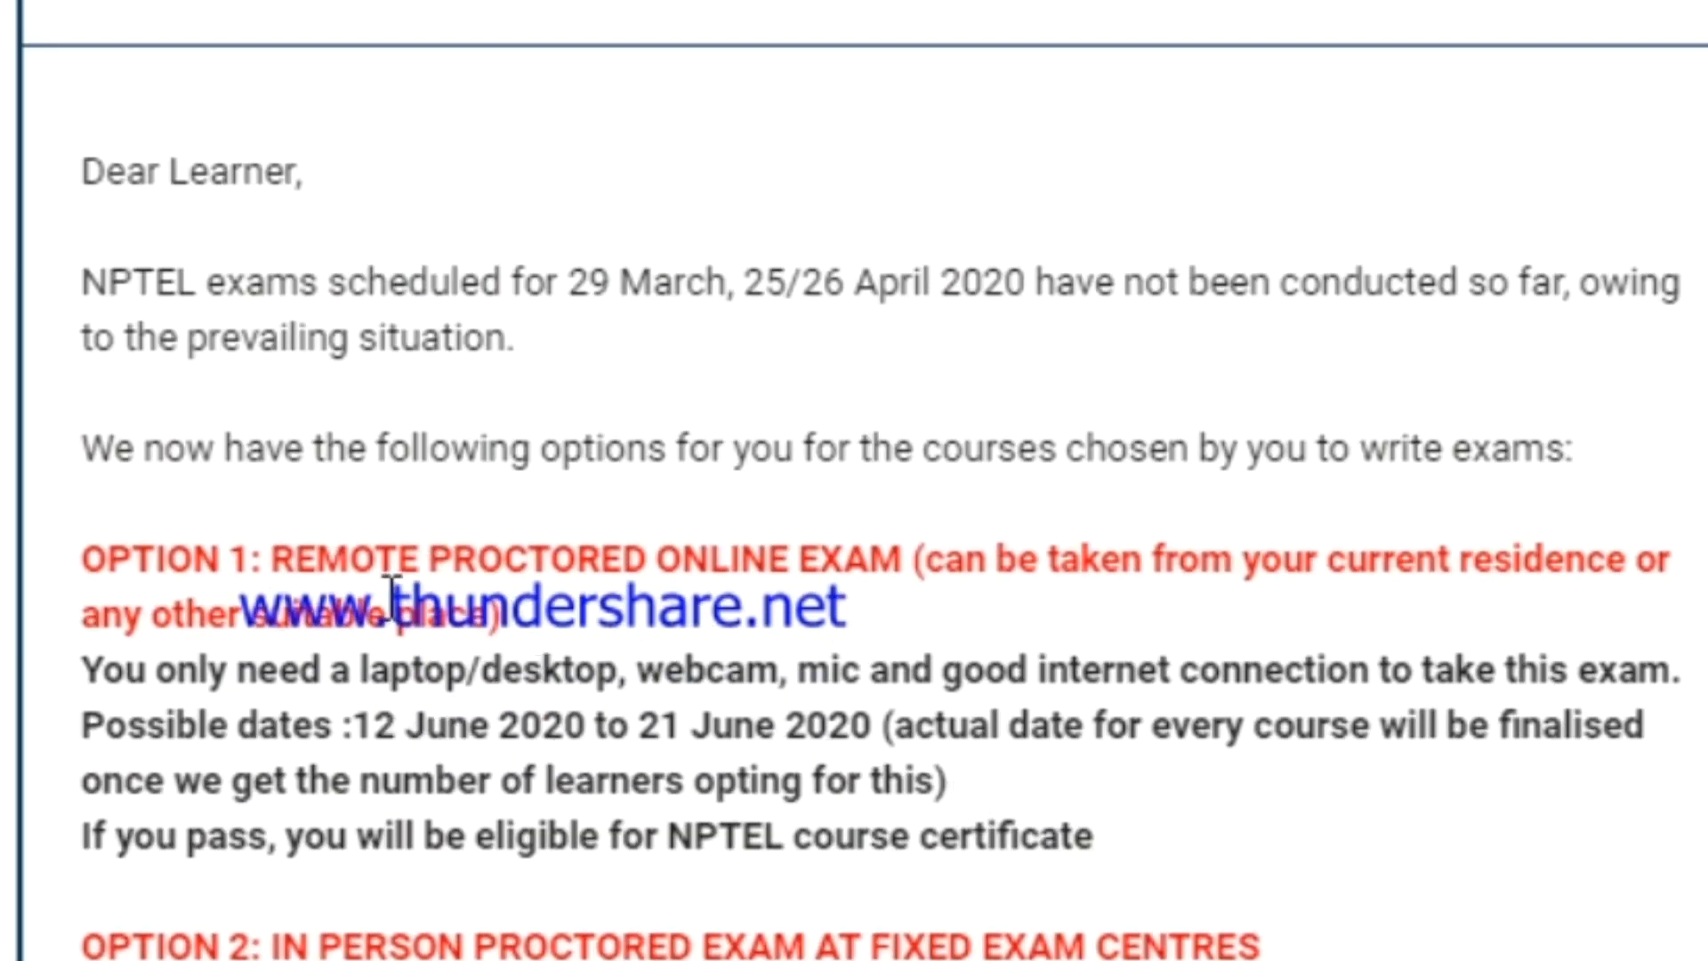
pyautogui.scroll(-3)
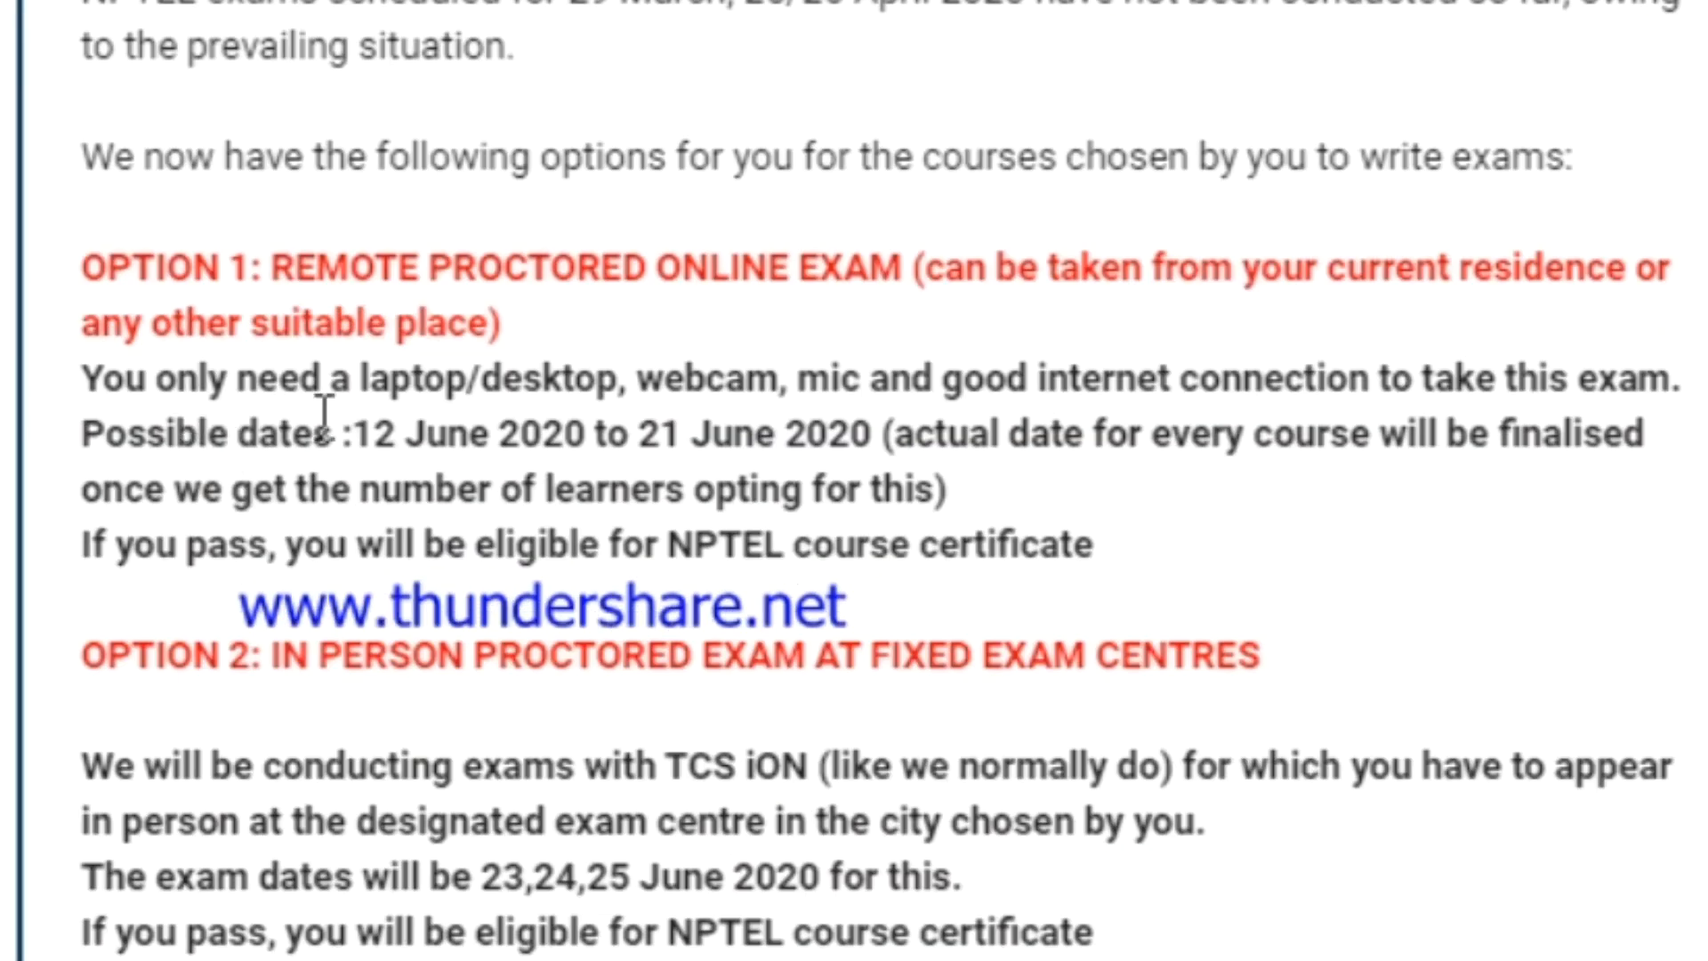
pyautogui.moveTo(766, 359)
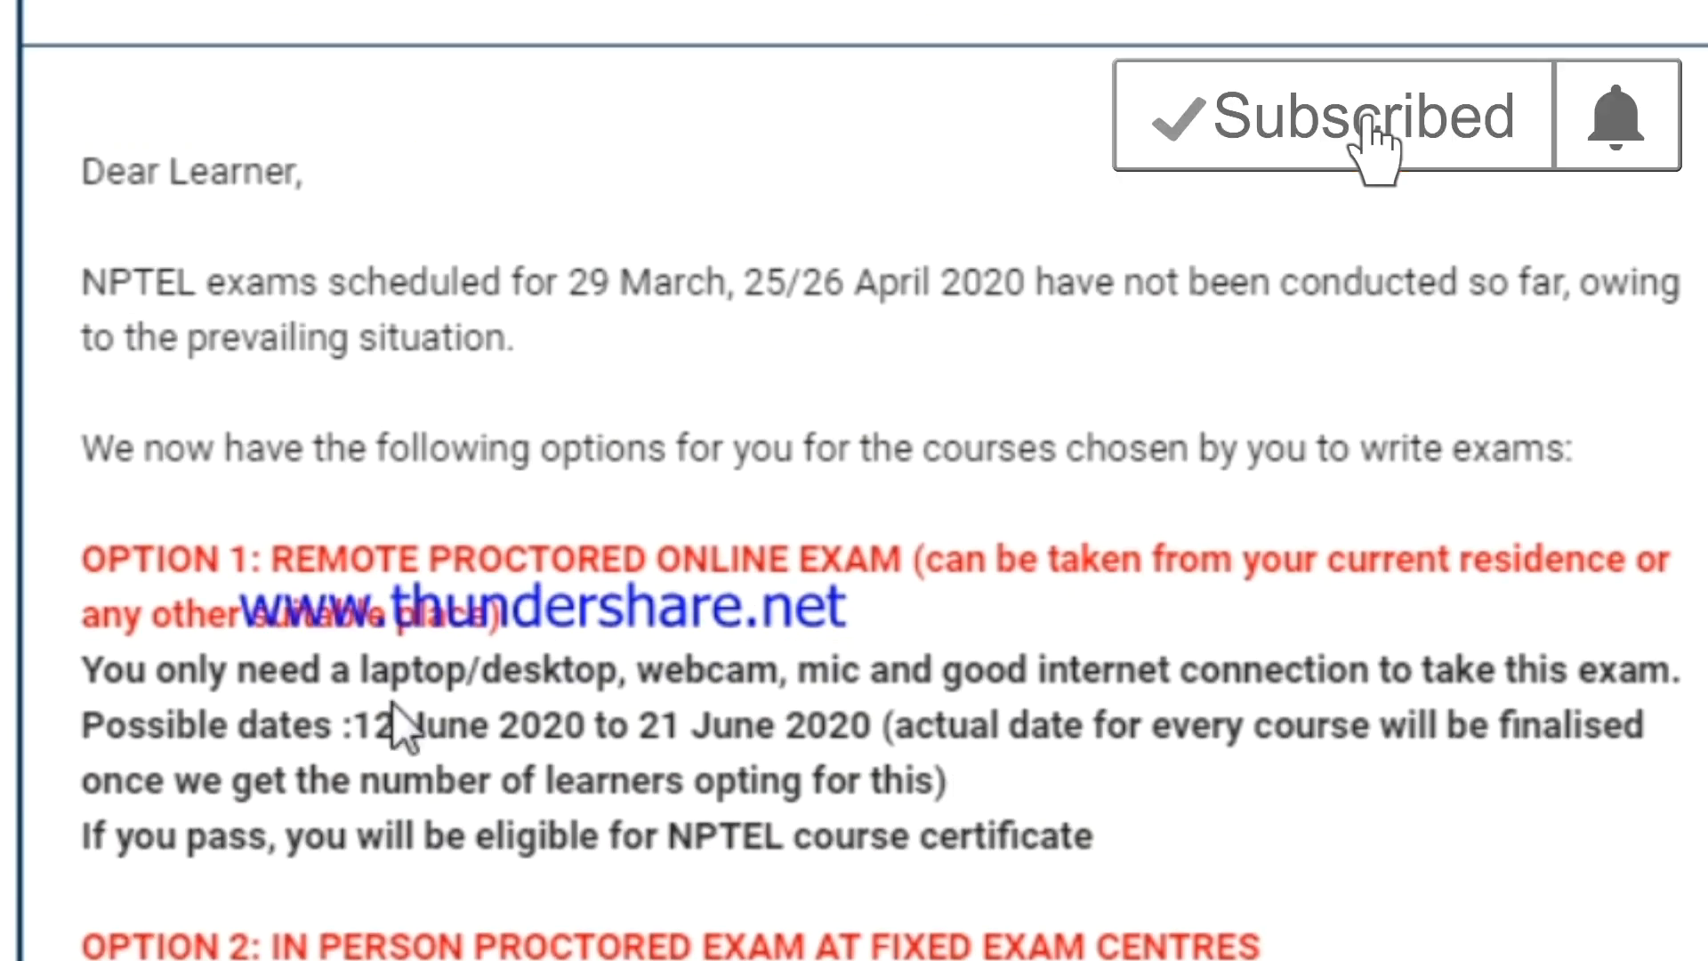
pyautogui.scroll(-3)
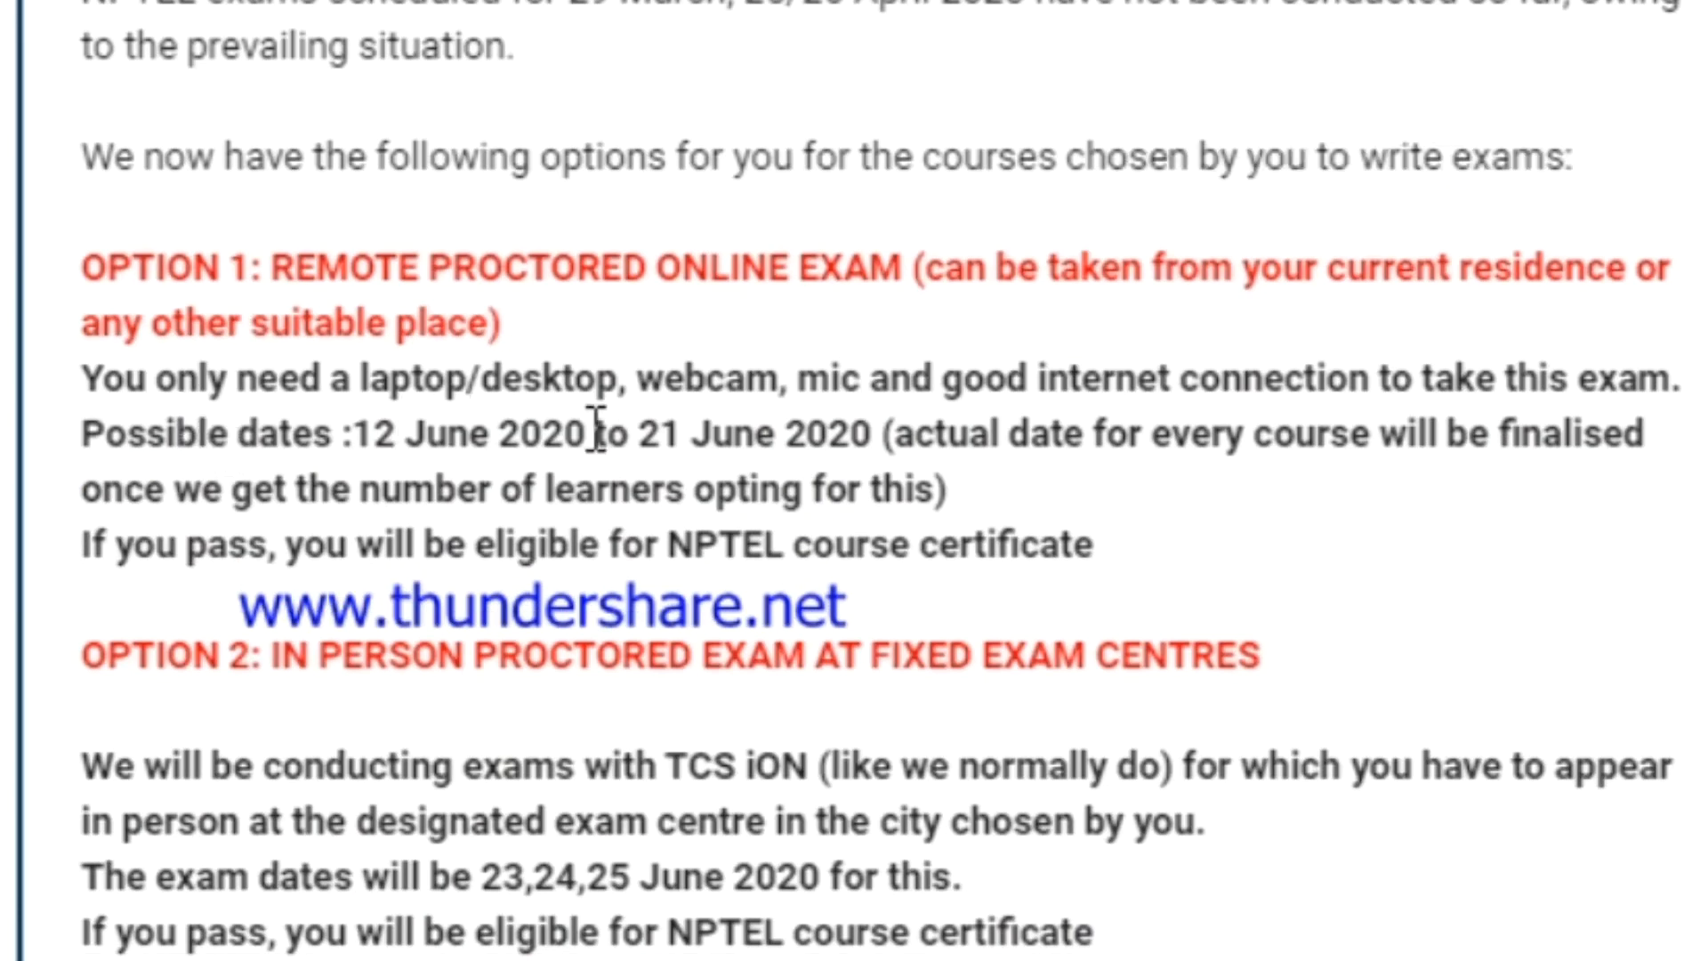
pyautogui.moveTo(965, 404)
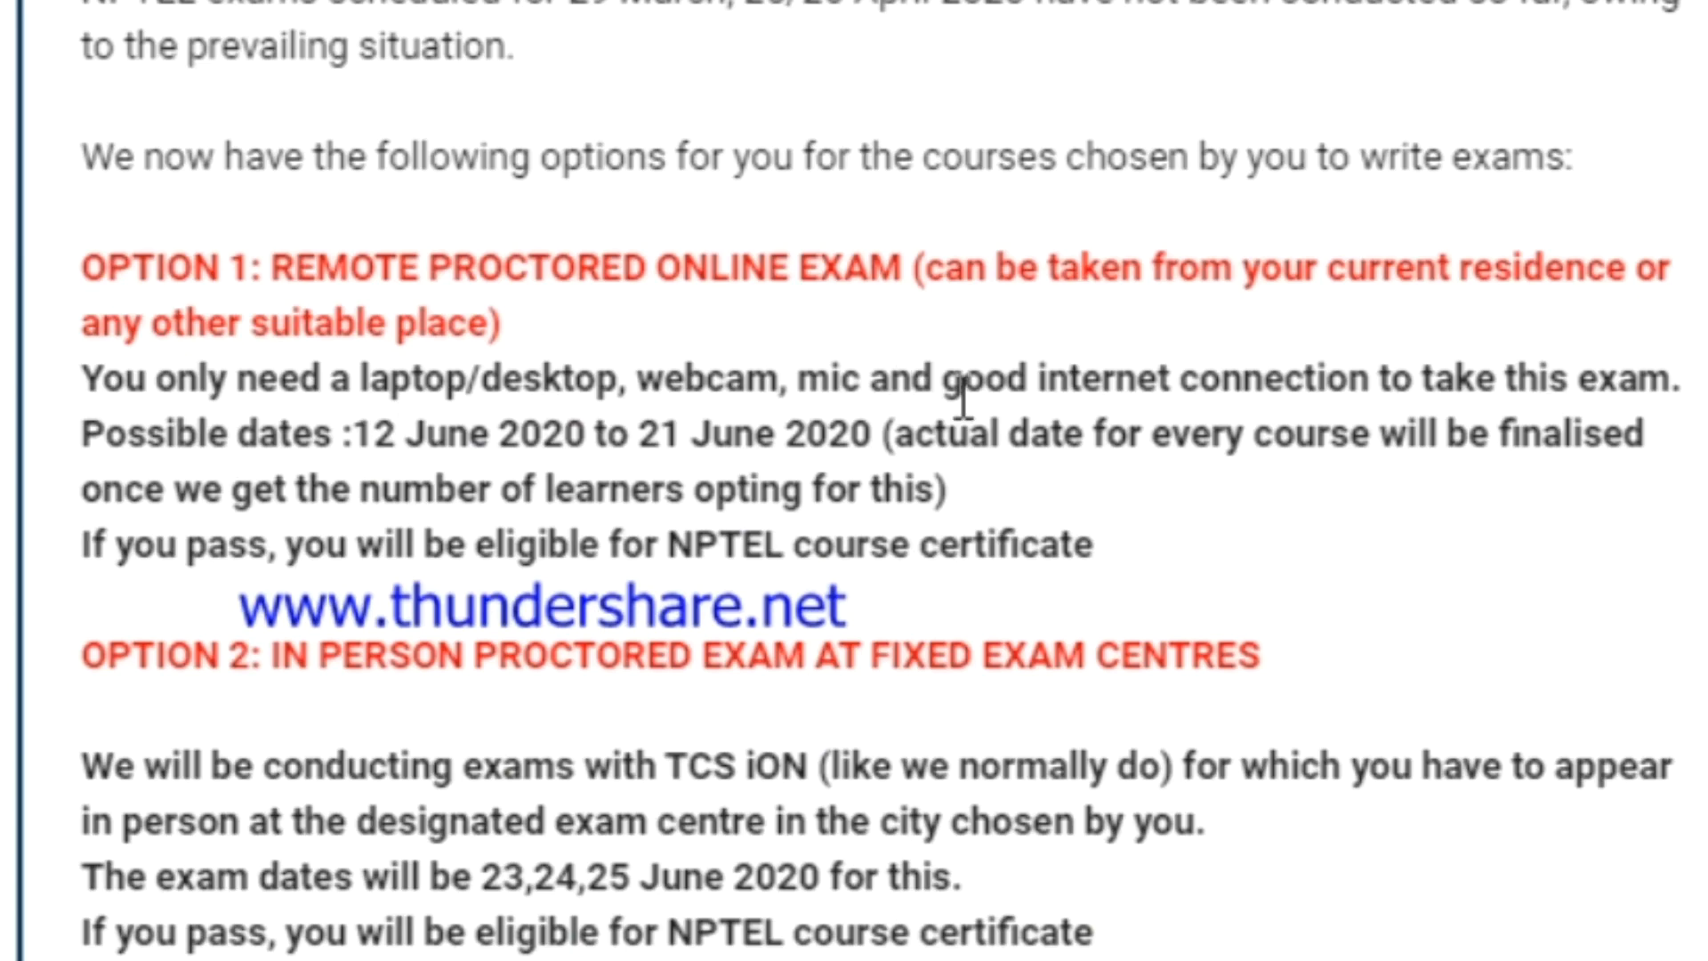
pyautogui.scroll(-3)
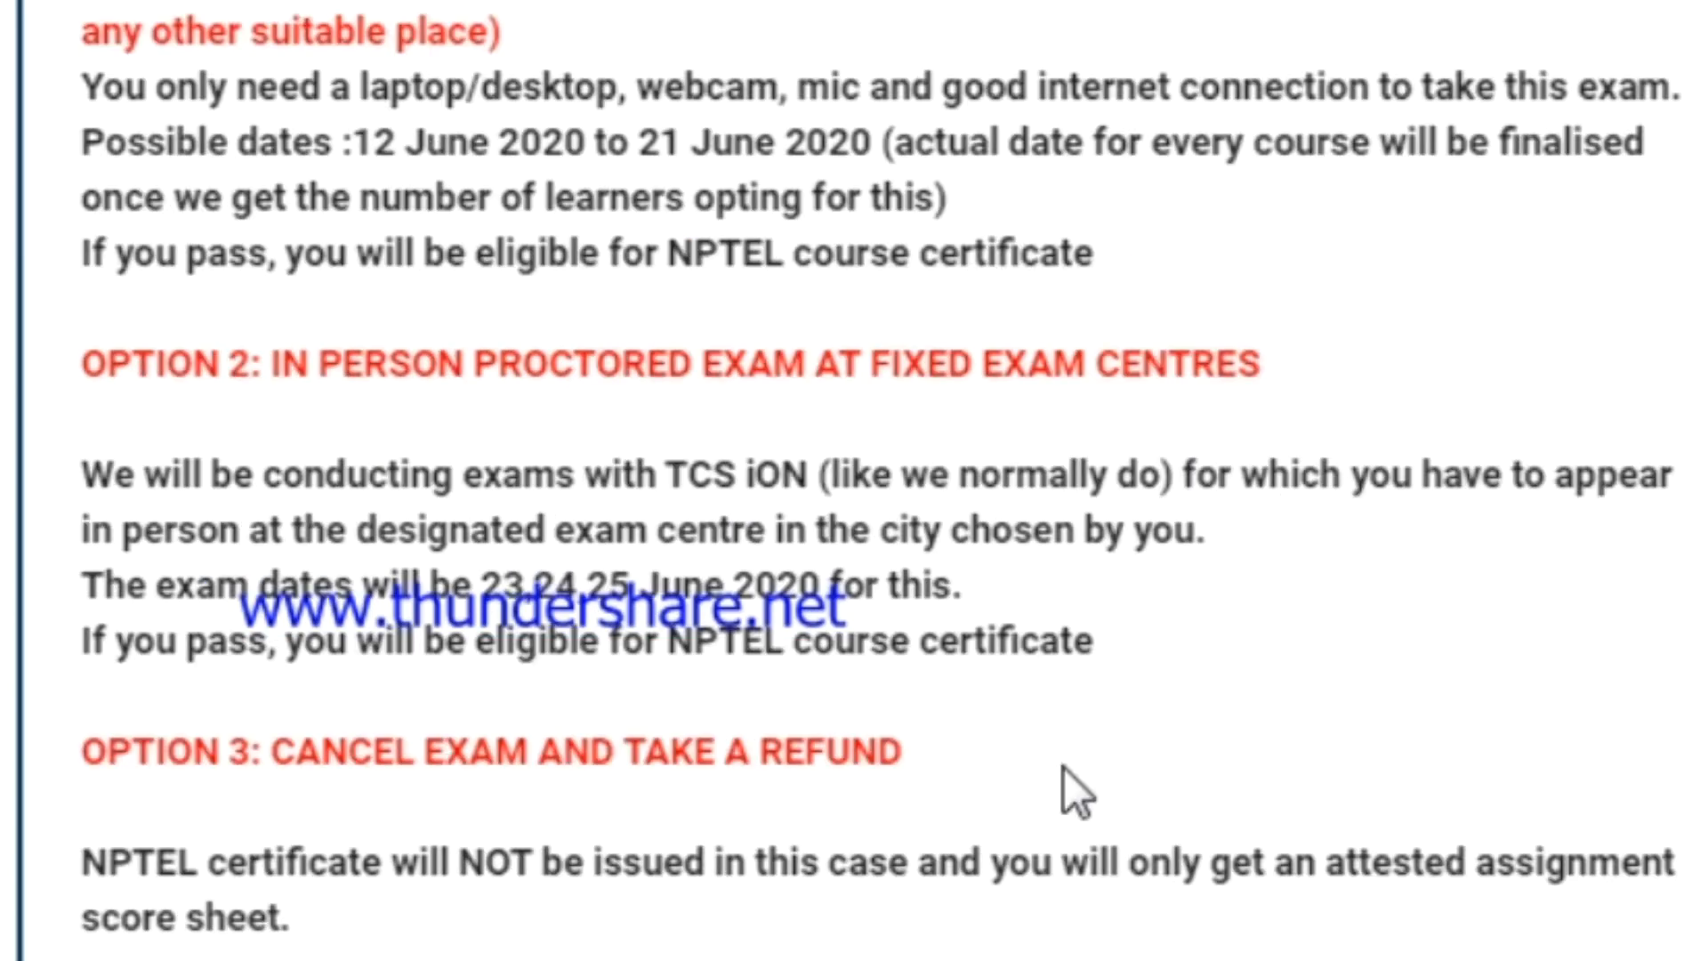
pyautogui.scroll(3)
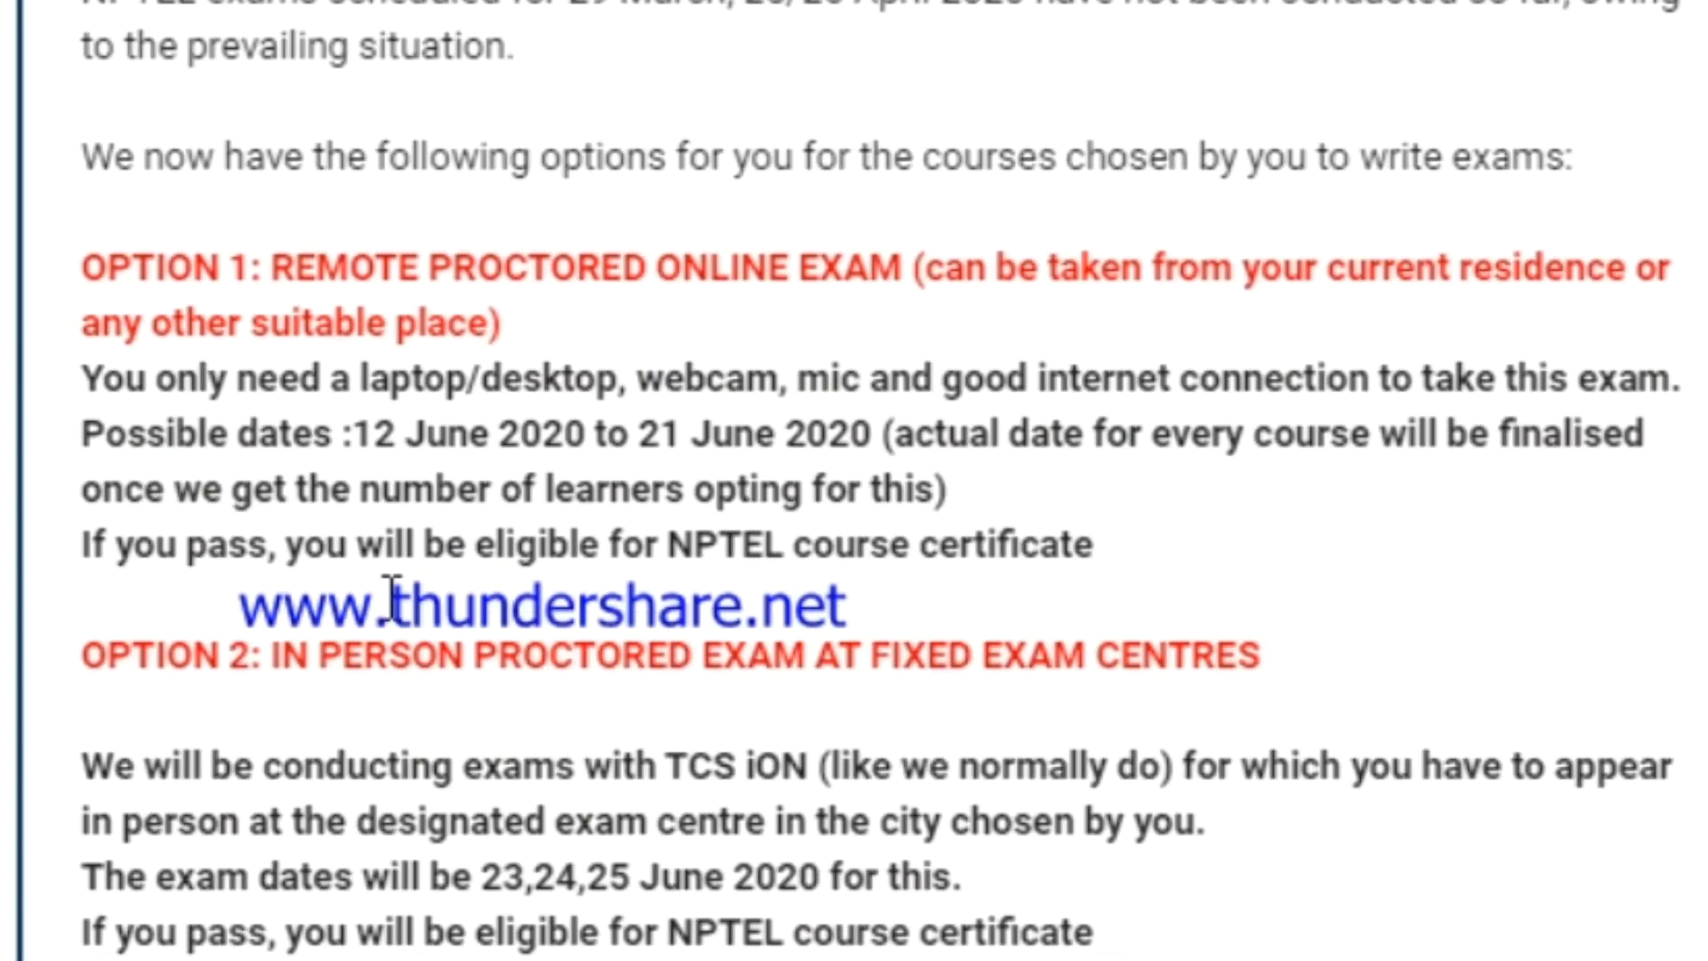
pyautogui.moveTo(776, 385)
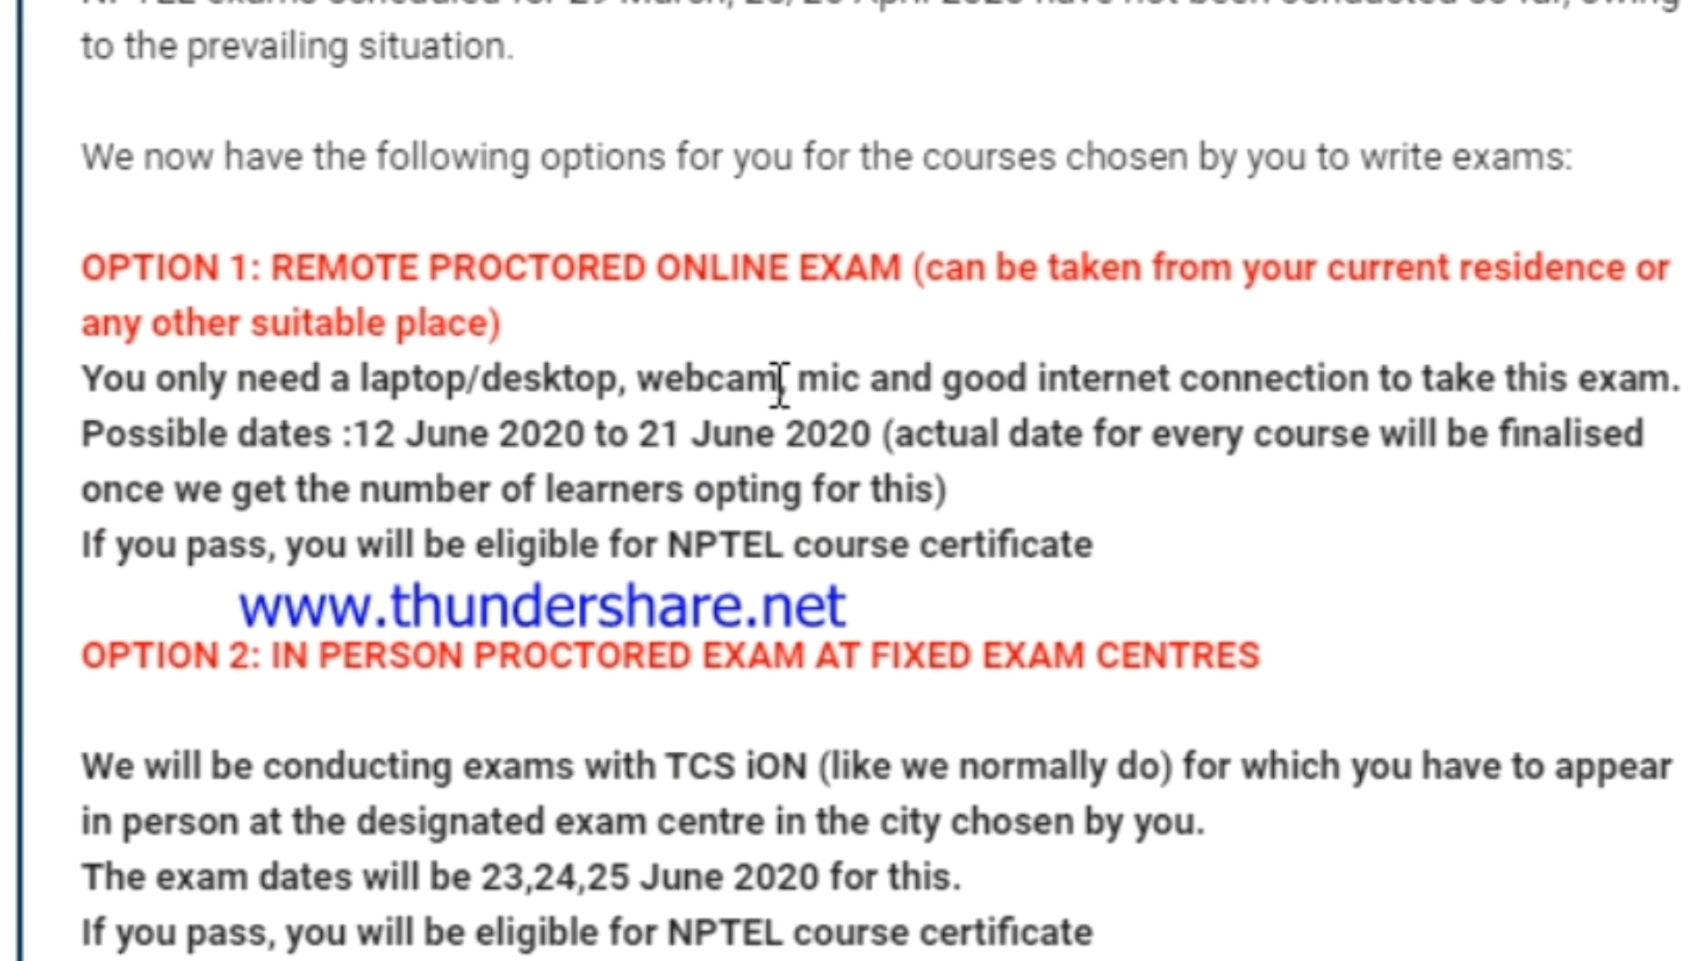
pyautogui.moveTo(1192, 436)
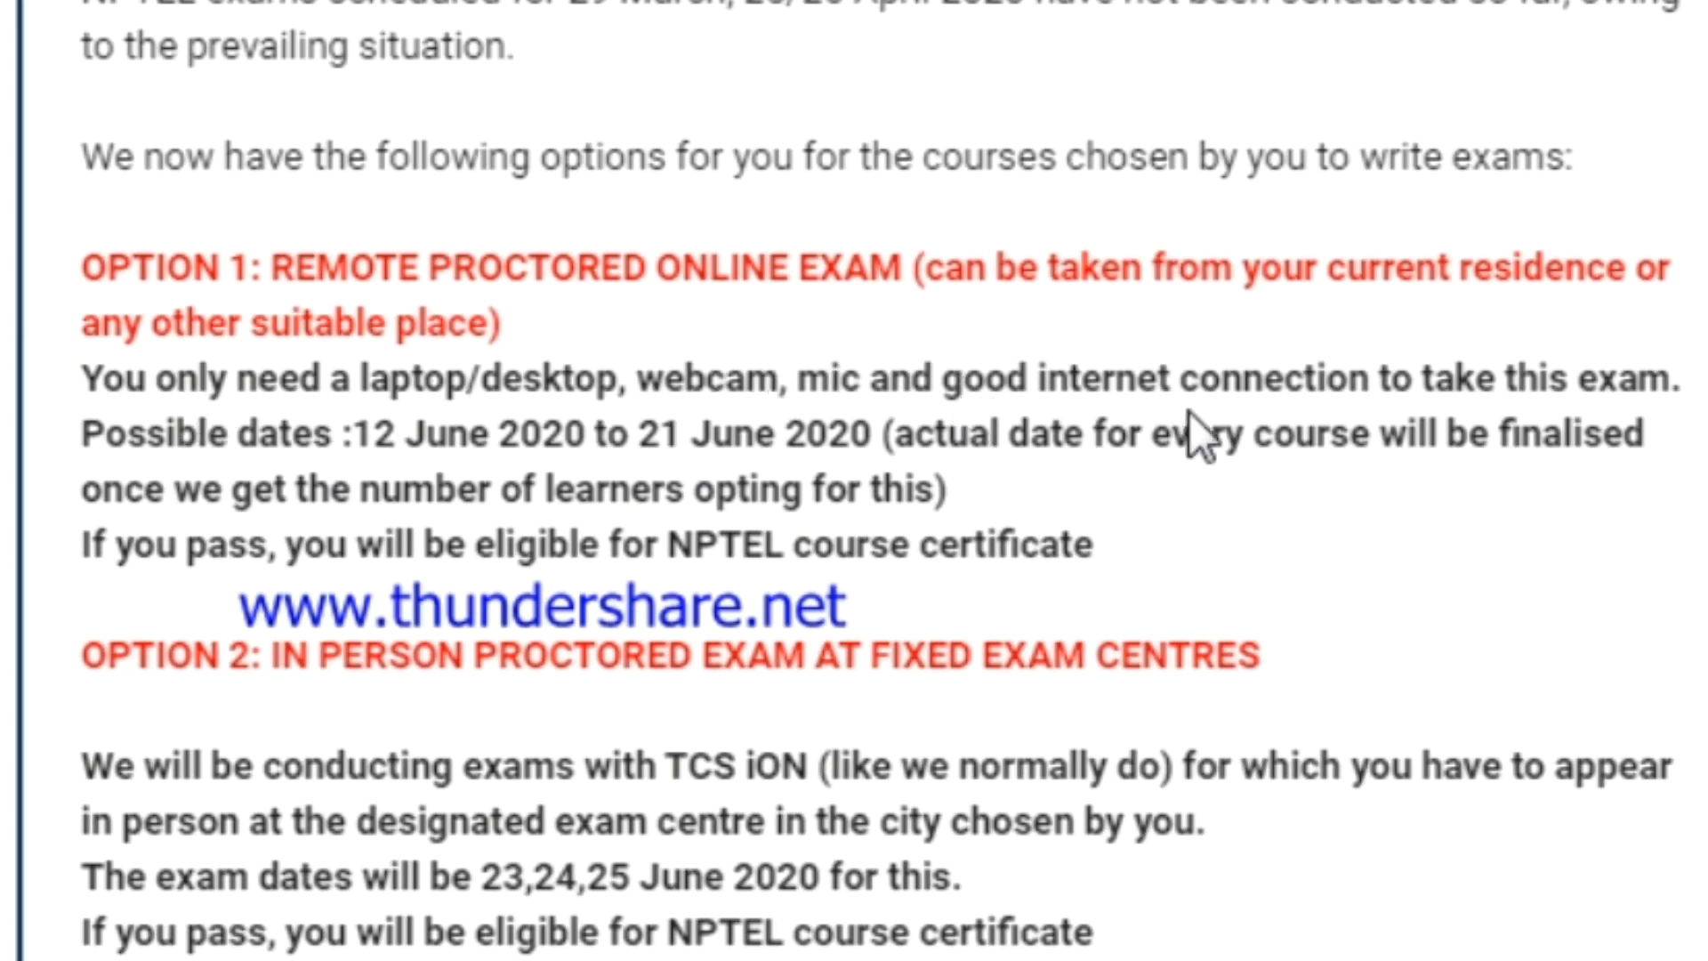
pyautogui.moveTo(257, 491)
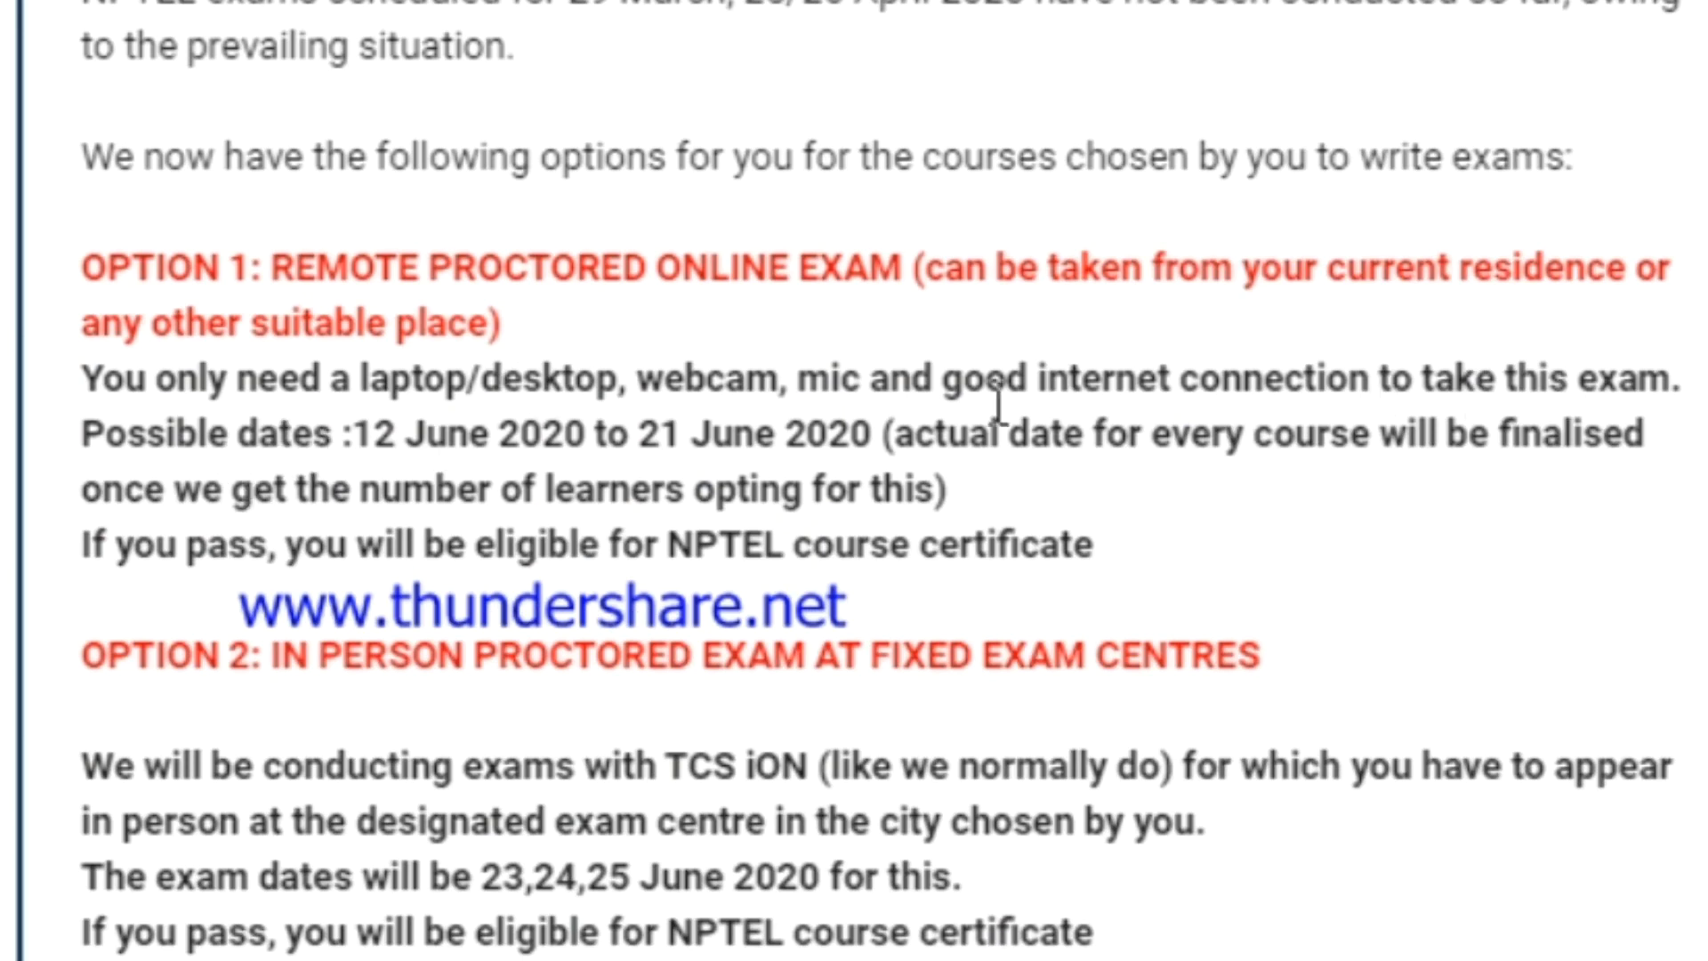
pyautogui.moveTo(861, 436)
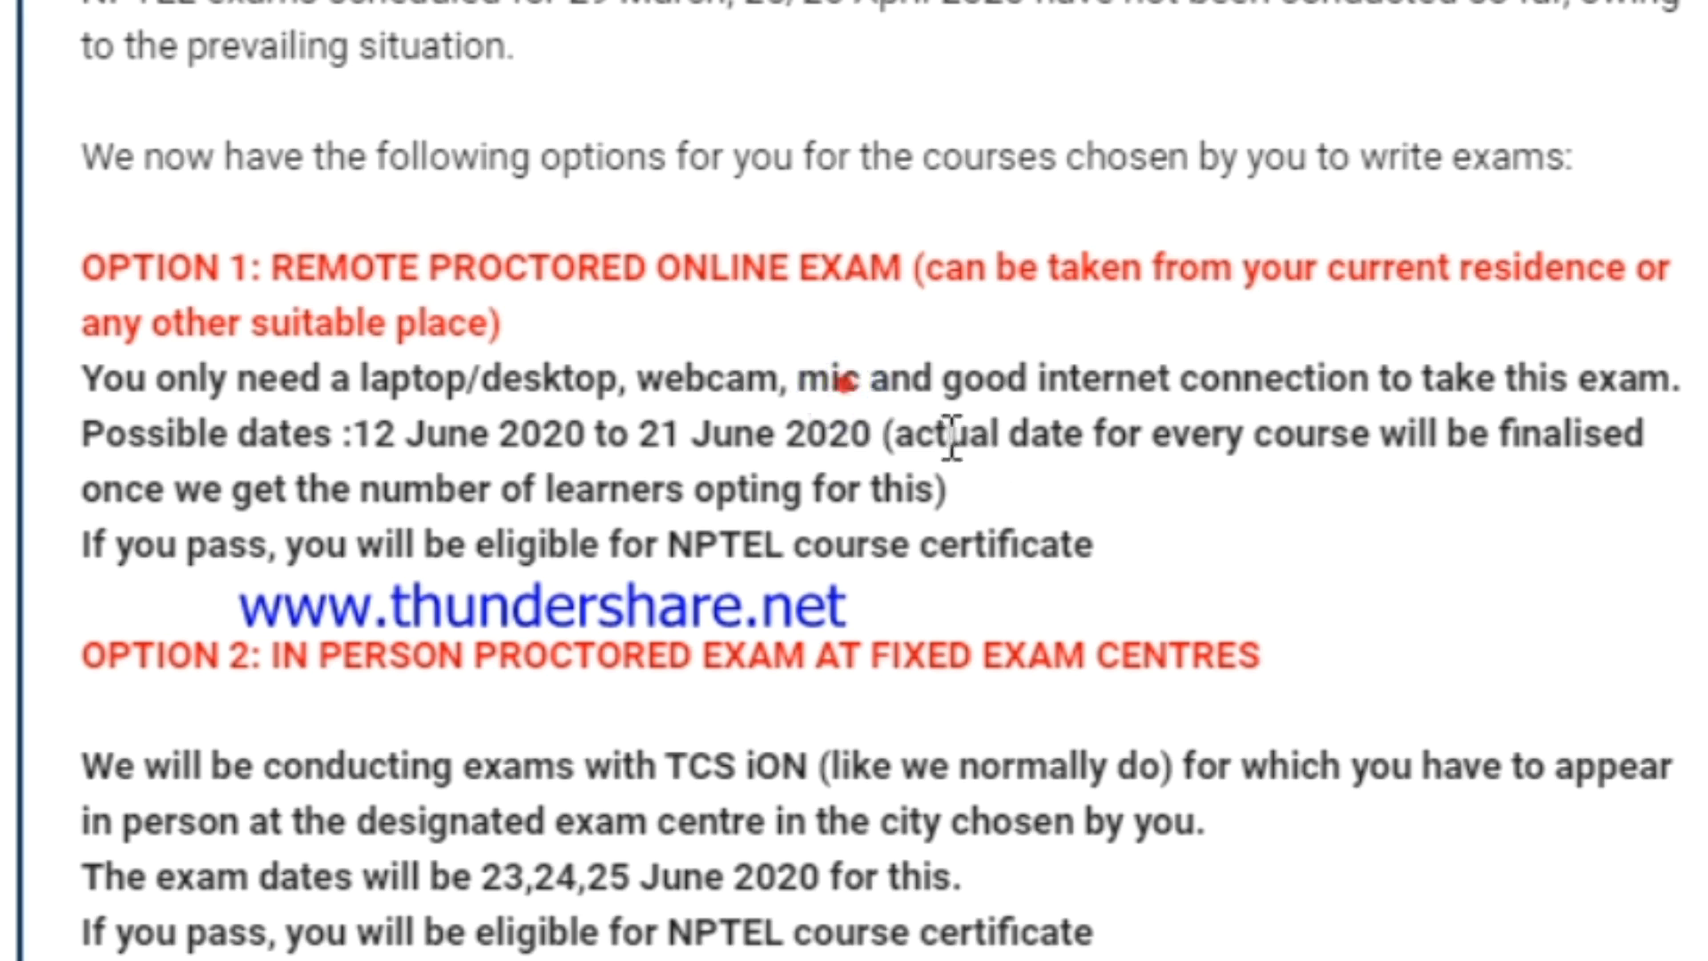
# Step: Highlight the word 'mic' in the requirements and scroll to Option 3, cancelling the exam for a refund
pyautogui.doubleClick(838, 379)
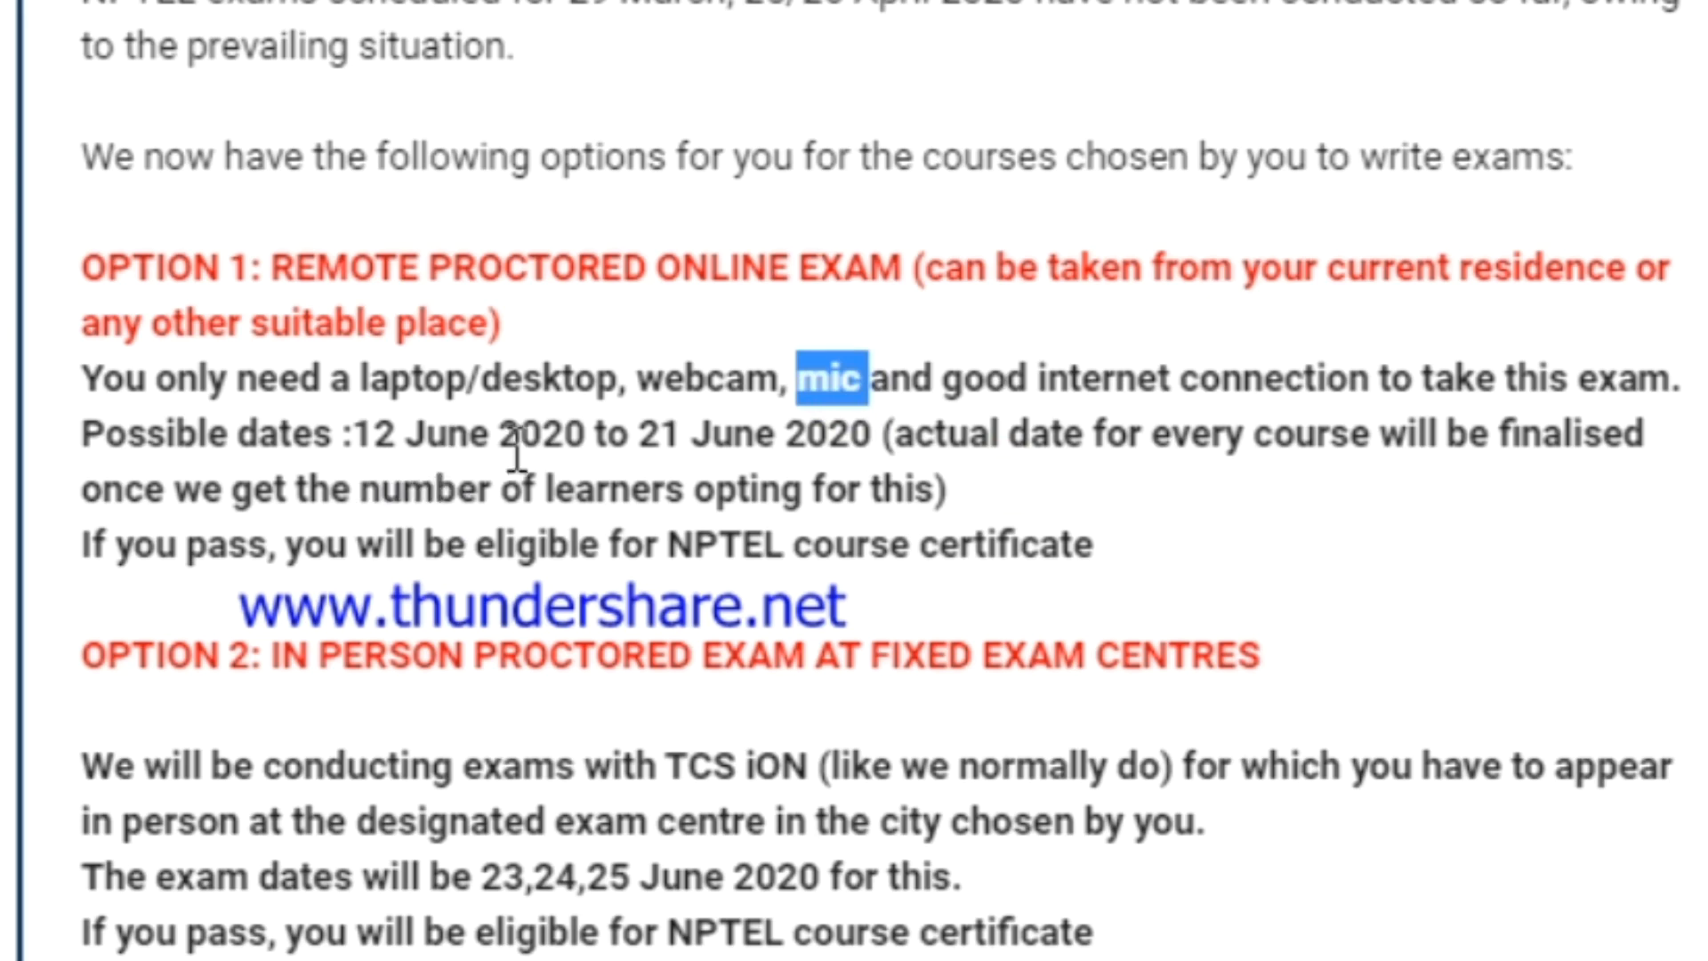
pyautogui.moveTo(858, 504)
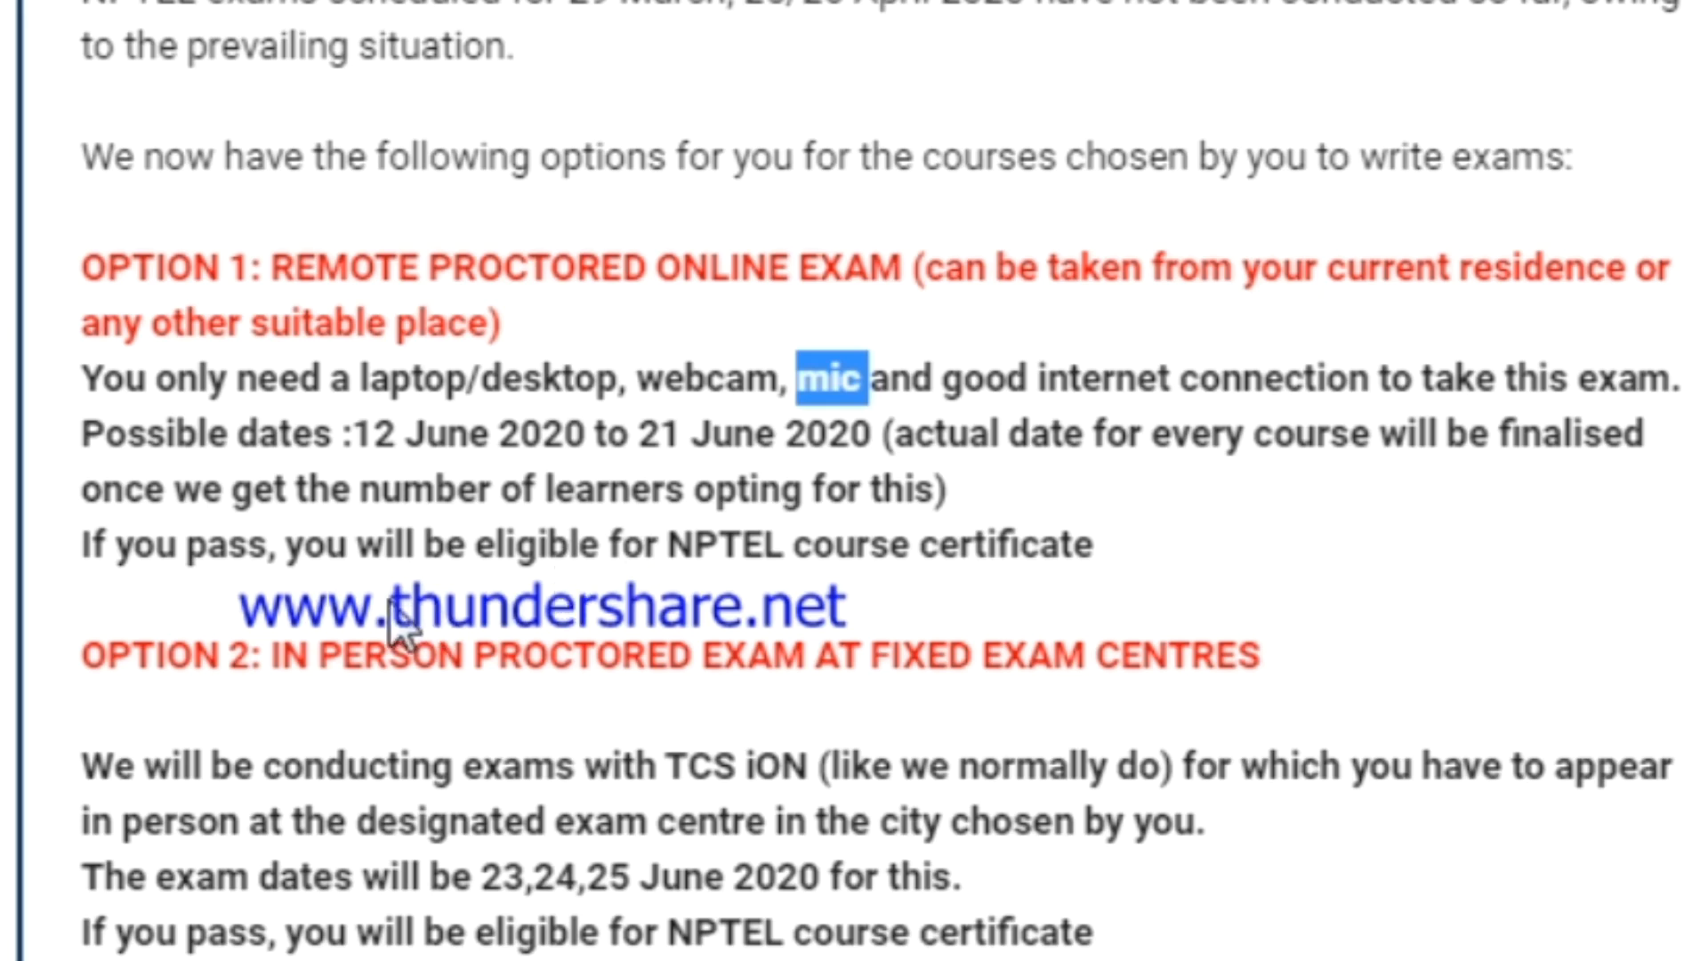
pyautogui.moveTo(1002, 600)
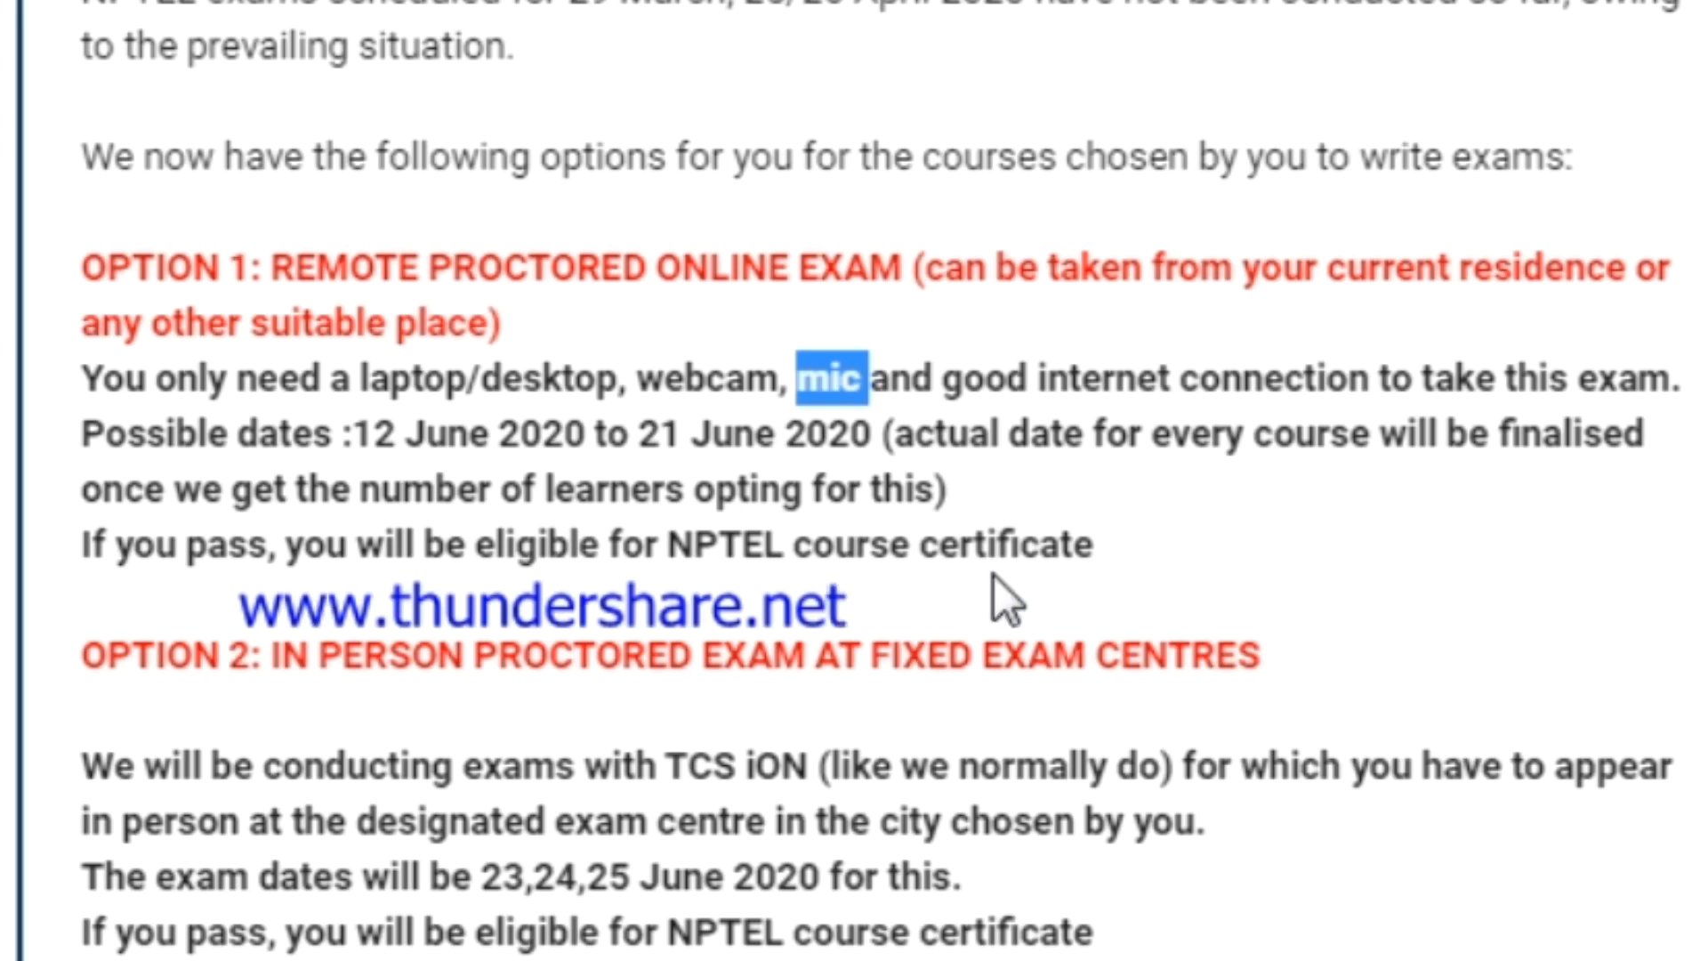
pyautogui.scroll(-3)
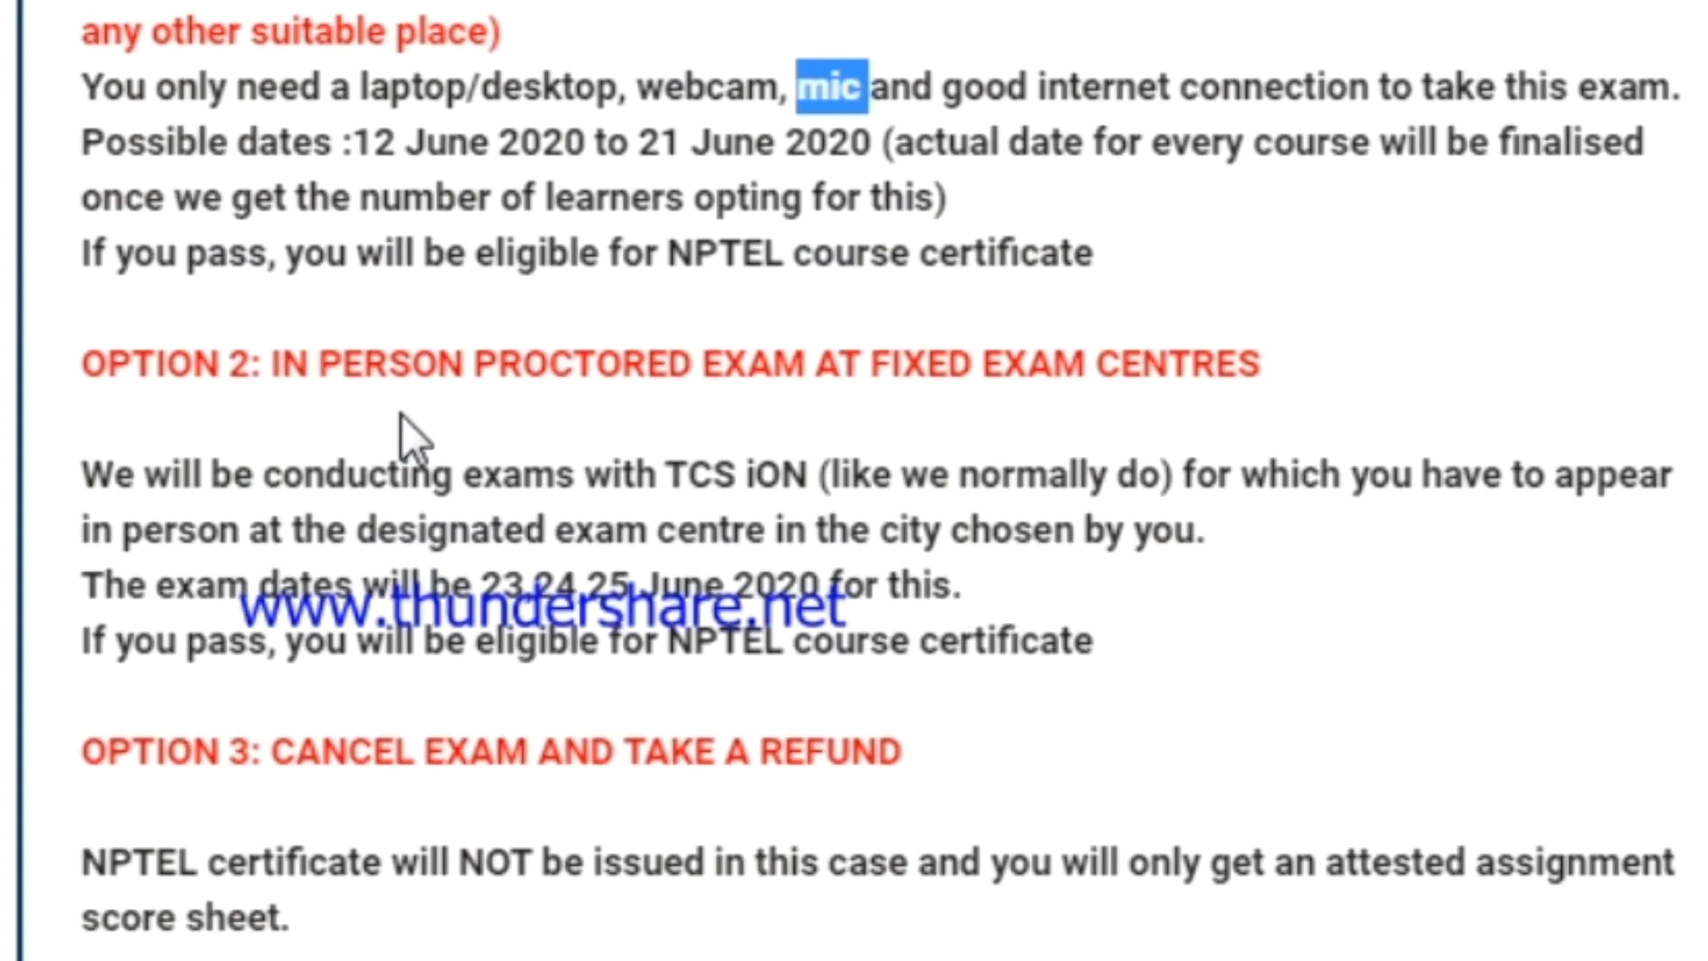
pyautogui.moveTo(696, 445)
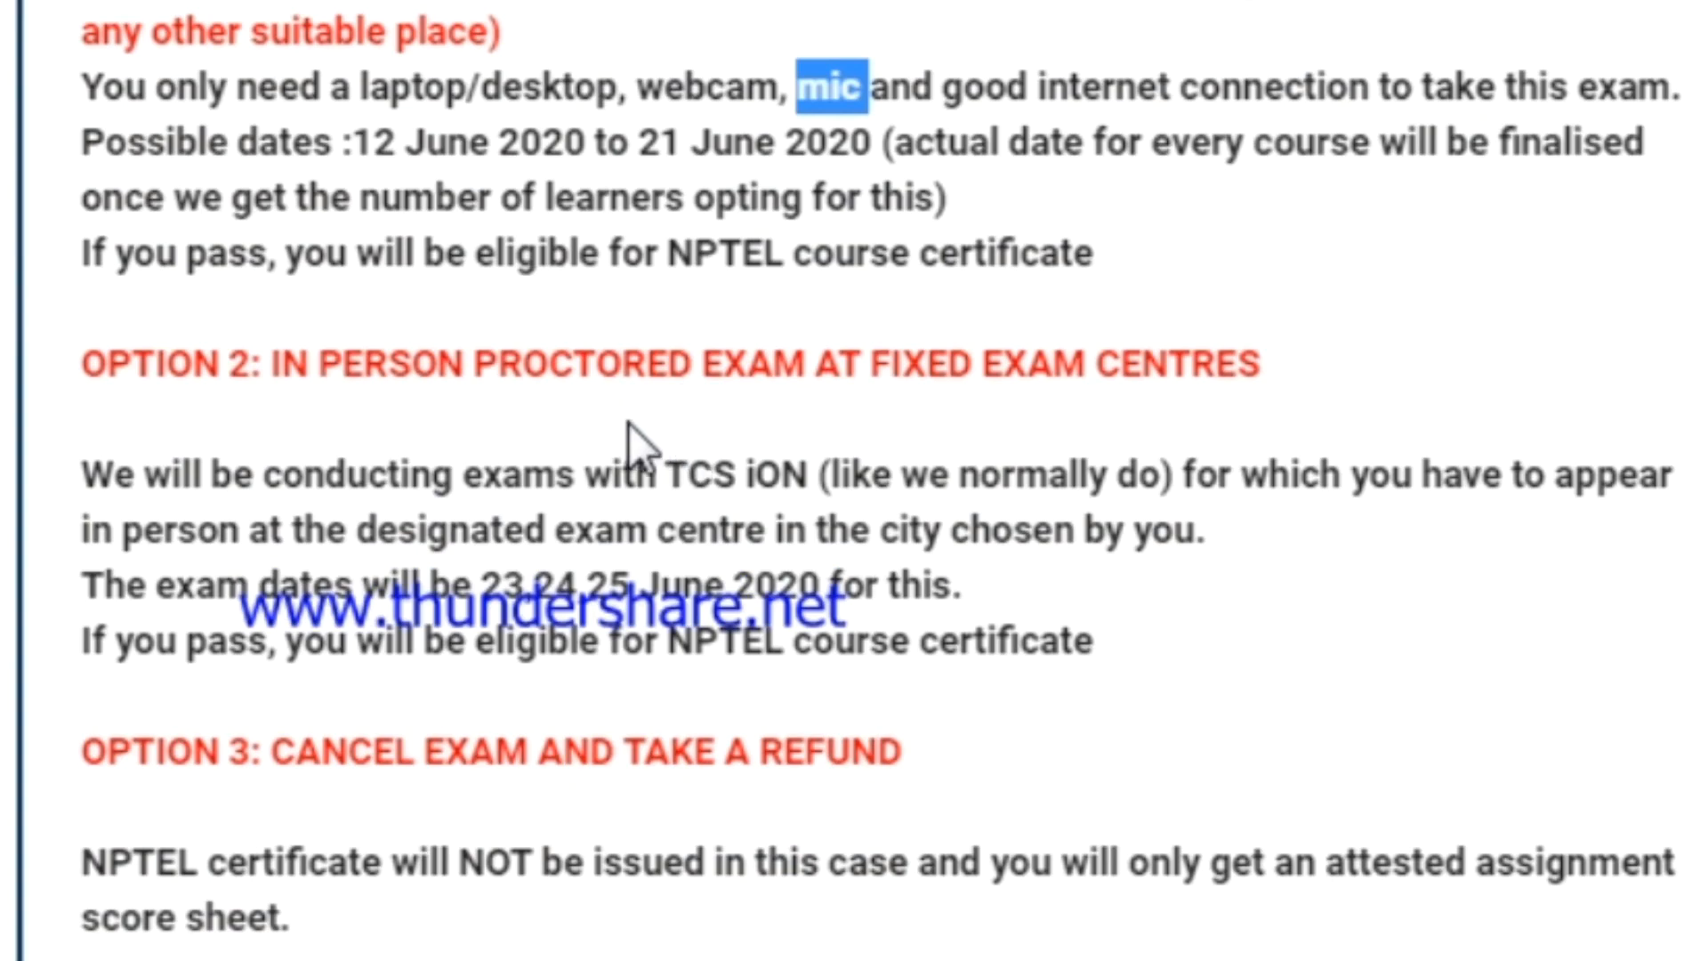
# Step: Scroll to the June 7 2020, 10am form deadline and the exam option form link
pyautogui.scroll(-3)
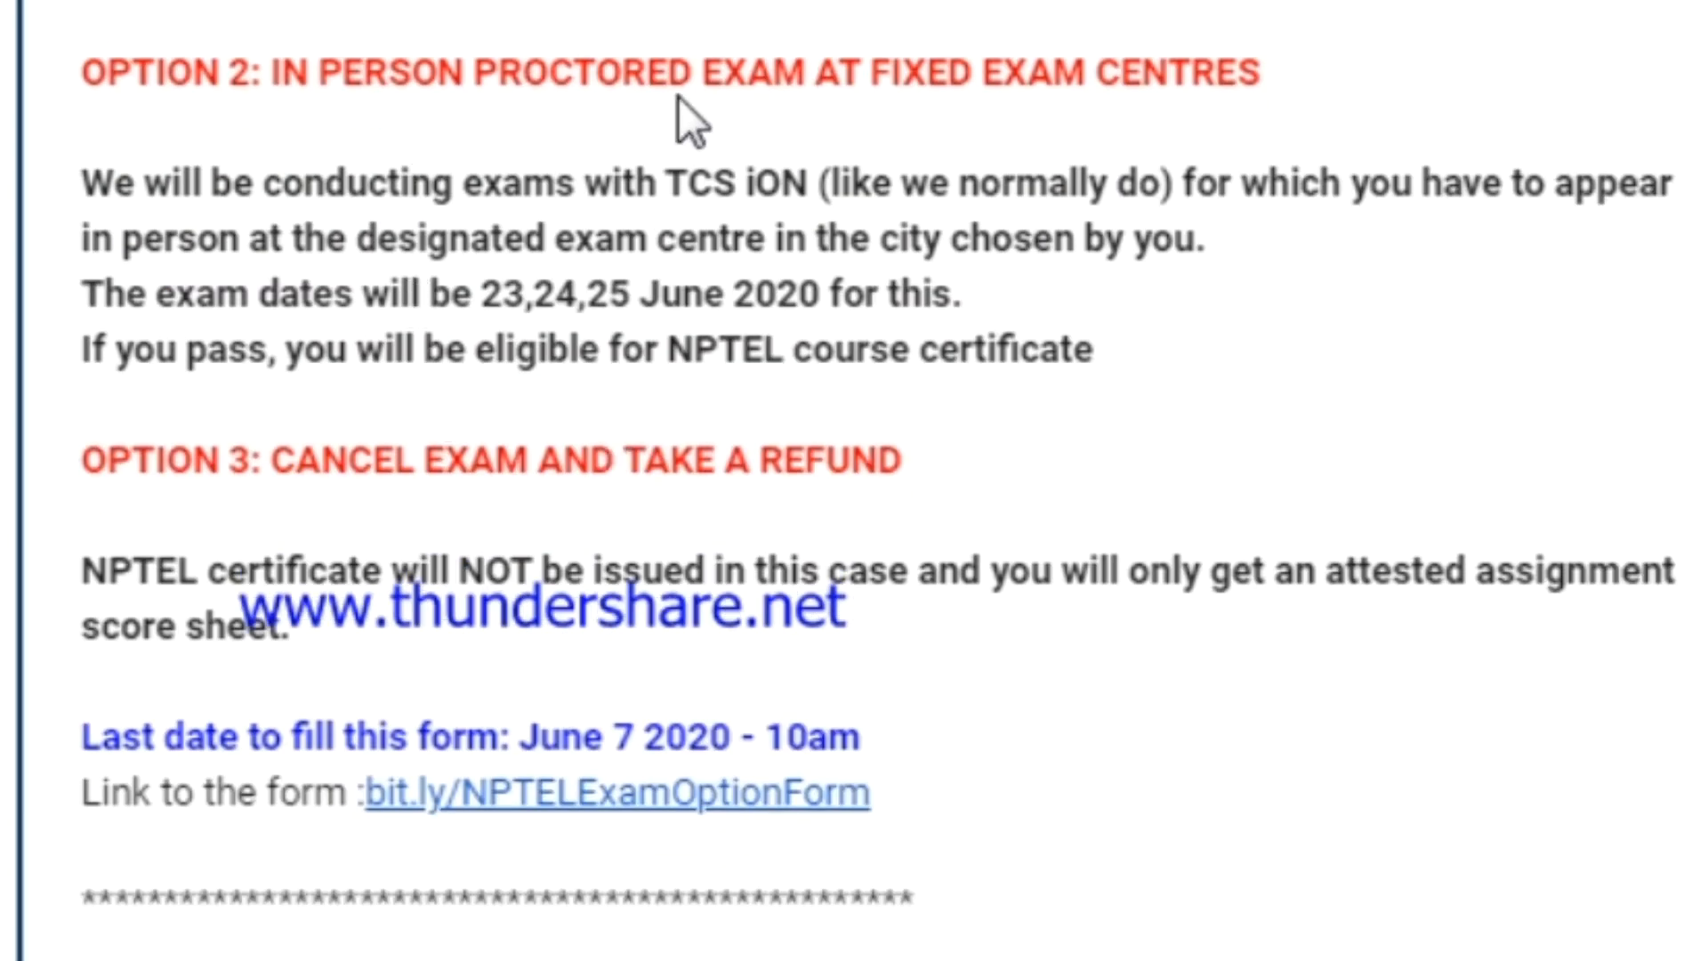
pyautogui.moveTo(1406, 96)
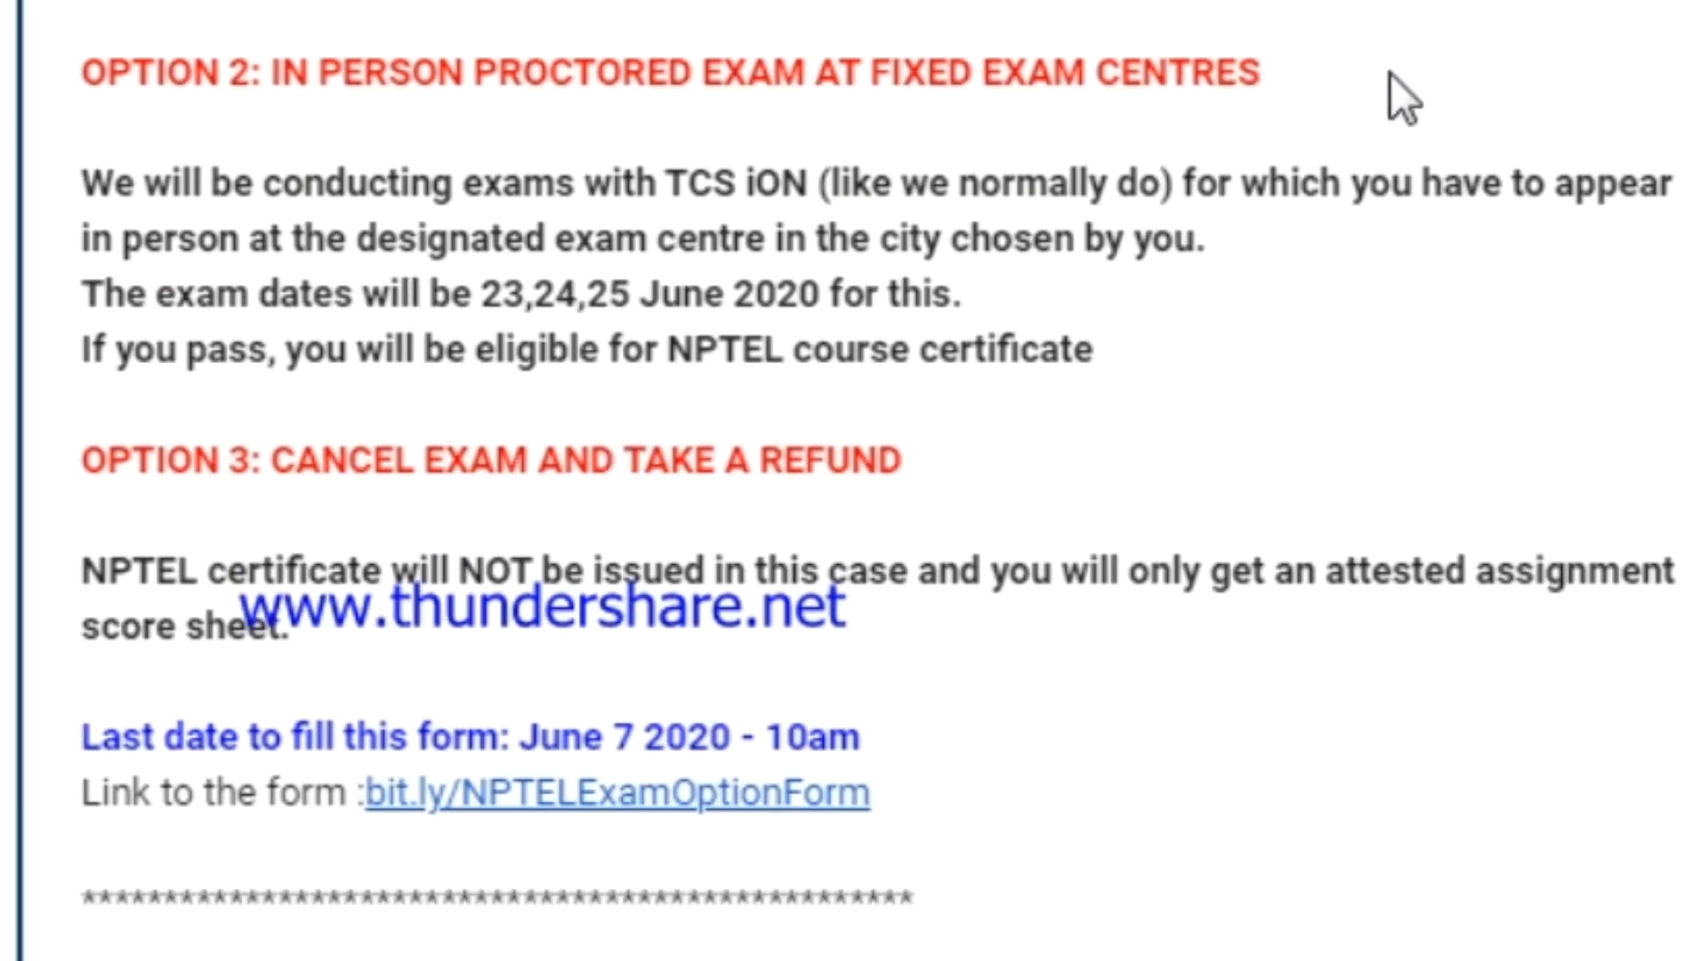
pyautogui.click(1340, 117)
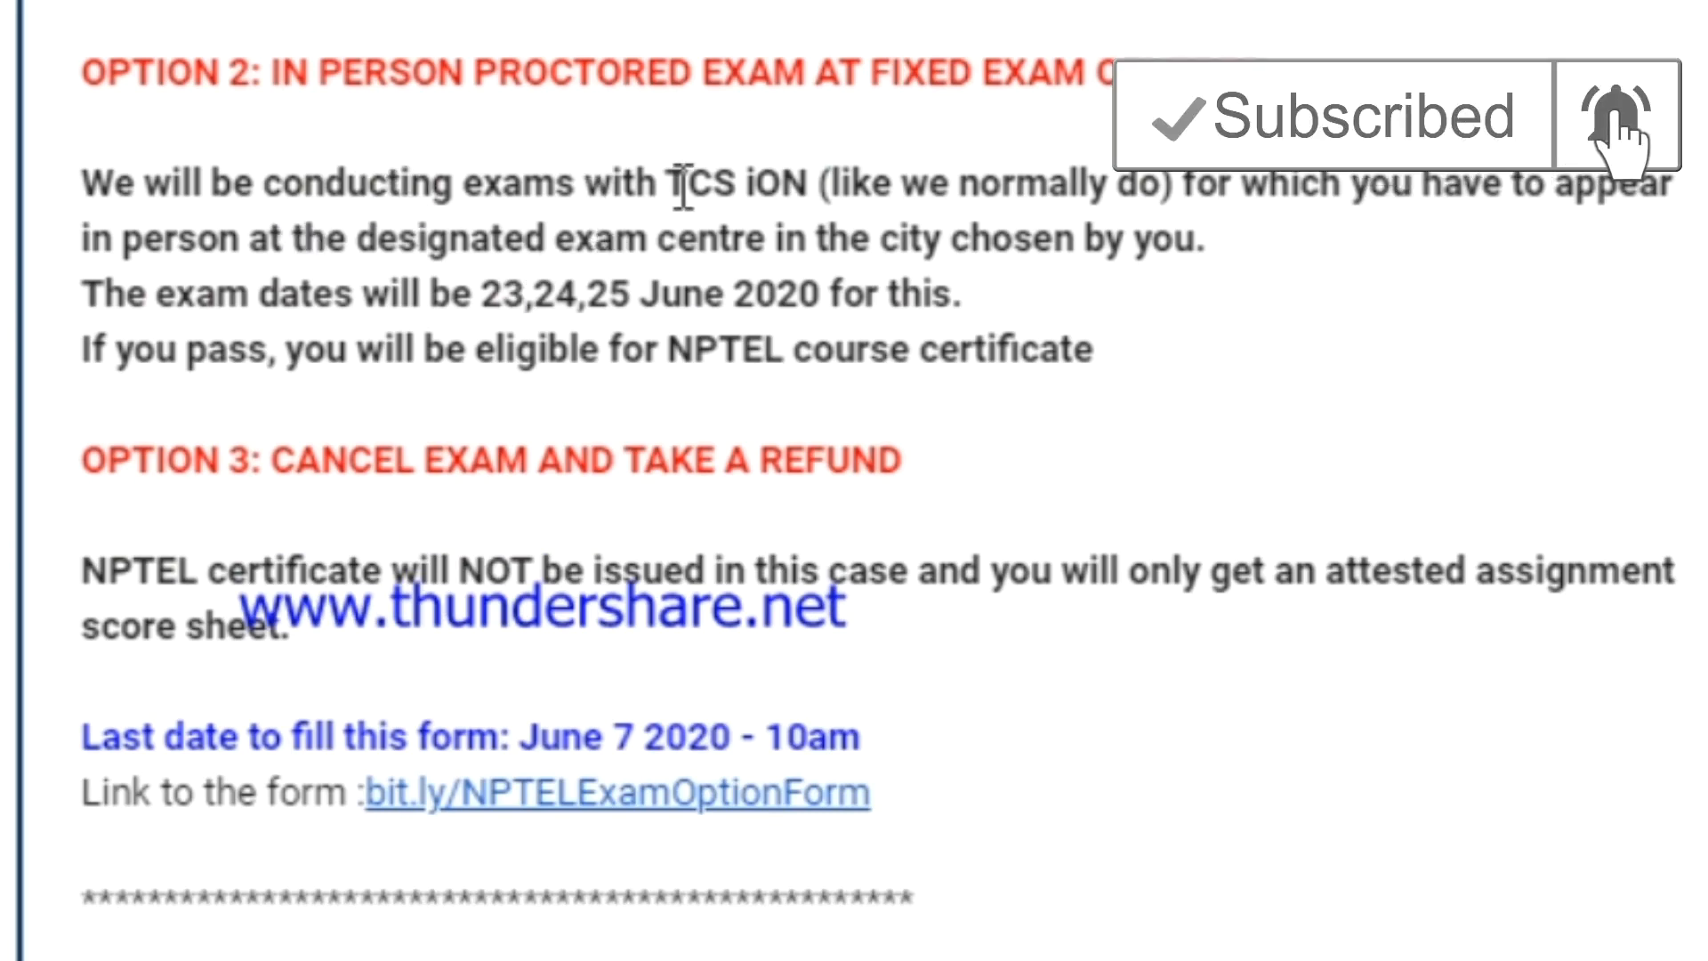
pyautogui.moveTo(1246, 232)
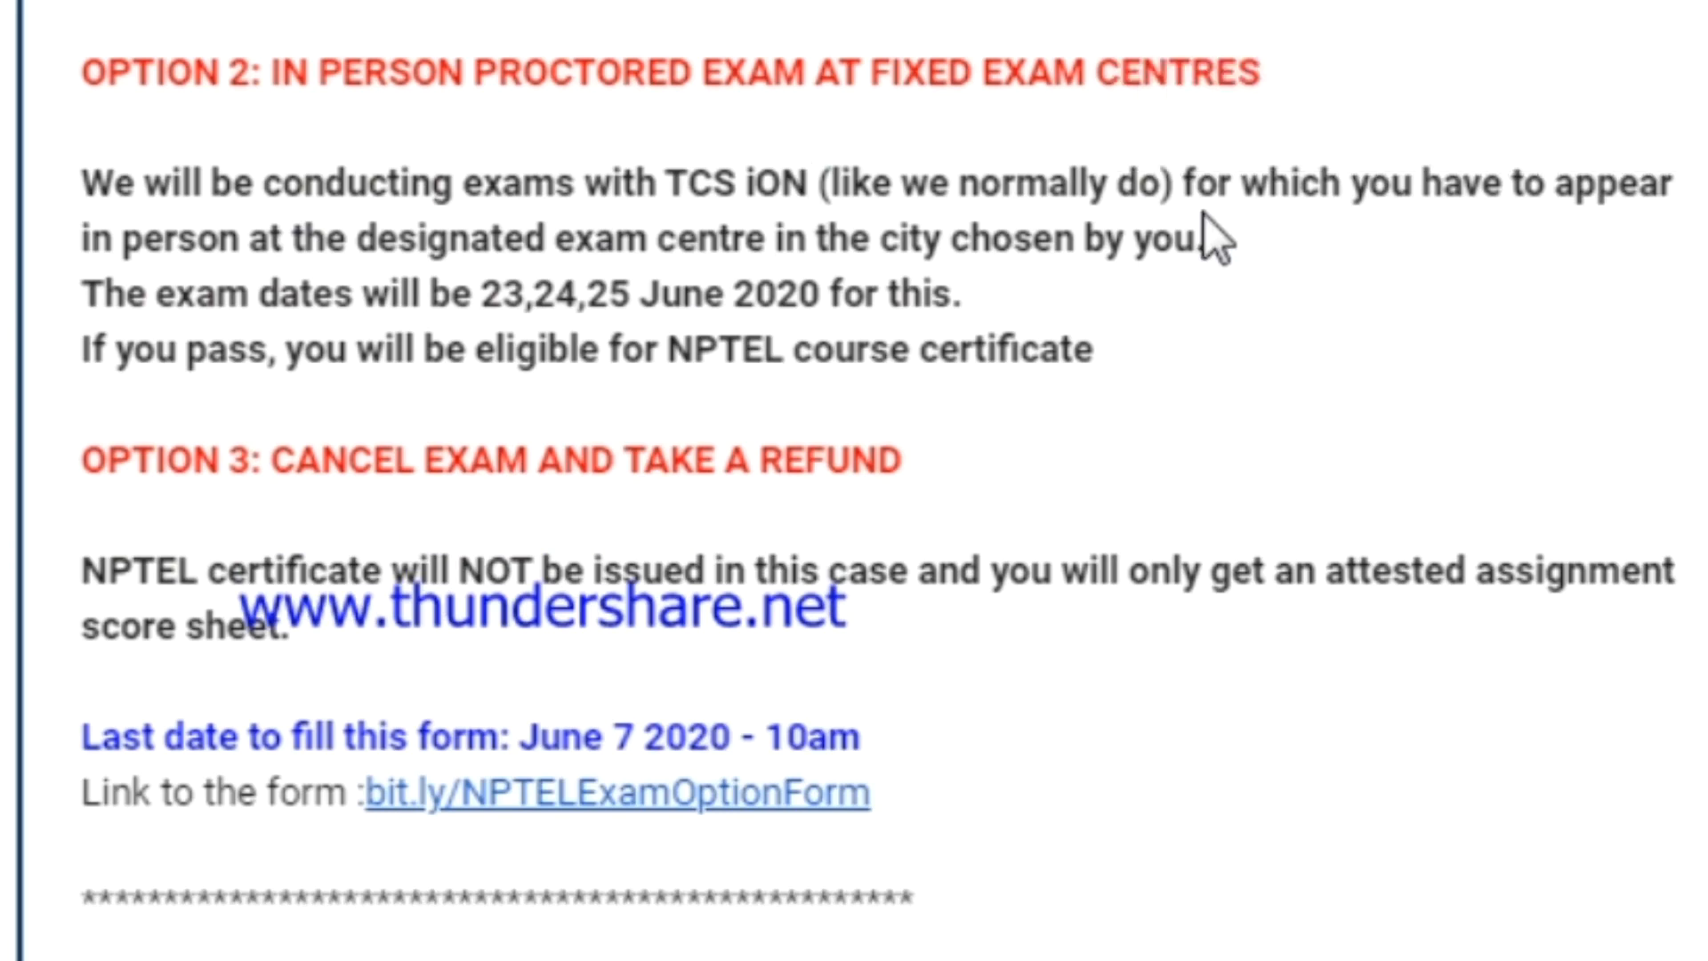
pyautogui.moveTo(249, 242)
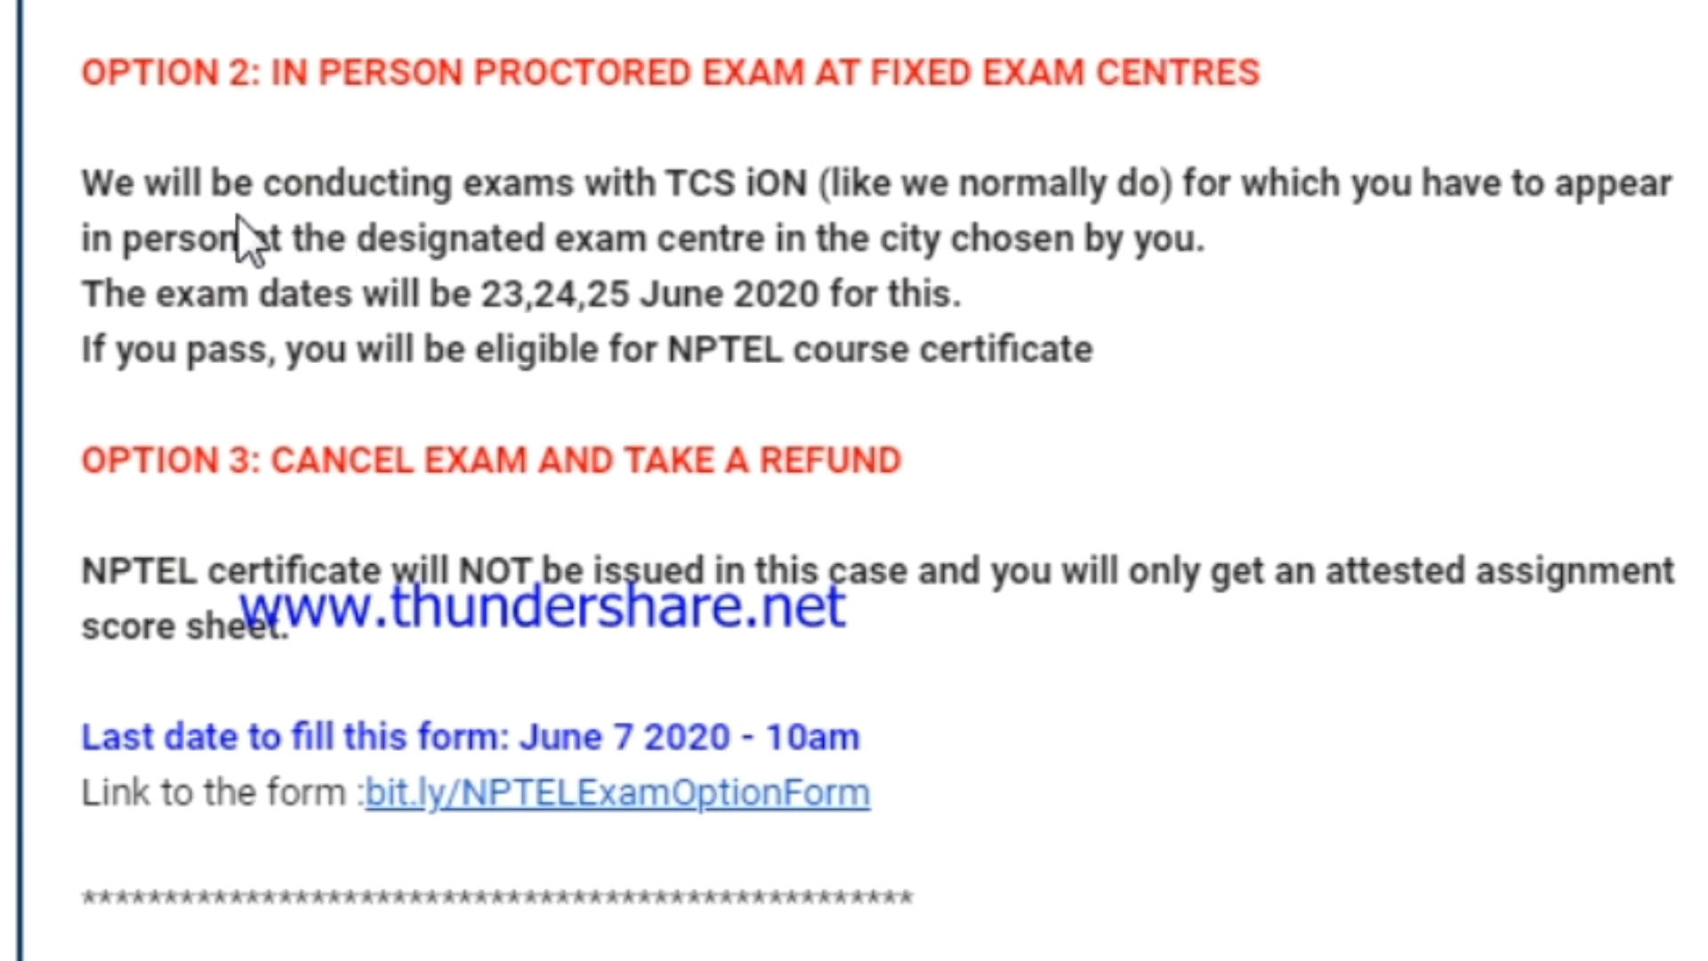
pyautogui.scroll(-3)
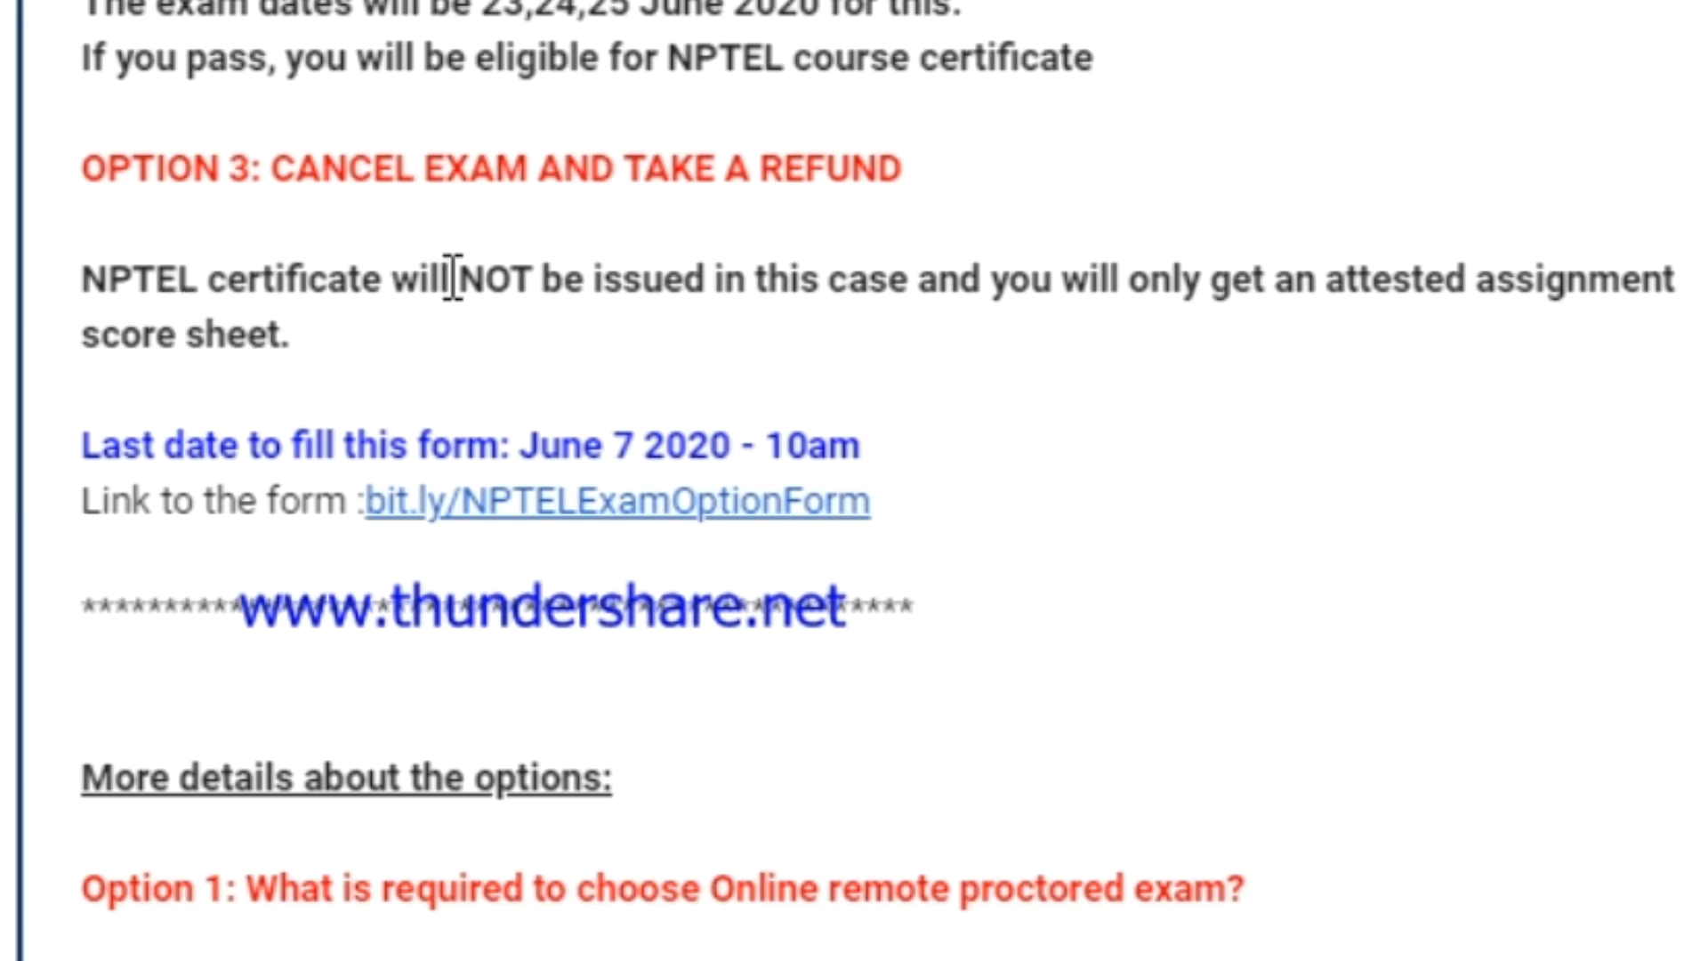
pyautogui.moveTo(294, 425)
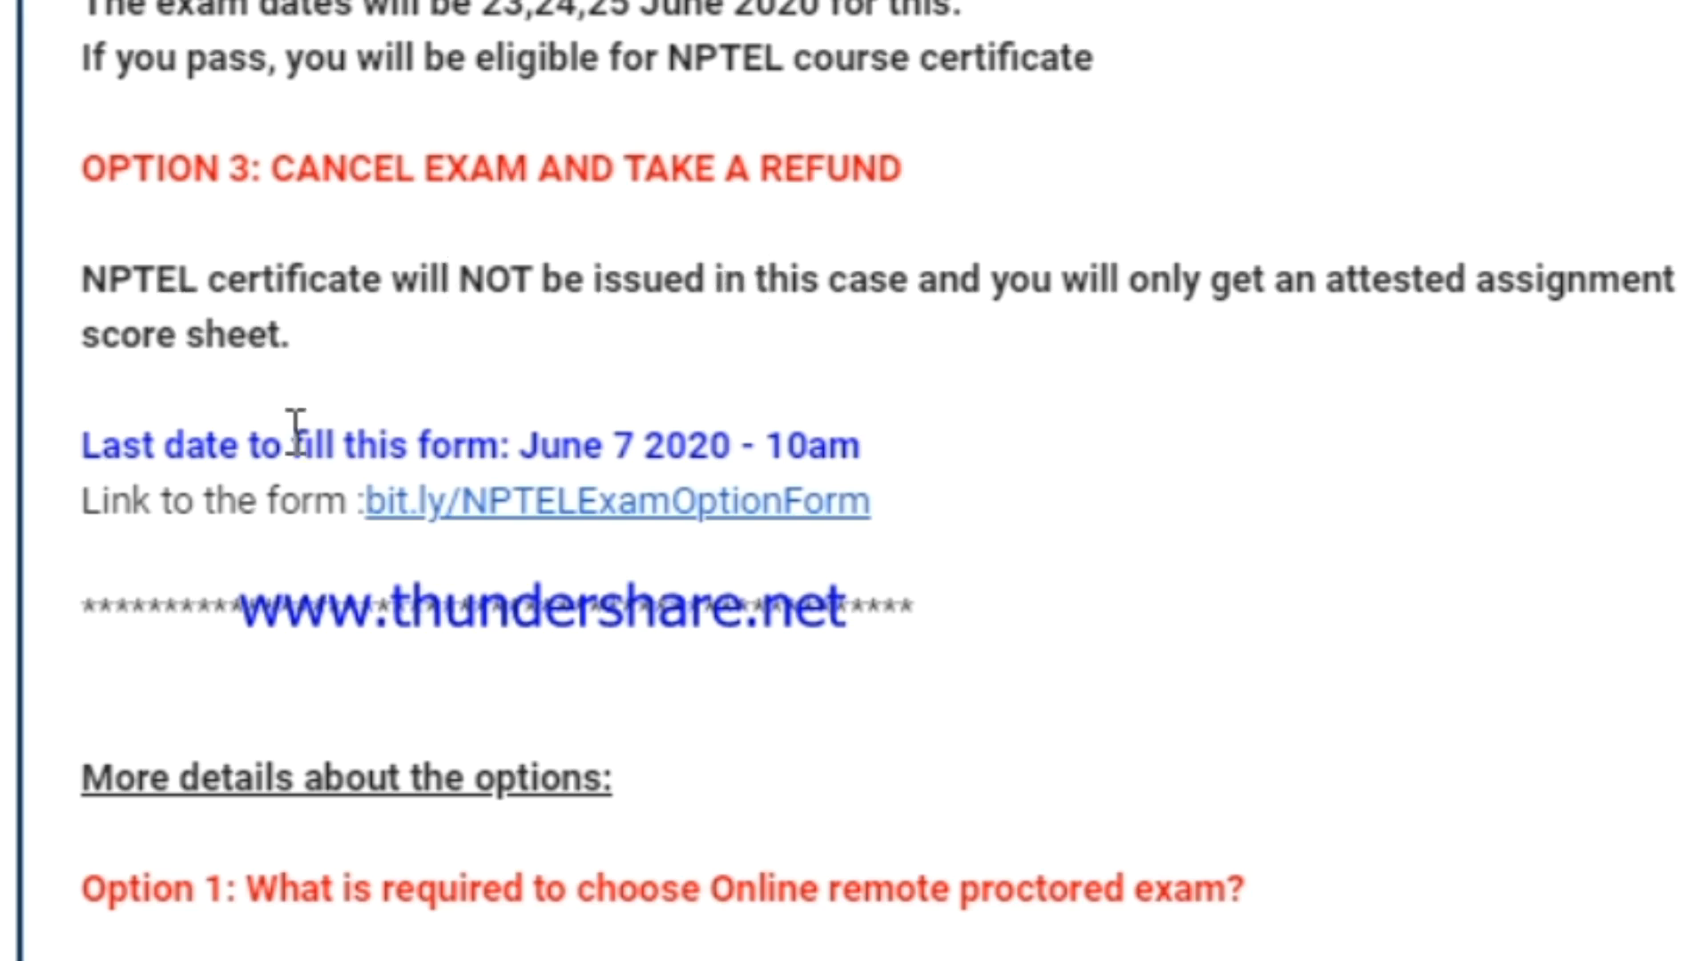
pyautogui.moveTo(207, 502)
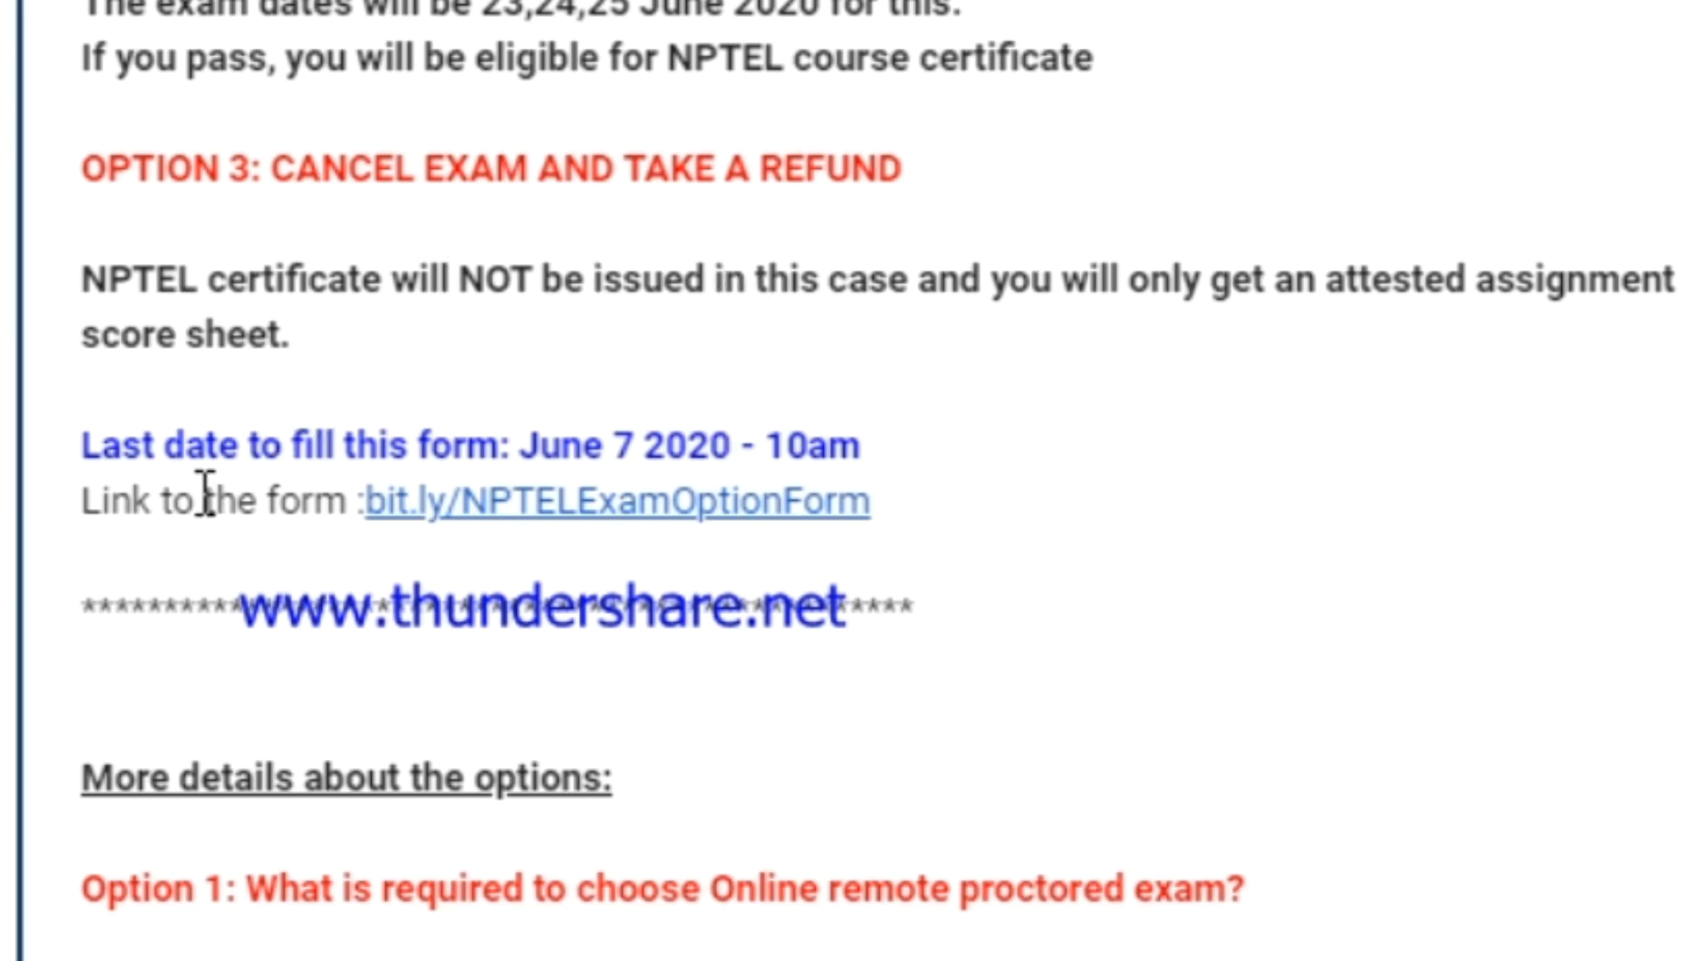
pyautogui.moveTo(169, 317)
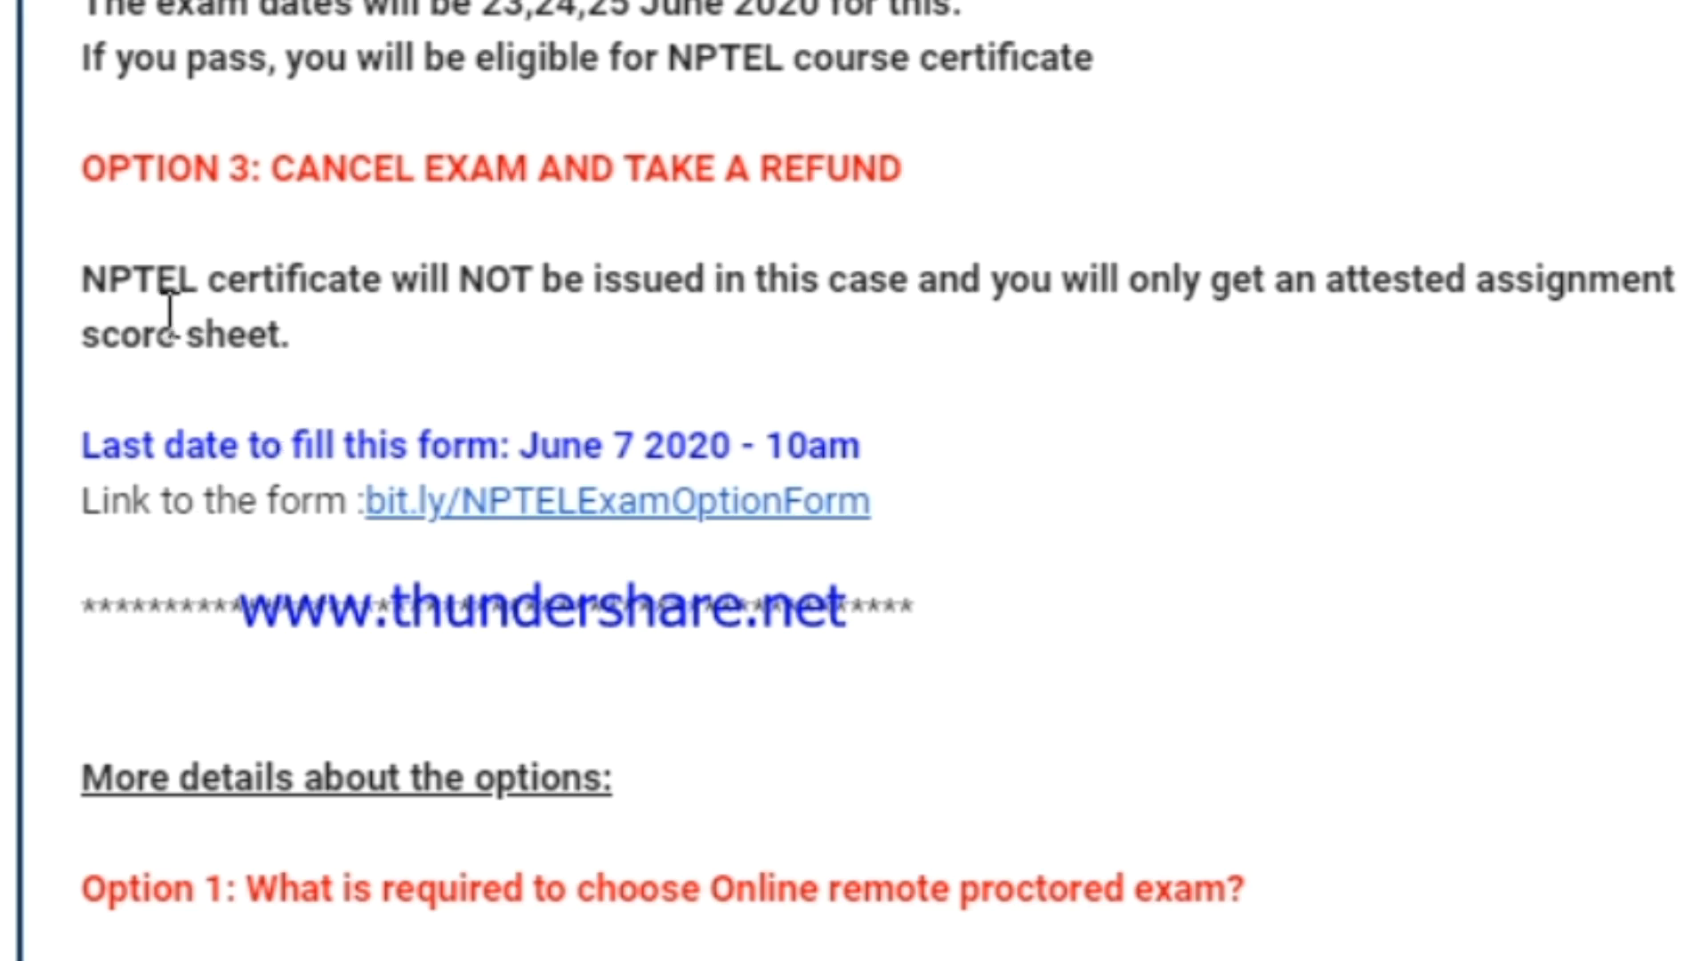
pyautogui.moveTo(746, 281)
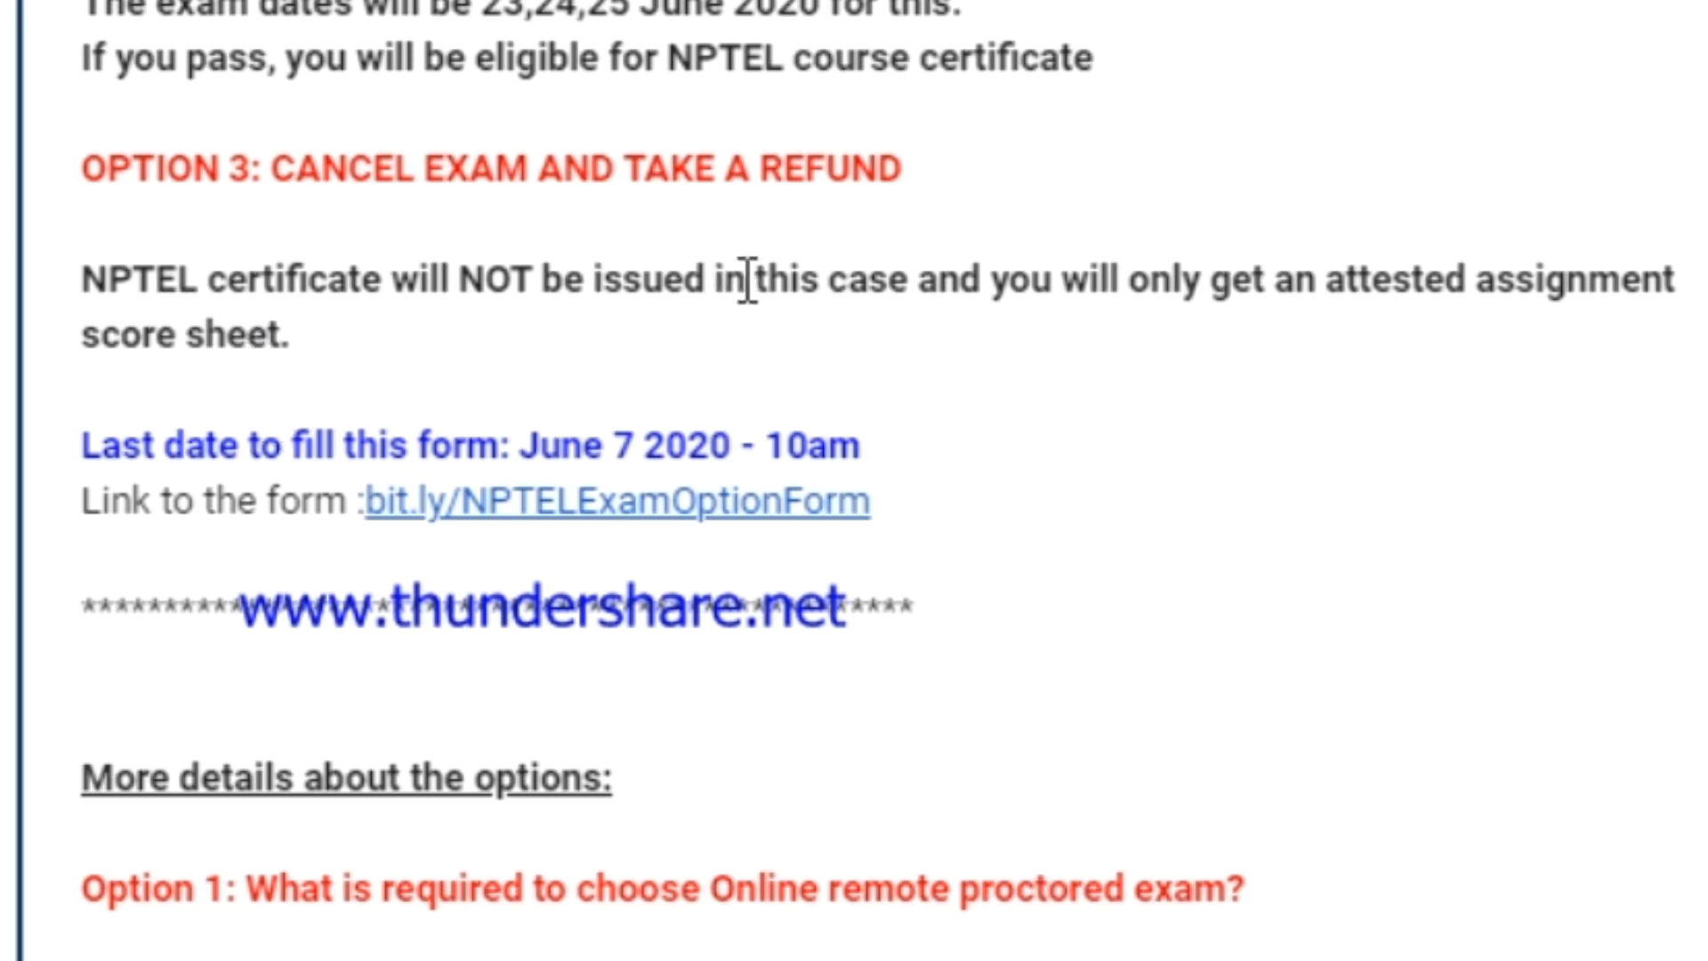
pyautogui.moveTo(204, 502)
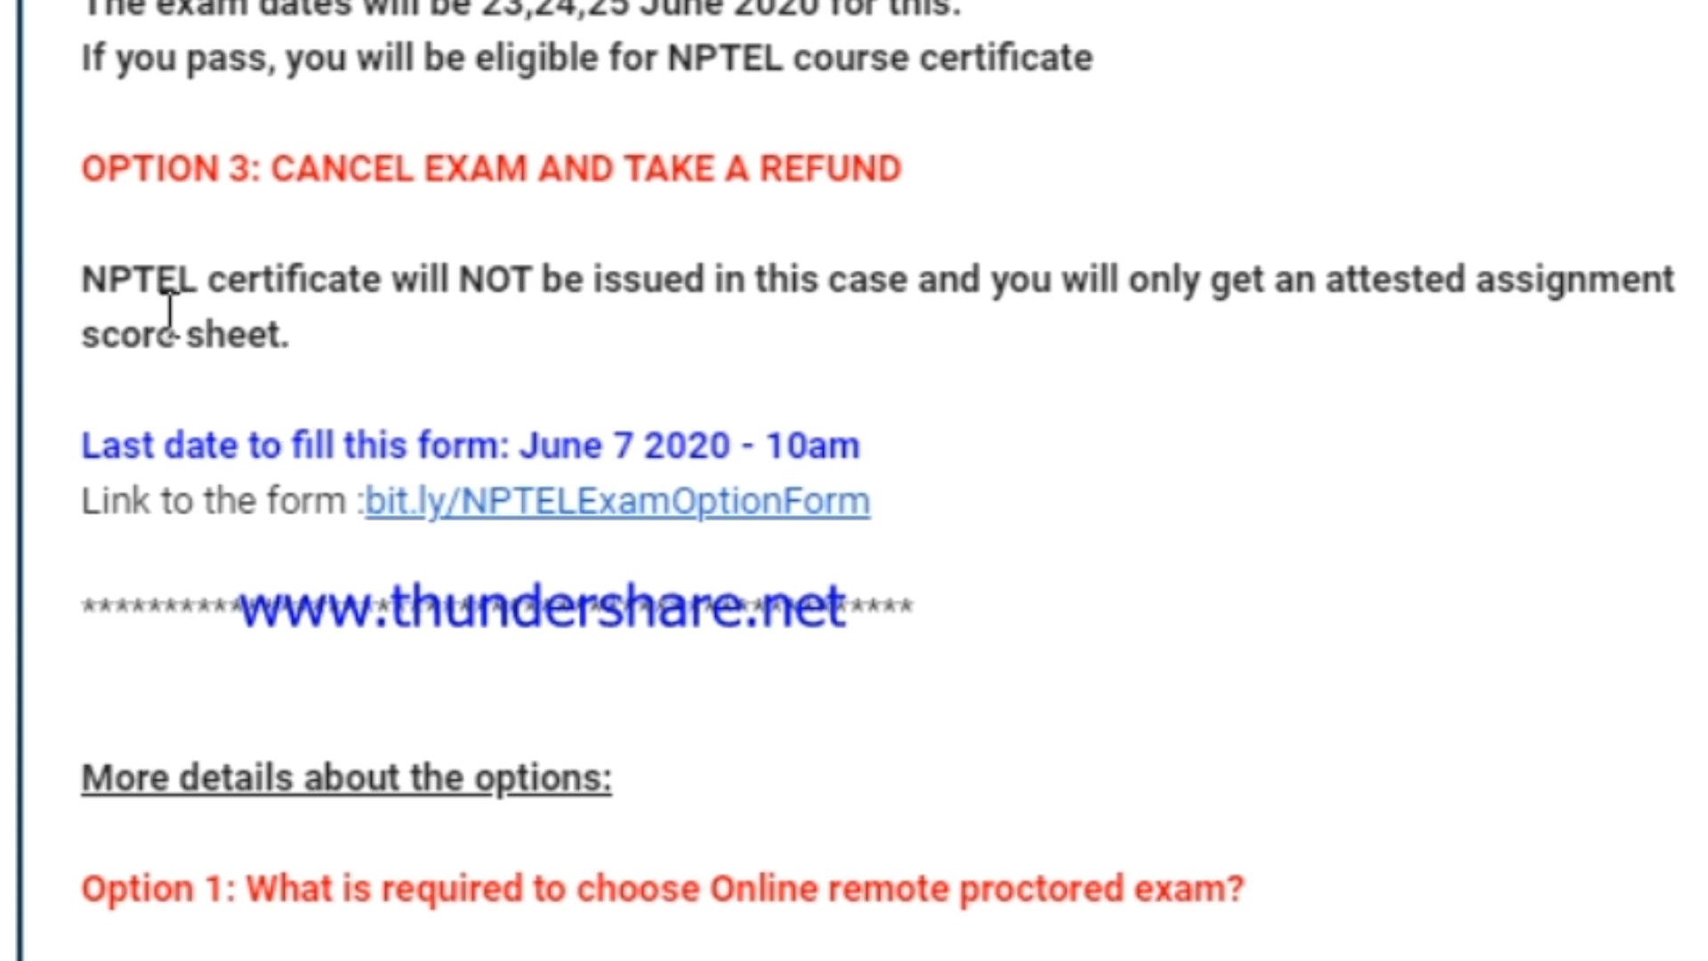
pyautogui.moveTo(754, 274)
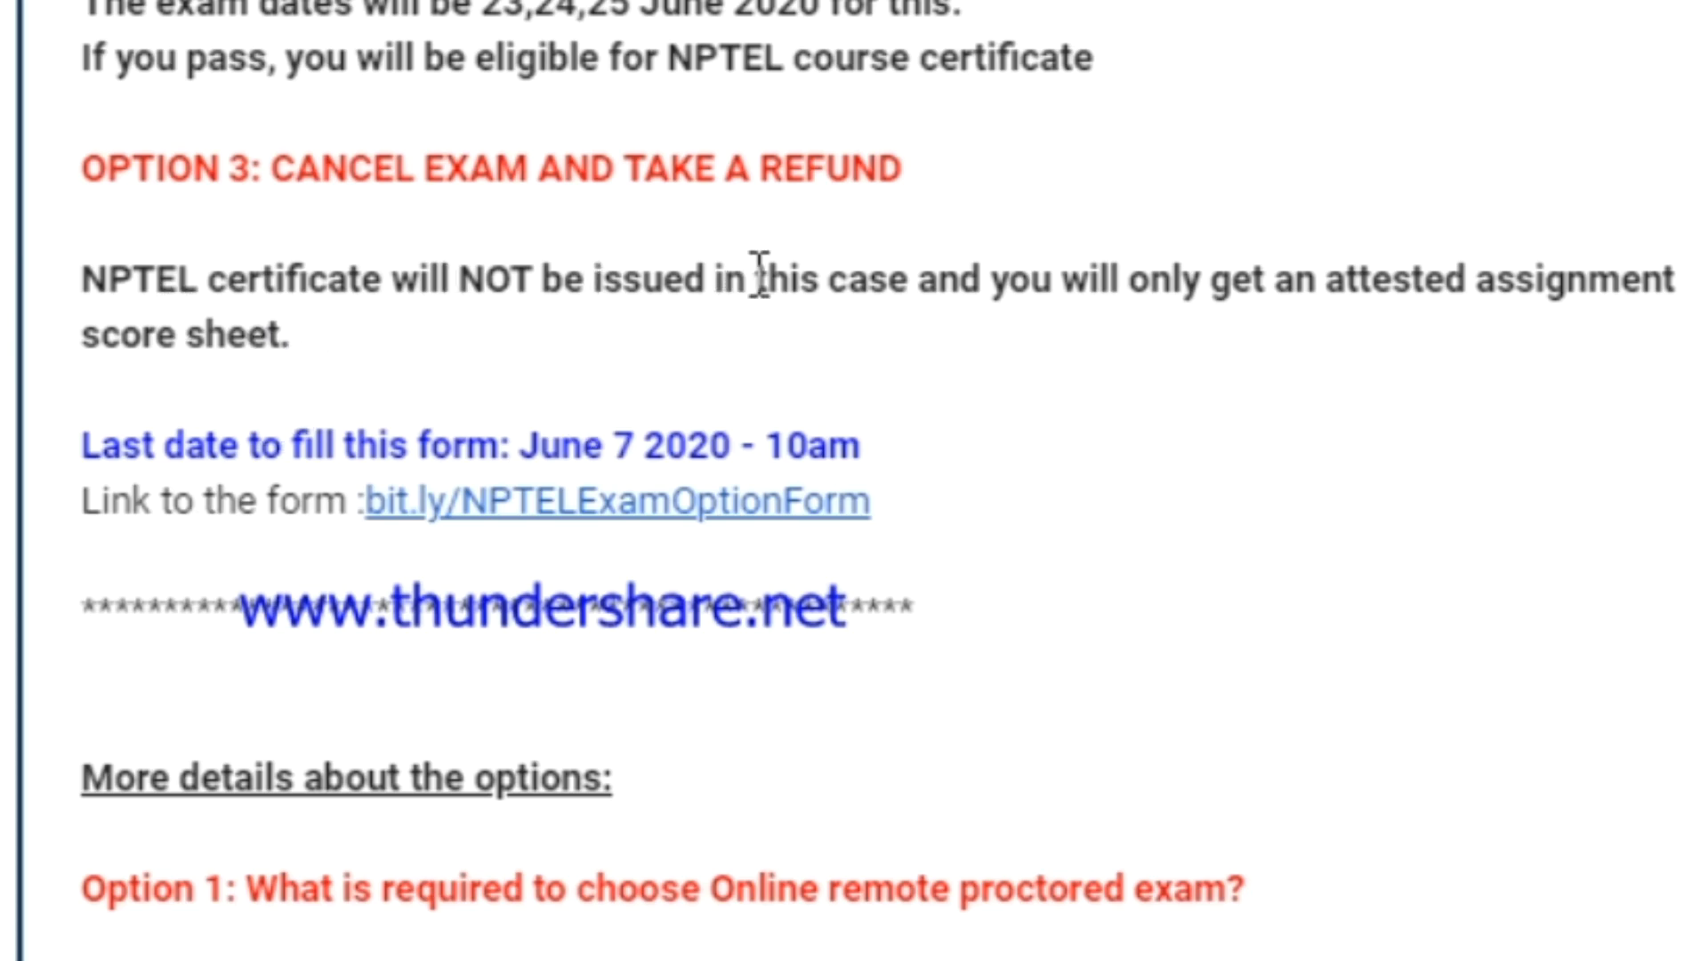
pyautogui.moveTo(237, 513)
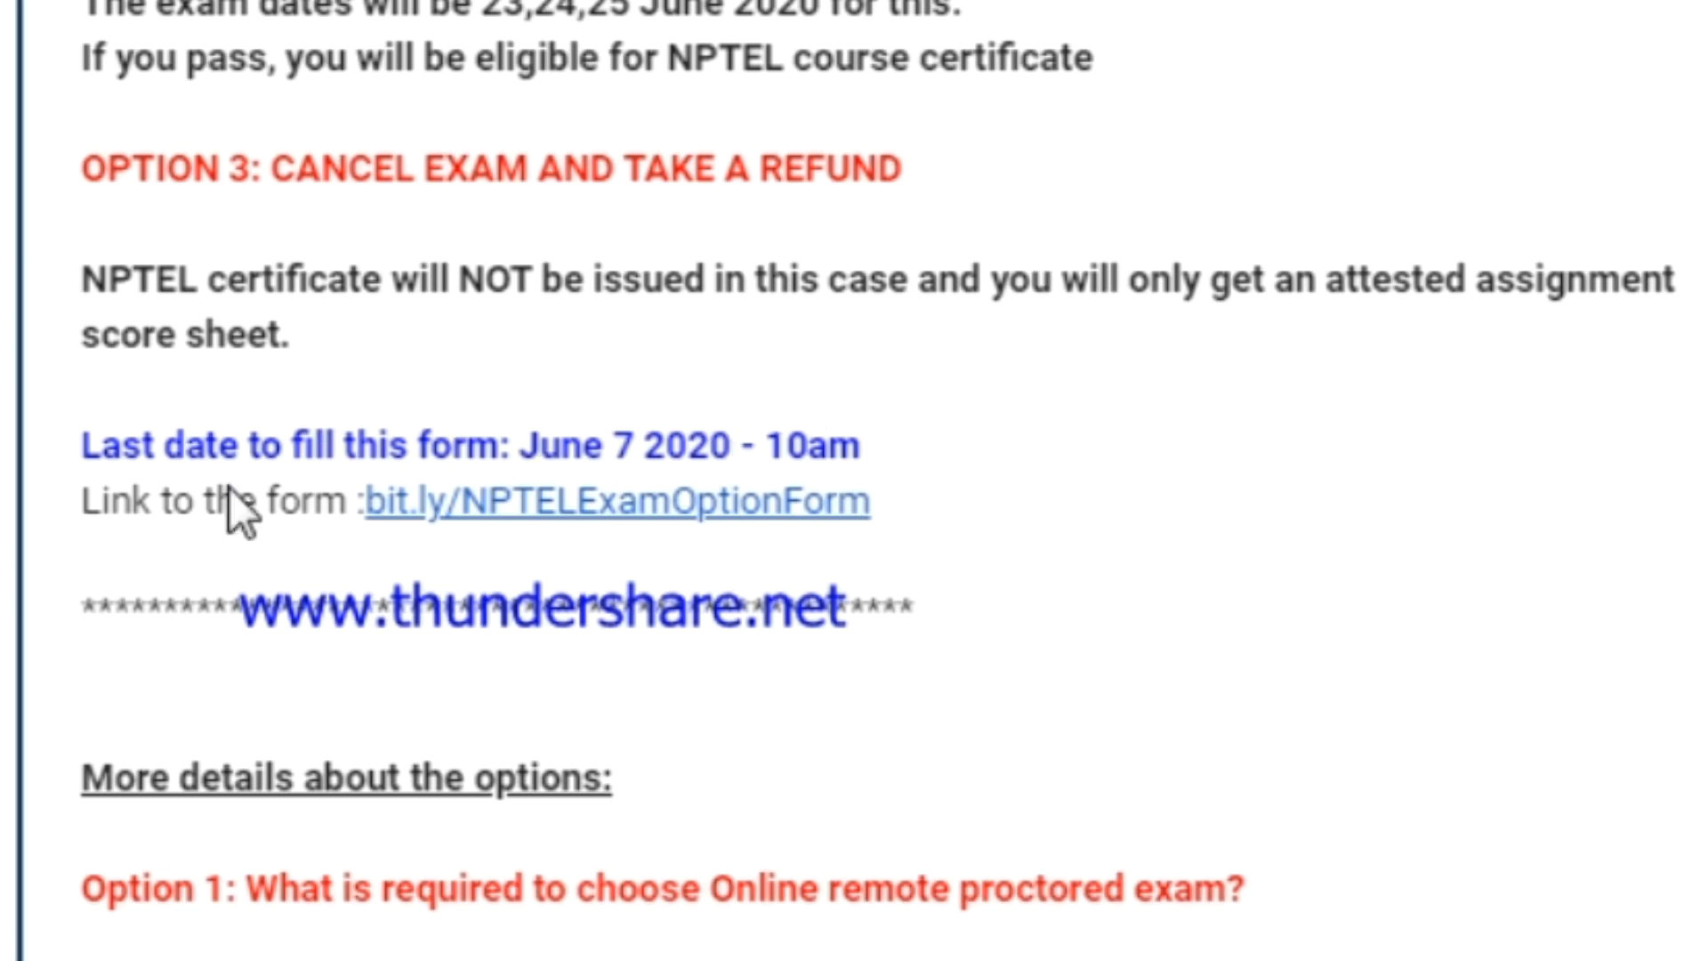
pyautogui.moveTo(169, 316)
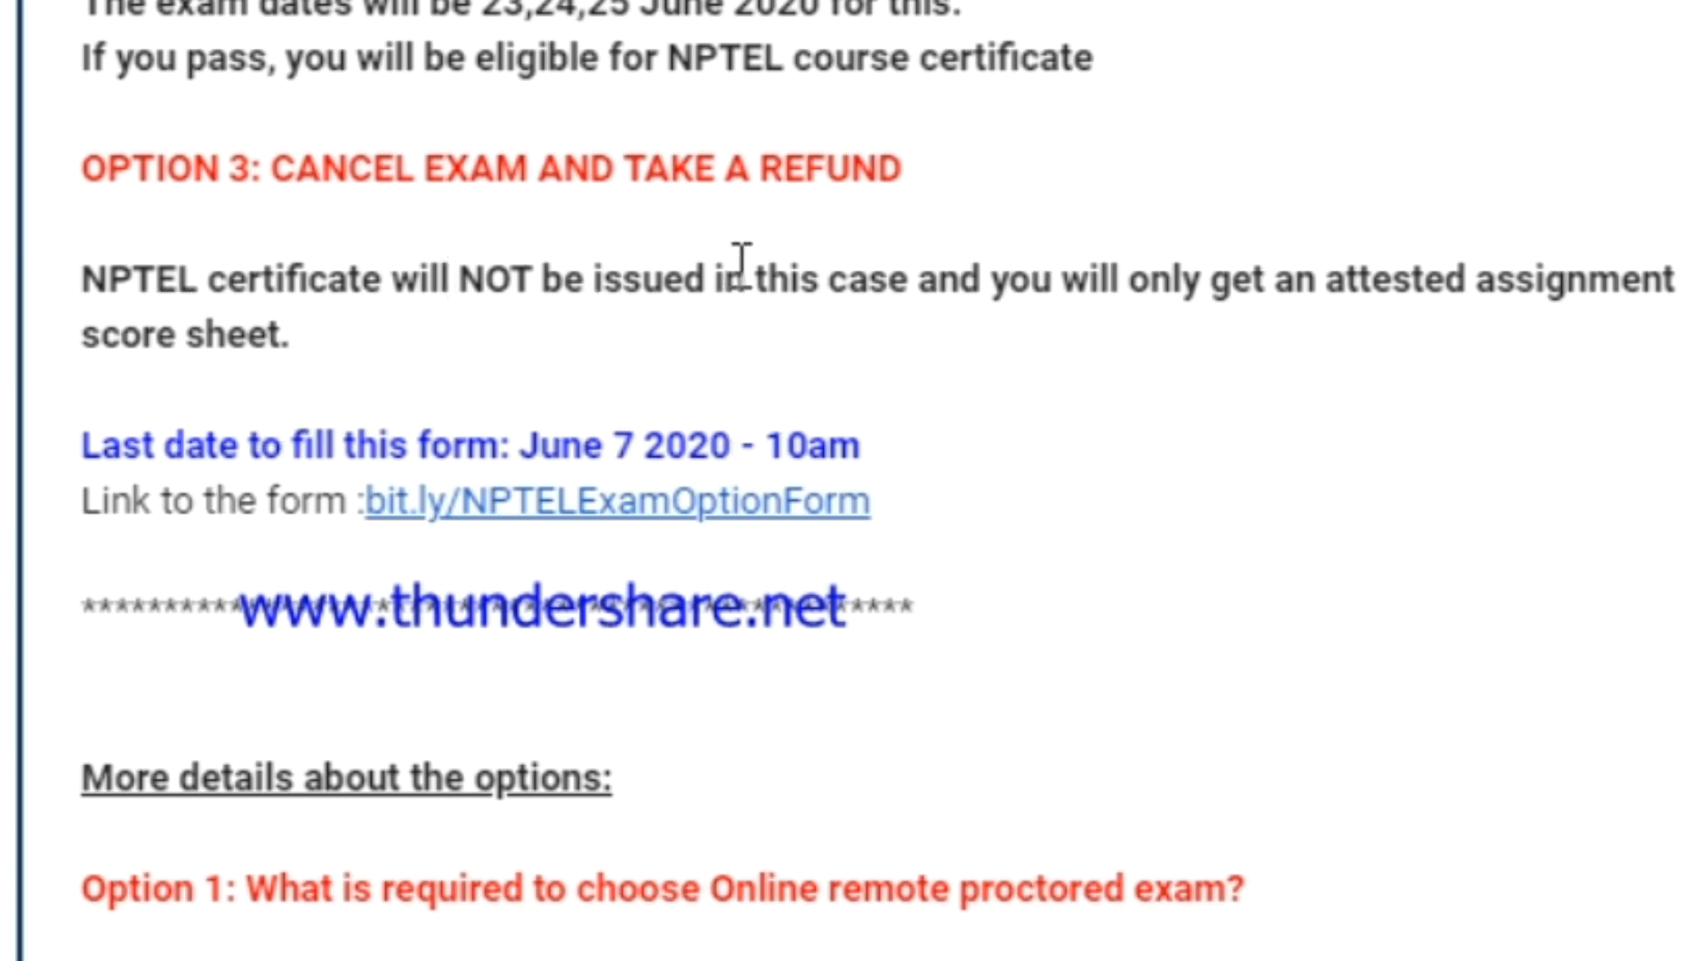
pyautogui.moveTo(714, 425)
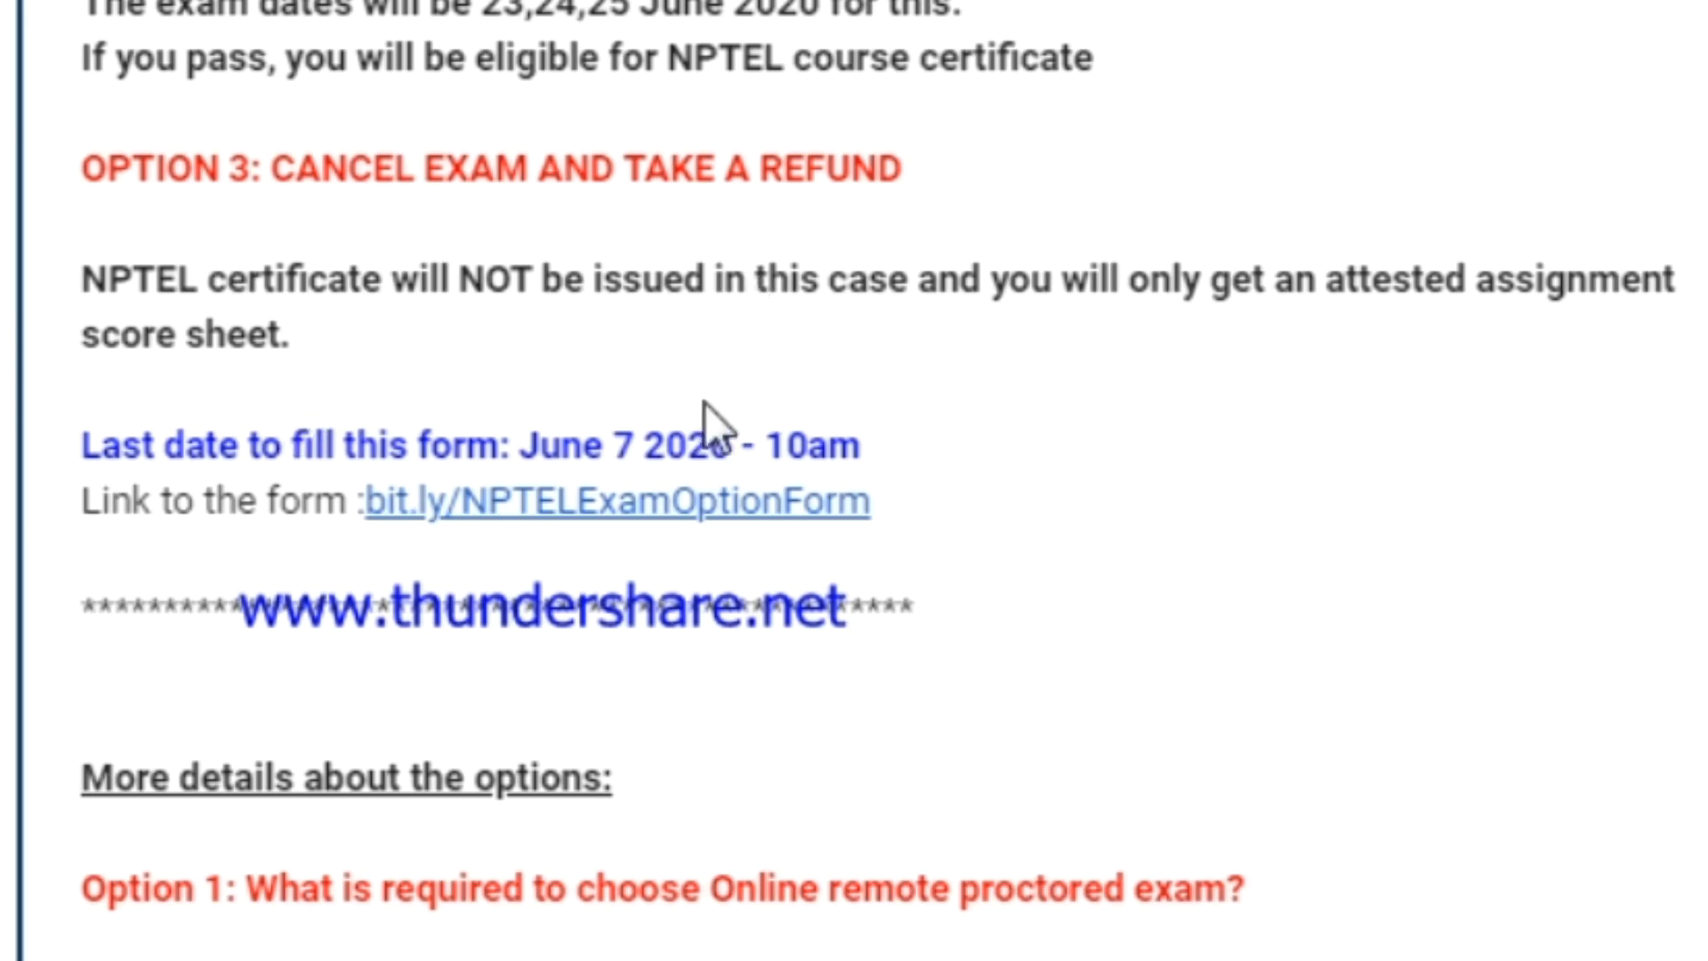
pyautogui.moveTo(1081, 499)
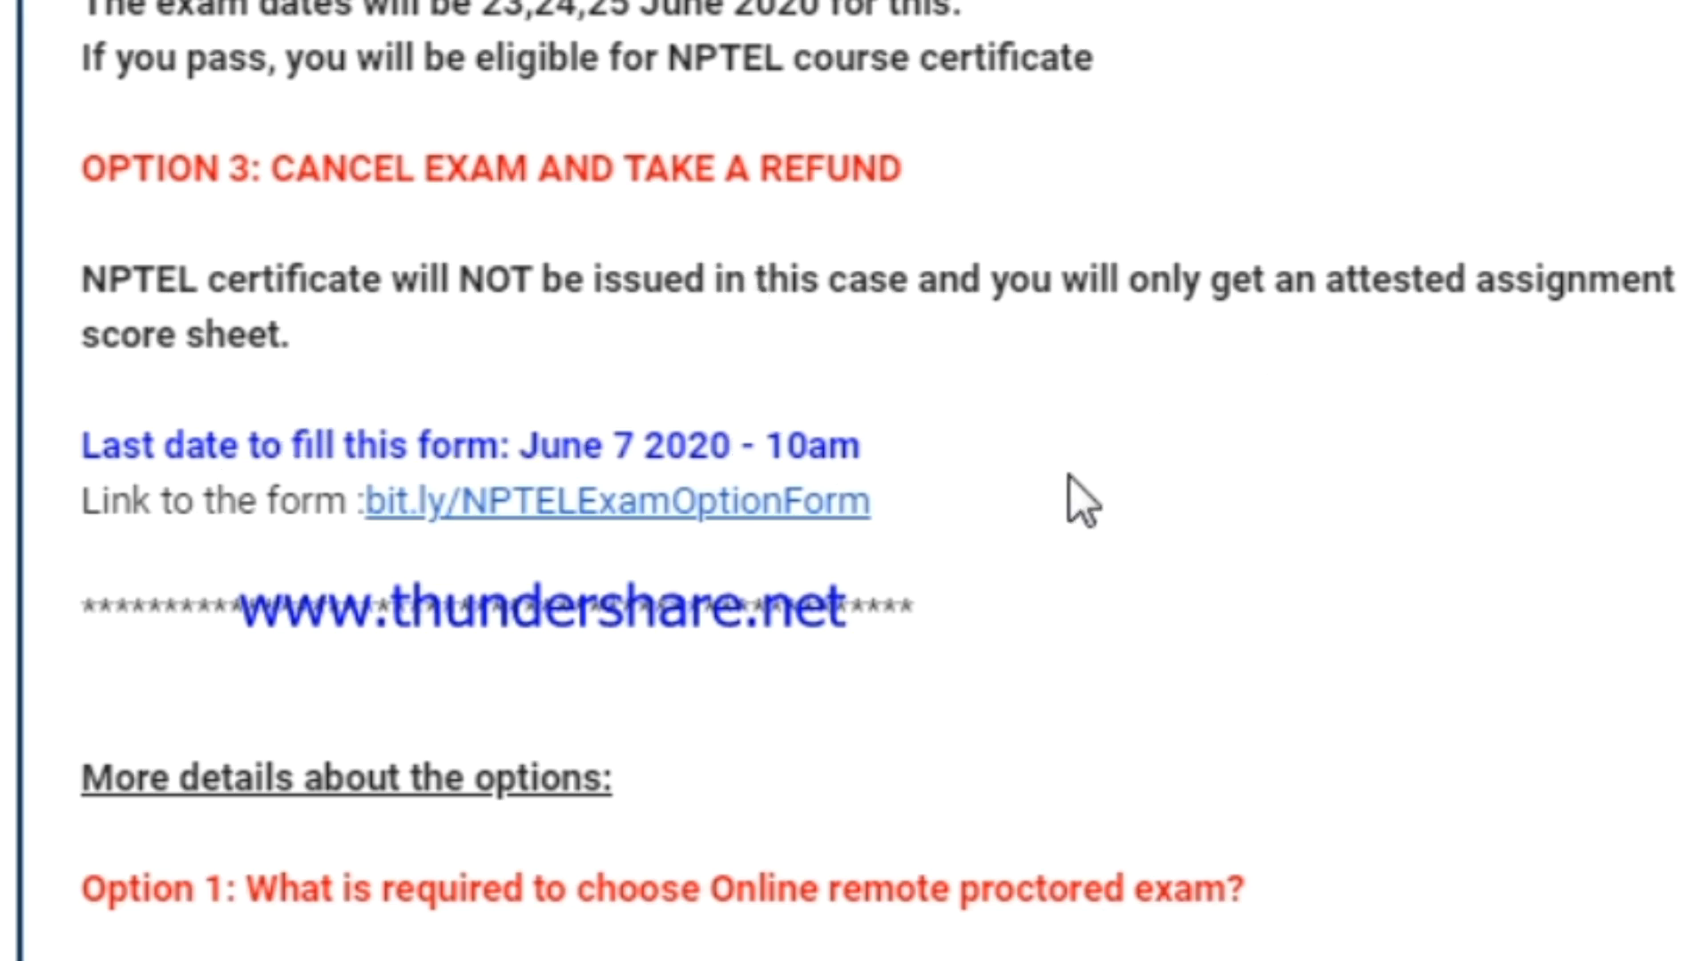
# Step: Scroll to the system requirements table for the remote proctored online exam
pyautogui.scroll(-3)
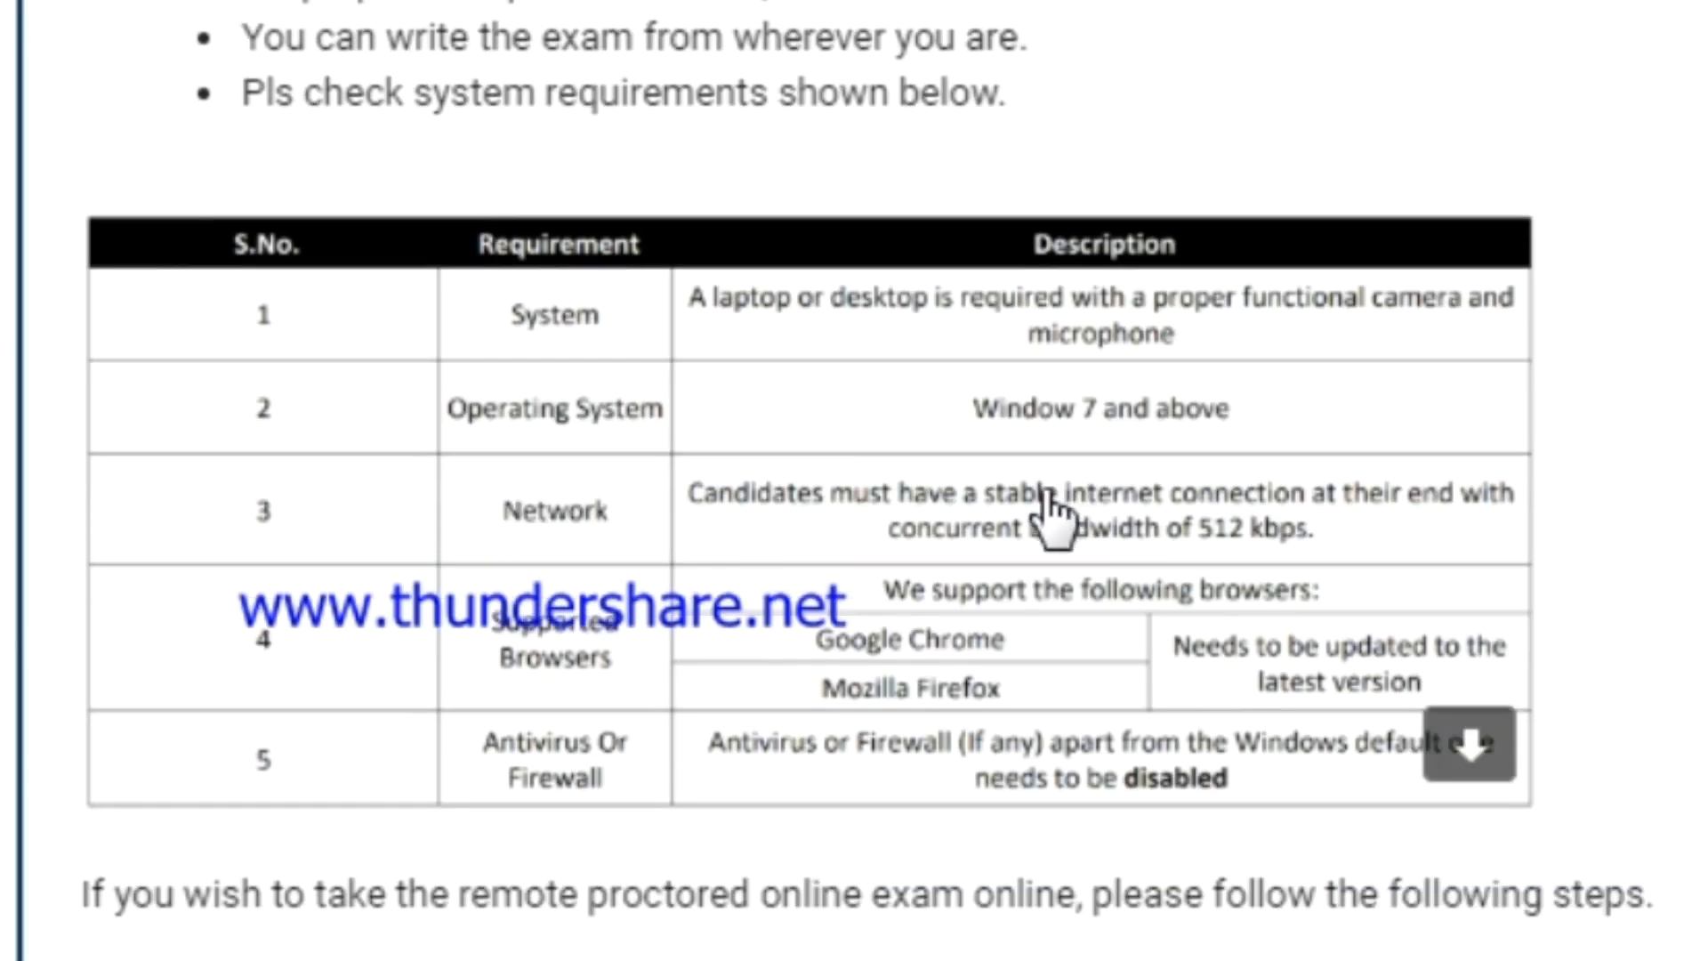
pyautogui.scroll(-3)
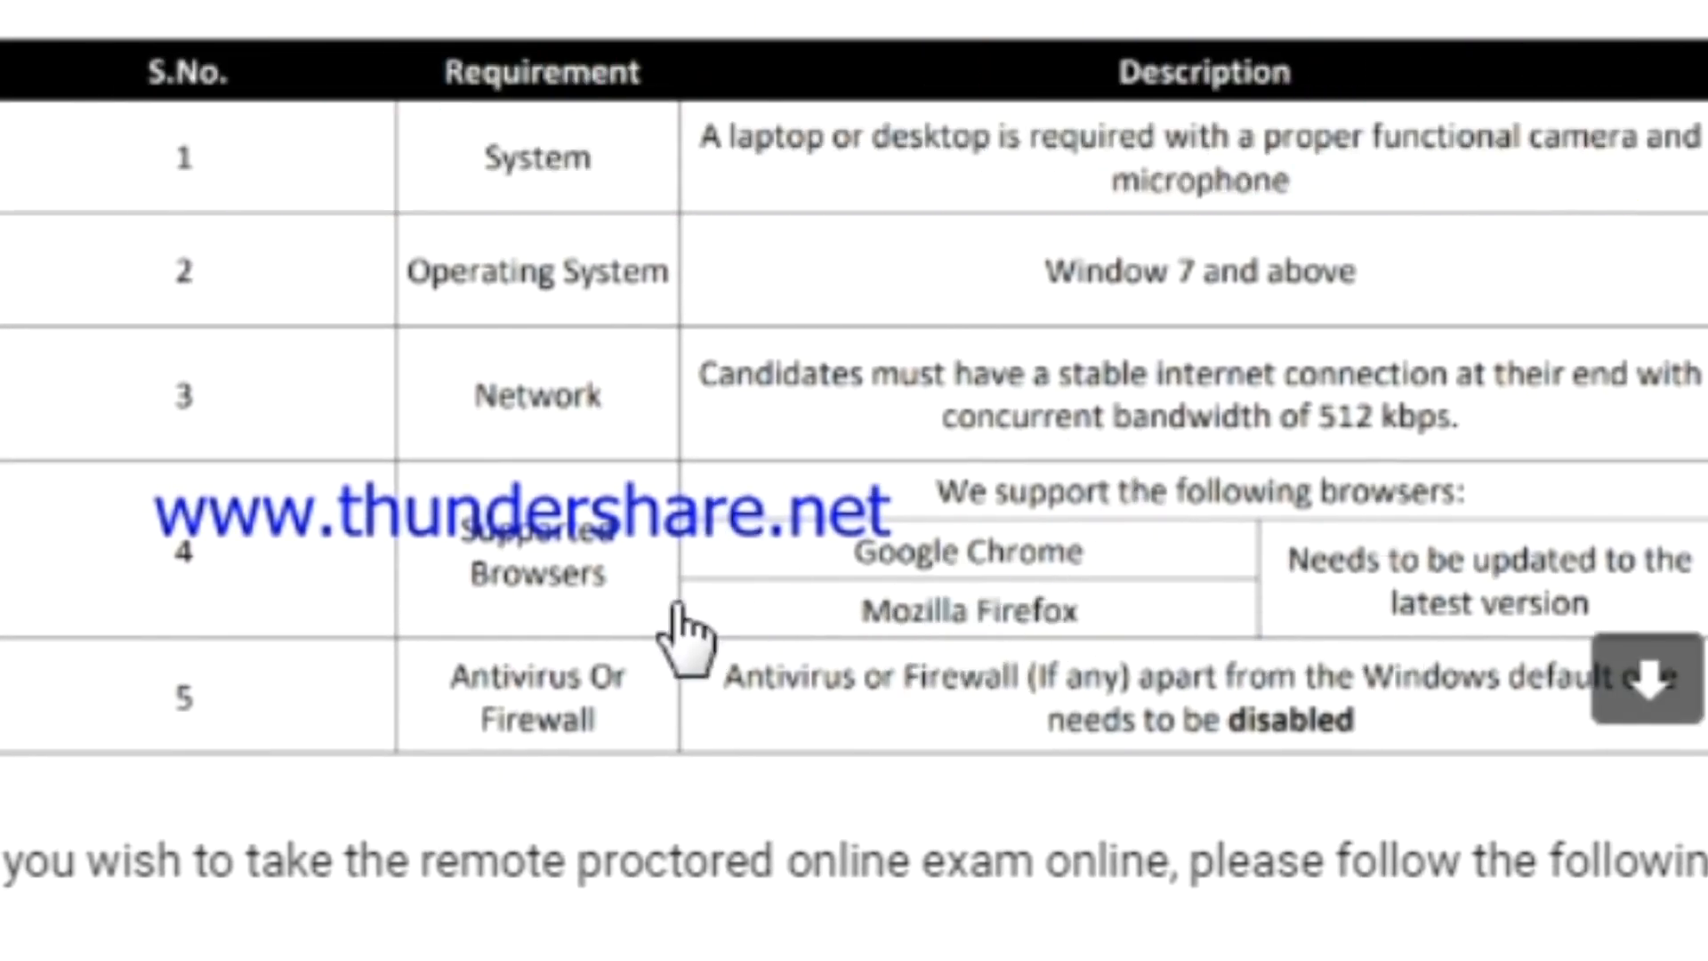
pyautogui.moveTo(1078, 632)
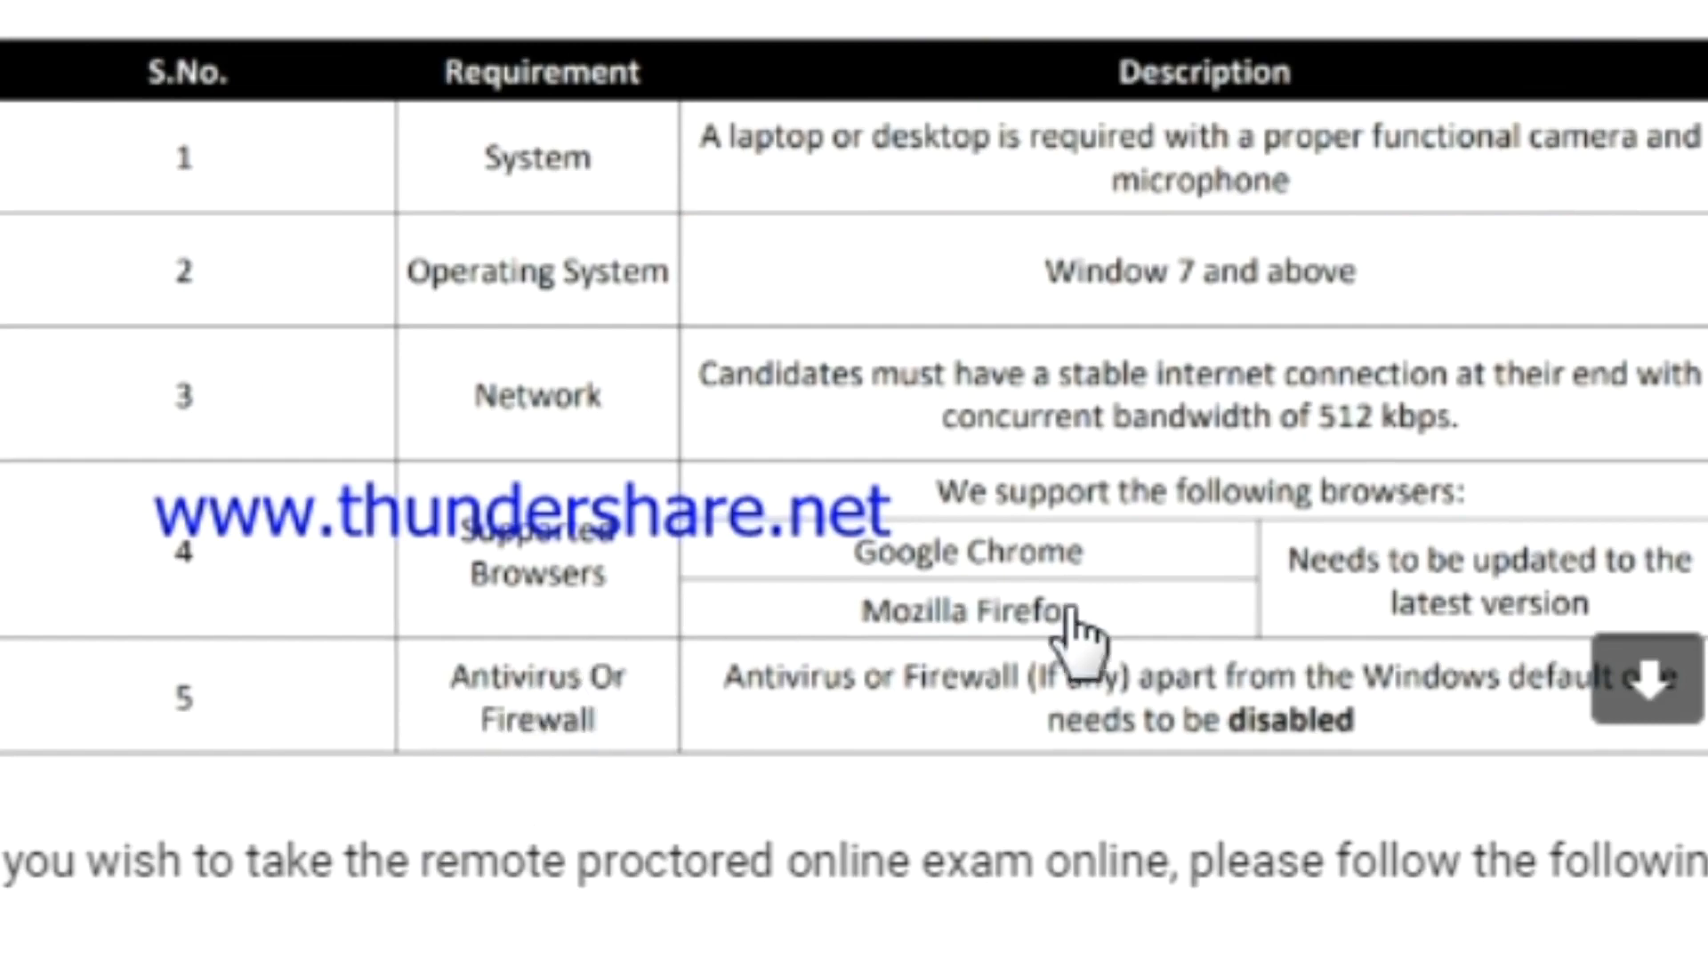
pyautogui.scroll(3)
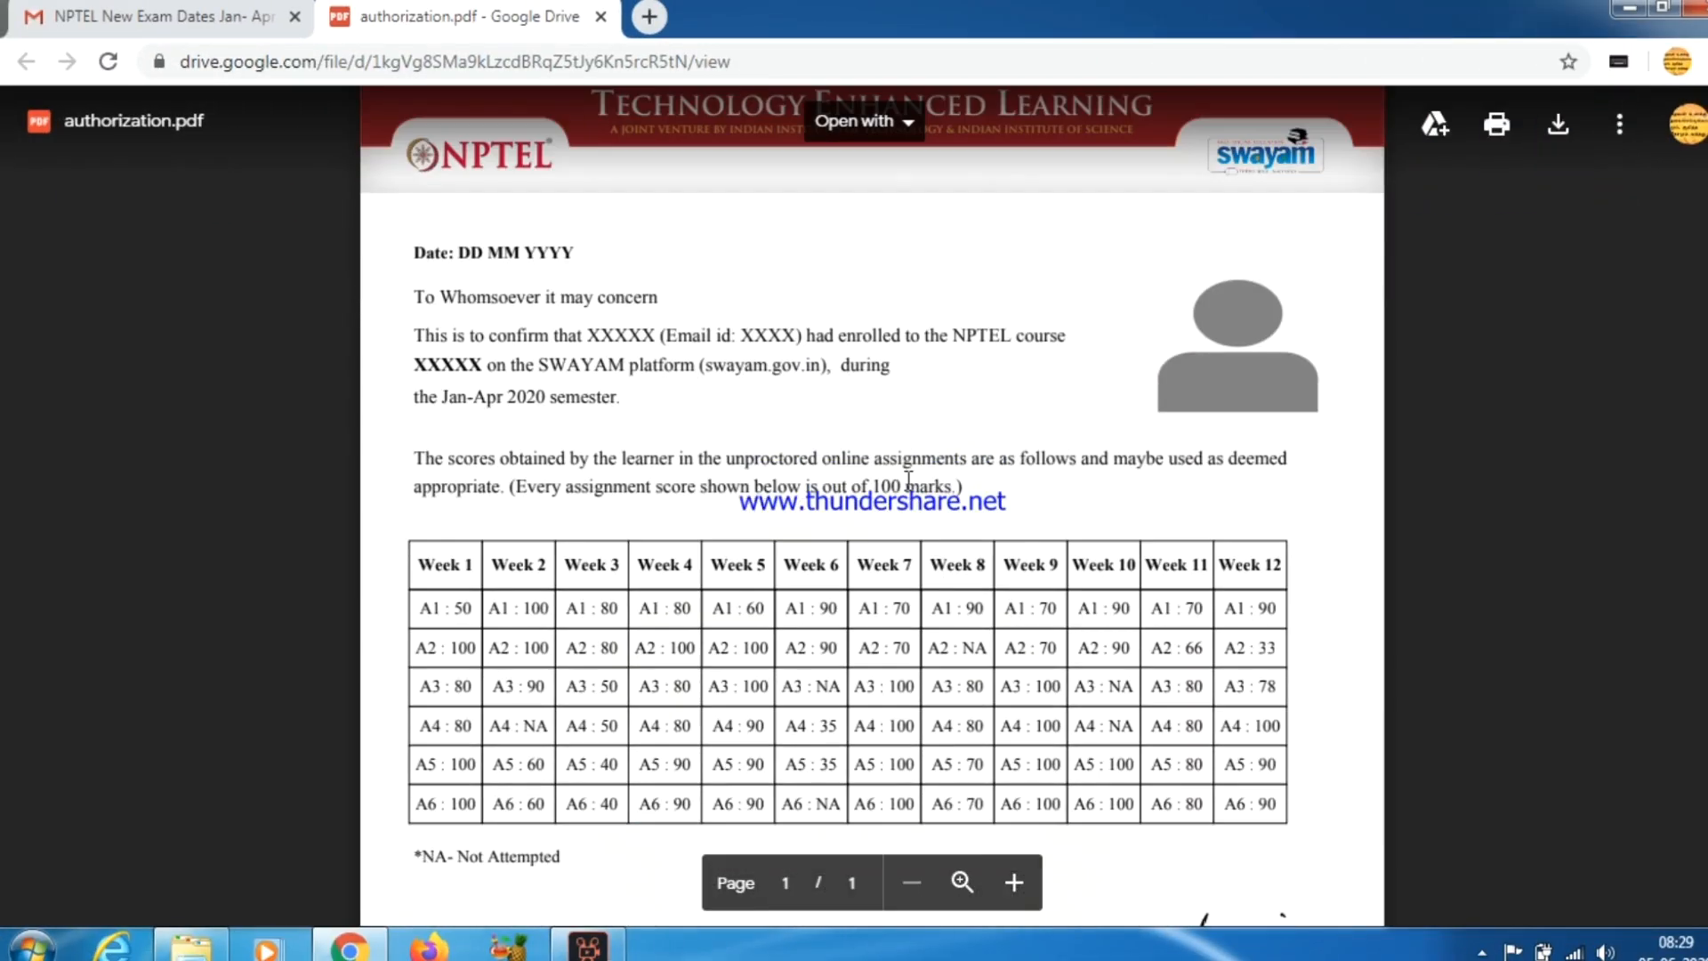
# Step: Read authorization.pdf in Drive past the weekly scores table to the coordinator's signature
pyautogui.scroll(-3)
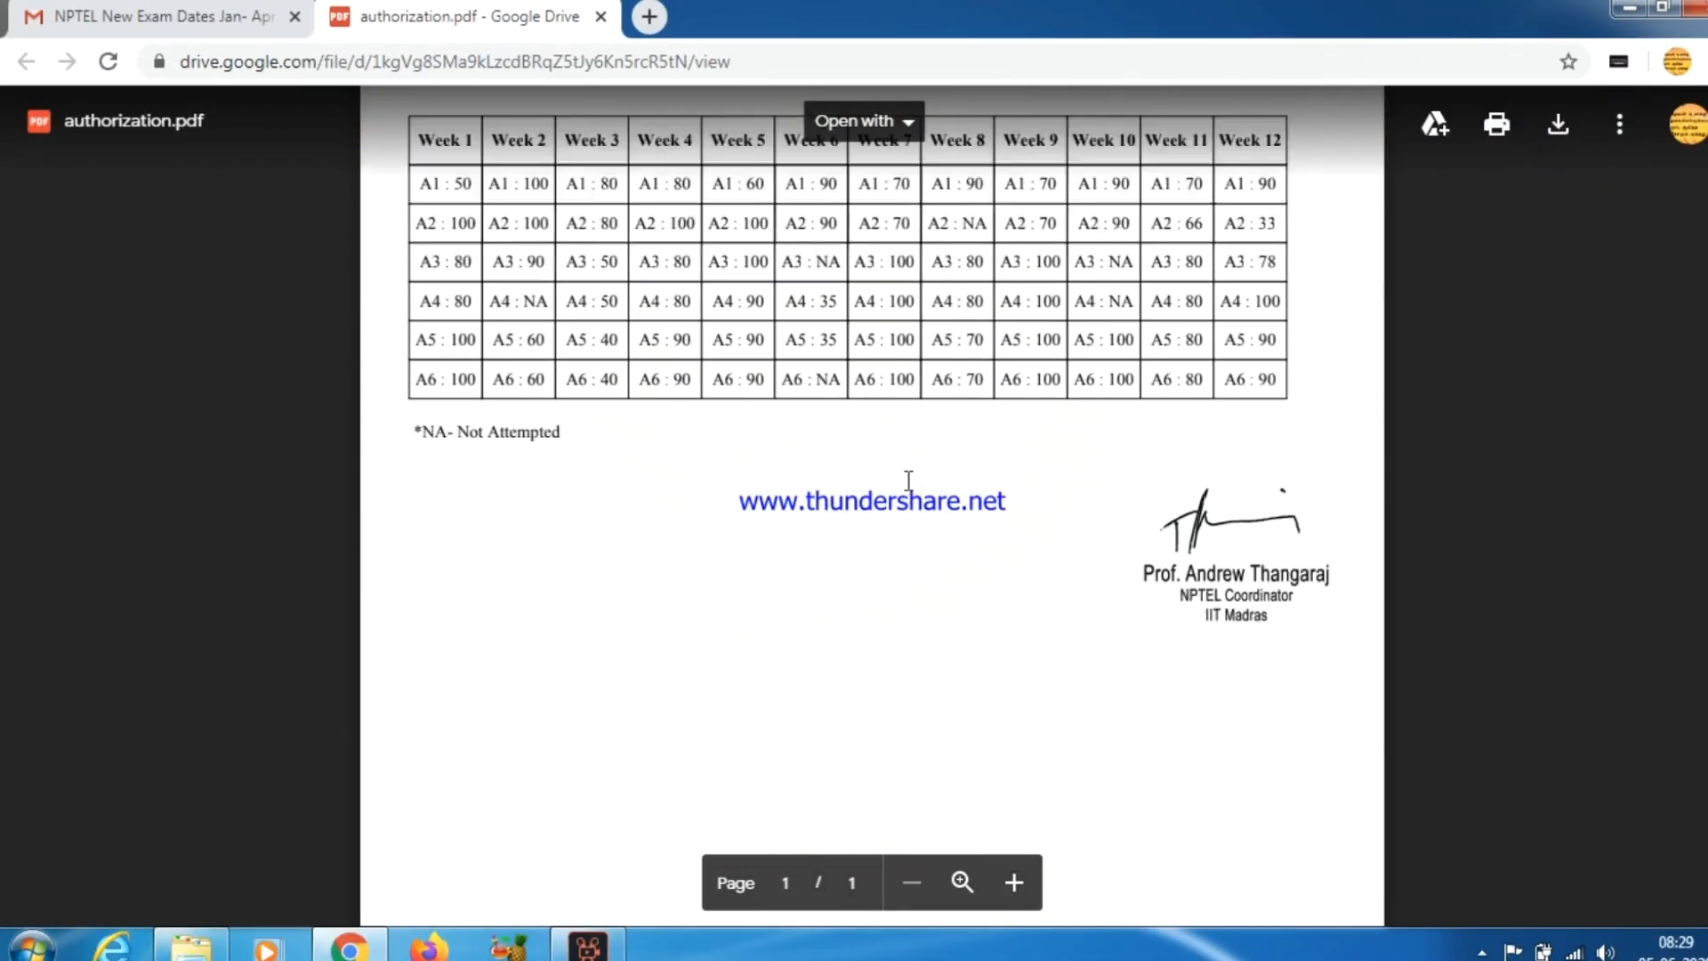
pyautogui.scroll(3)
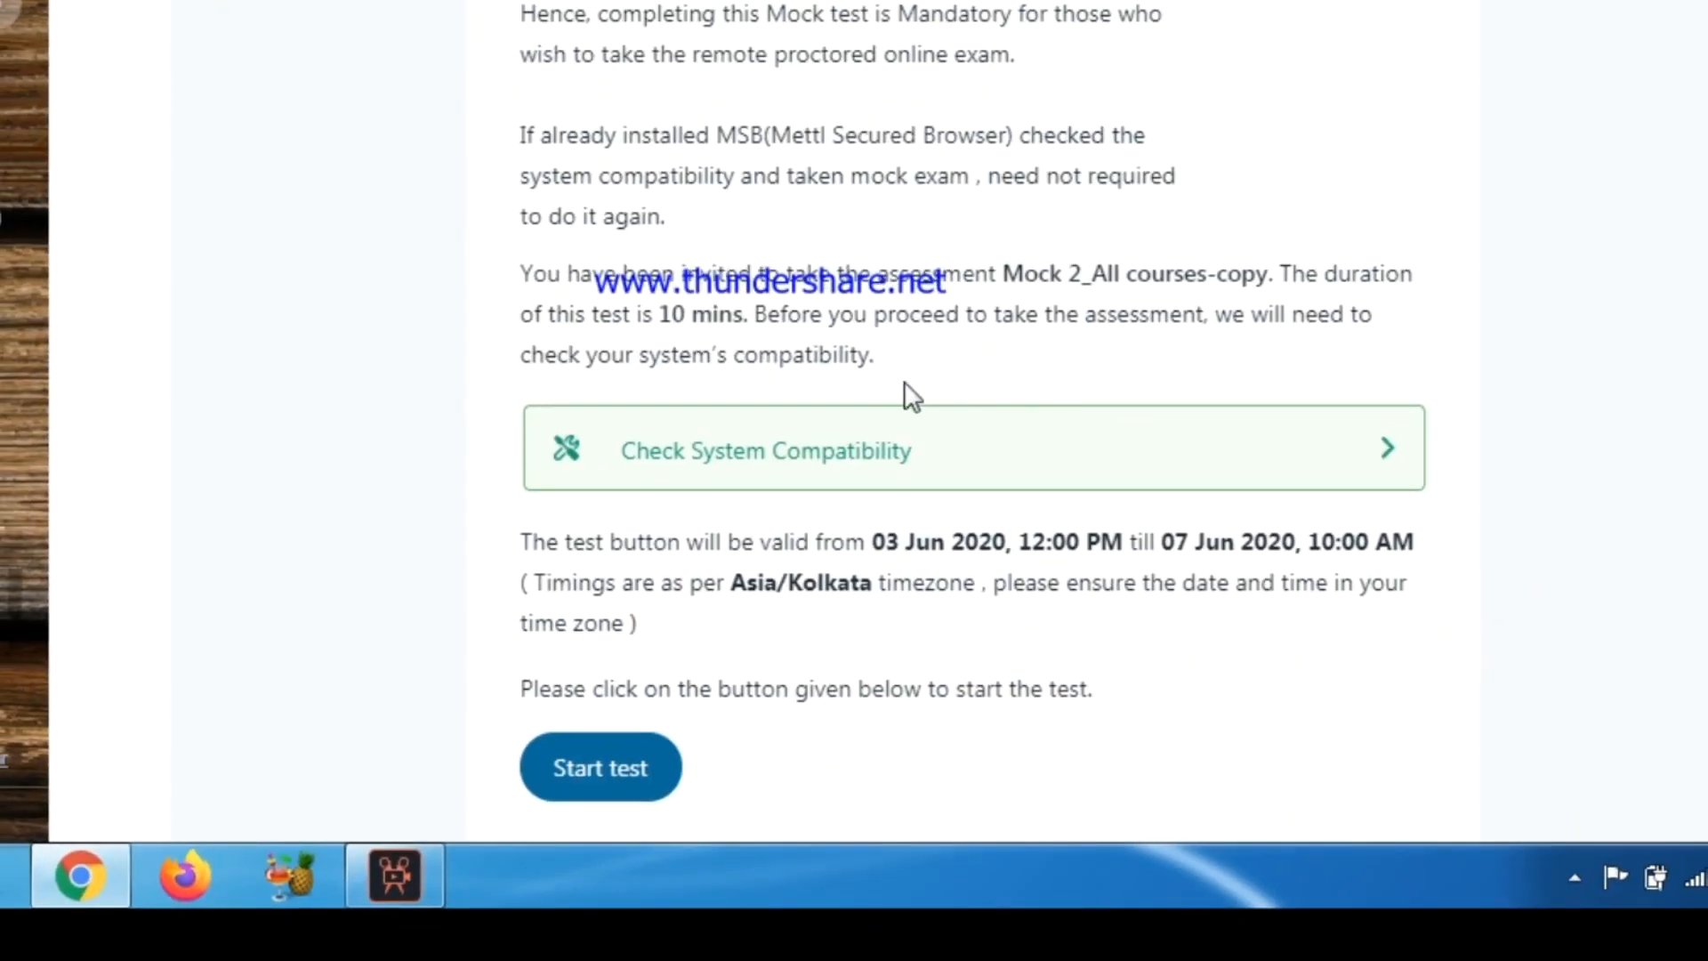
# Step: Scroll through the mock test email toward the Start test link for the Mettl assessment
pyautogui.scroll(-3)
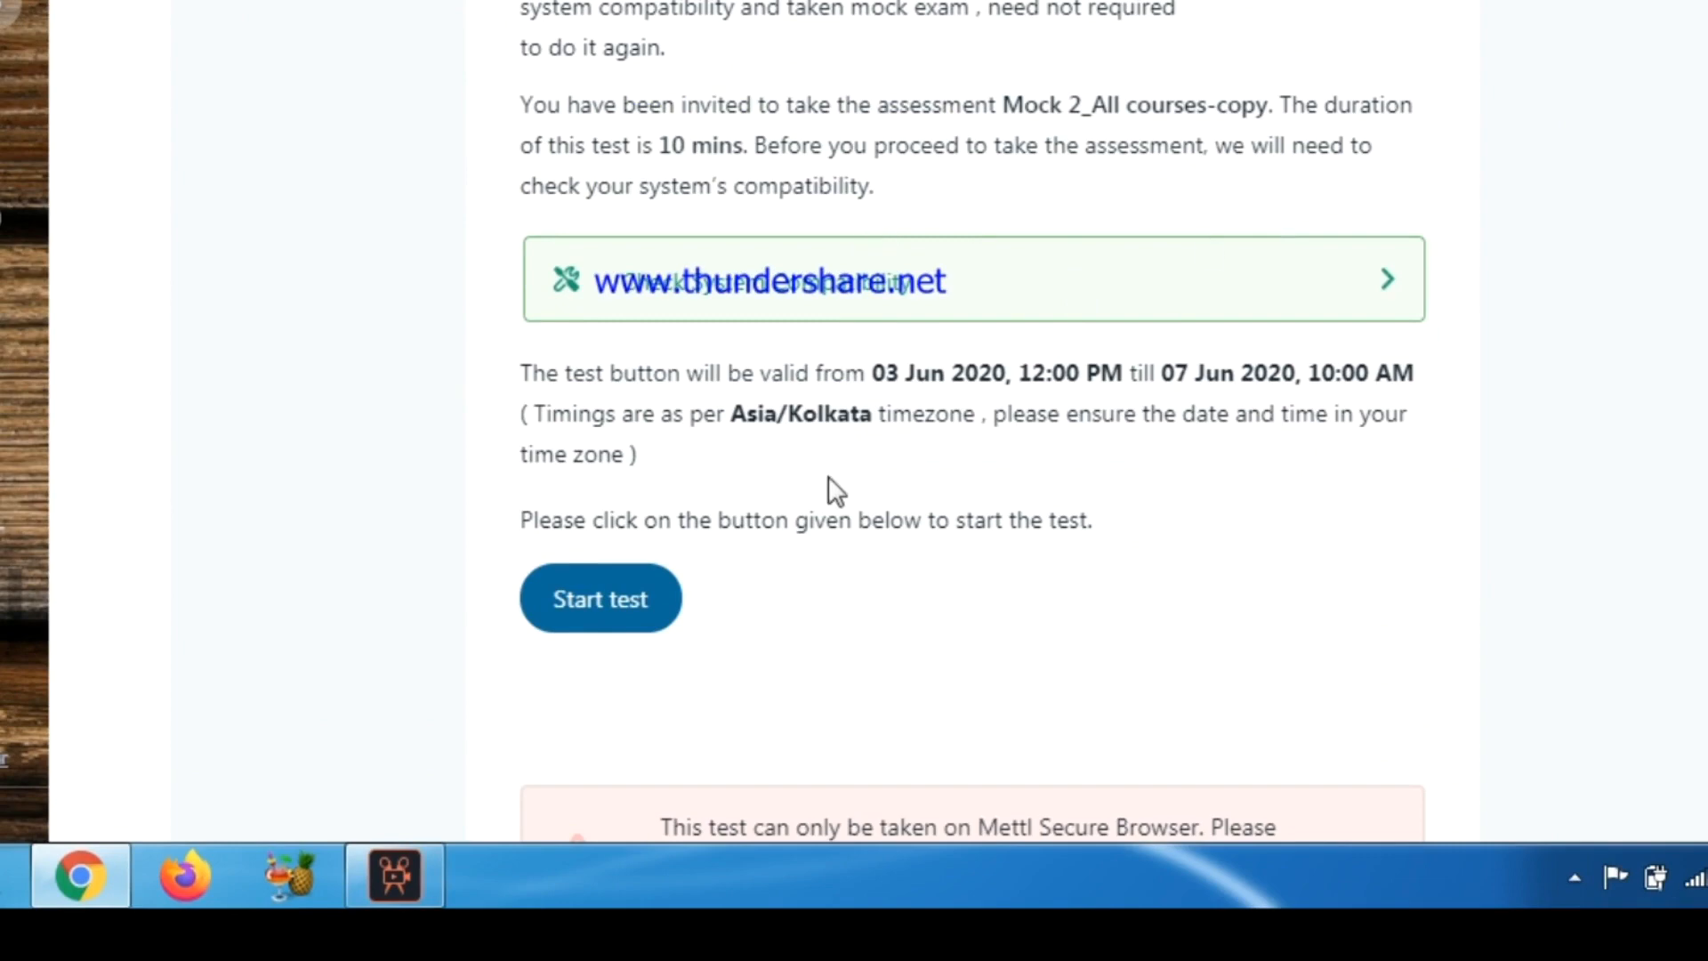
pyautogui.scroll(-3)
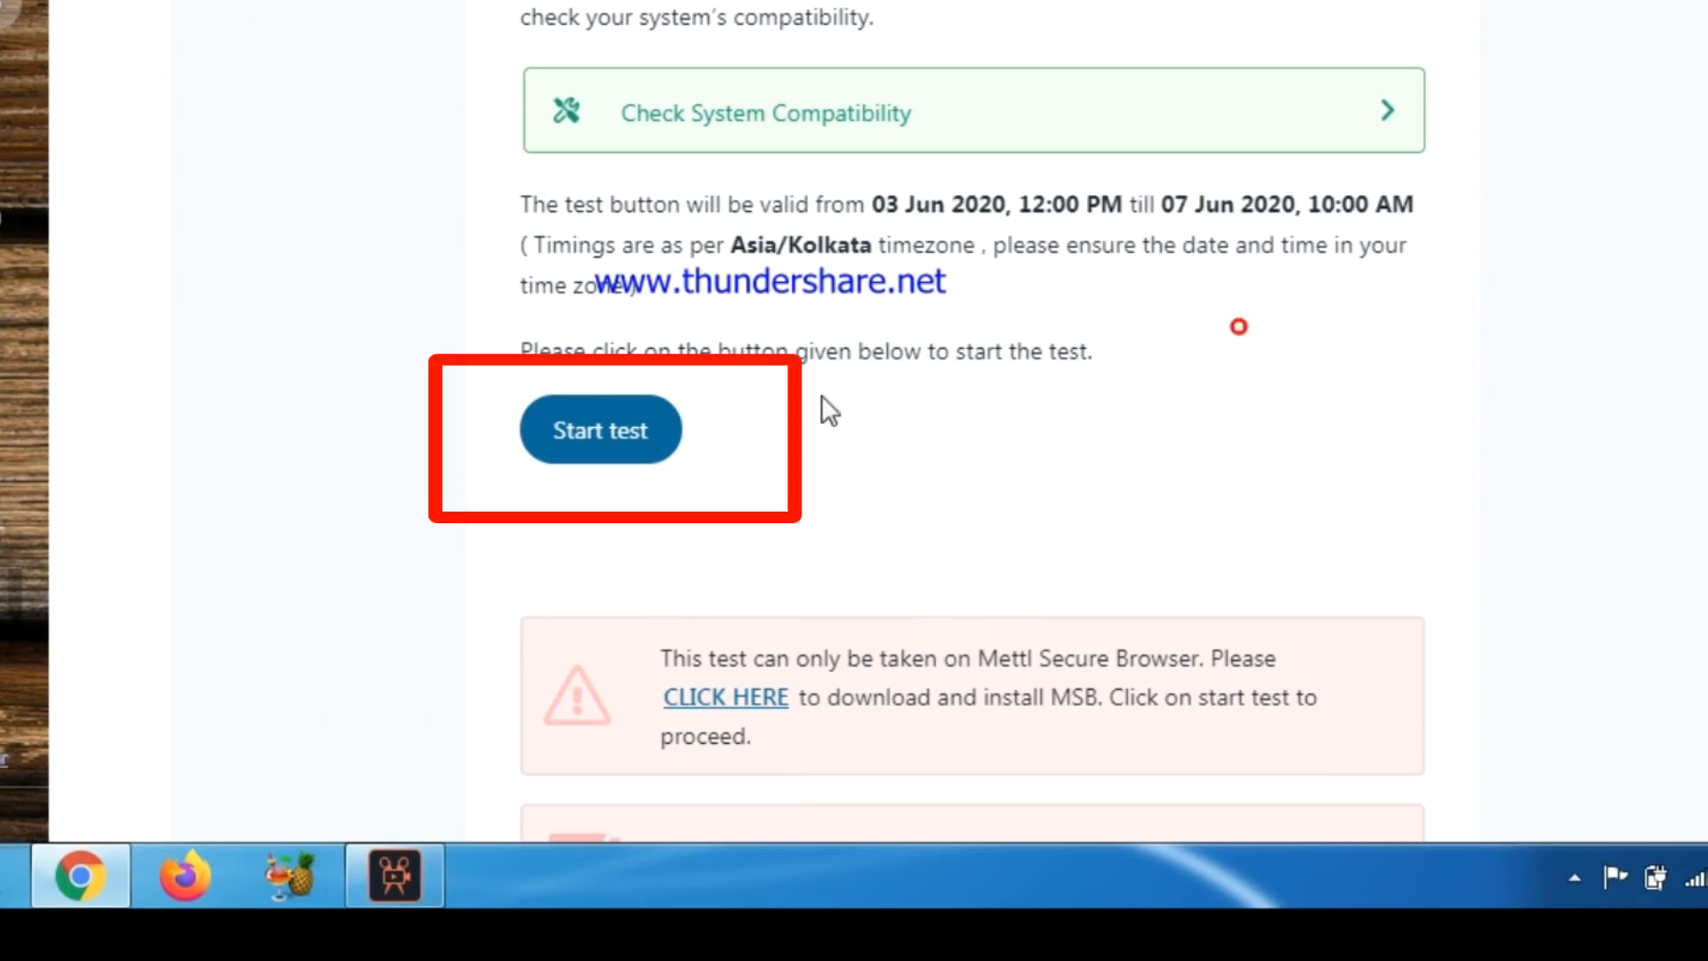
pyautogui.scroll(-3)
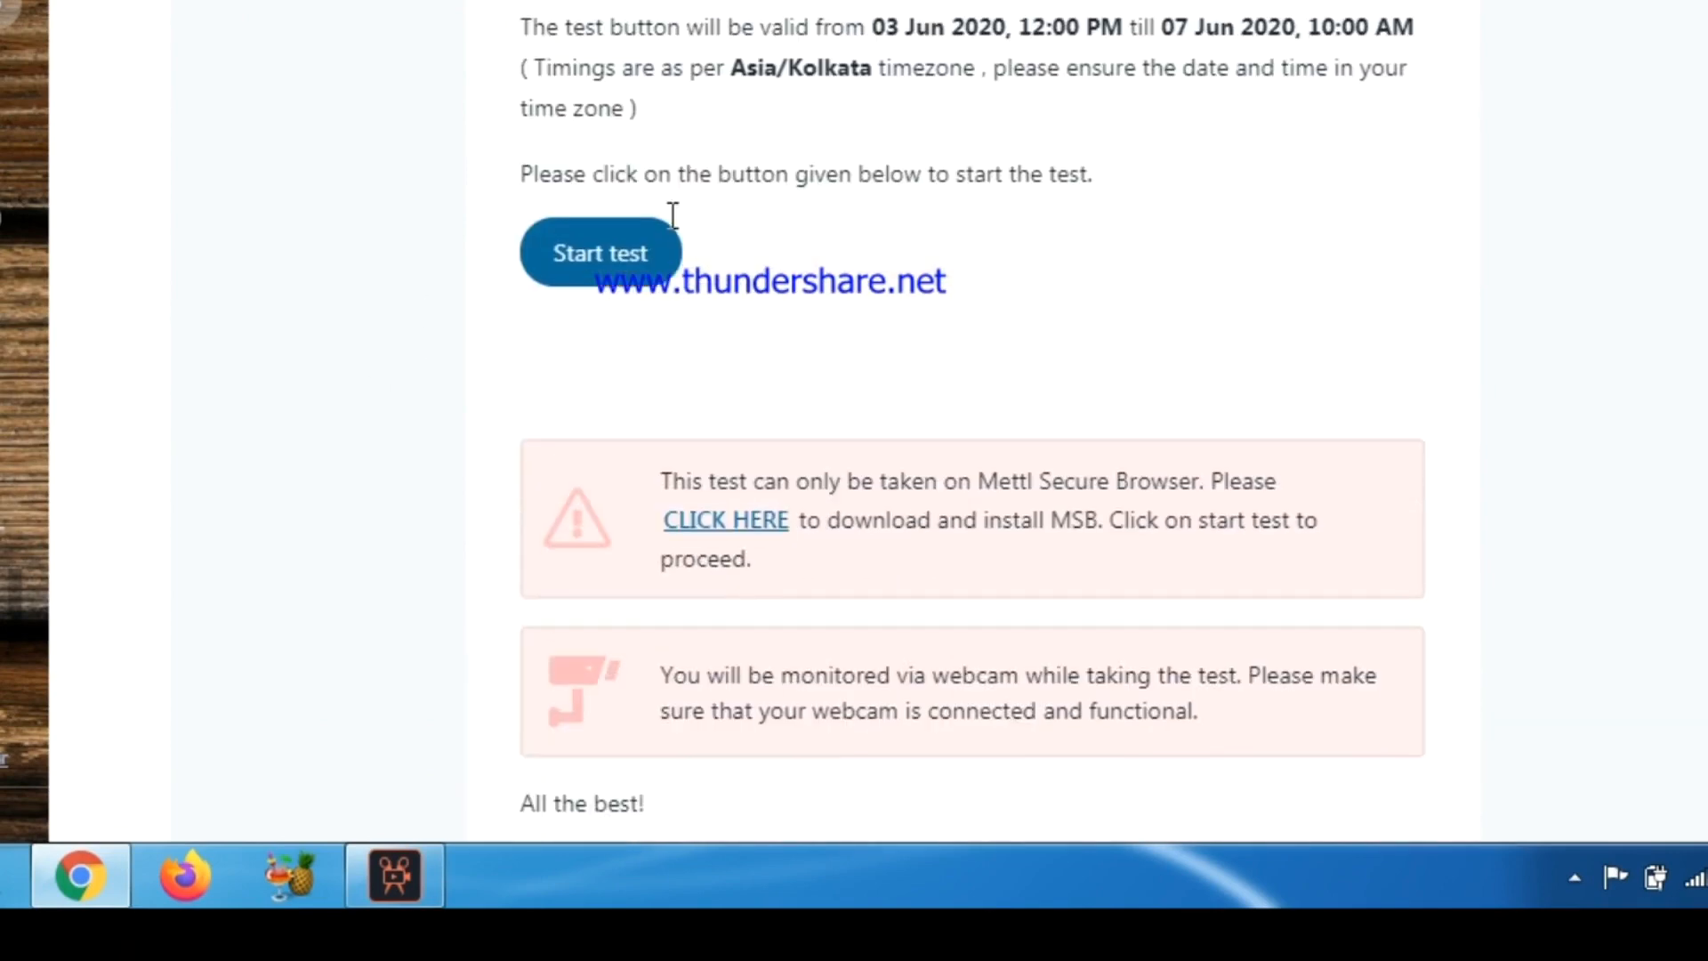
pyautogui.scroll(-3)
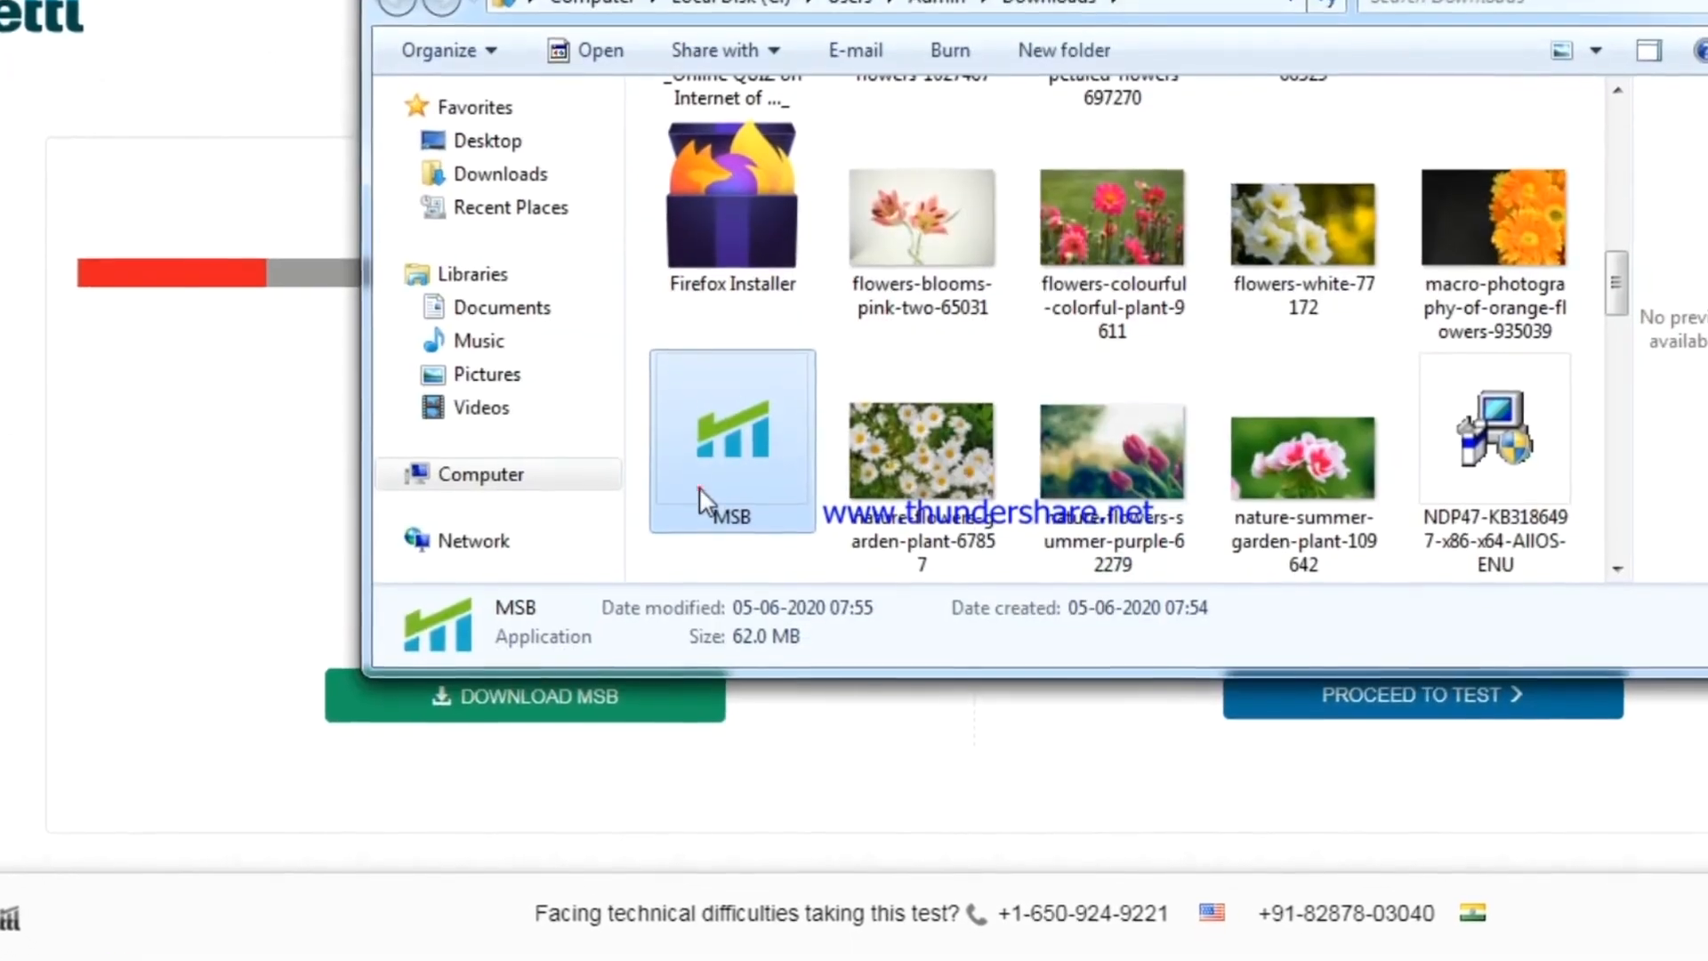
# Step: Launch the downloaded MSB installer from the Downloads folder
pyautogui.doubleClick(731, 440)
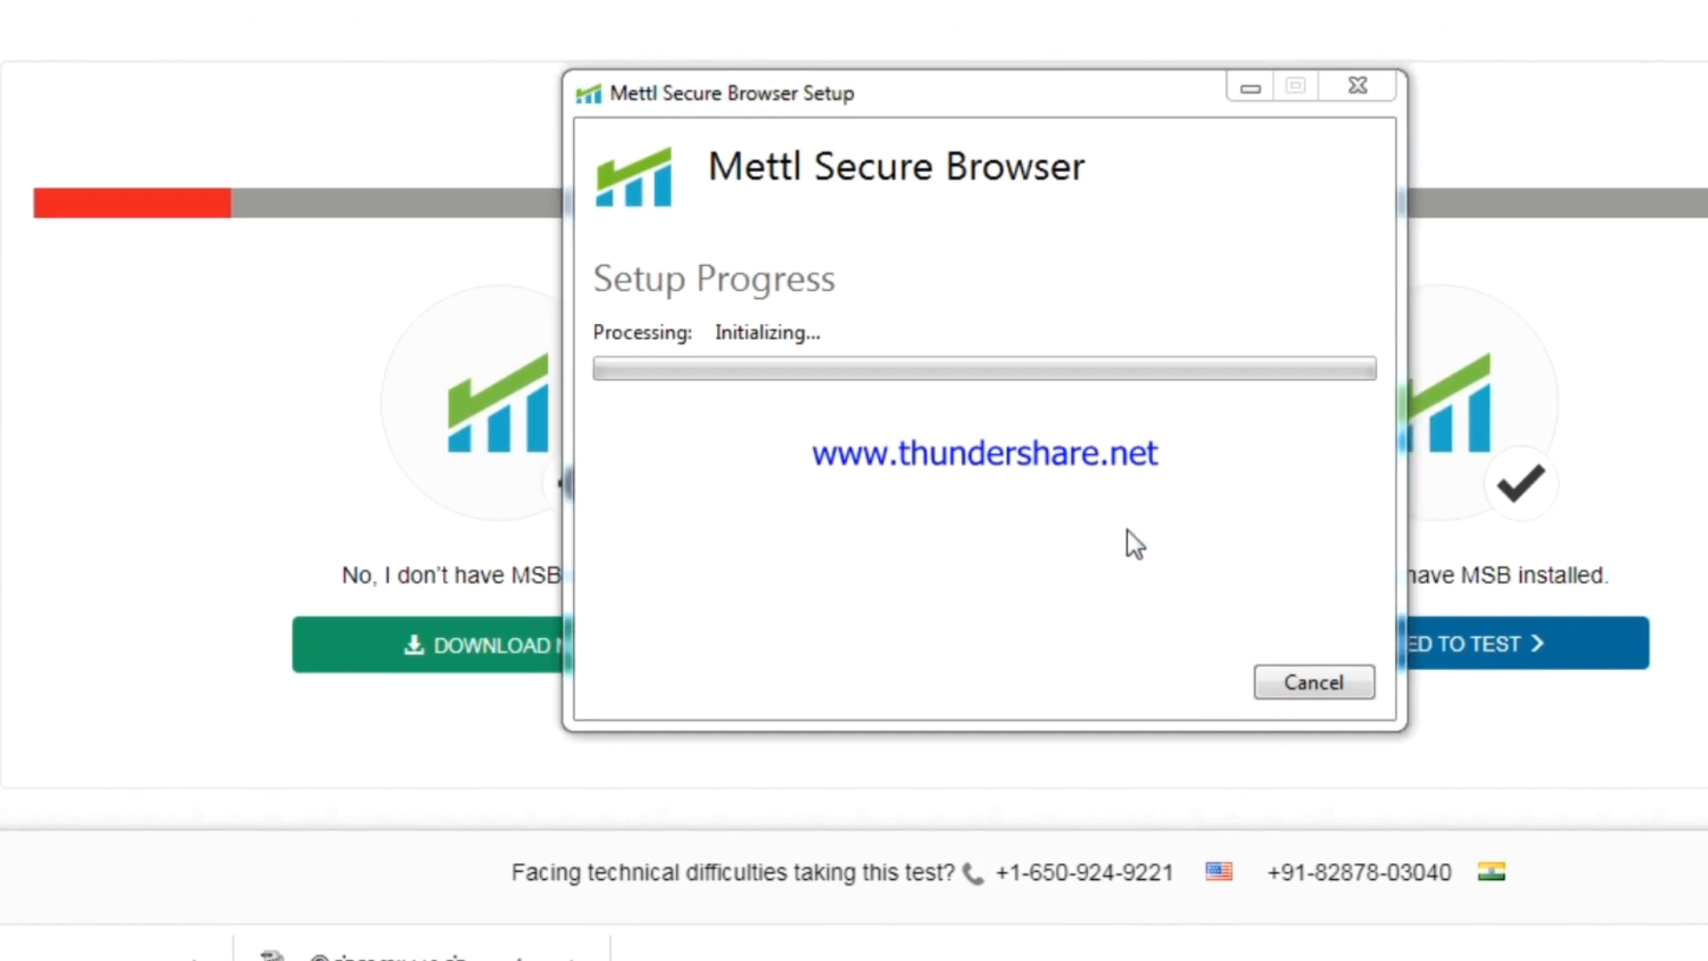
pyautogui.moveTo(950, 678)
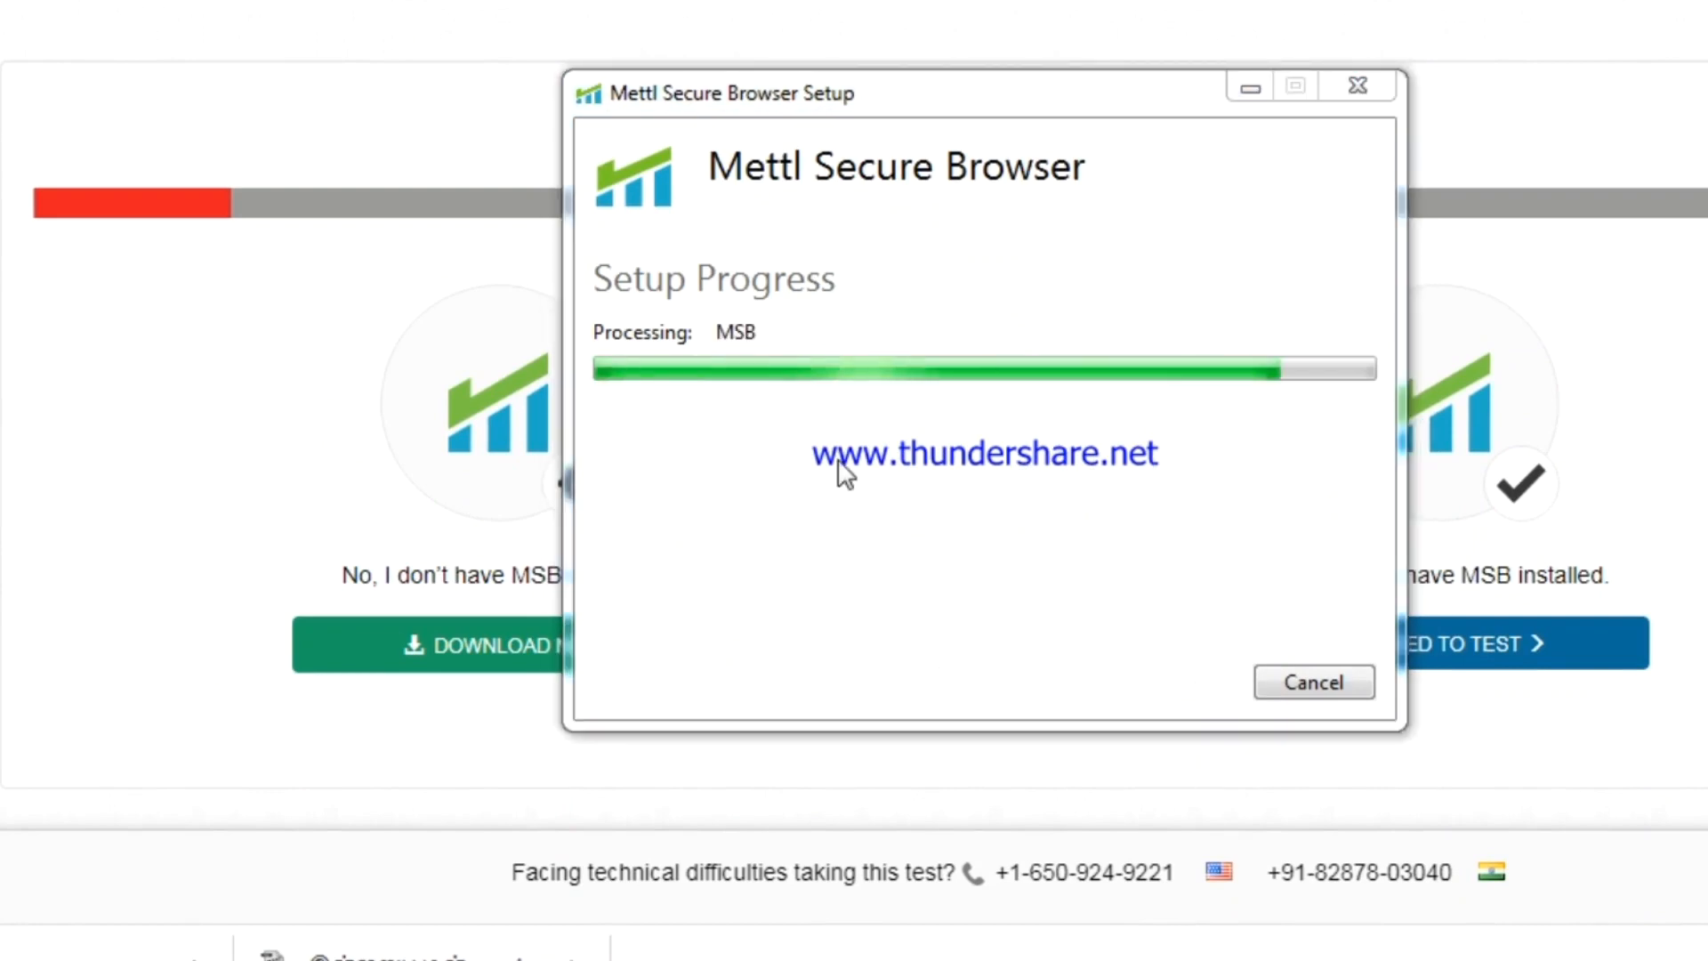
pyautogui.moveTo(865, 548)
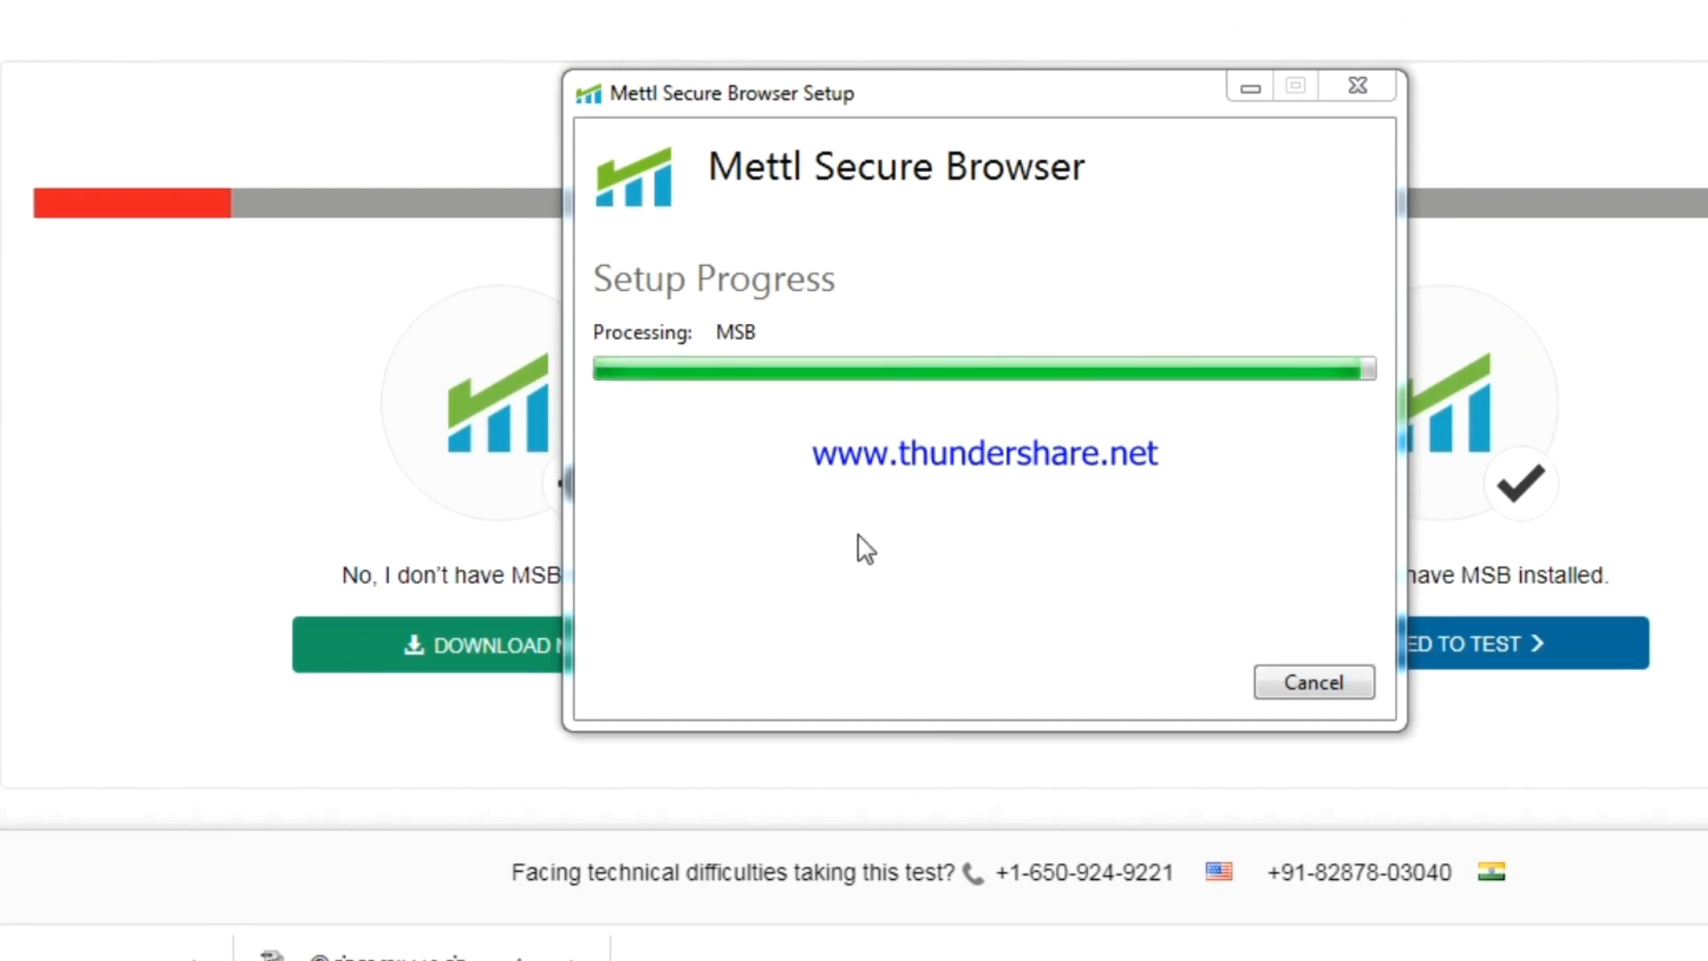
pyautogui.moveTo(986, 550)
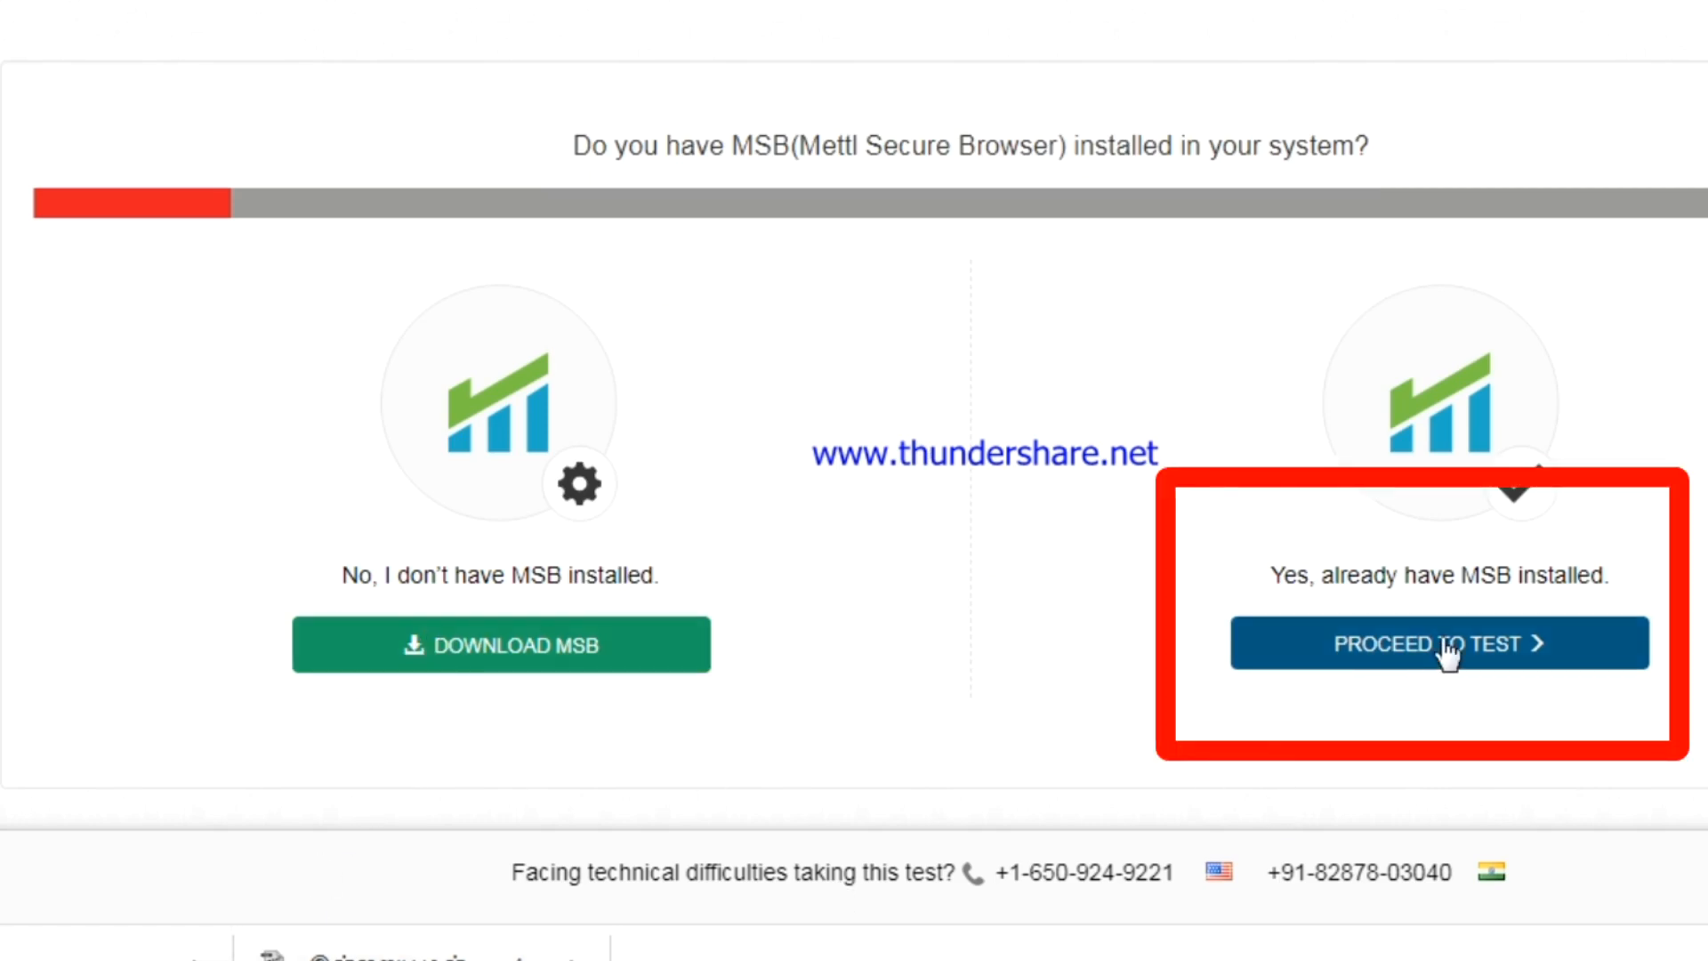
# Step: Proceed to the test as already having MSB installed, reaching the launch page
pyautogui.click(1438, 644)
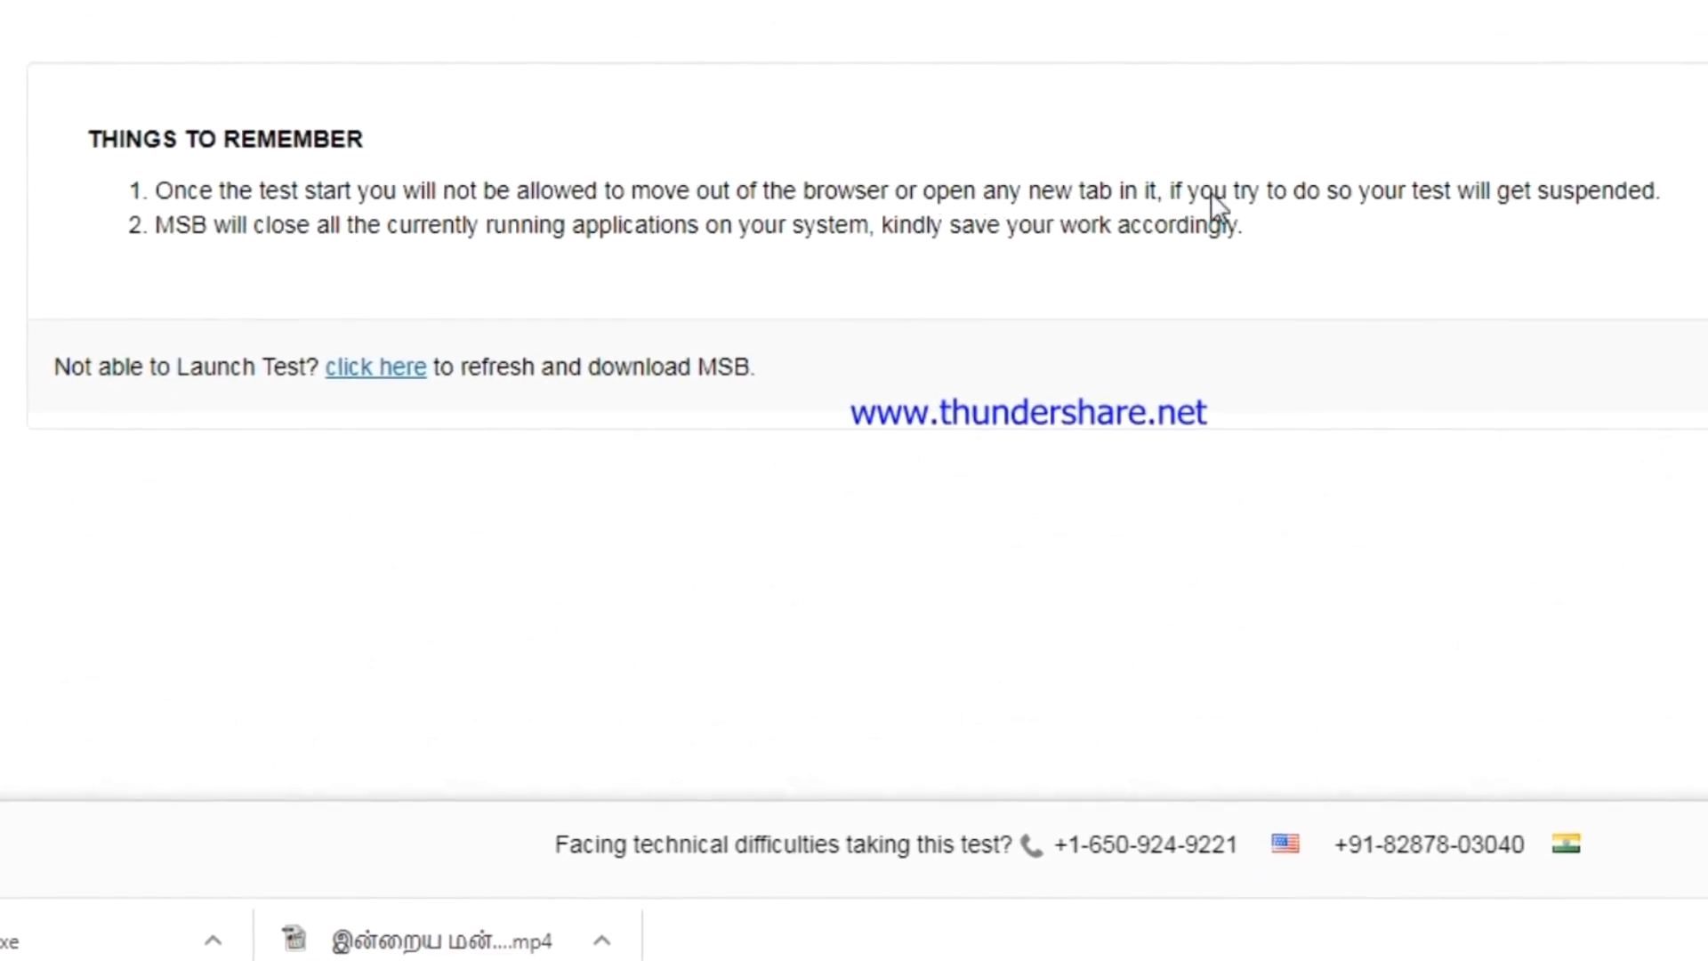
pyautogui.moveTo(861, 249)
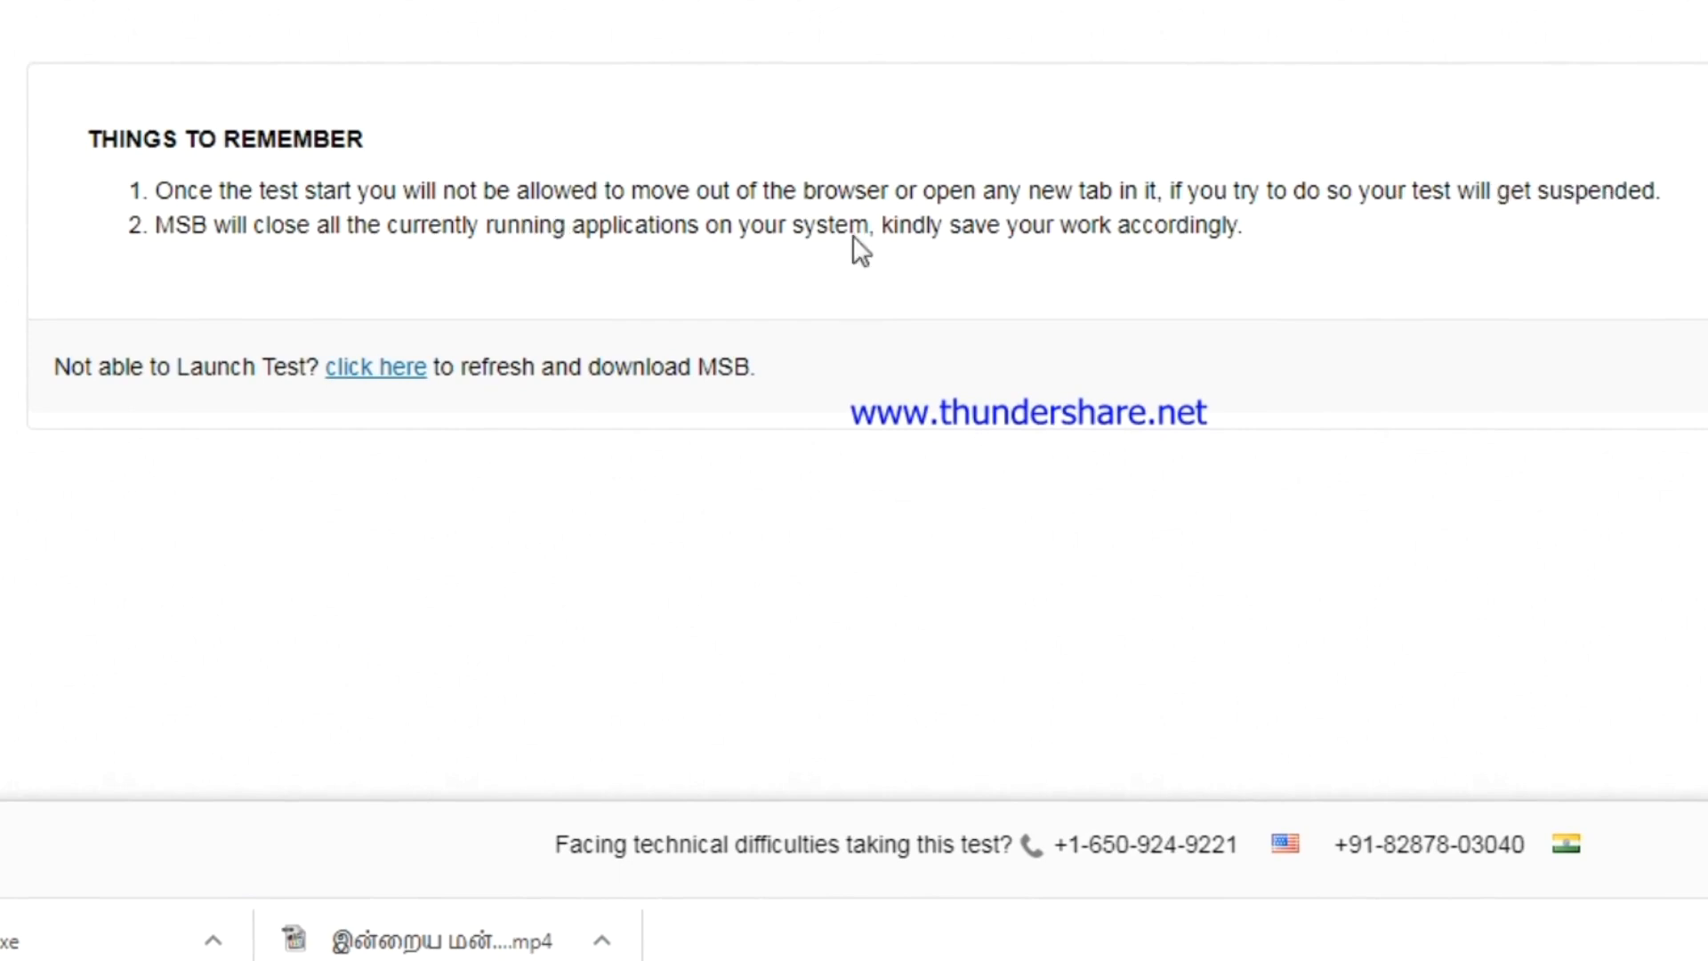
pyautogui.moveTo(1008, 235)
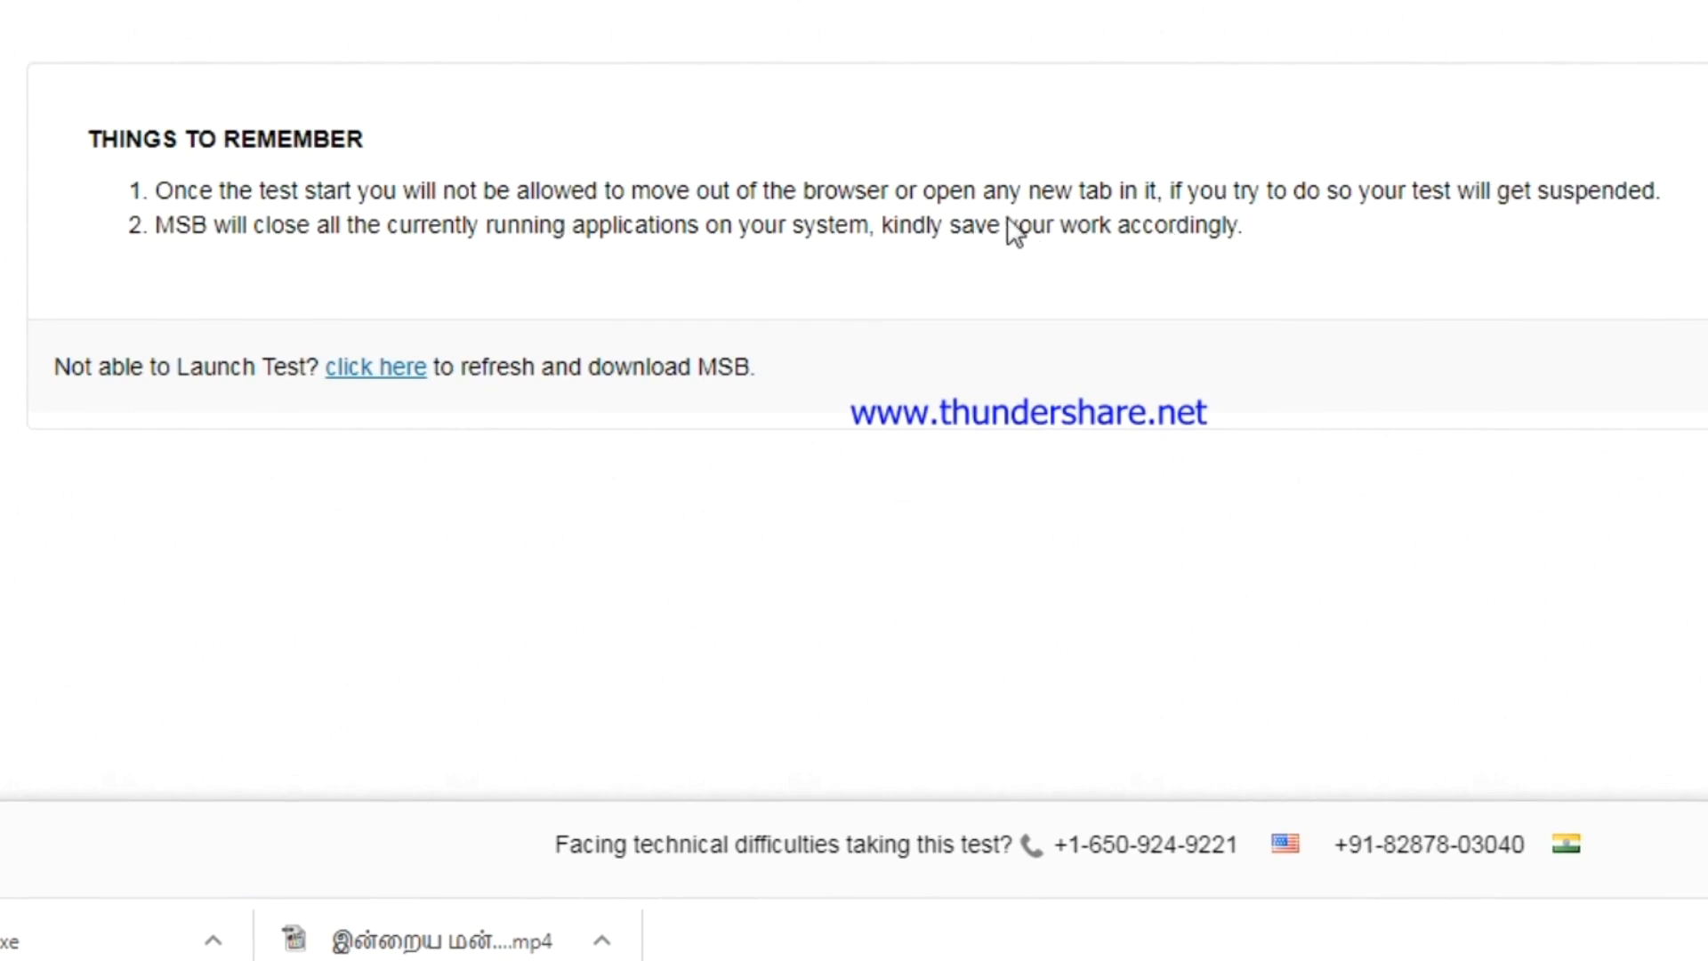
pyautogui.moveTo(454, 242)
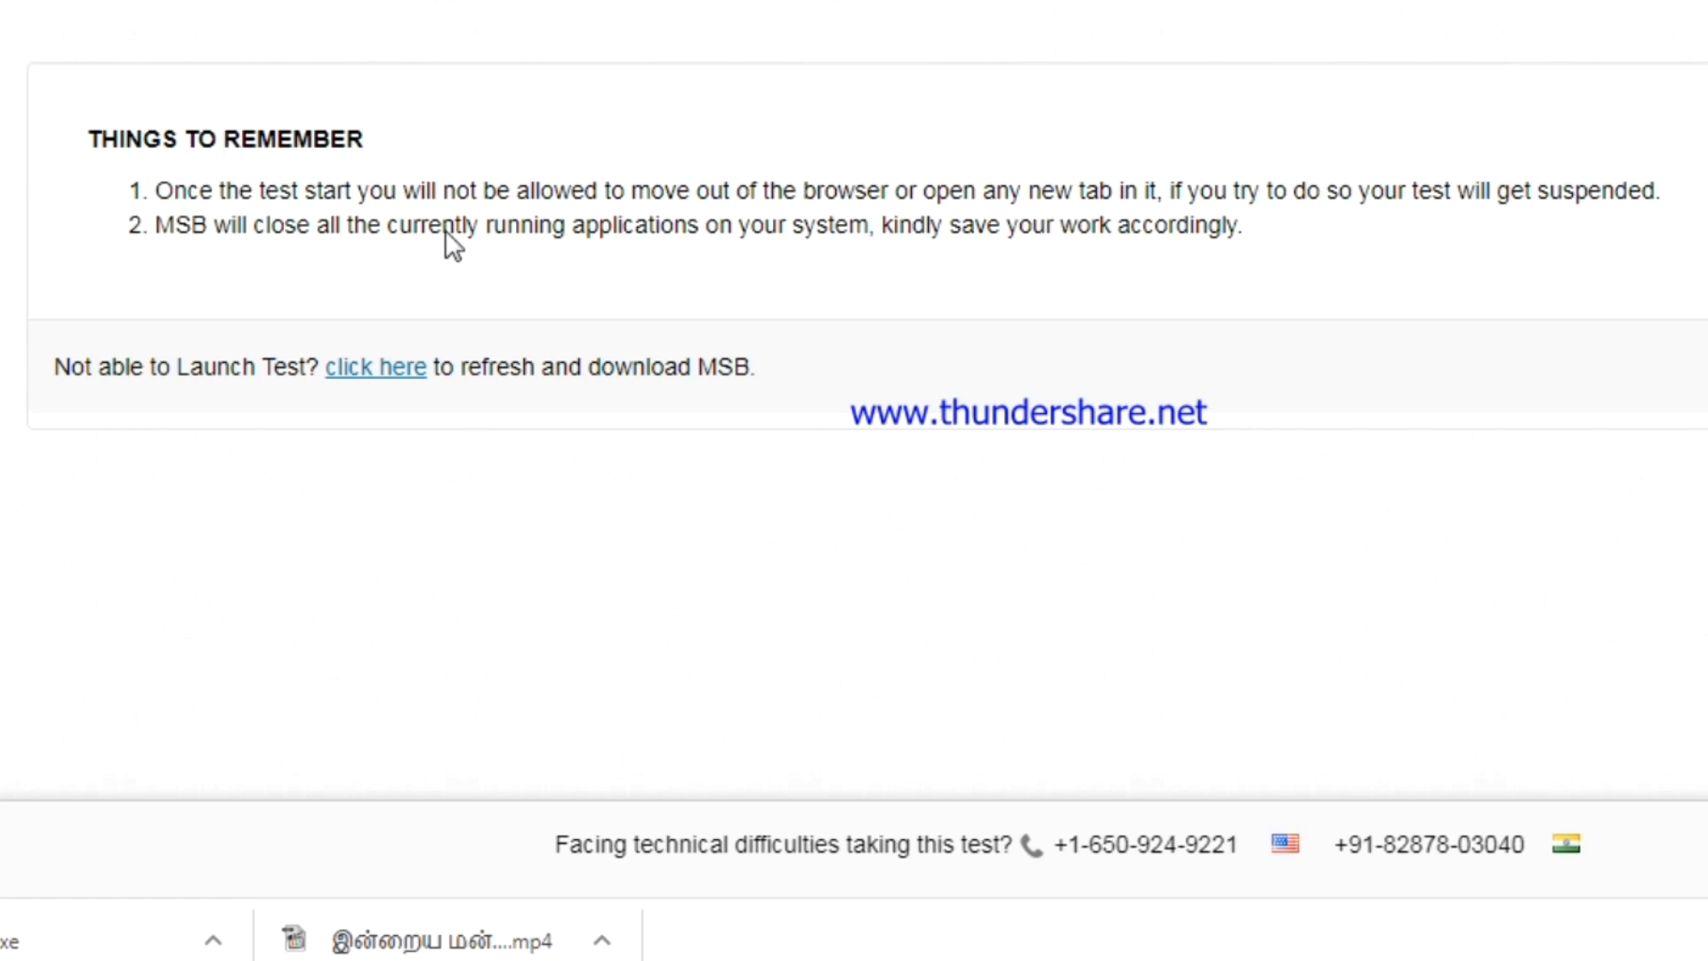
pyautogui.moveTo(1152, 249)
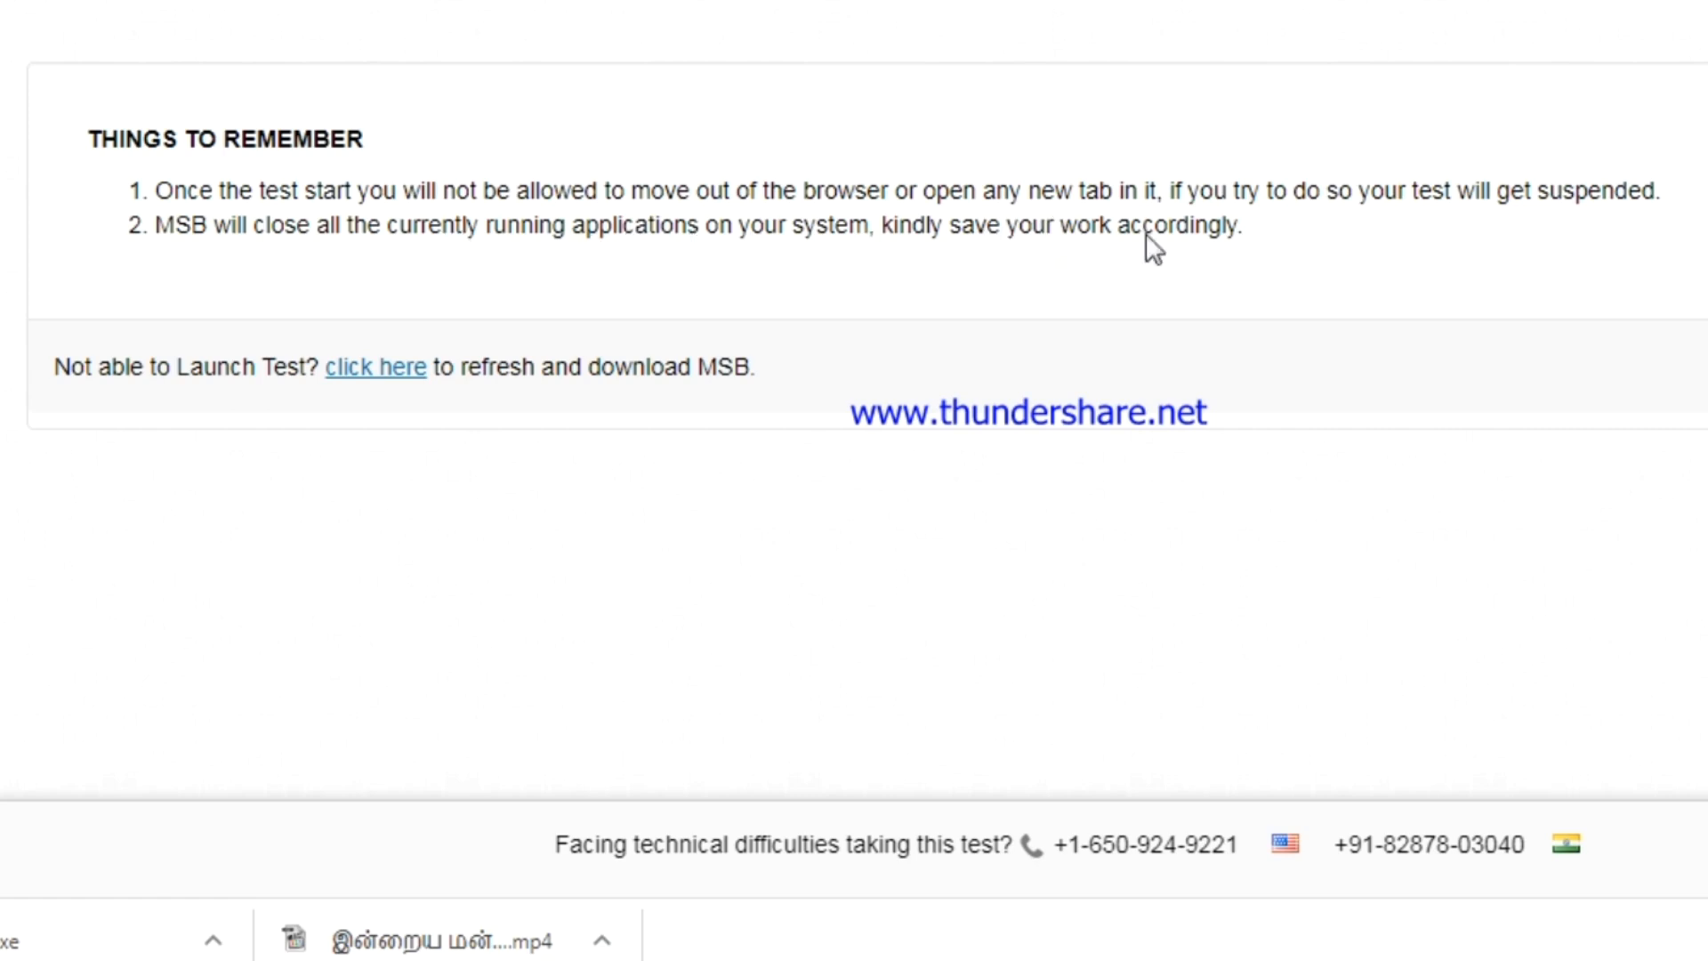
pyautogui.moveTo(283, 245)
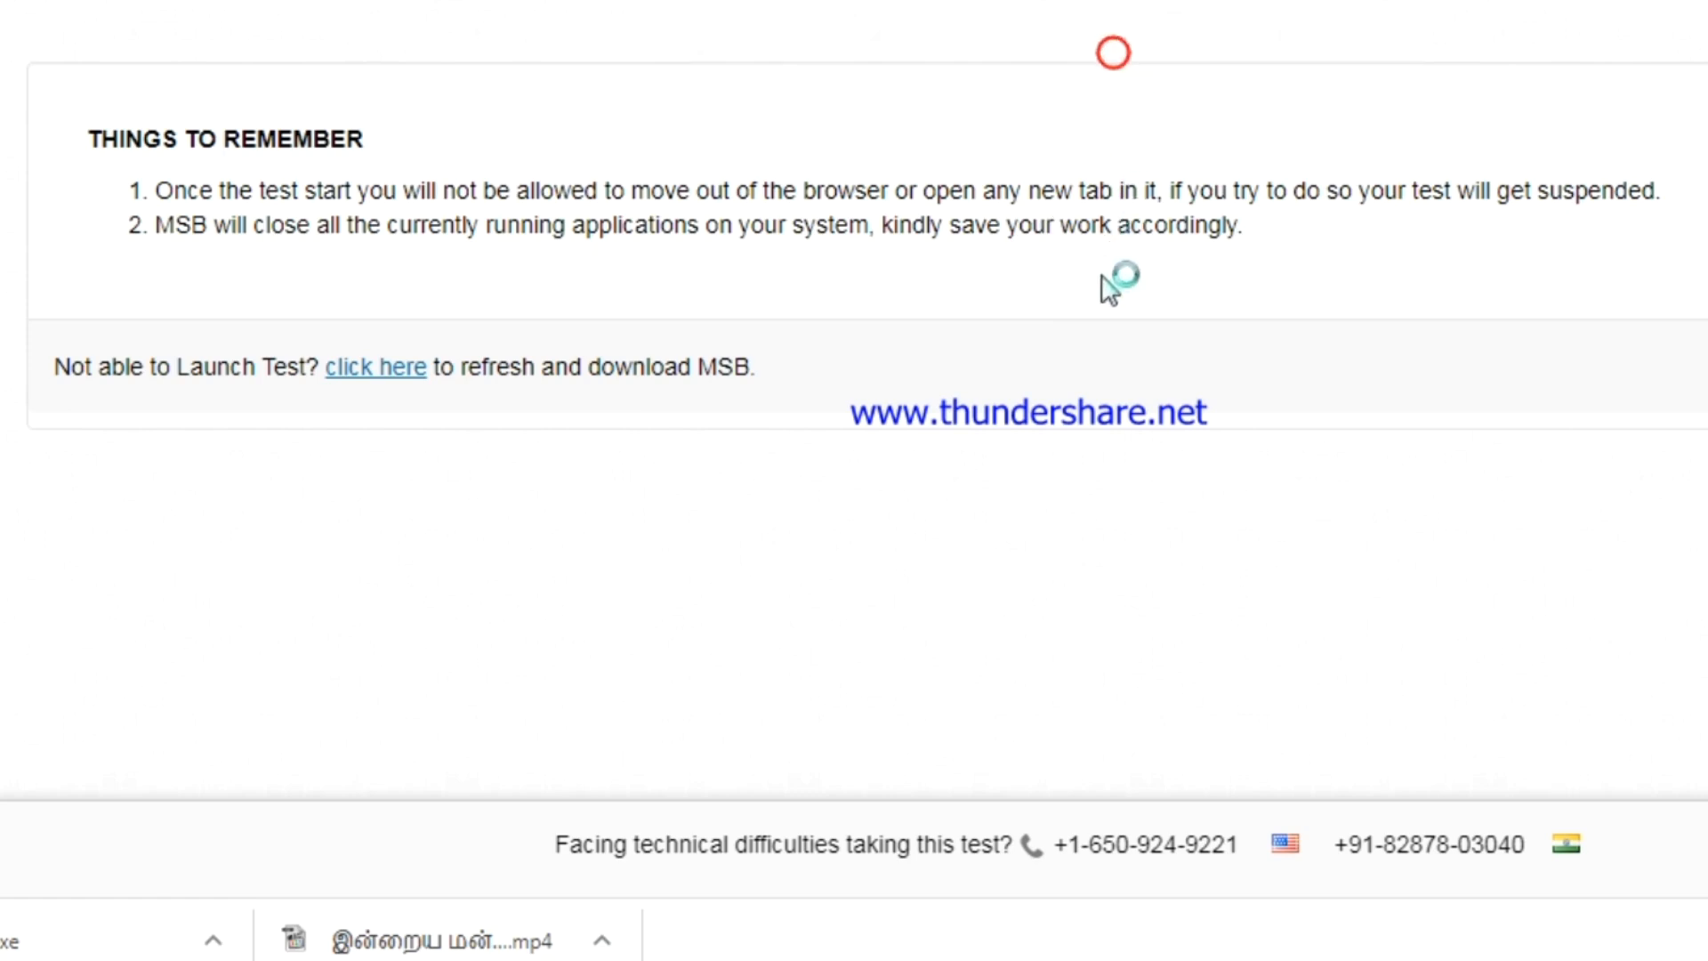
pyautogui.moveTo(1226, 571)
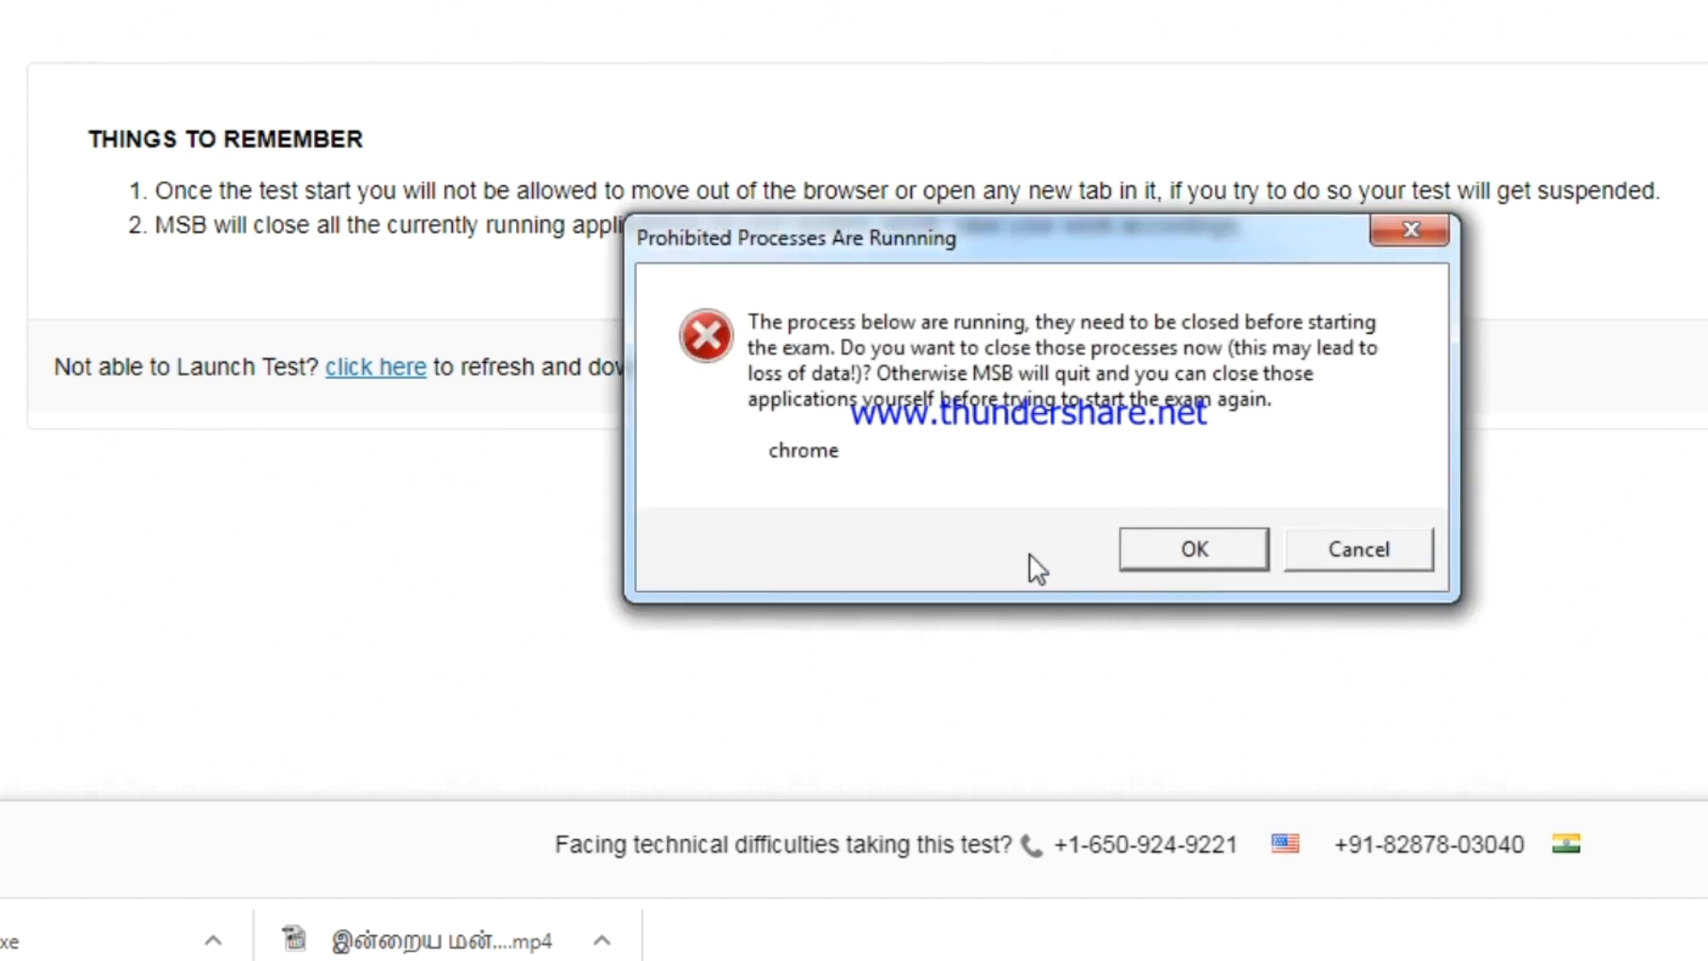
pyautogui.moveTo(1151, 564)
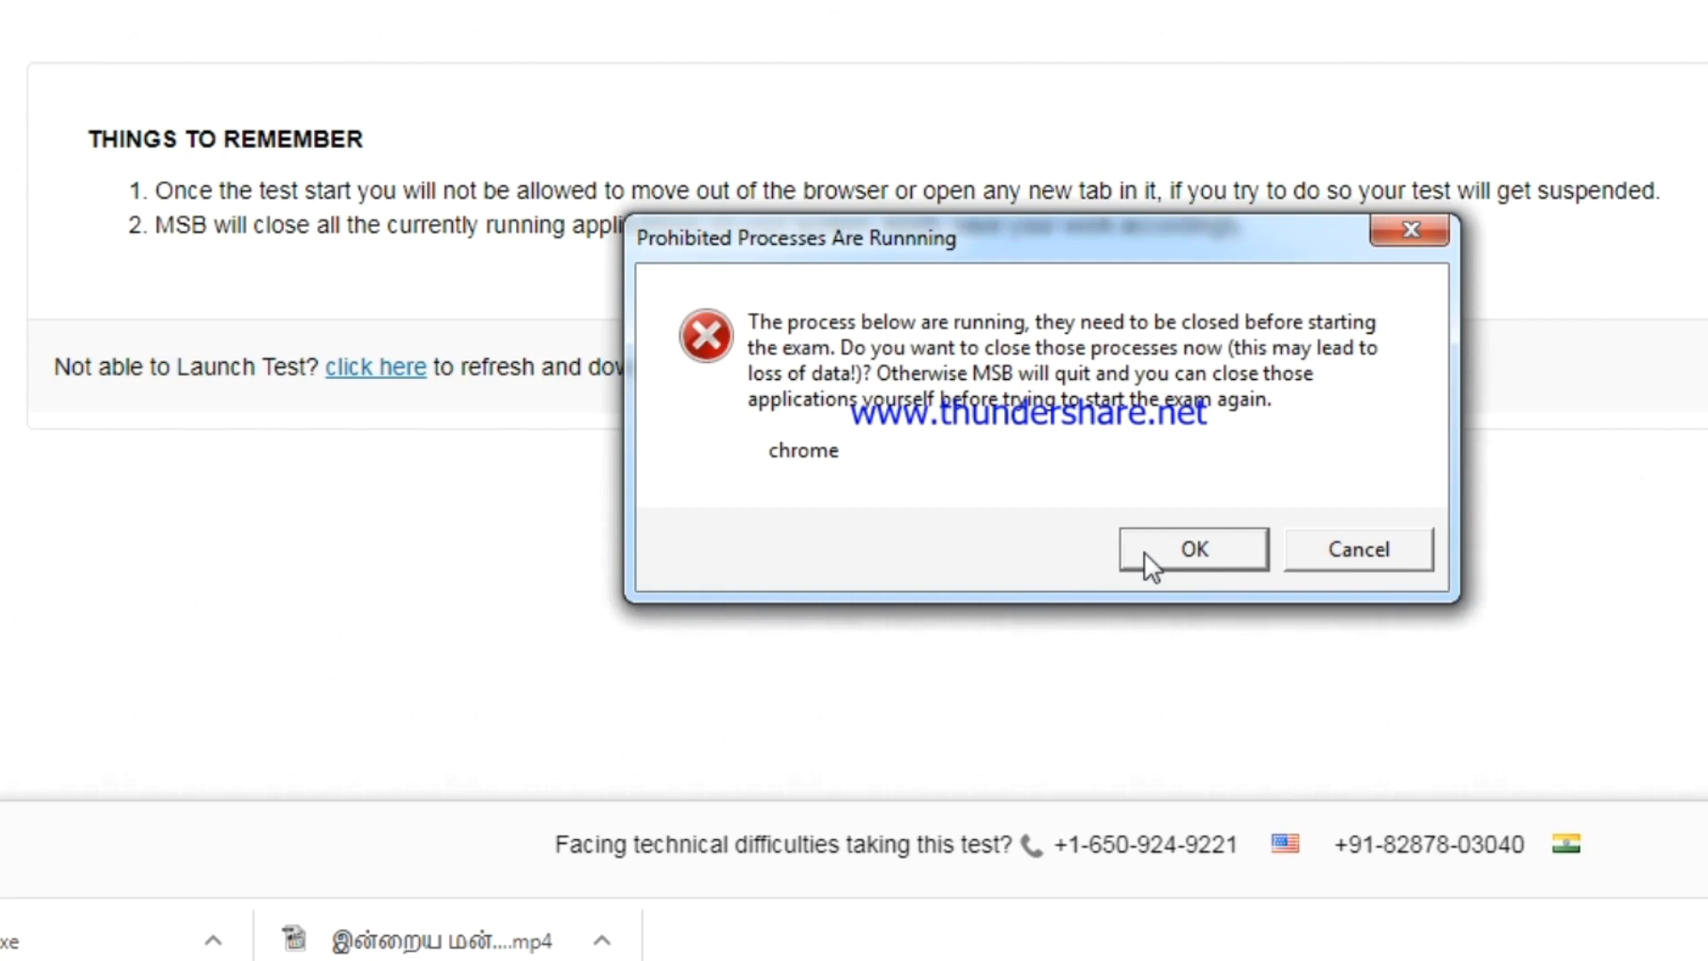
pyautogui.moveTo(857, 360)
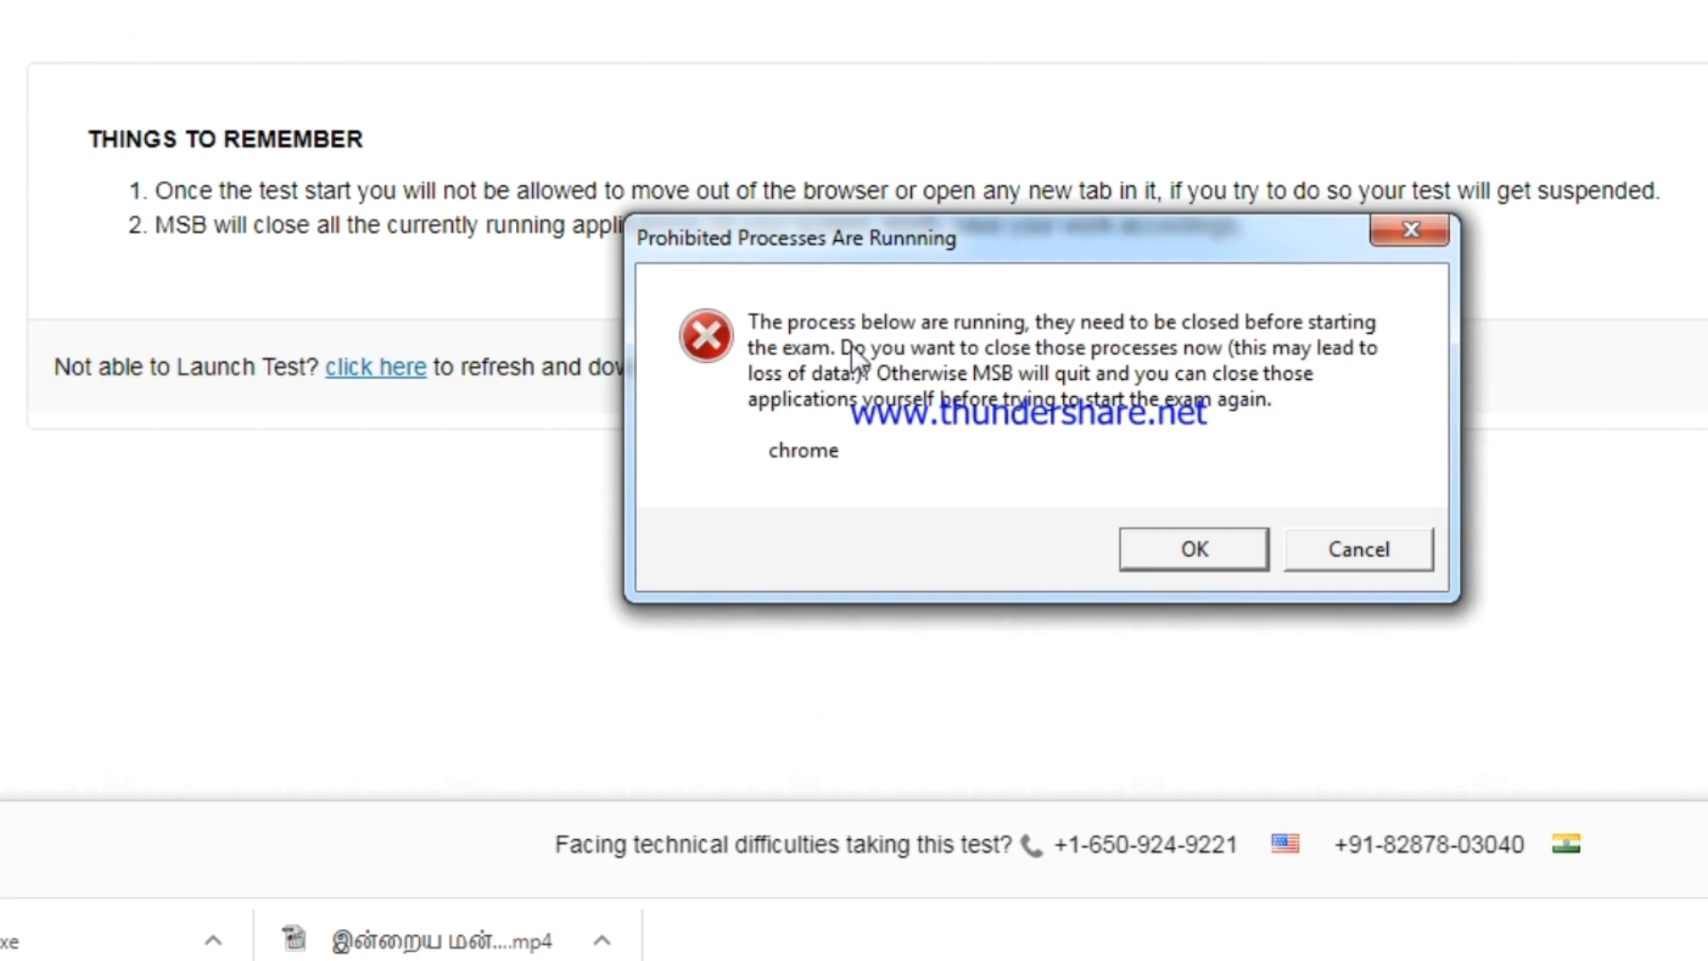
pyautogui.moveTo(1447, 545)
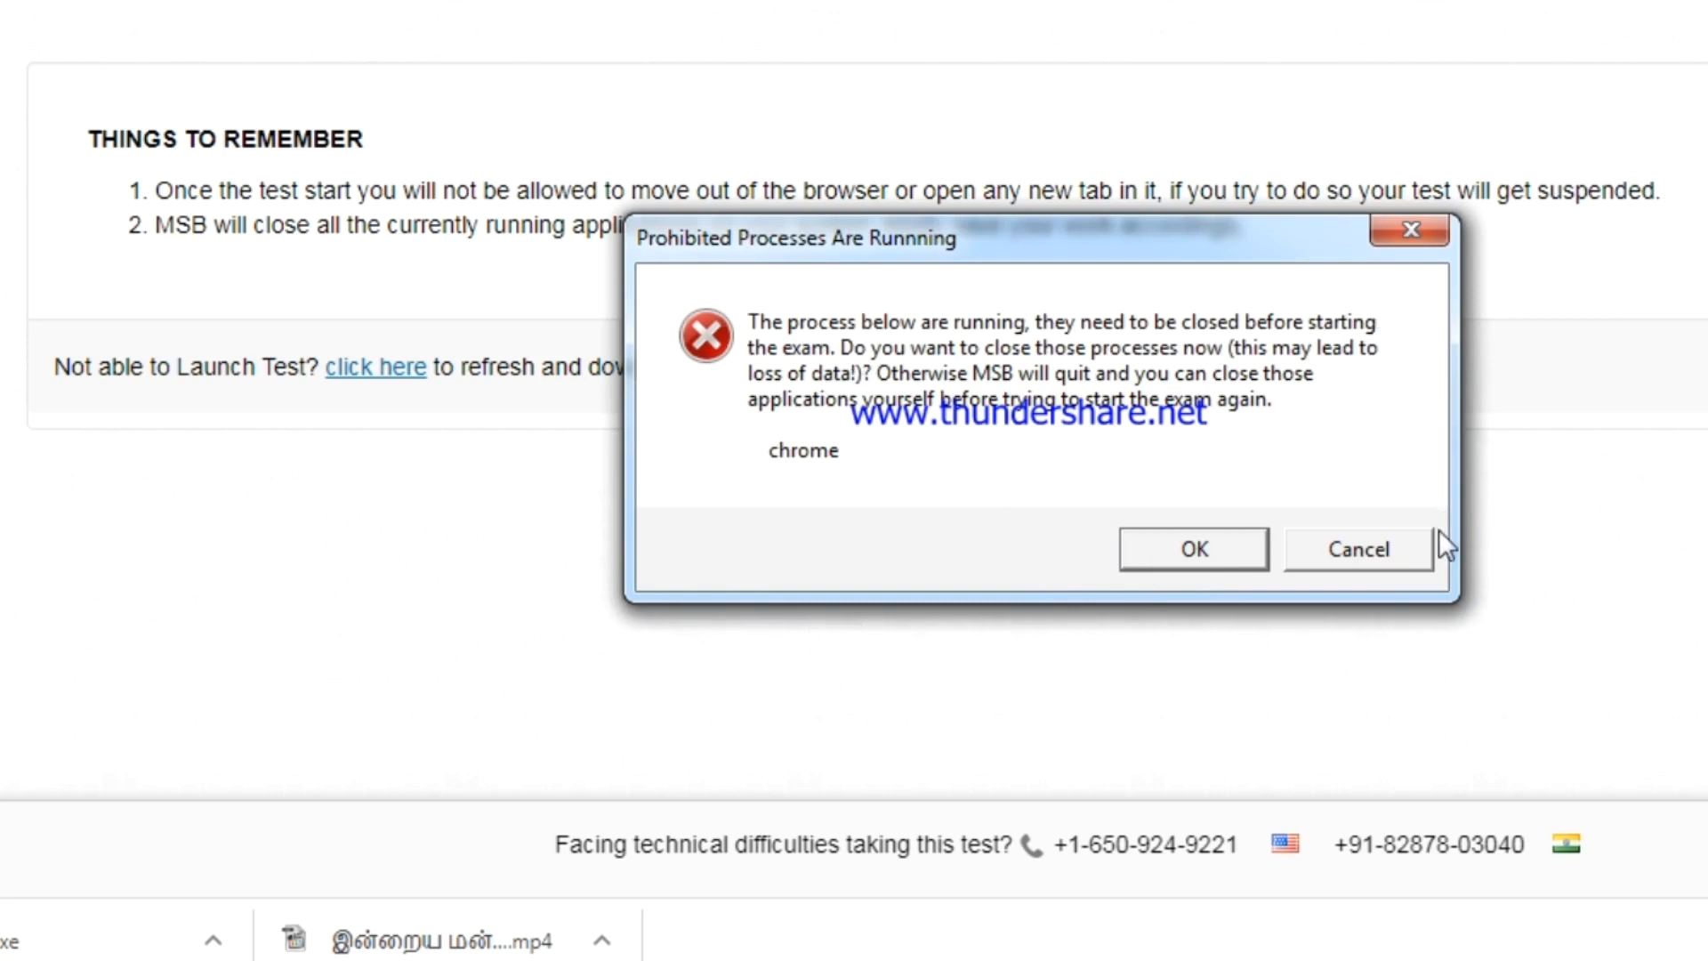
pyautogui.moveTo(698, 498)
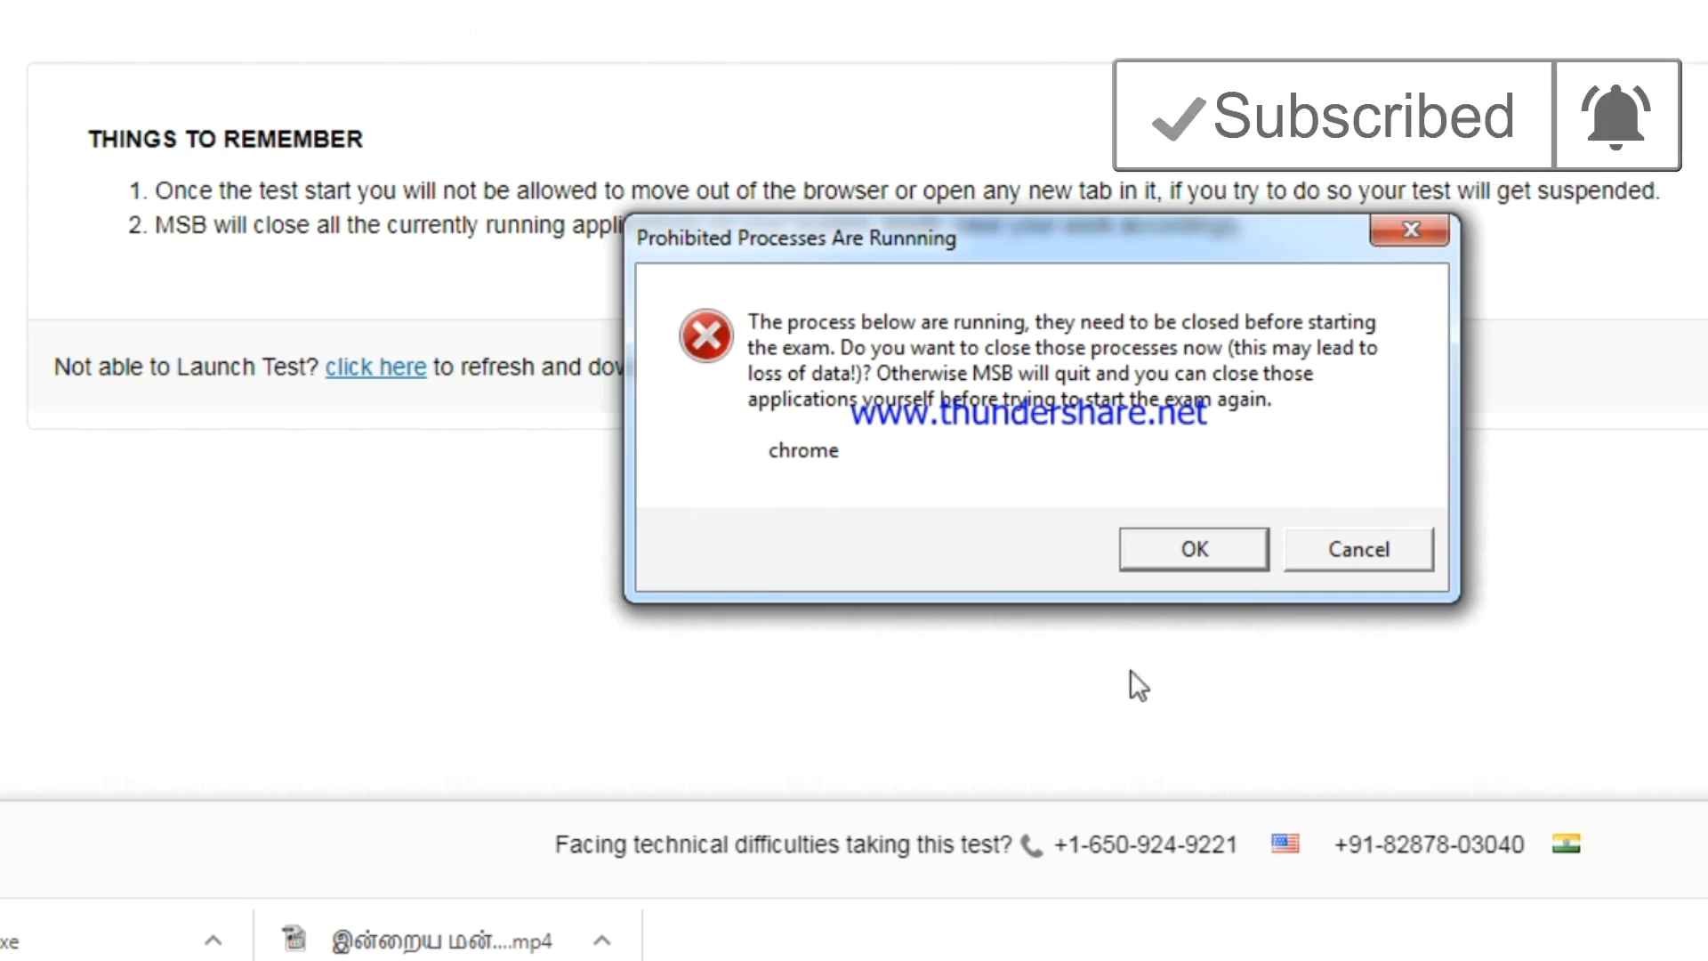
pyautogui.moveTo(1198, 518)
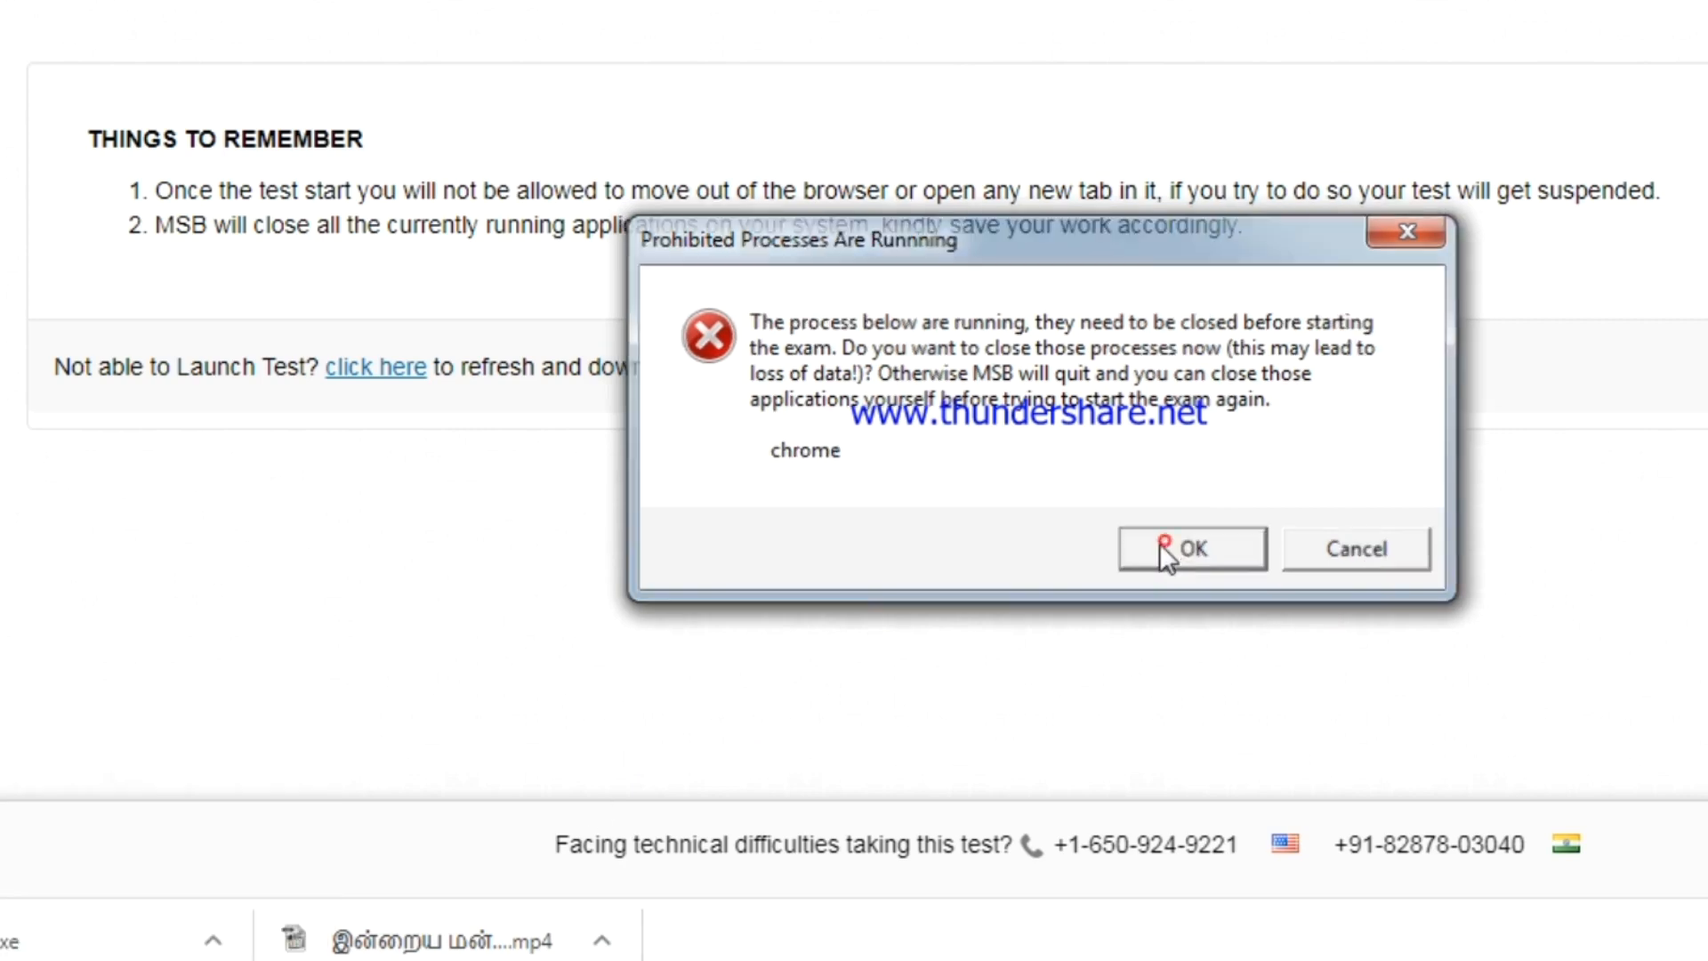
# Step: Accept the prohibited-process warning so Mettl Secure Browser closes Chrome
pyautogui.click(1191, 549)
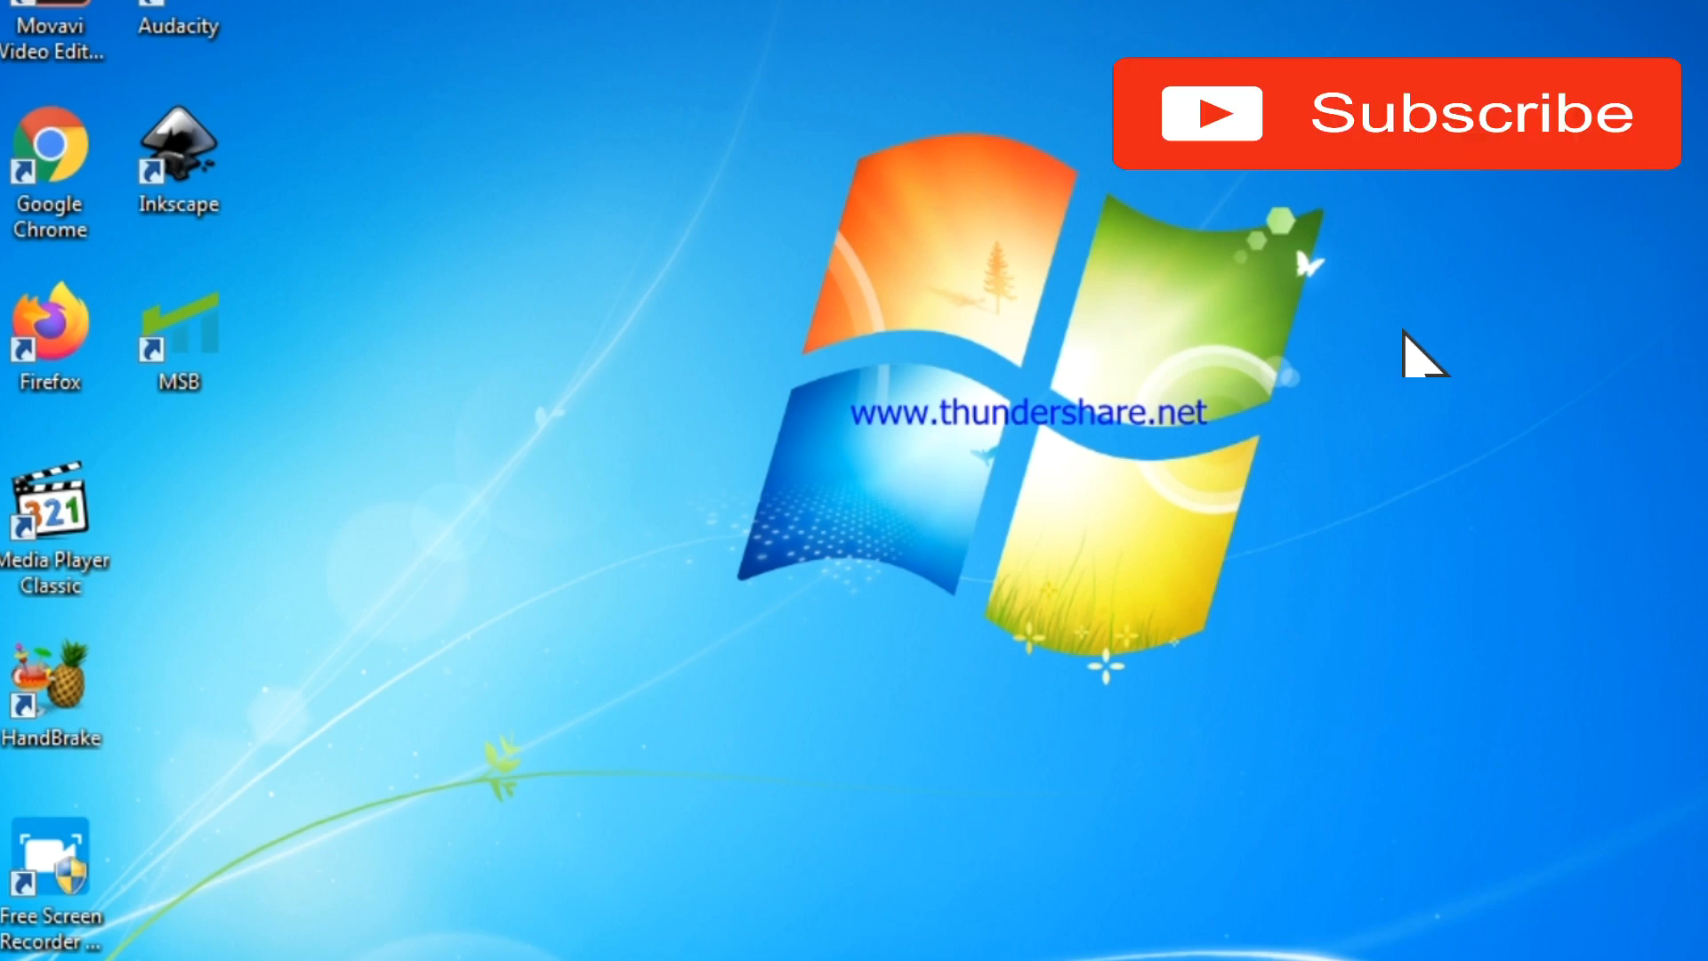
pyautogui.click(1398, 113)
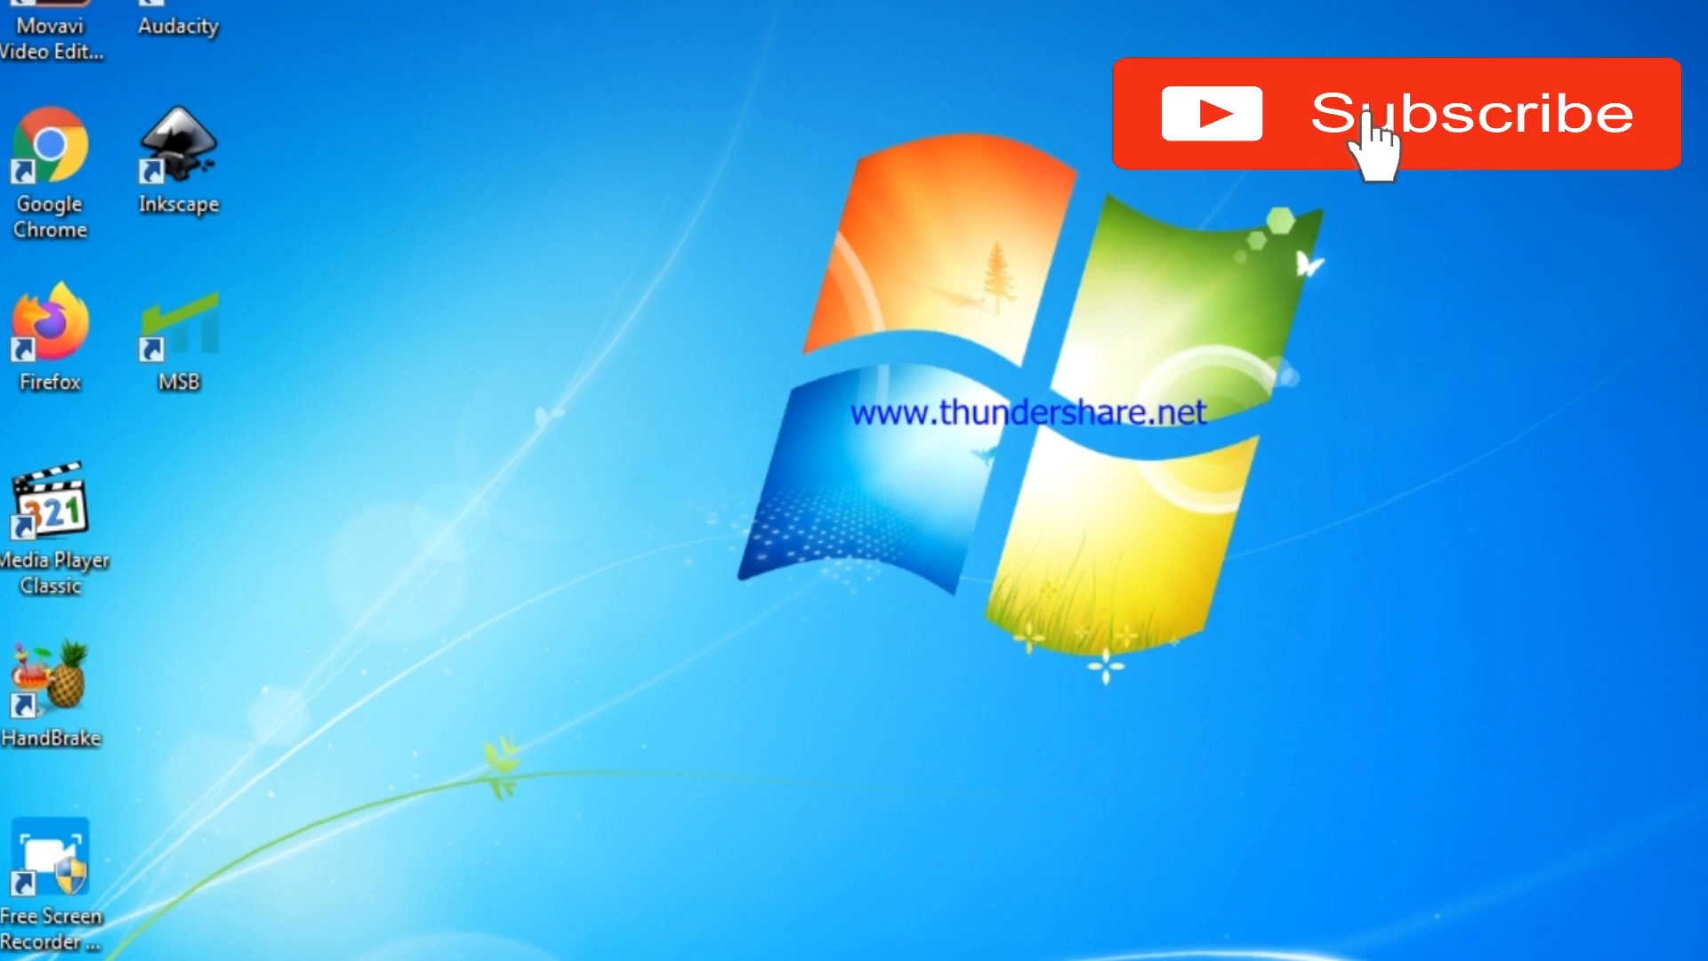
pyautogui.click(1406, 112)
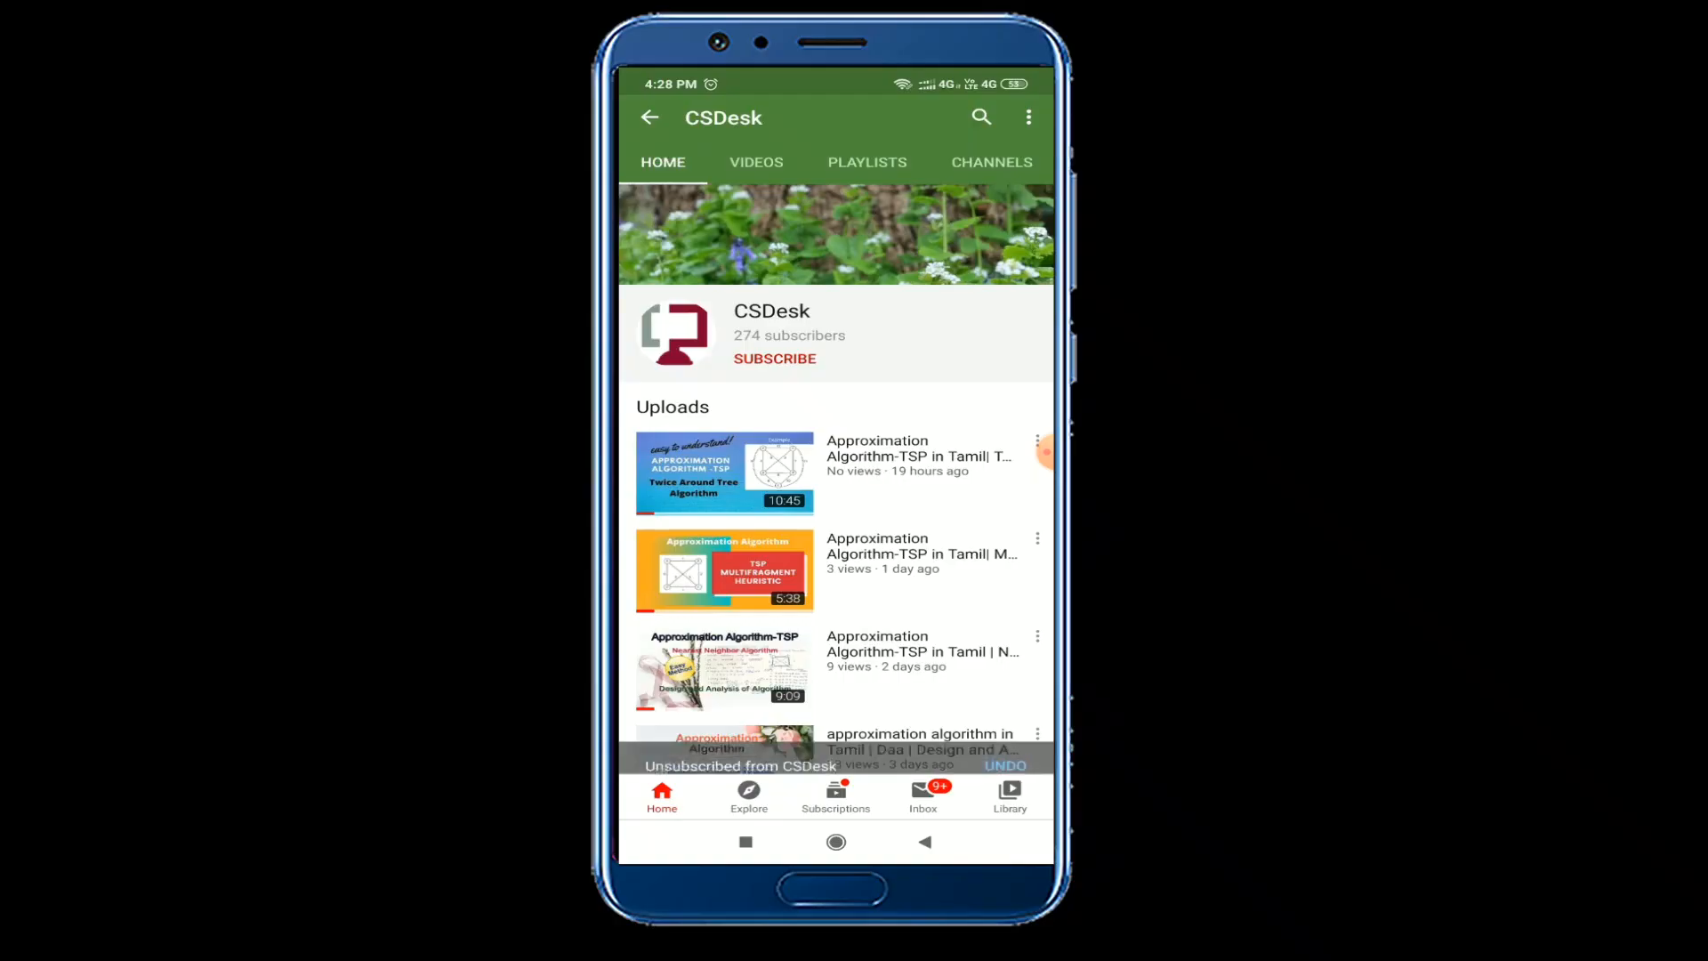
# Step: Subscribe to the CSDesk channel with Personalised notifications
pyautogui.click(774, 358)
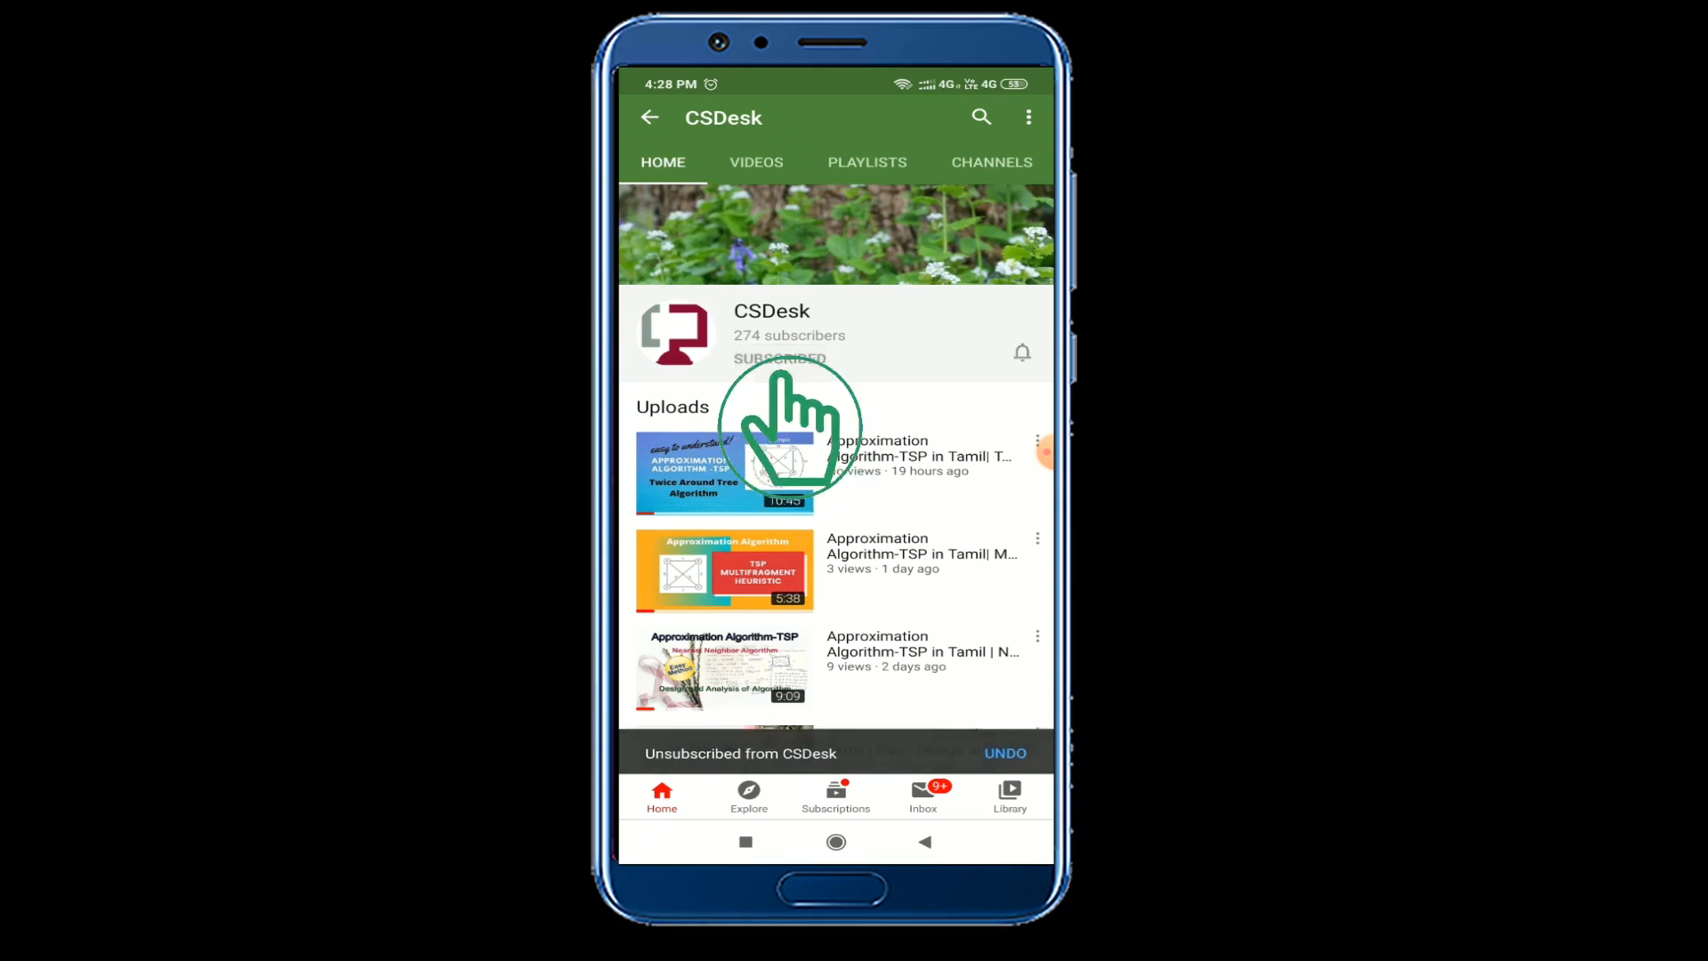
pyautogui.click(1022, 352)
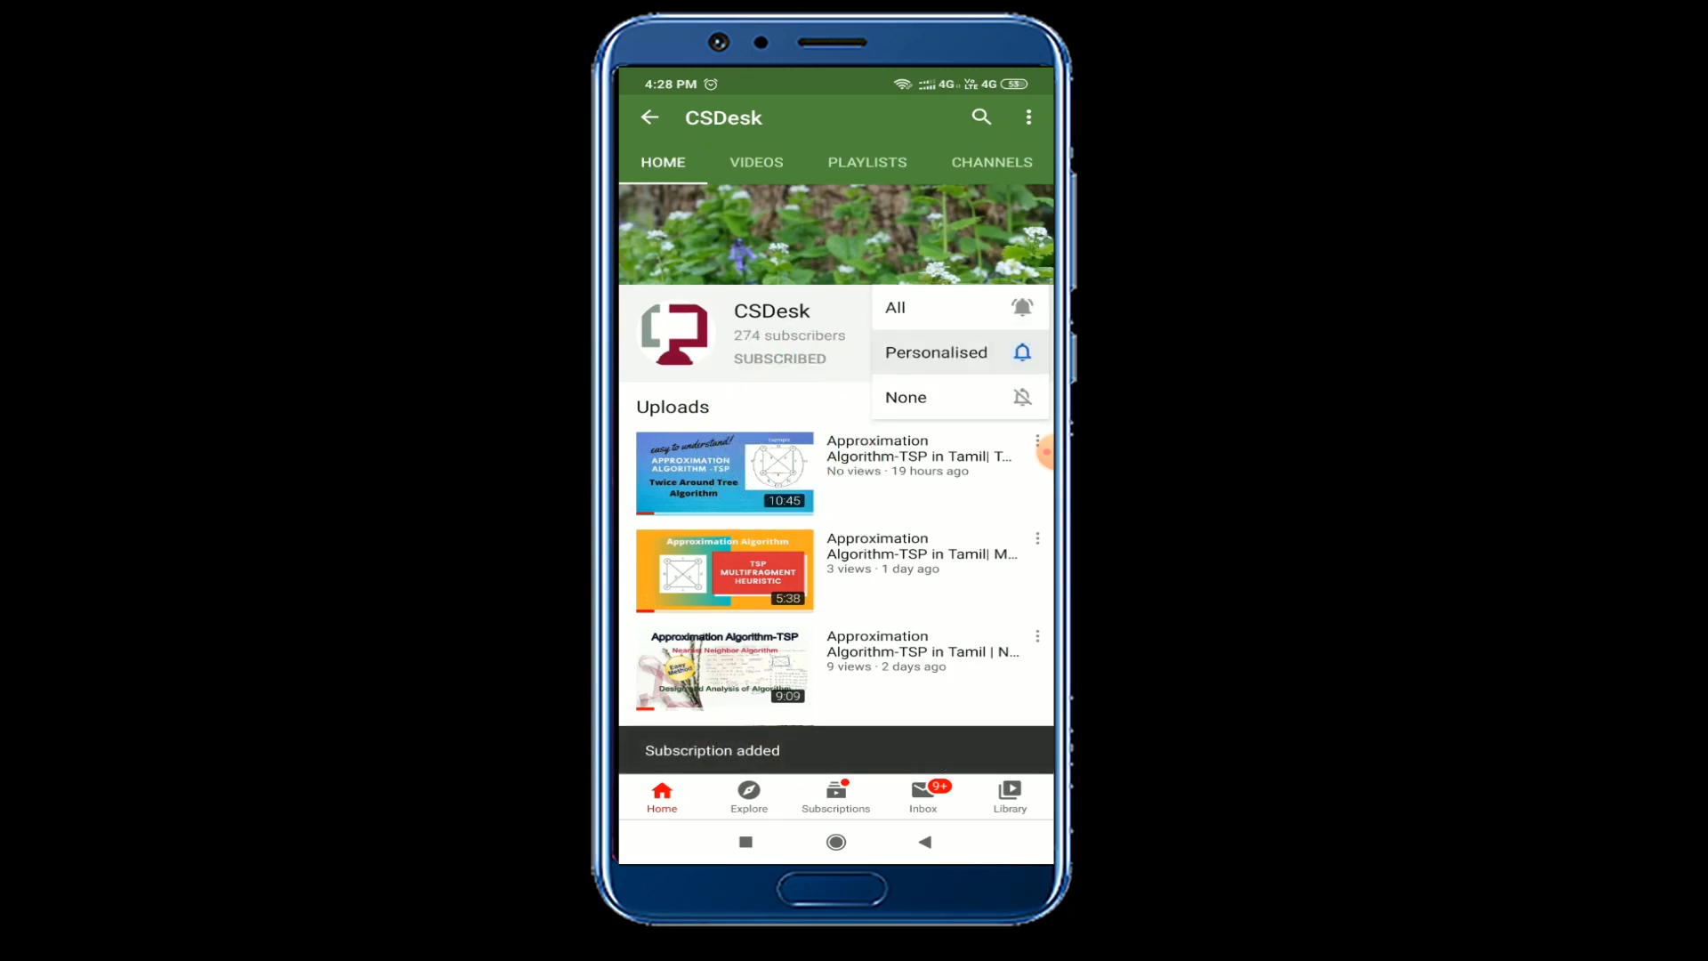
pyautogui.click(936, 353)
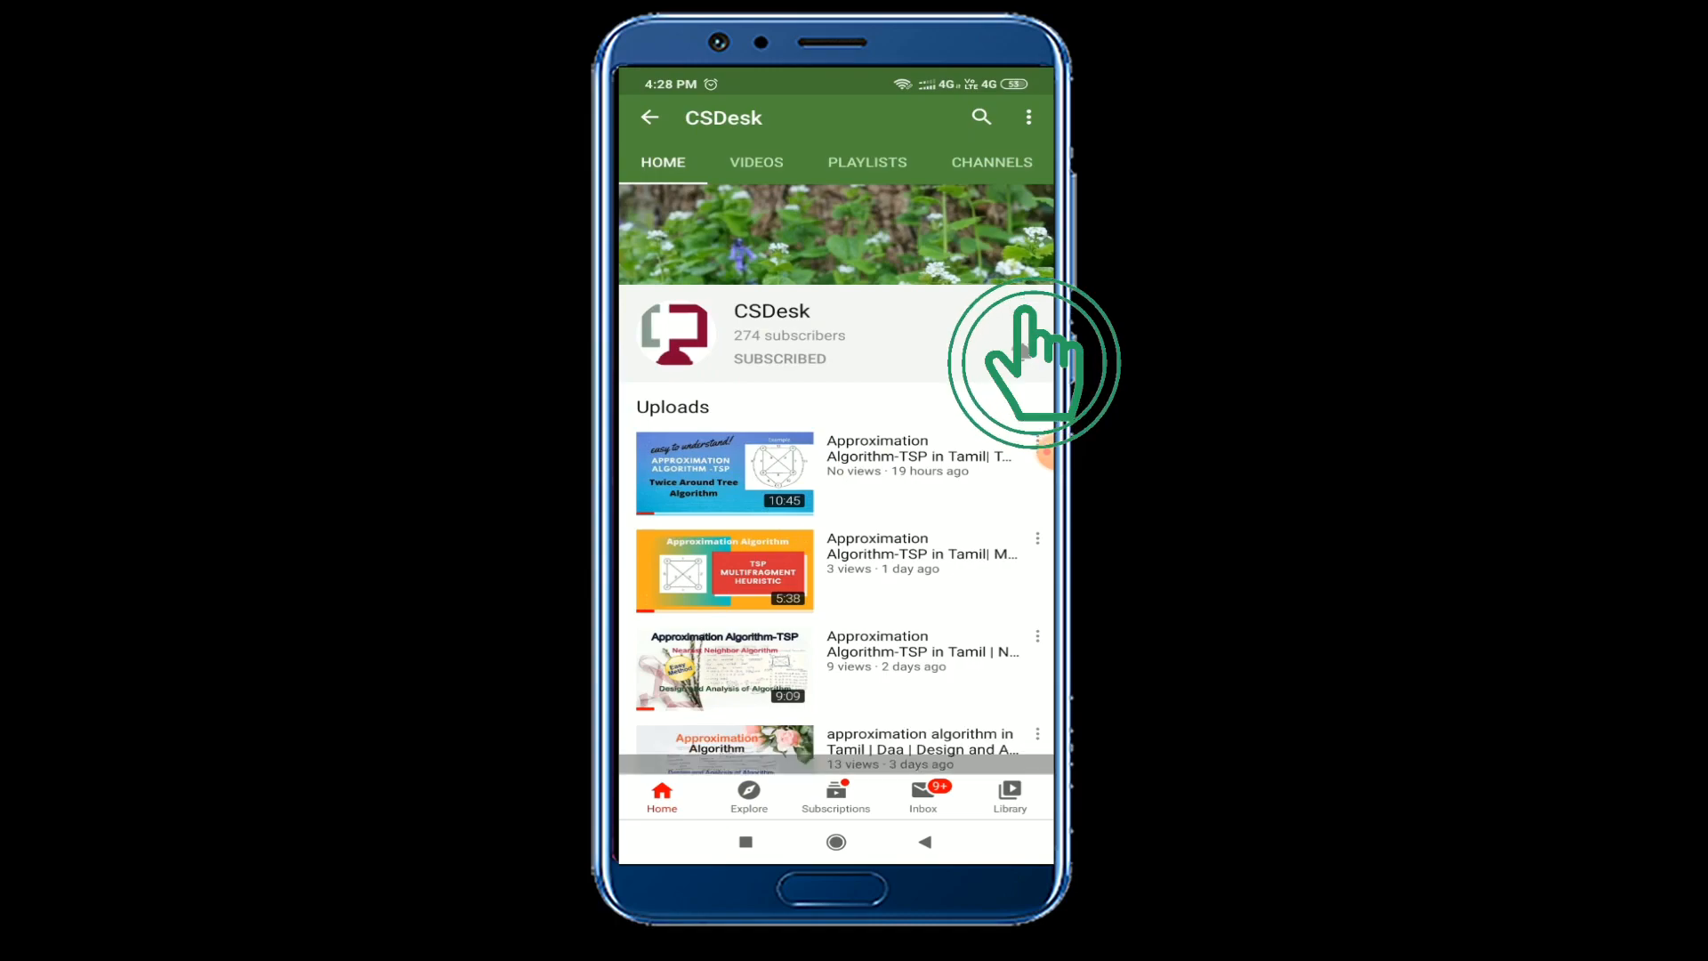